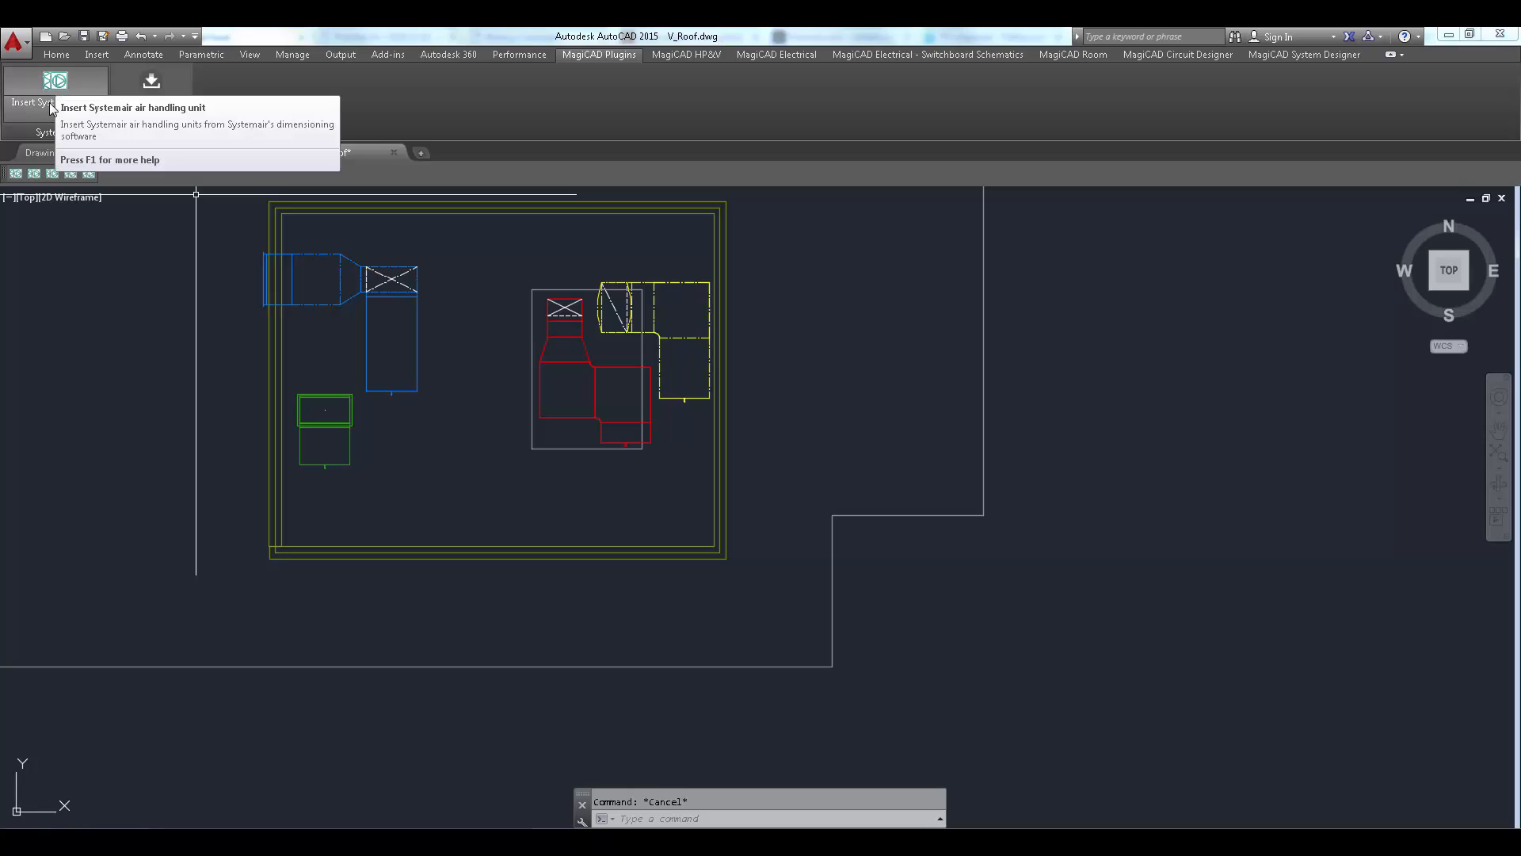
# Step: Review the Systemair AHU commands and inspect two roof ducts' flow and pressure values
pyautogui.click(55, 92)
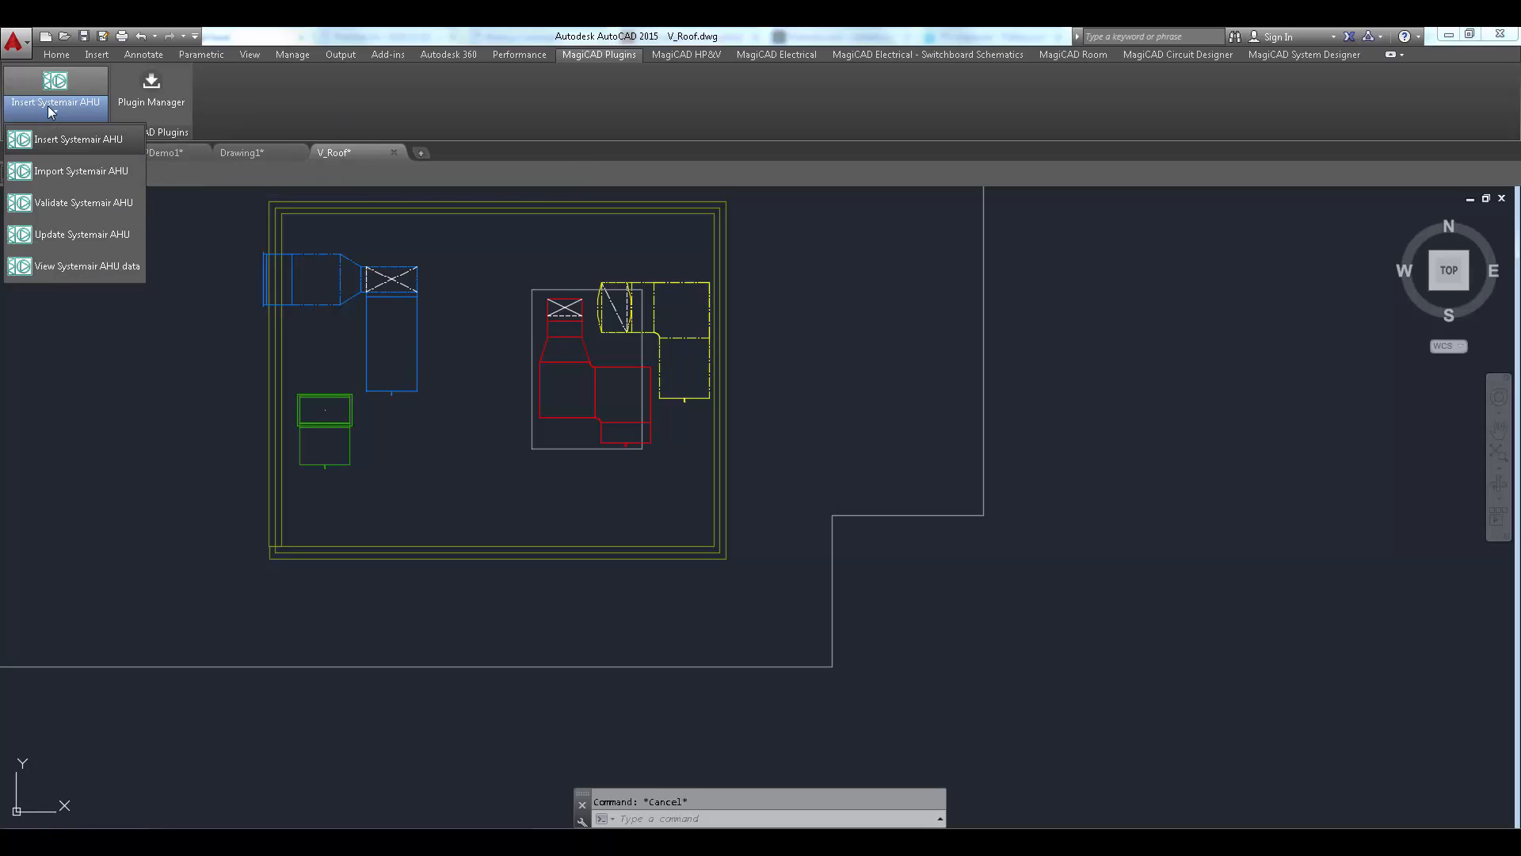
pyautogui.moveTo(78, 171)
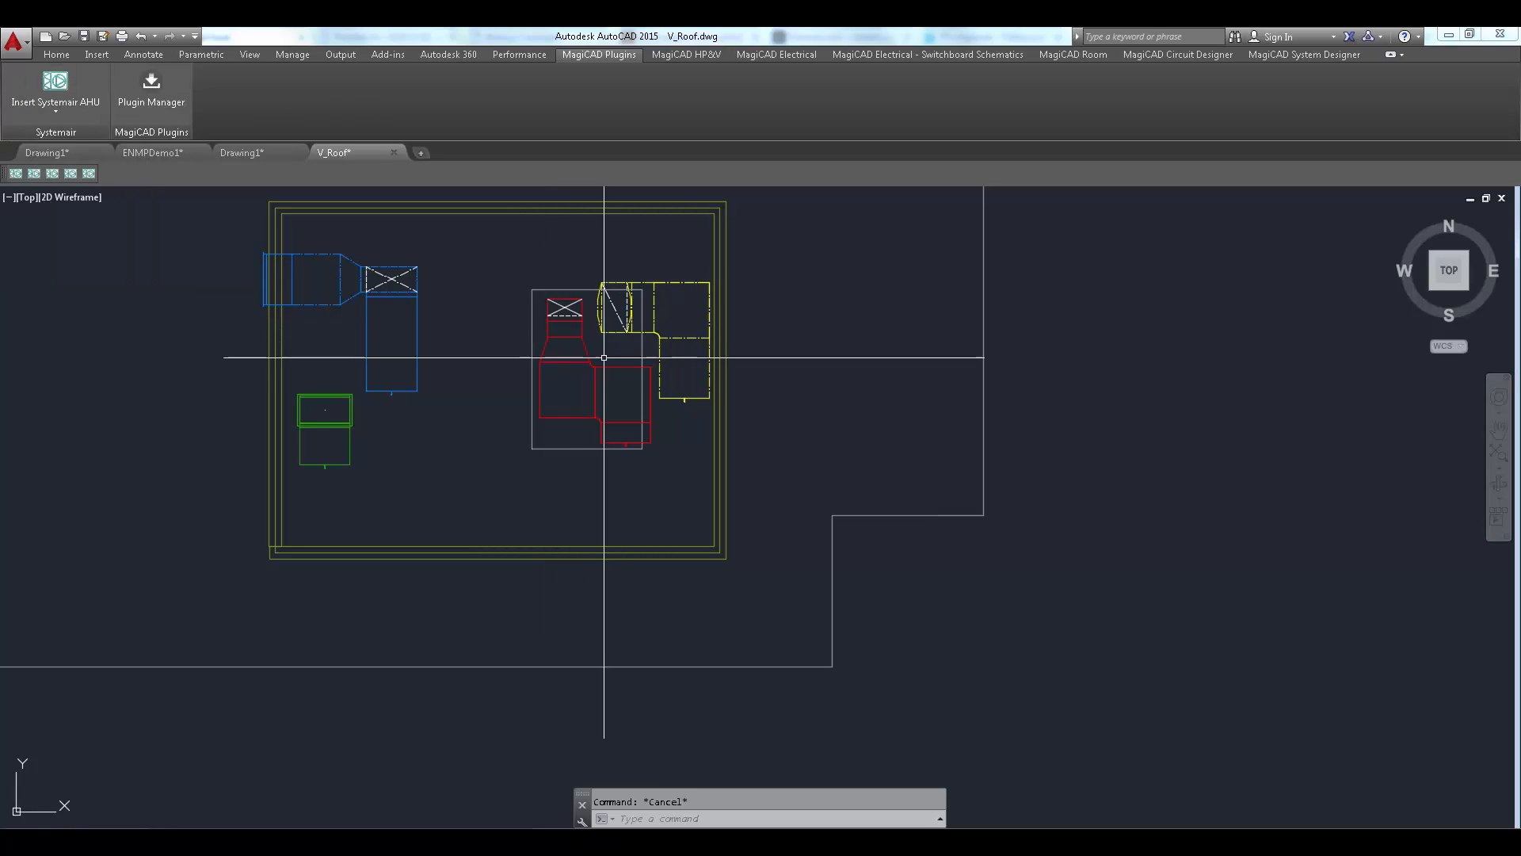
pyautogui.click(621, 407)
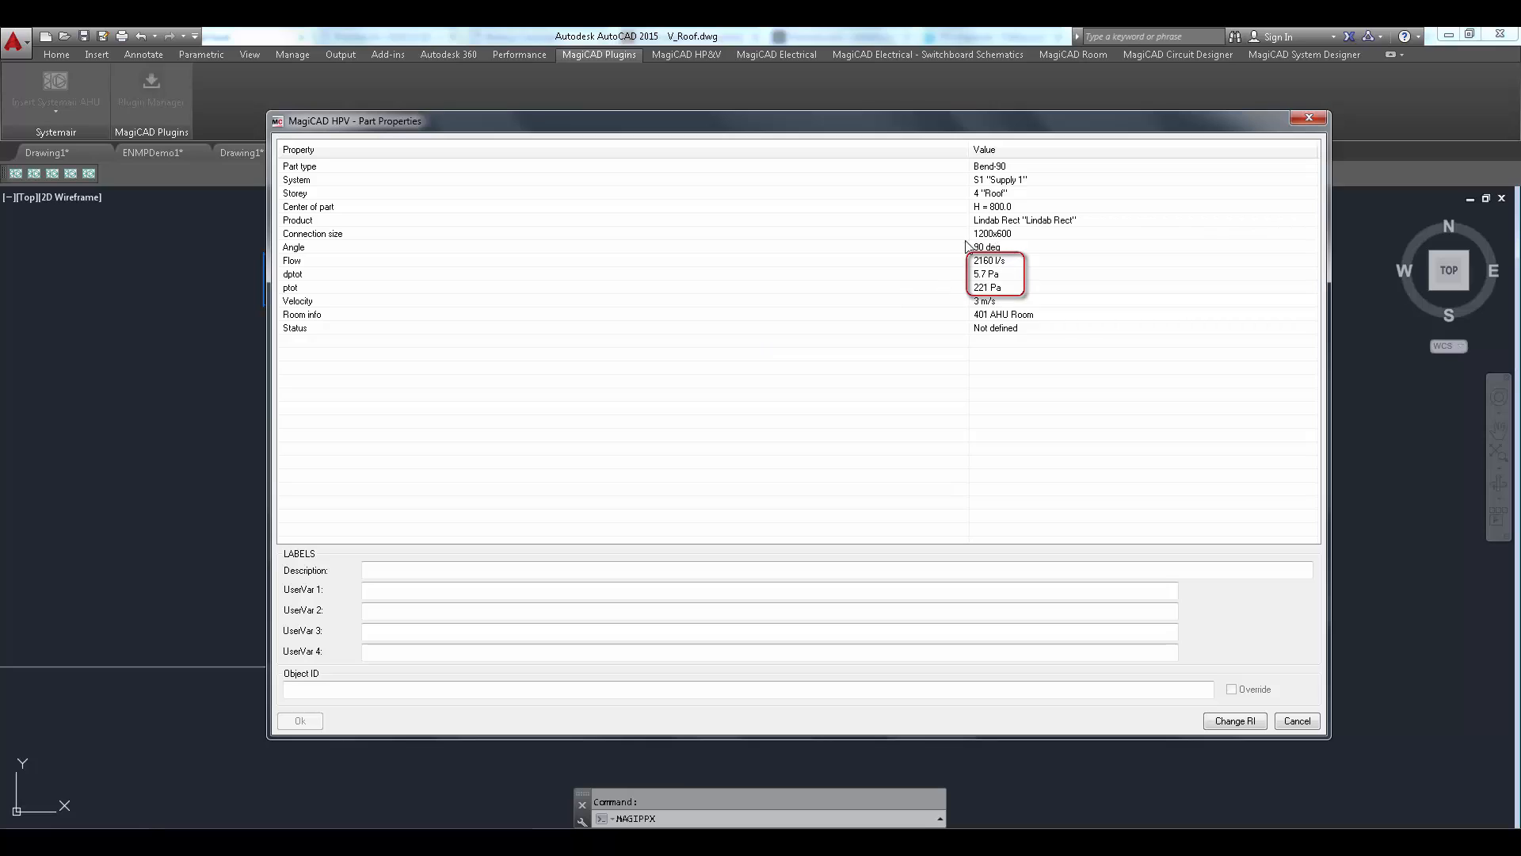
pyautogui.moveTo(1272, 150)
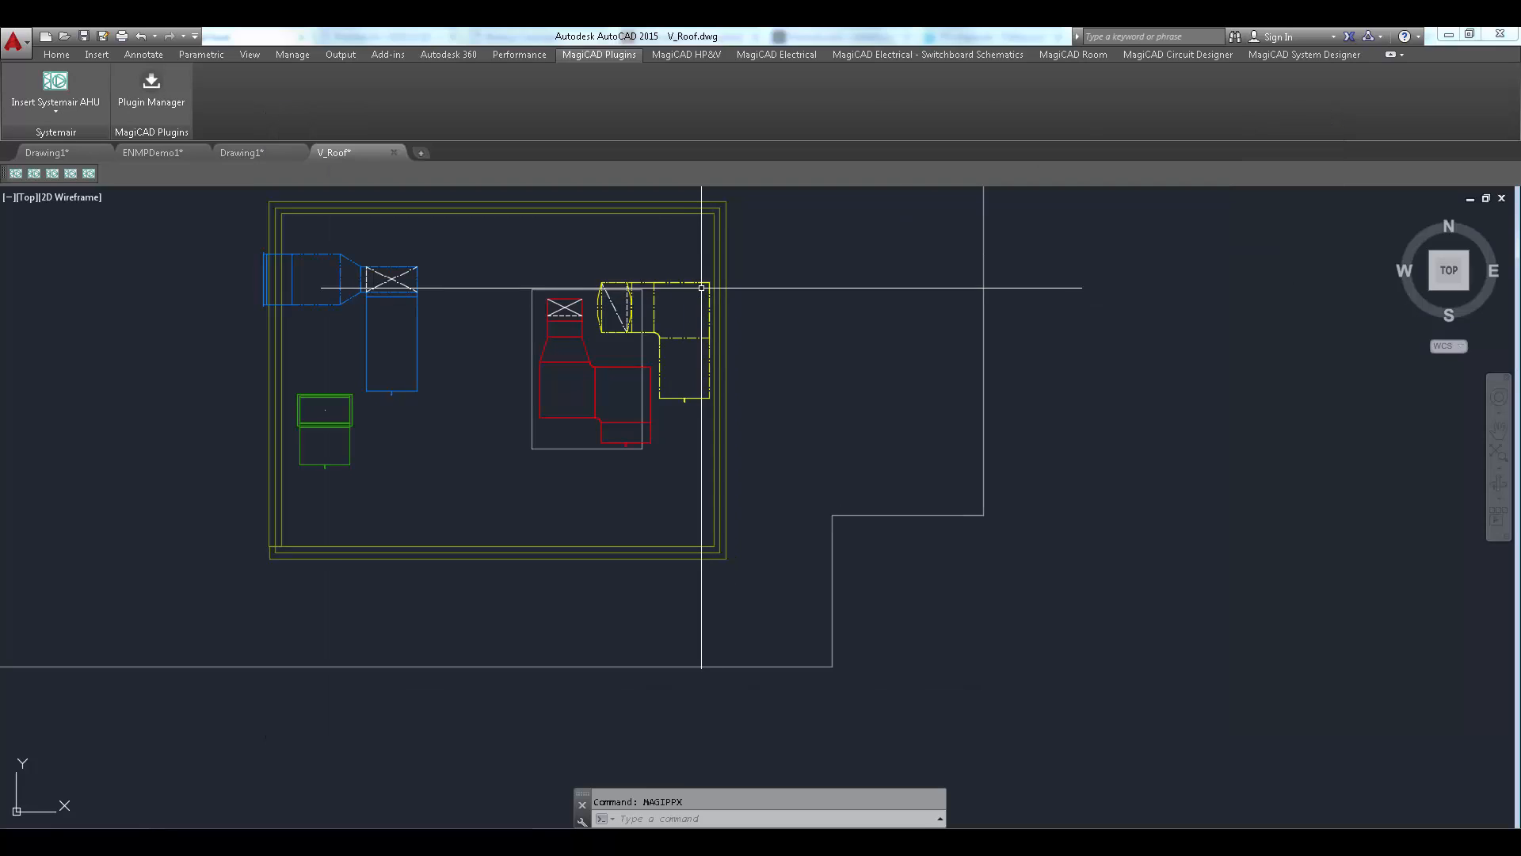
pyautogui.click(684, 291)
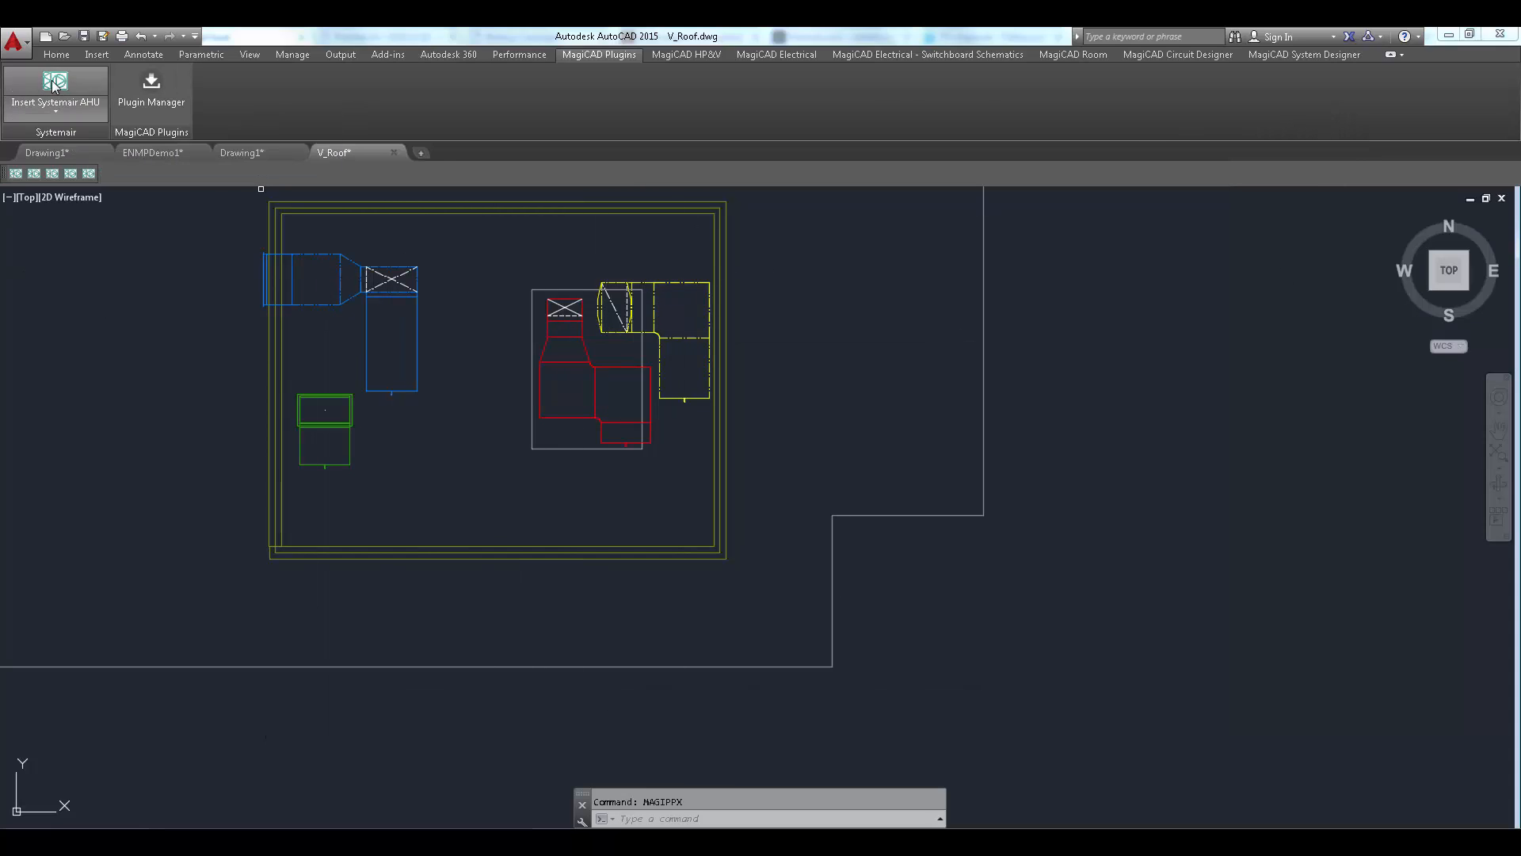
# Step: Start Insert Systemair AHU and window-select all the roof ductwork for the unit
pyautogui.click(55, 91)
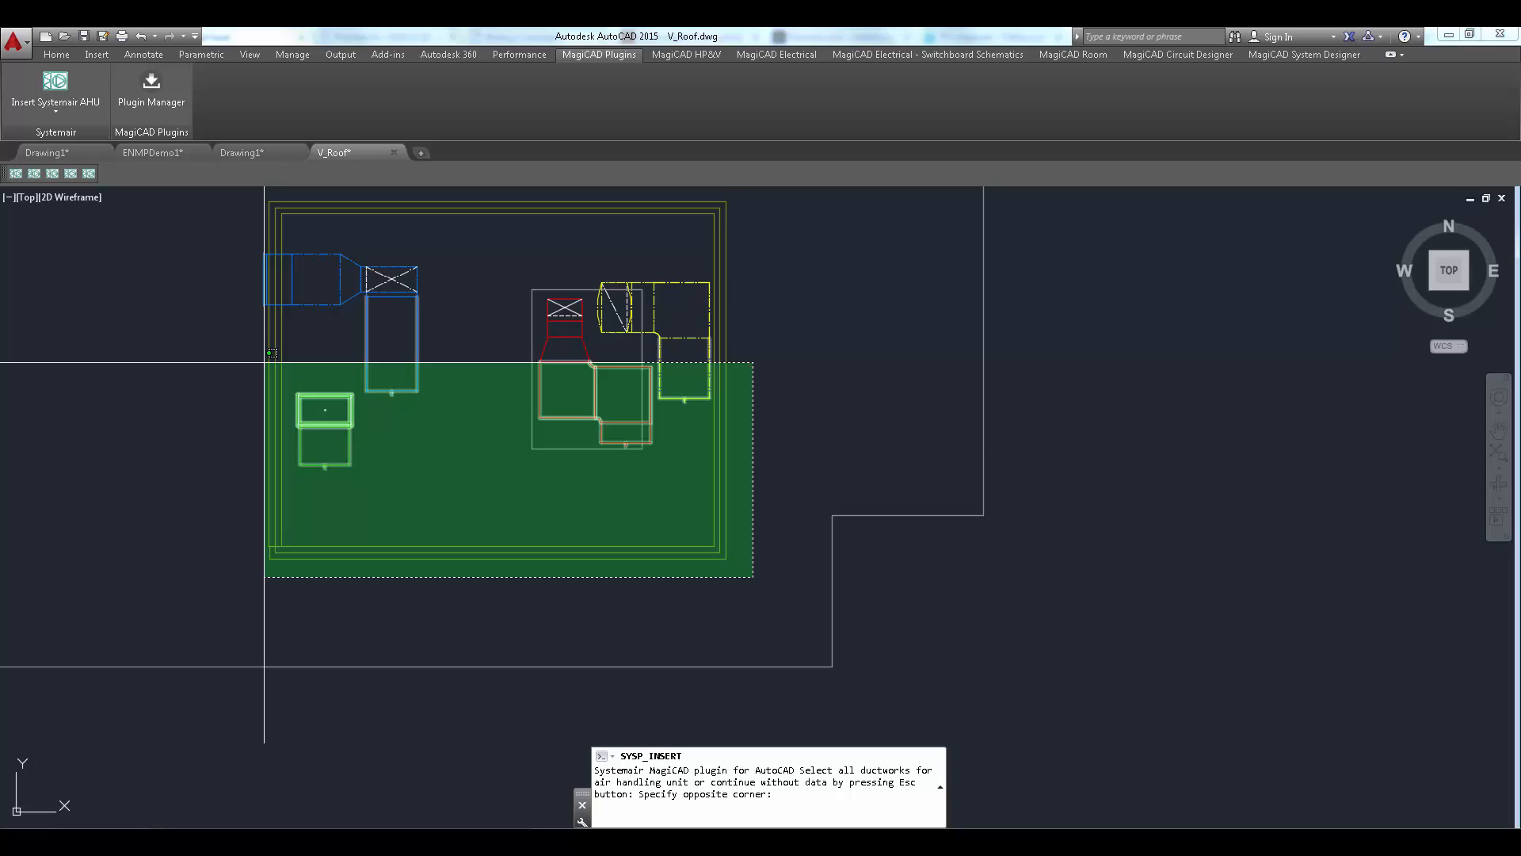
pyautogui.click(751, 575)
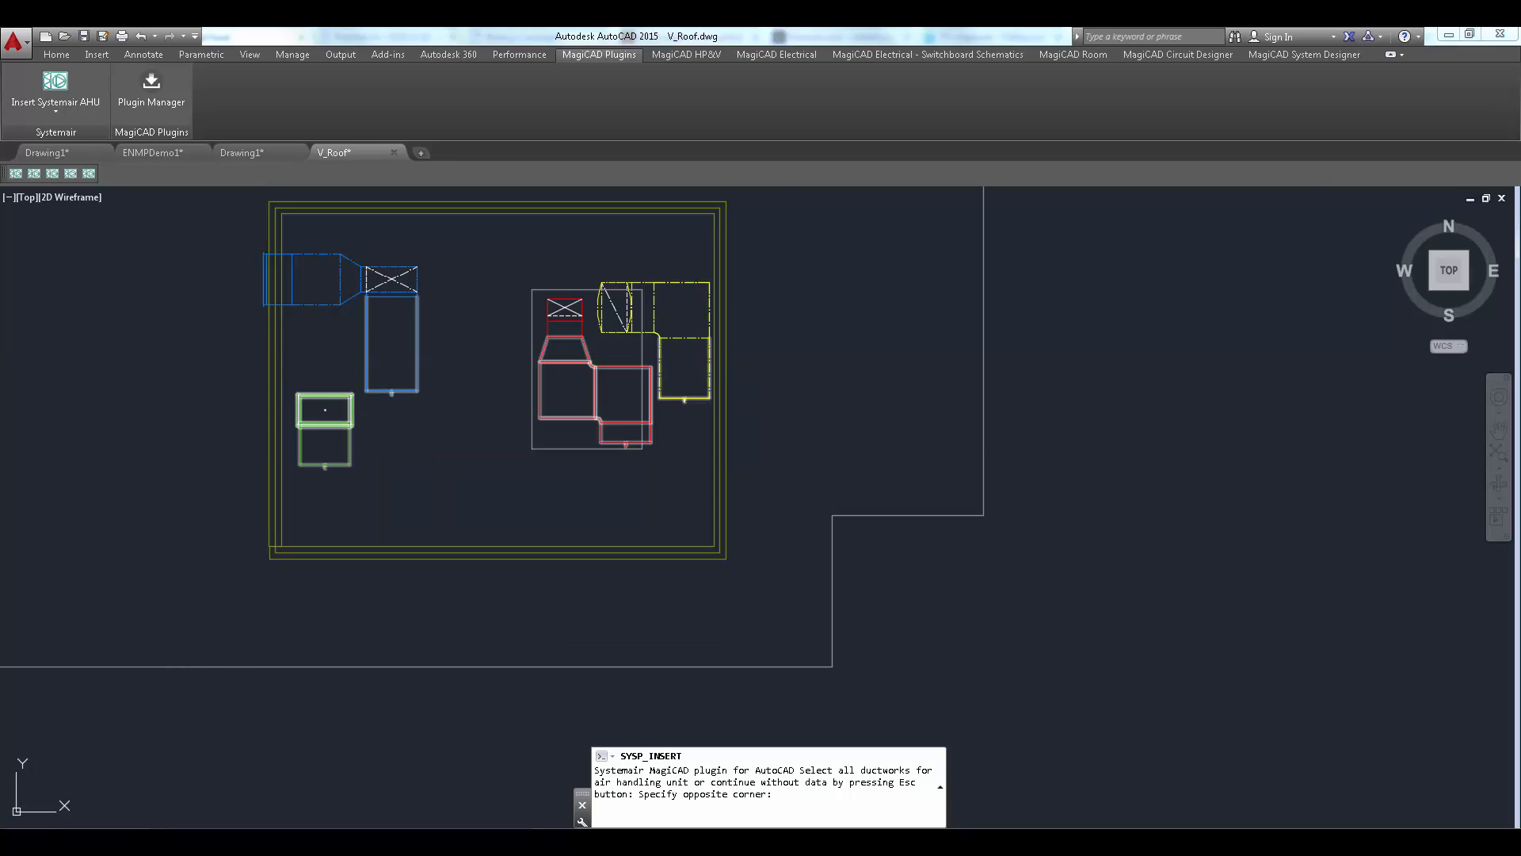
pyautogui.click(57, 87)
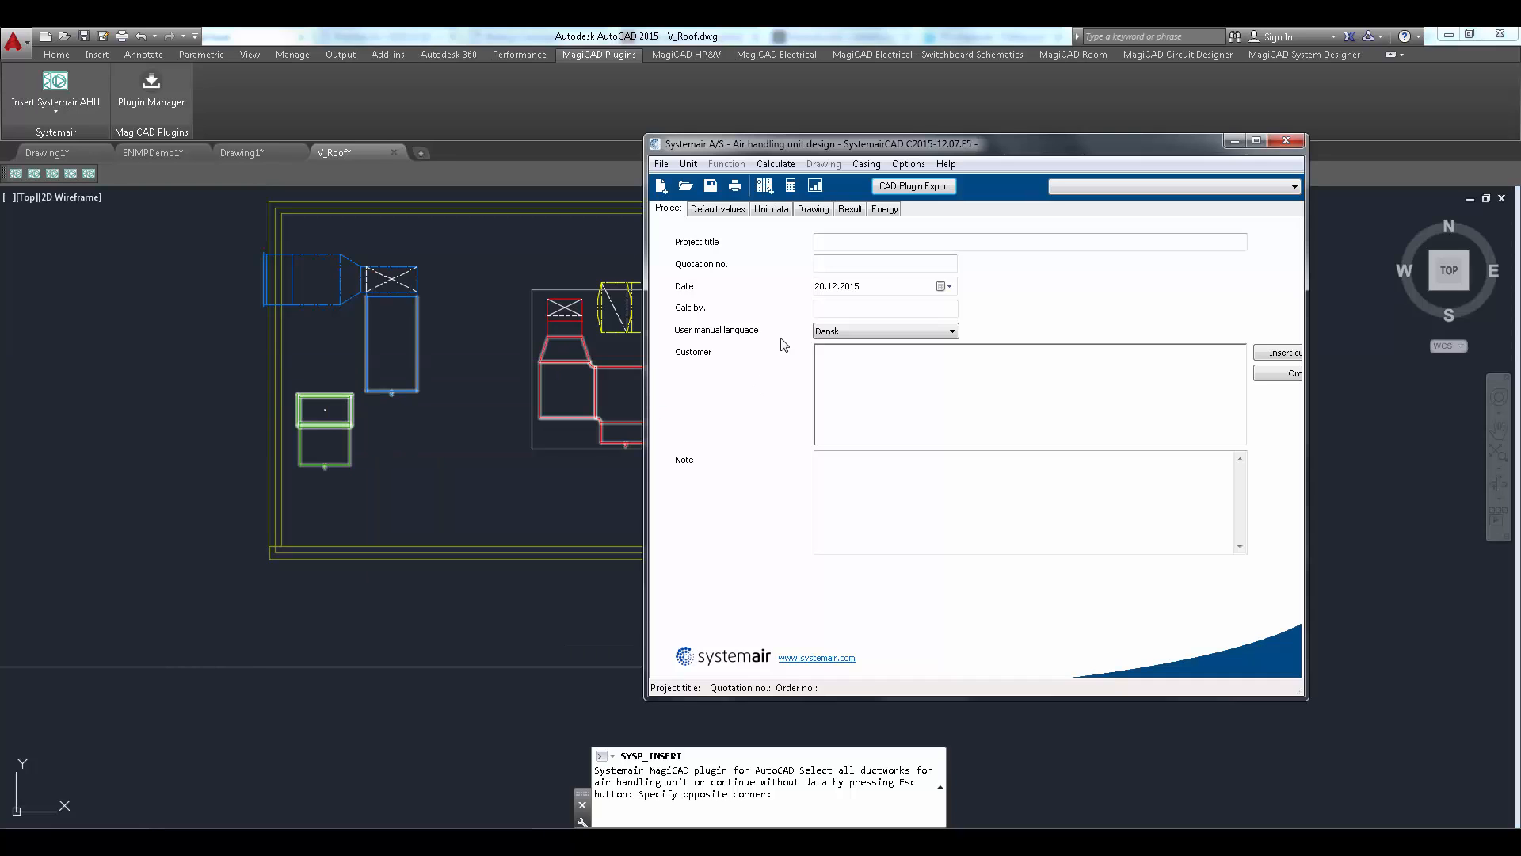
# Step: Create a new unit keeping imported airflows and pressures, choosing Danvent DV size 25
pyautogui.click(772, 209)
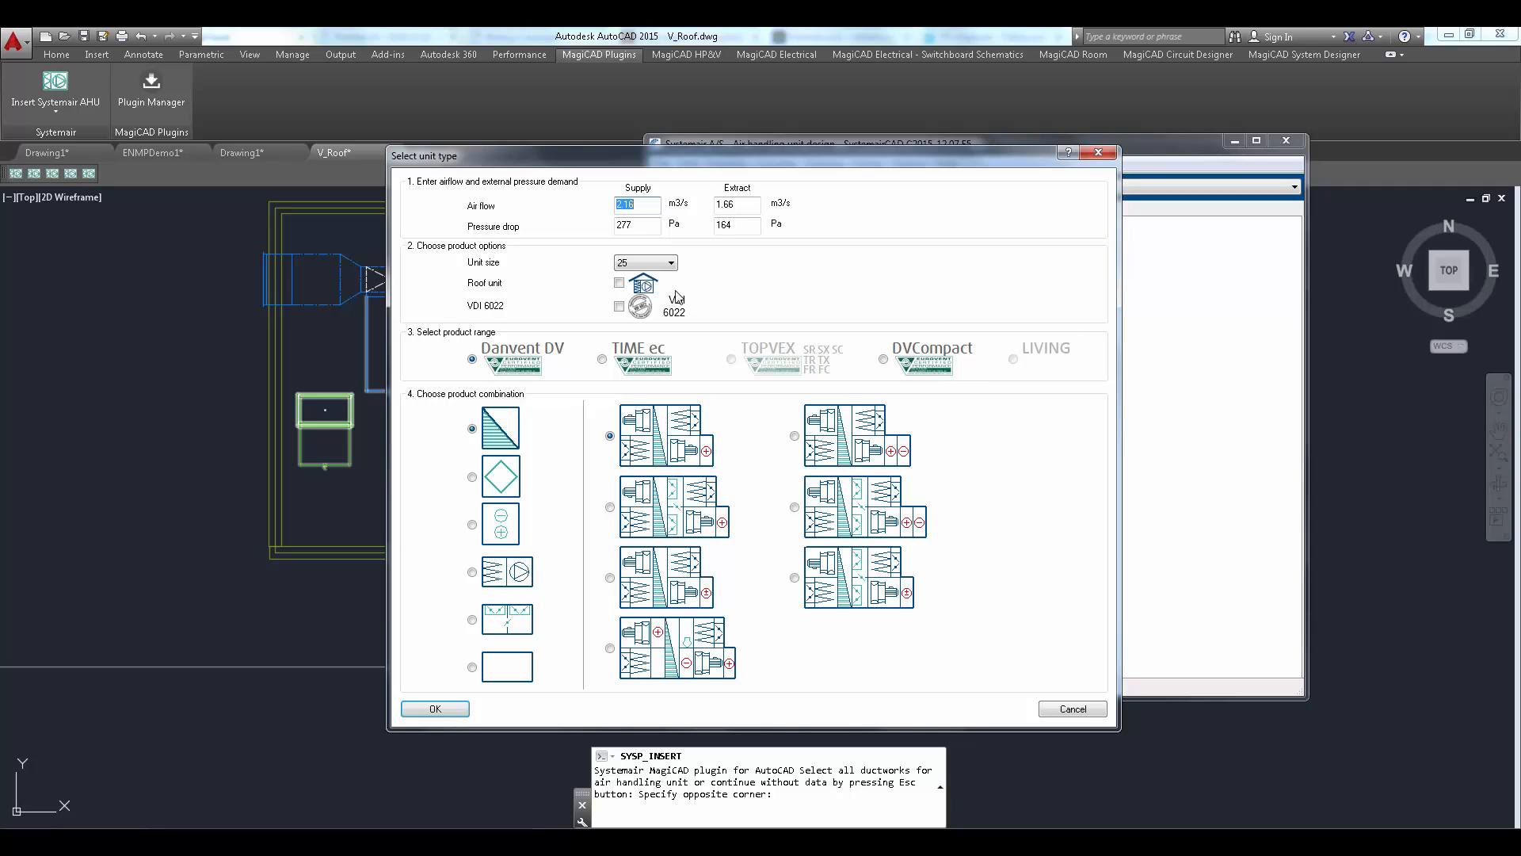
pyautogui.moveTo(472, 407)
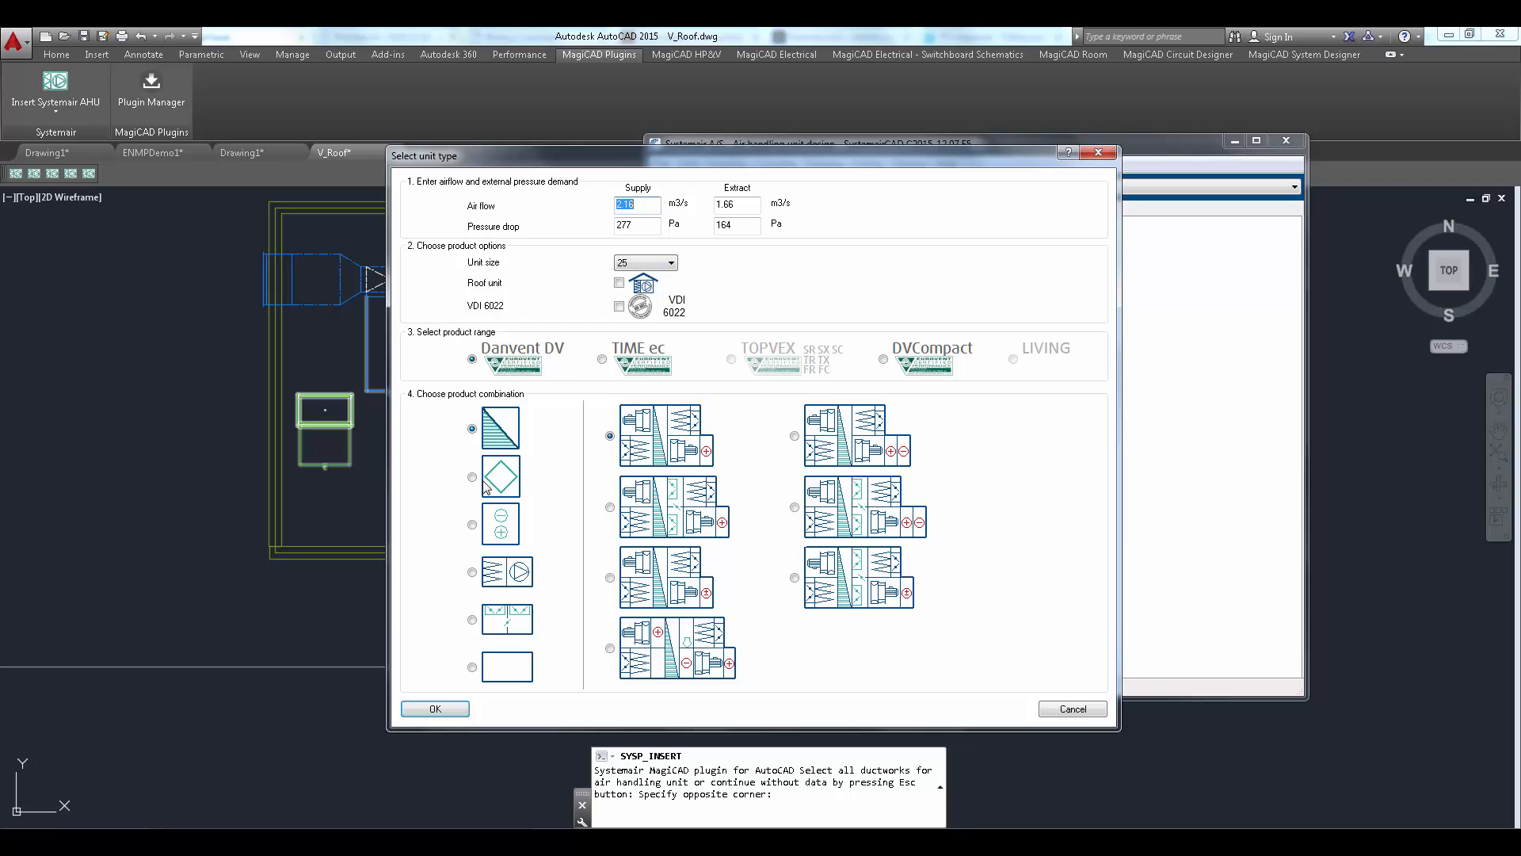
pyautogui.click(434, 709)
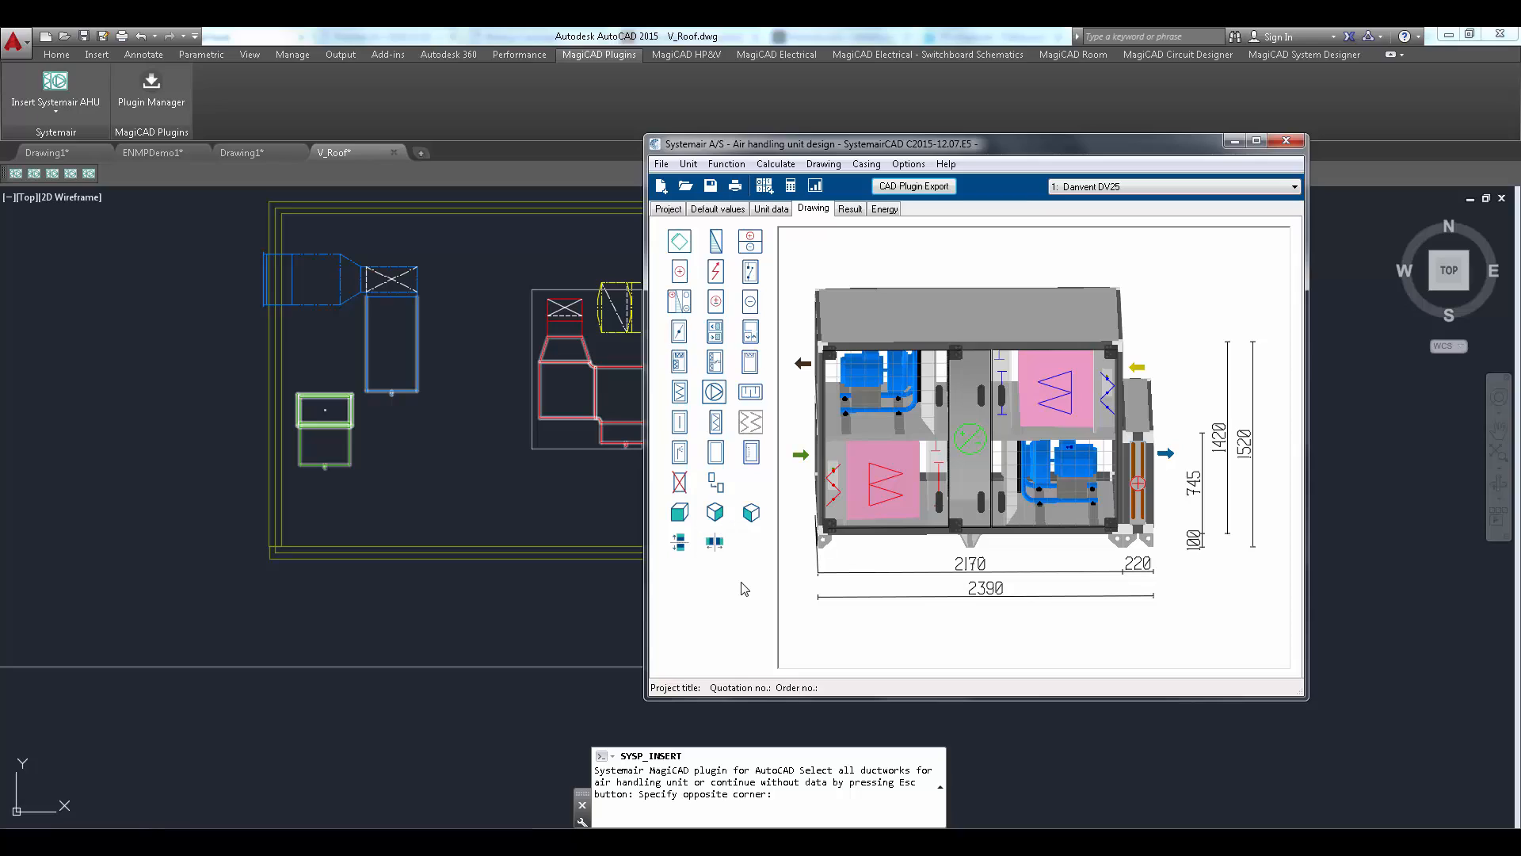
pyautogui.moveTo(762, 580)
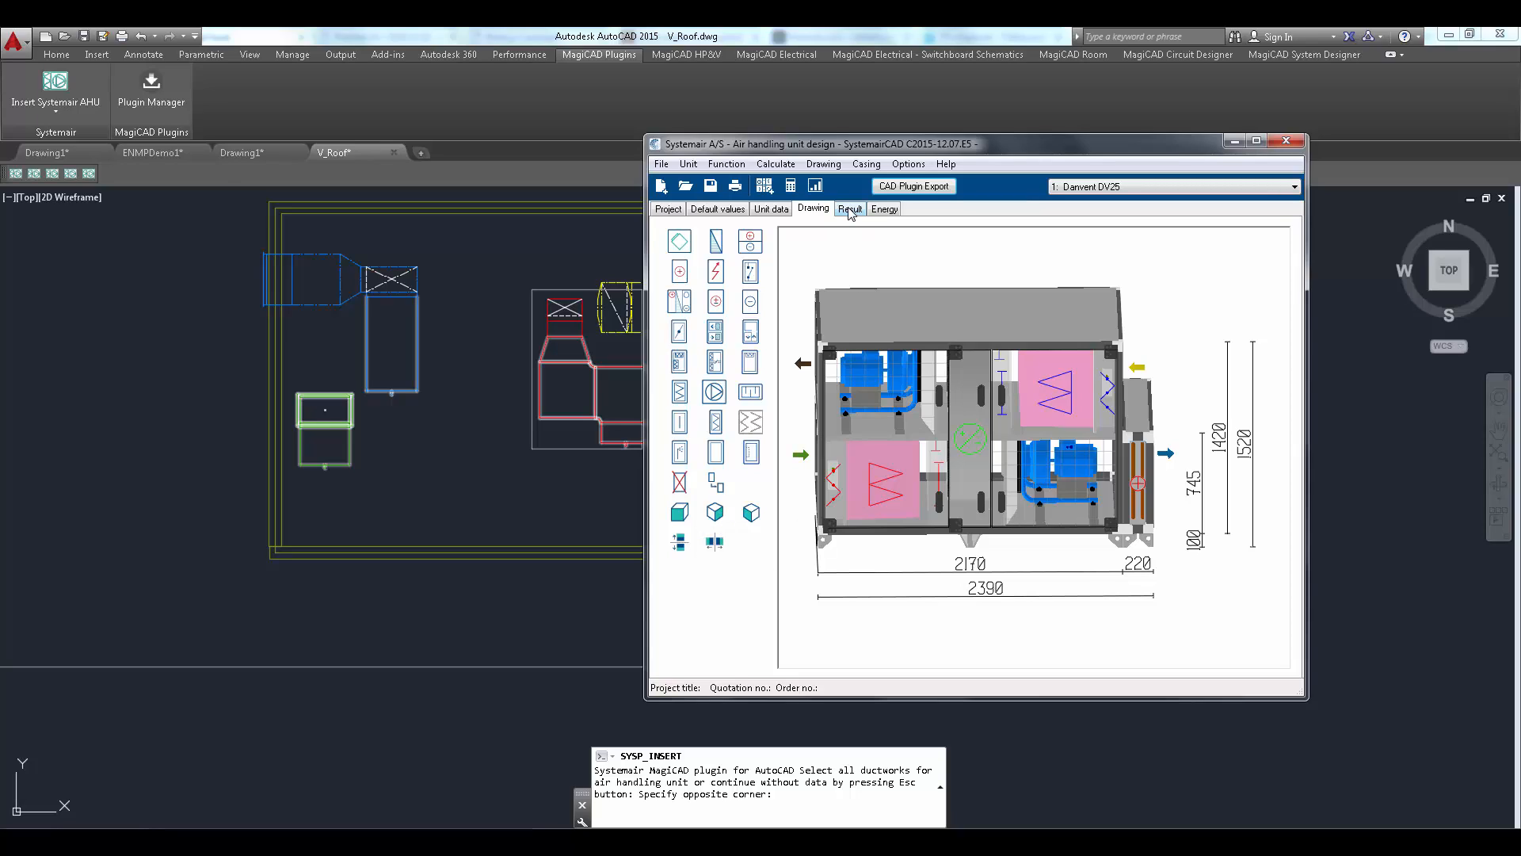
# Step: Run the Result calculation to get the DV25 fan dimensioning working point
pyautogui.click(849, 209)
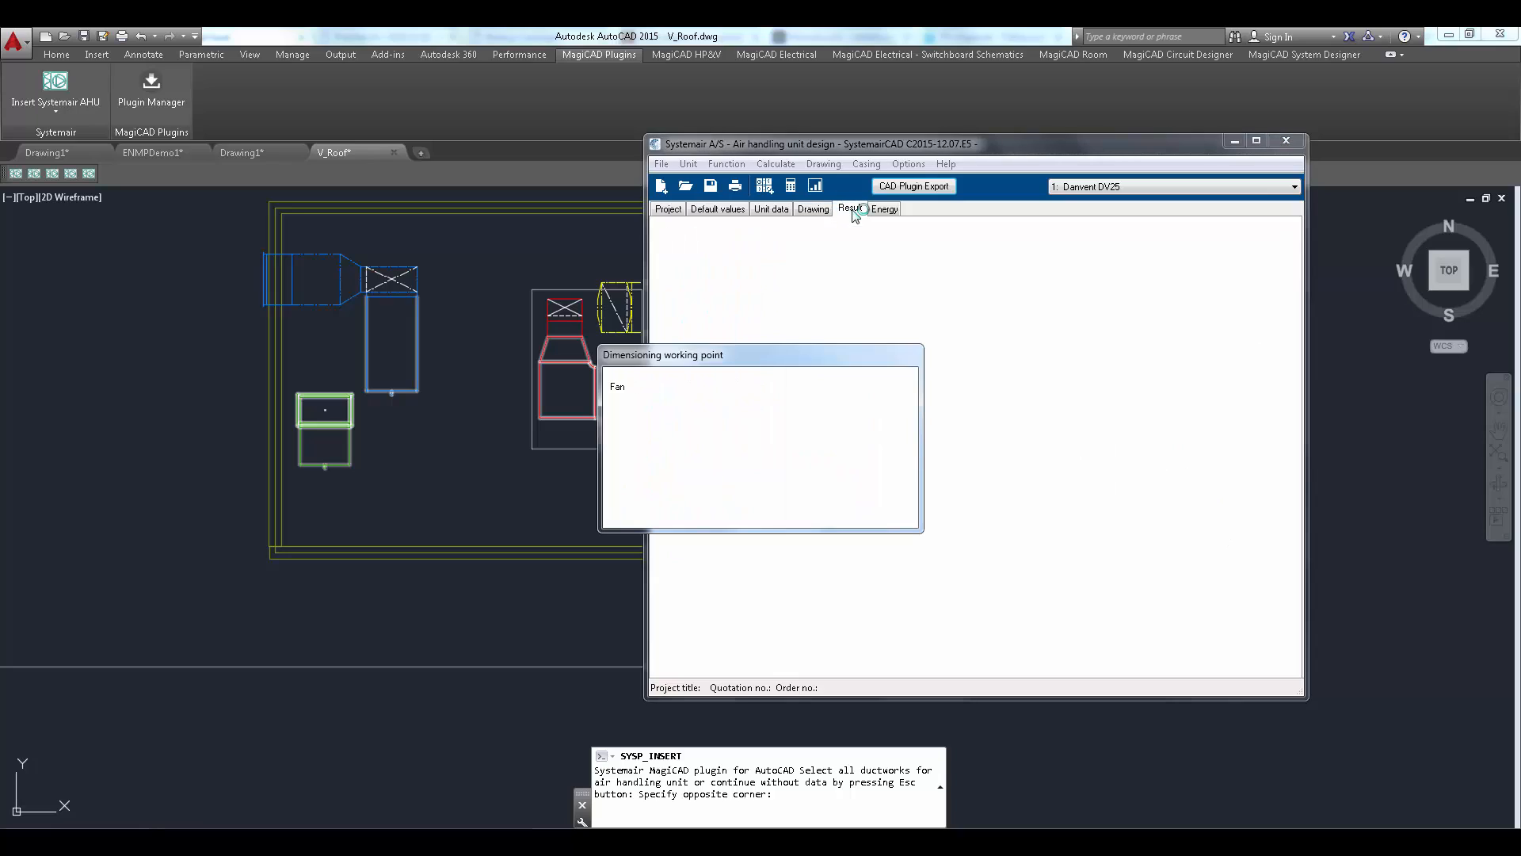
# Step: Export to the CAD plugin, saving the modified quotation as DV25_demo.DVF
pyautogui.click(850, 208)
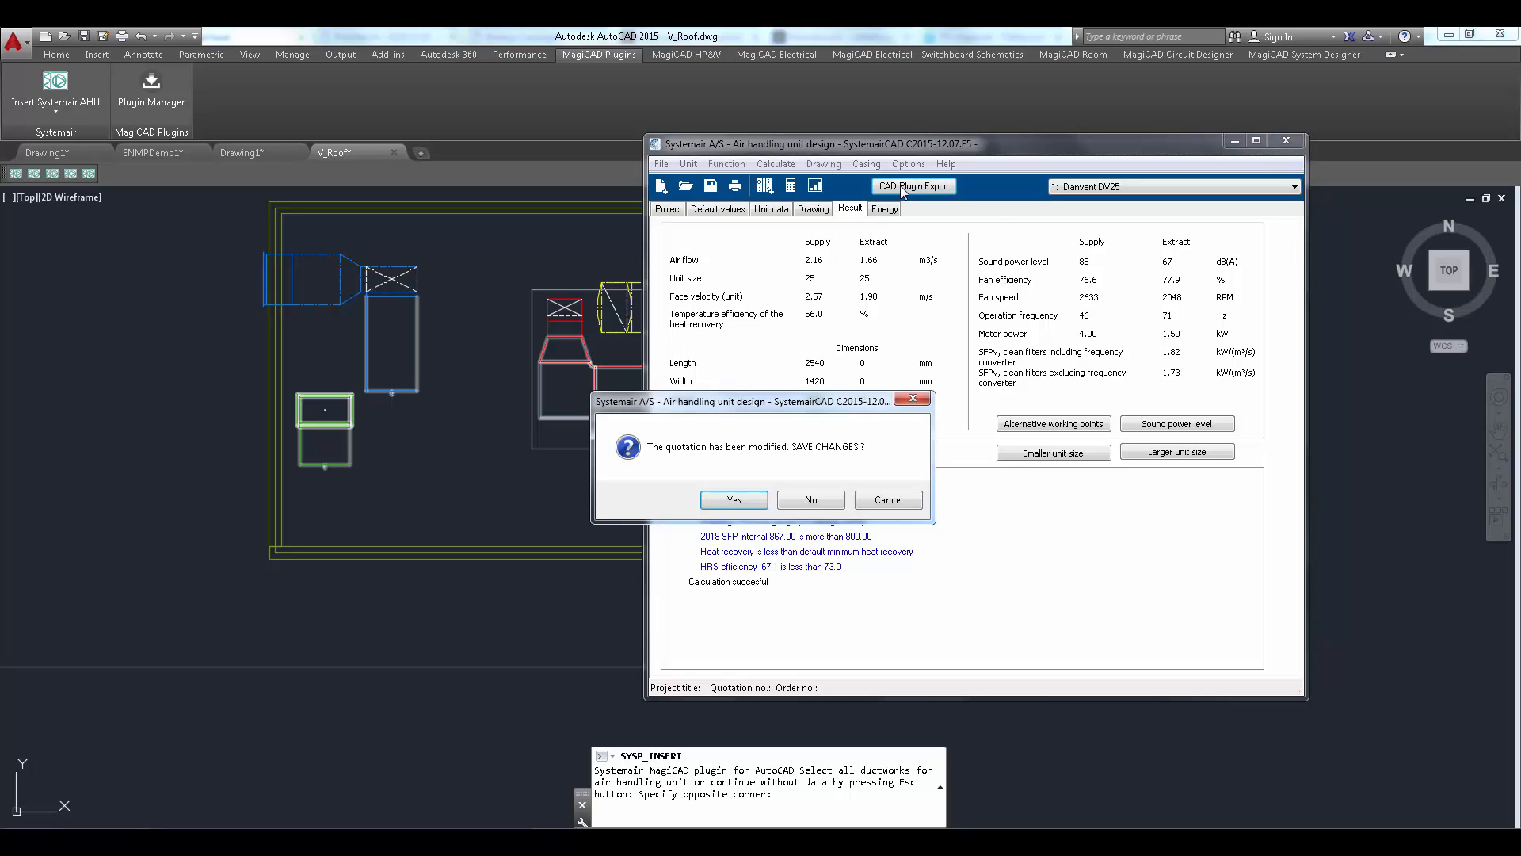
pyautogui.click(732, 499)
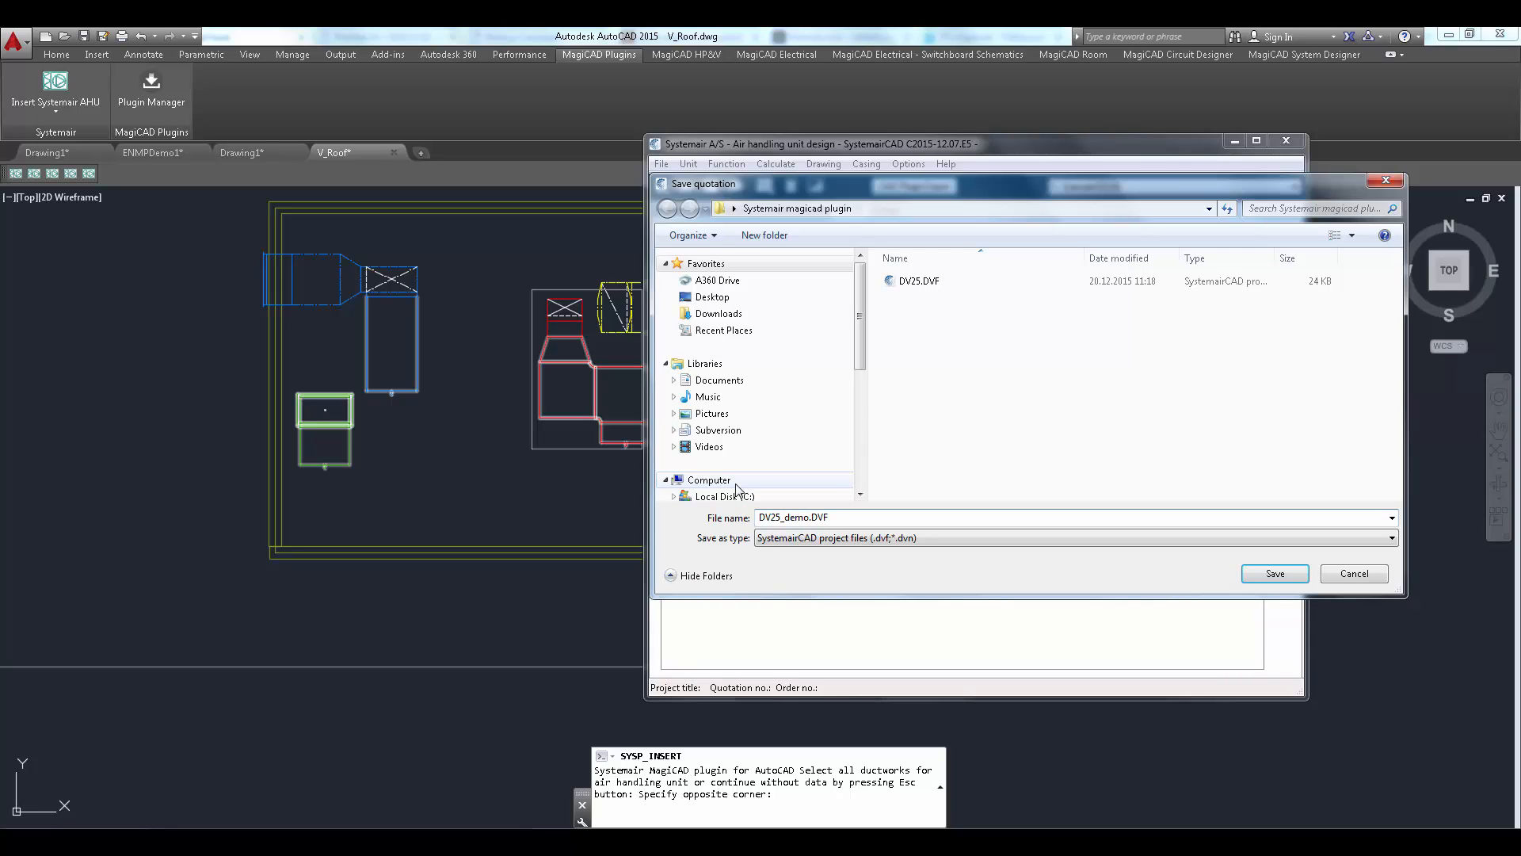
pyautogui.click(1272, 574)
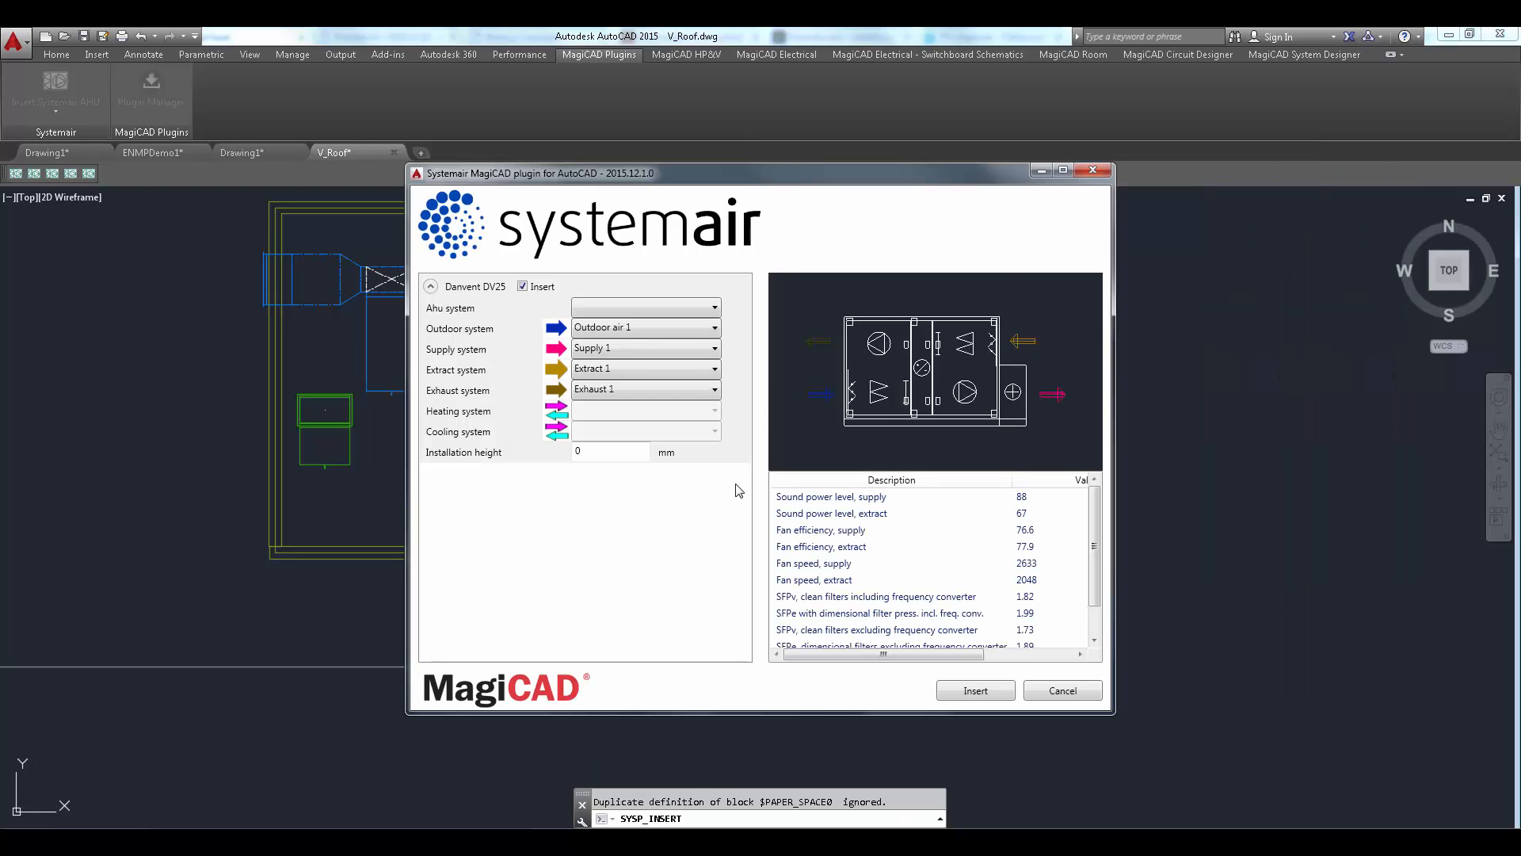
pyautogui.moveTo(531, 250)
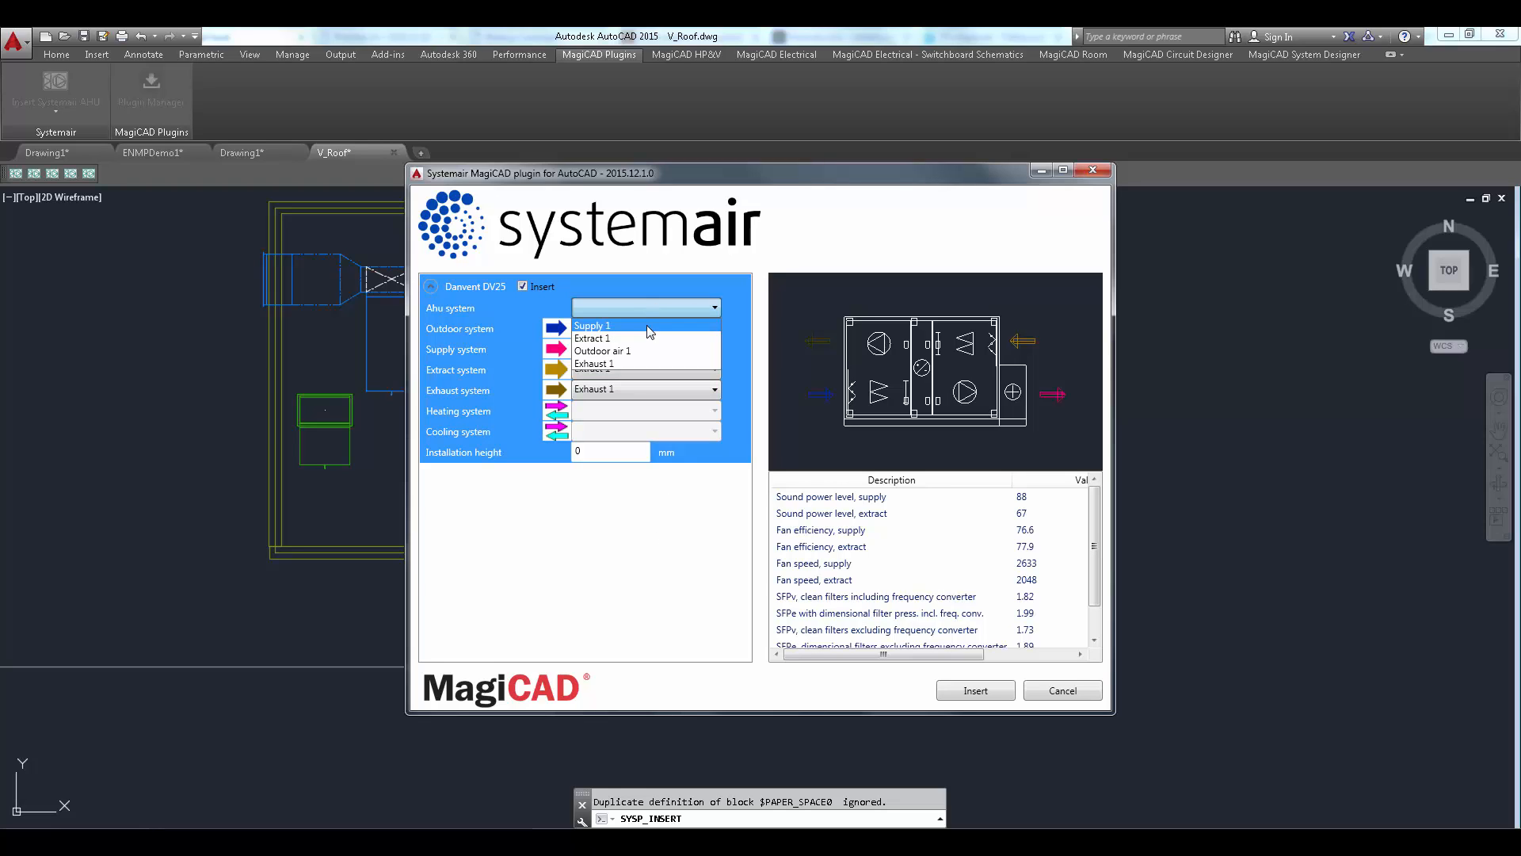
# Step: Set Ahu system to Supply 1 and review the unit's performance data
pyautogui.click(602, 350)
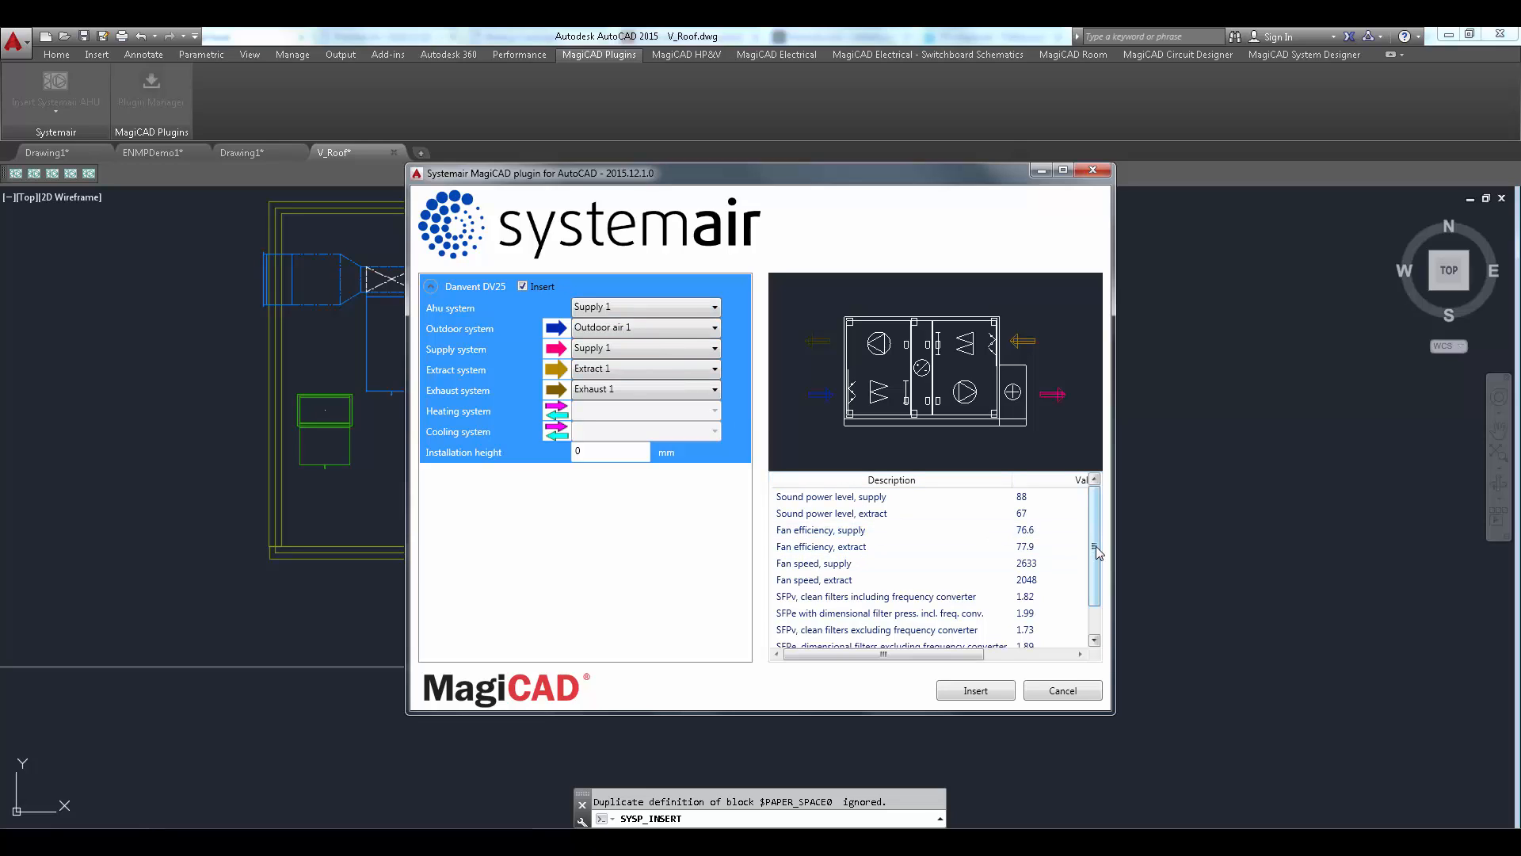
pyautogui.scroll(-3)
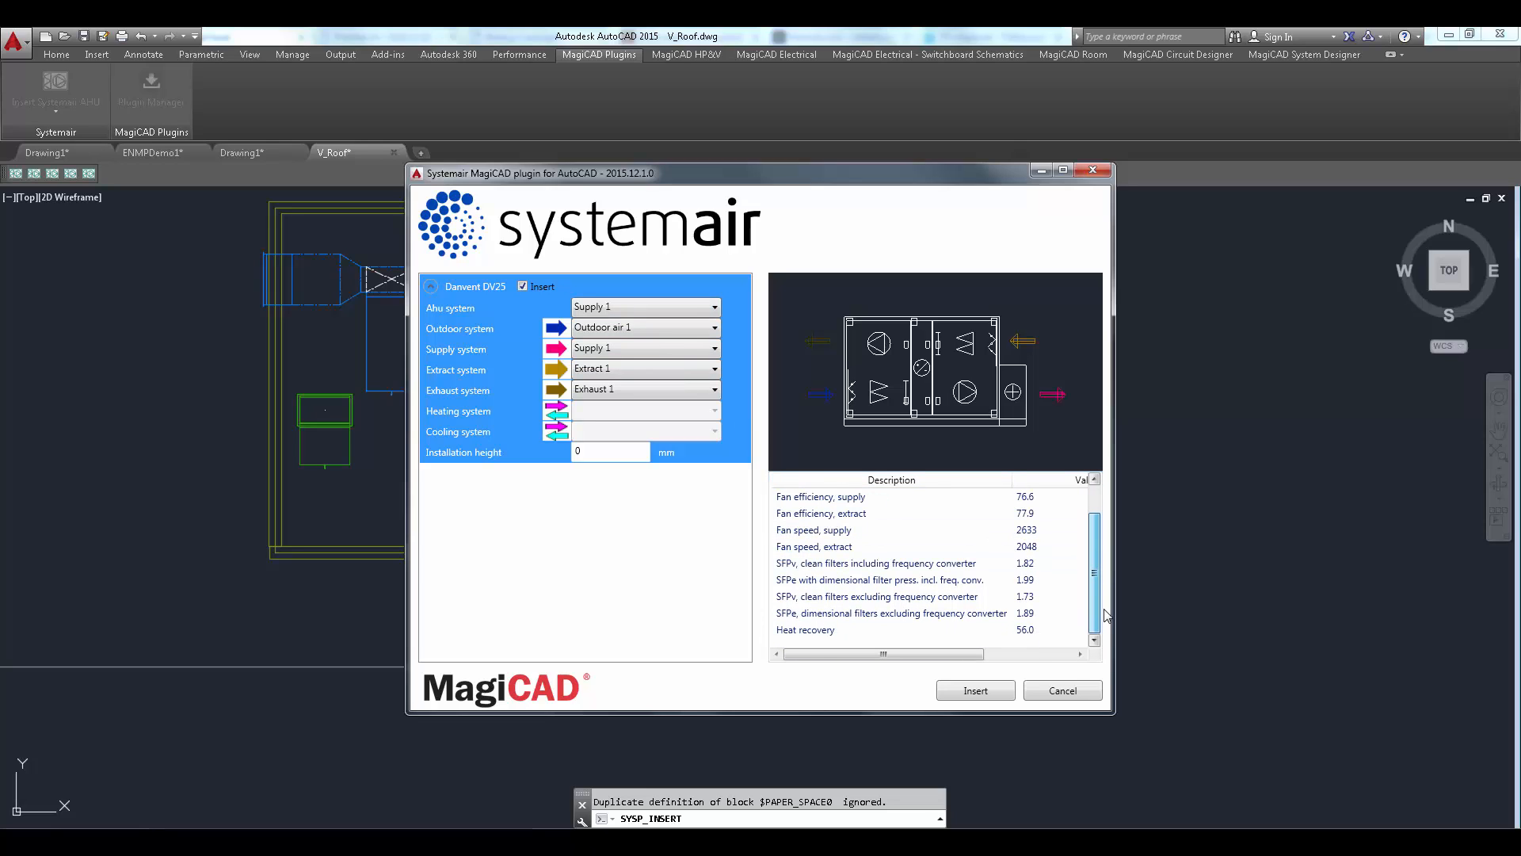
pyautogui.scroll(3)
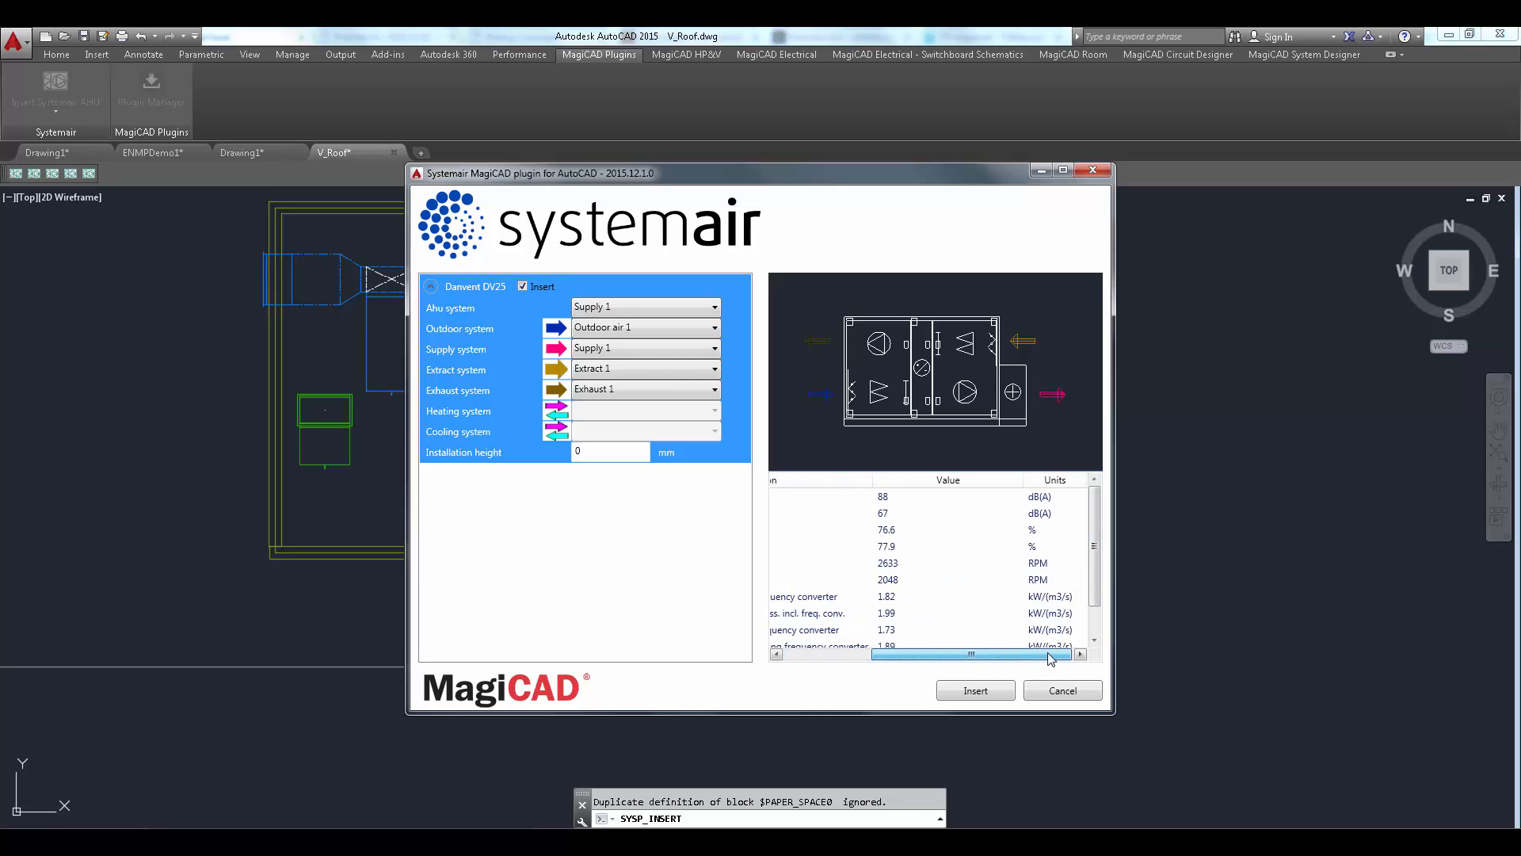
pyautogui.hscroll(-3)
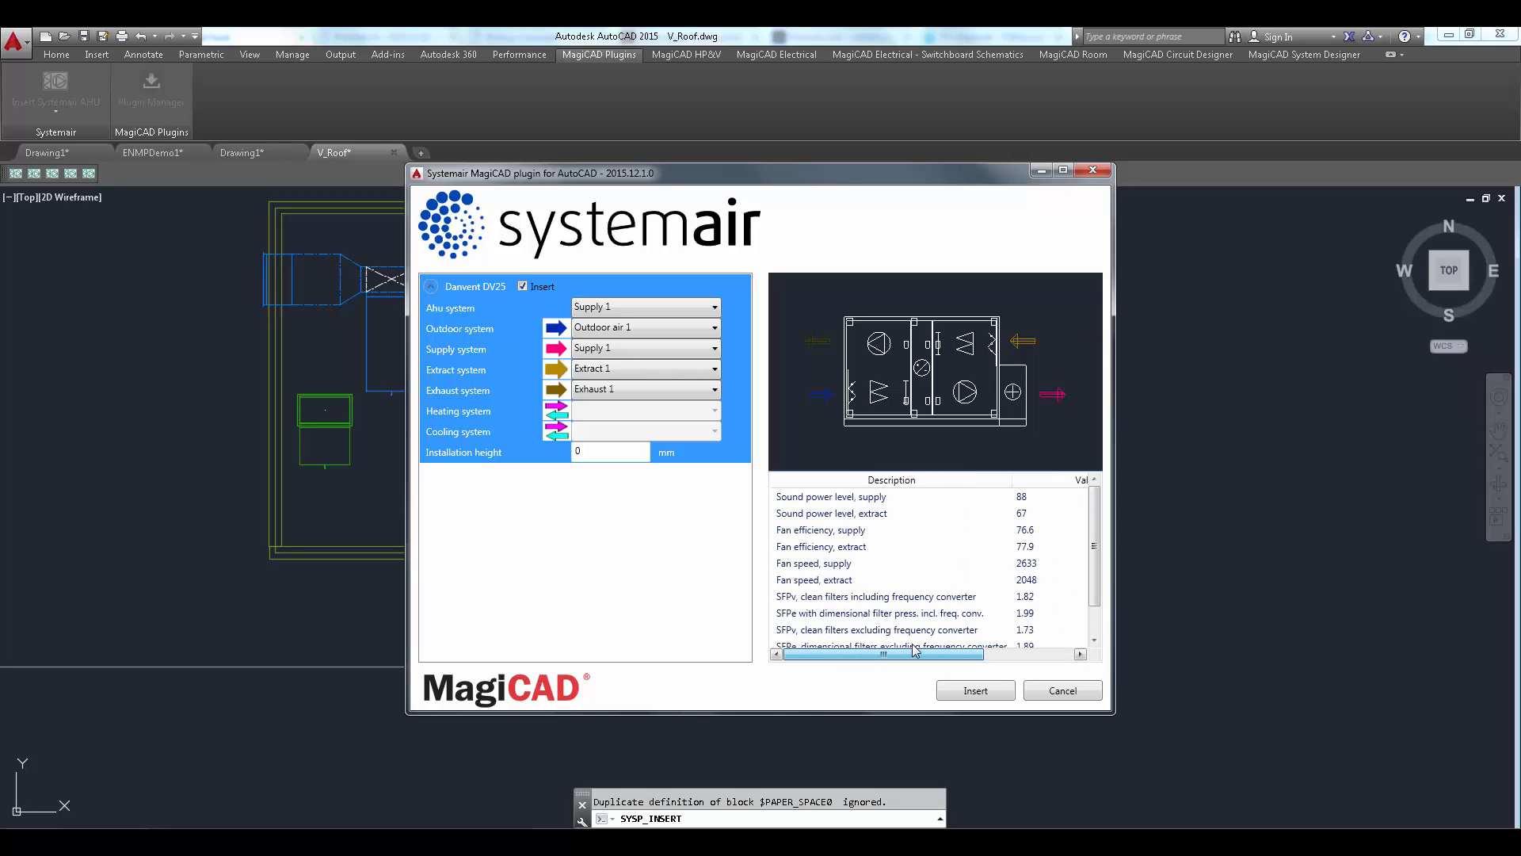
pyautogui.click(876, 596)
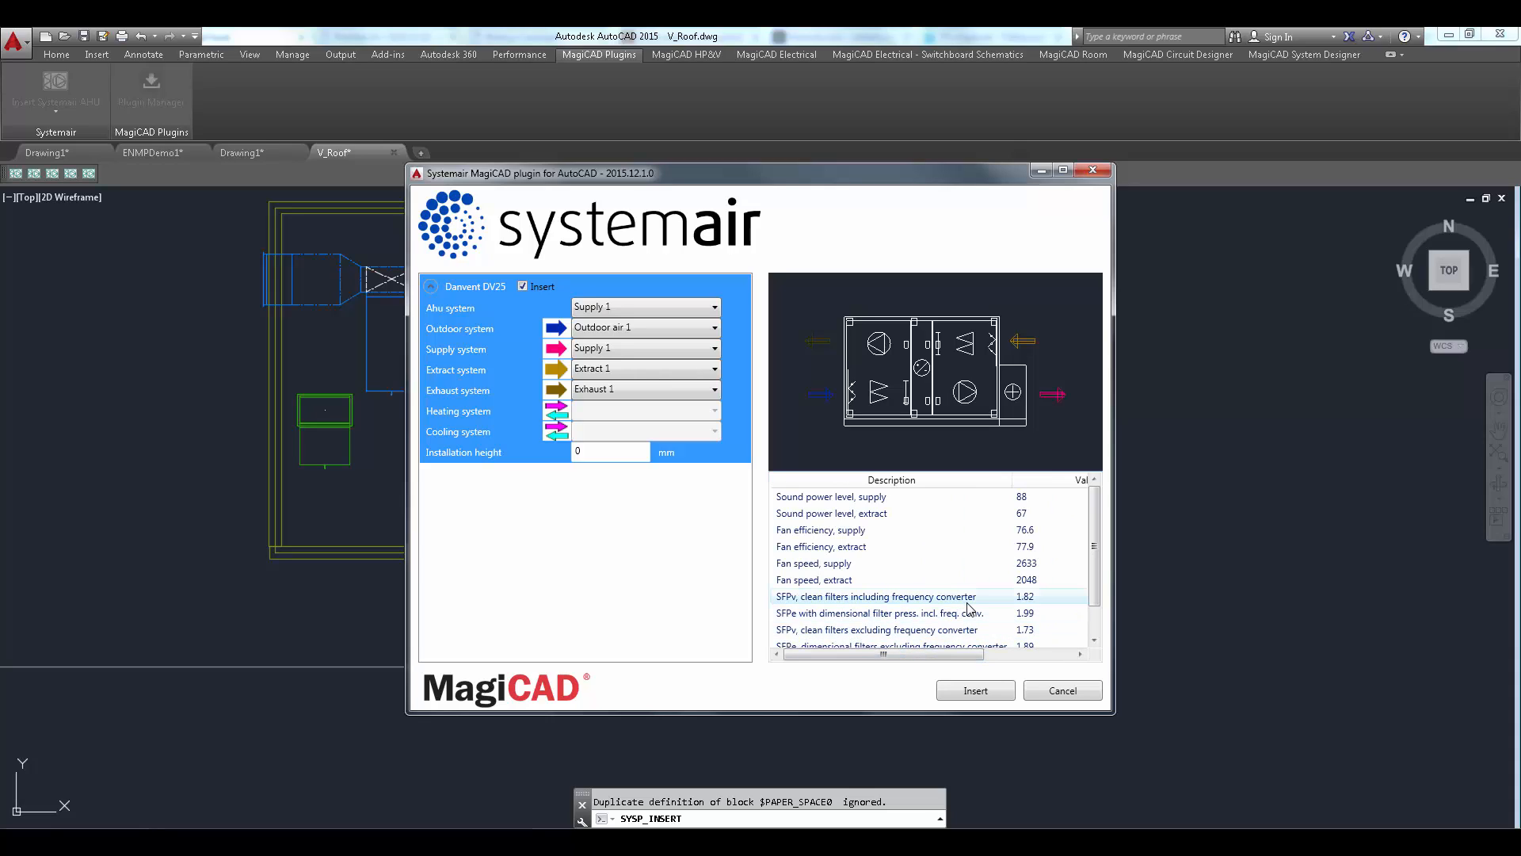
pyautogui.moveTo(946, 407)
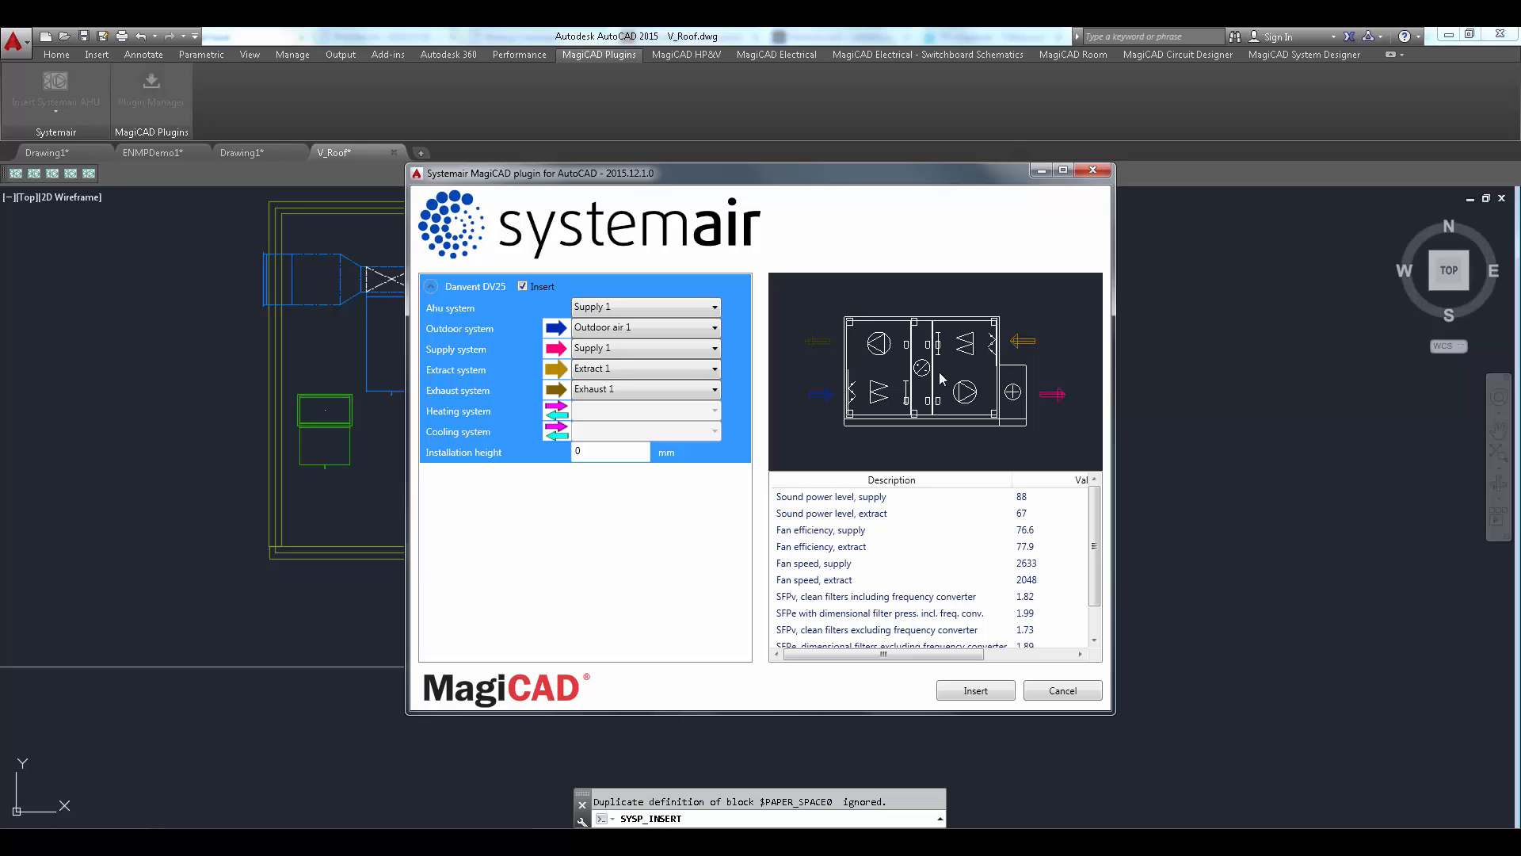
# Step: Check the unit in 3D preview from another angle and confirm Insert
pyautogui.click(431, 287)
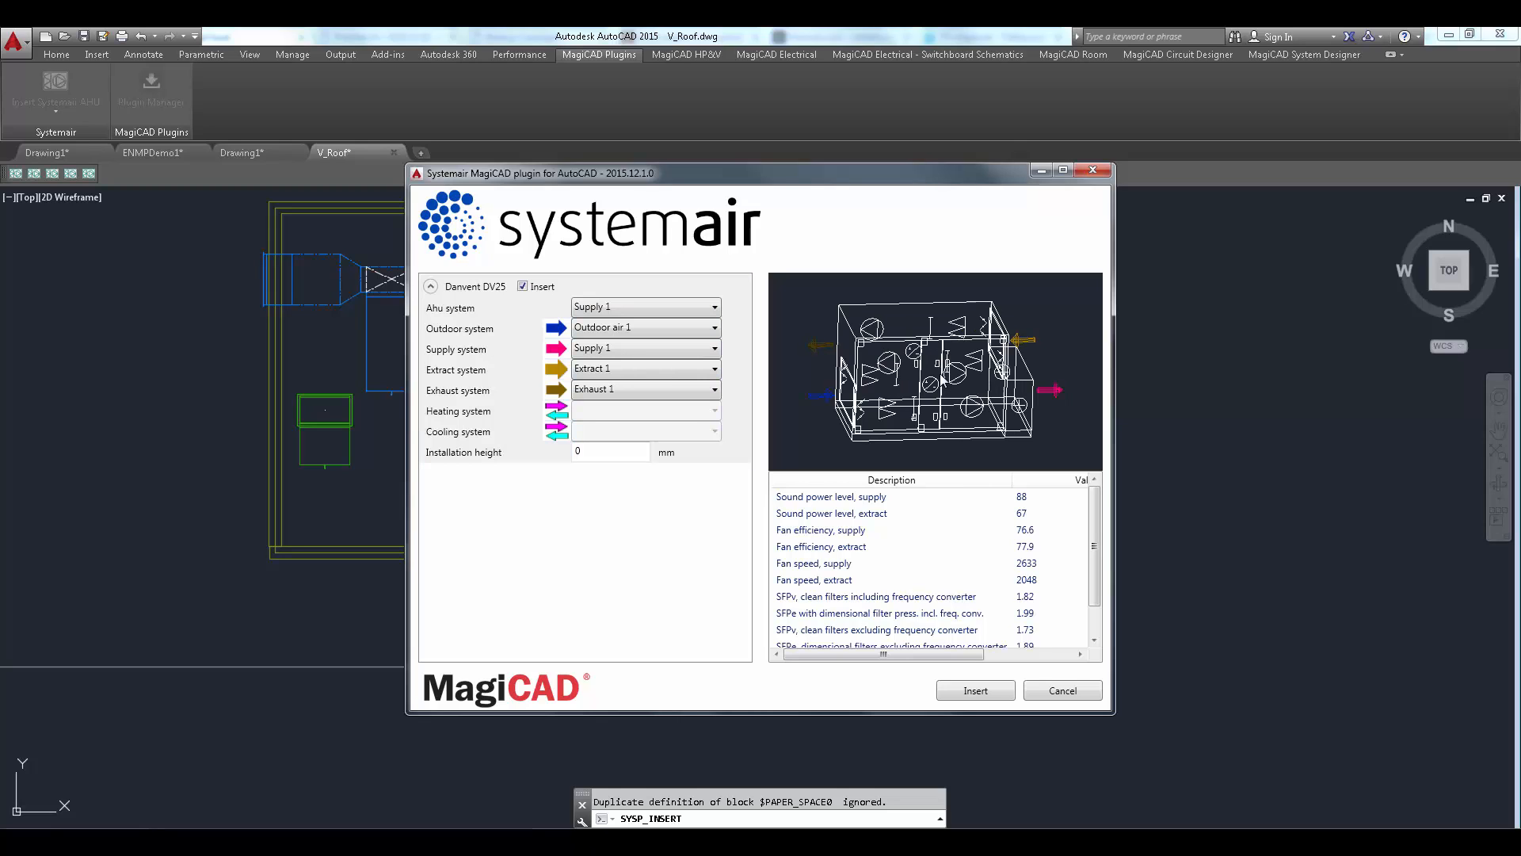
pyautogui.click(975, 689)
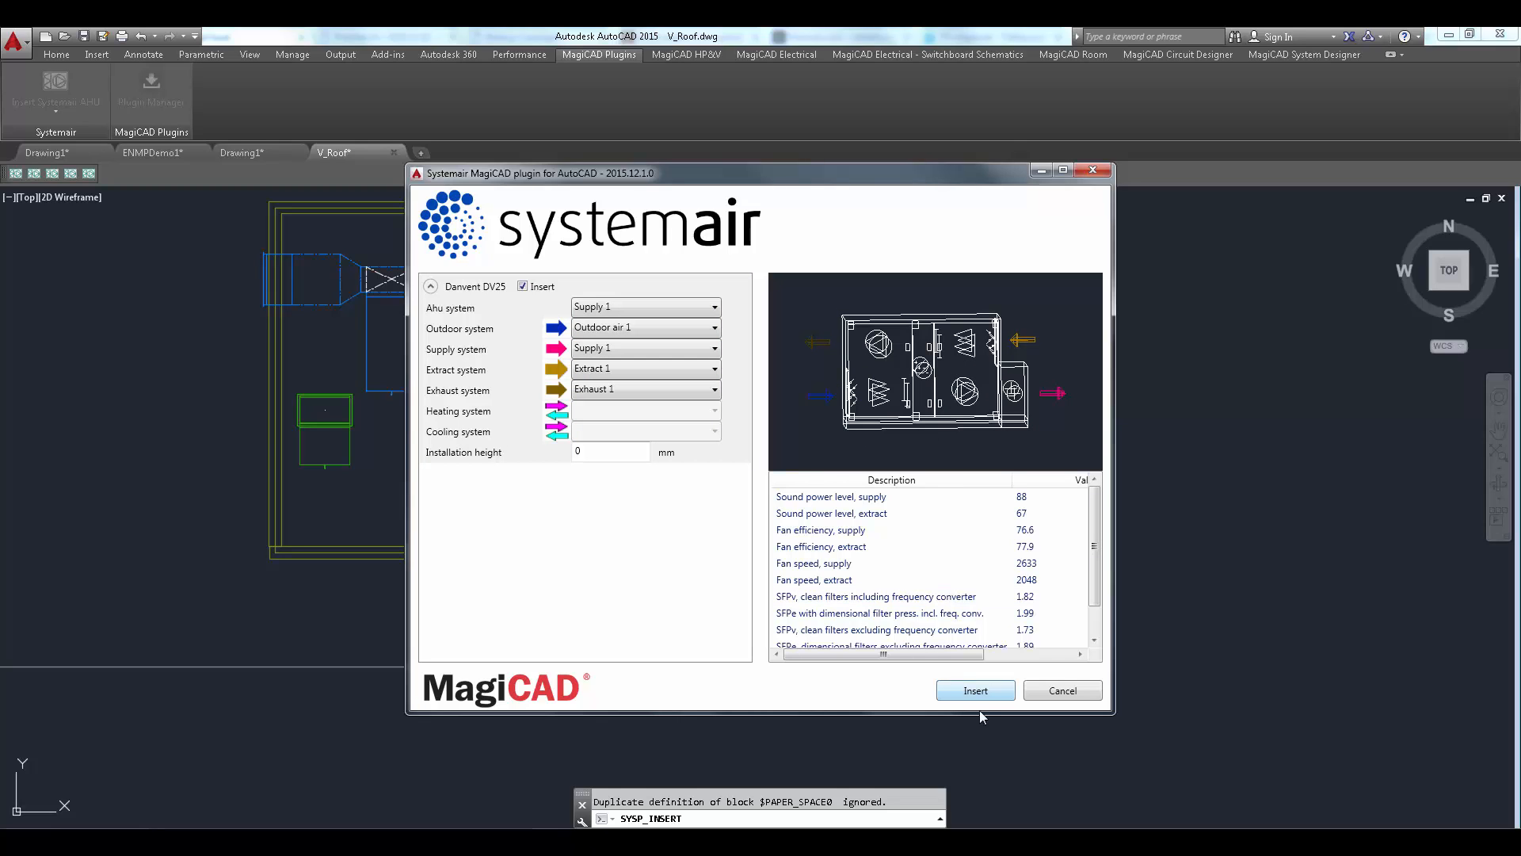
pyautogui.click(975, 690)
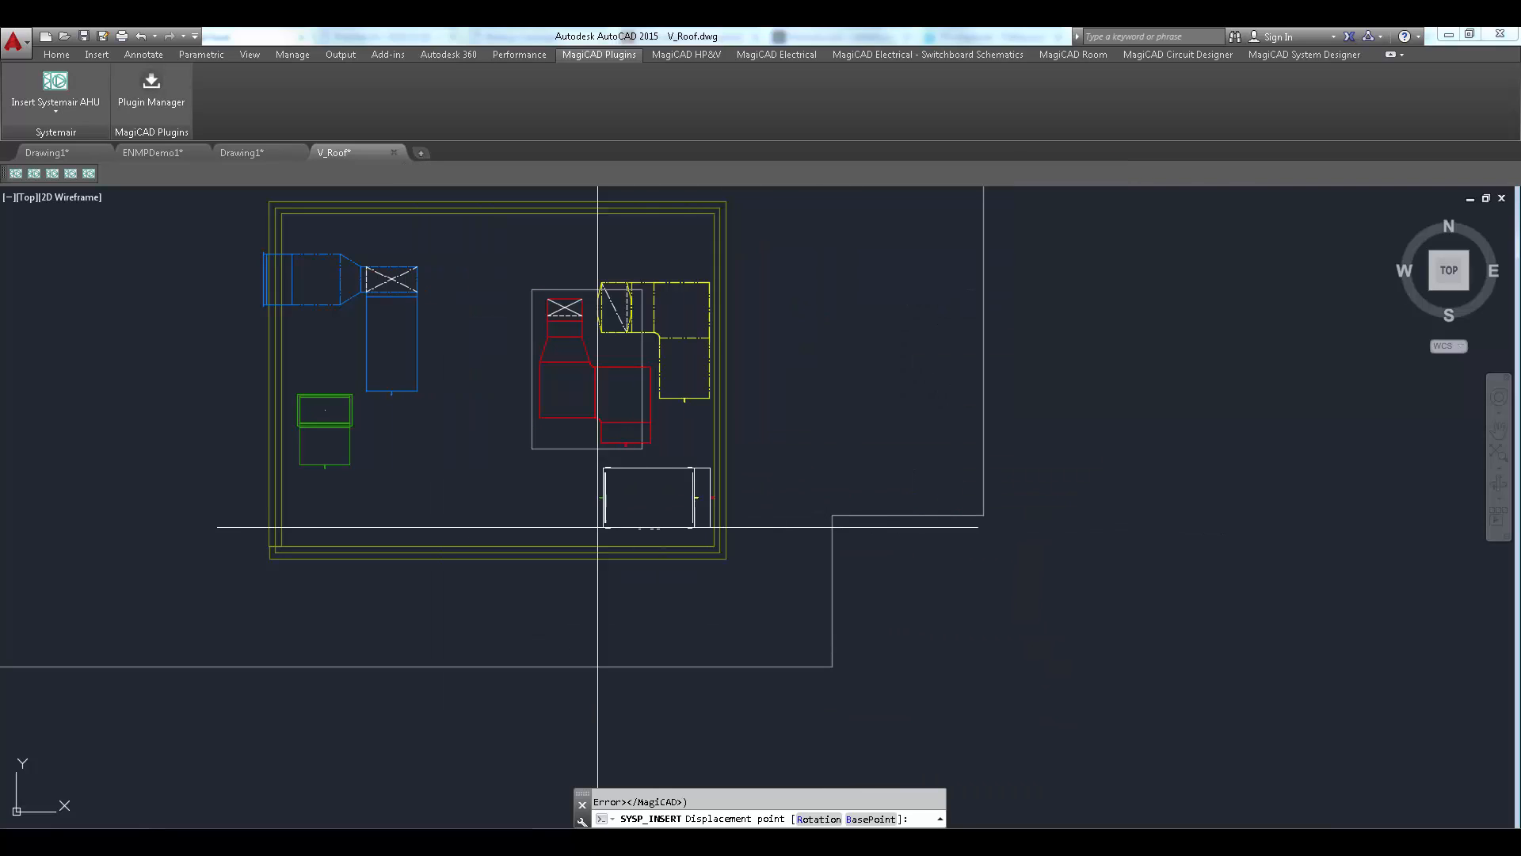
pyautogui.moveTo(469, 503)
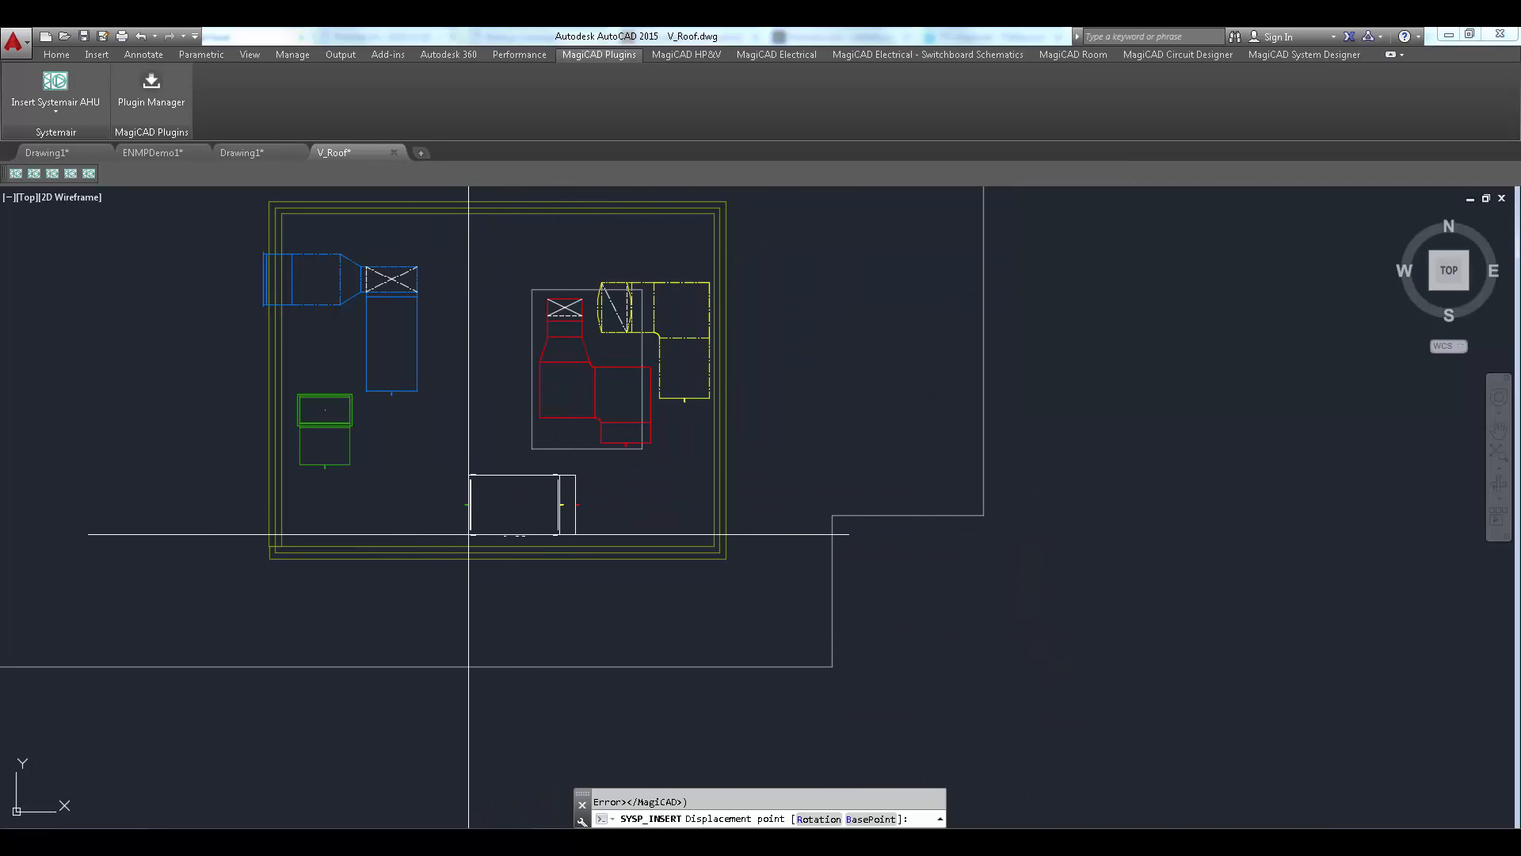
# Step: Place the DV25 near the roof's bottom edge and route the duct plug to connect to it
pyautogui.click(512, 512)
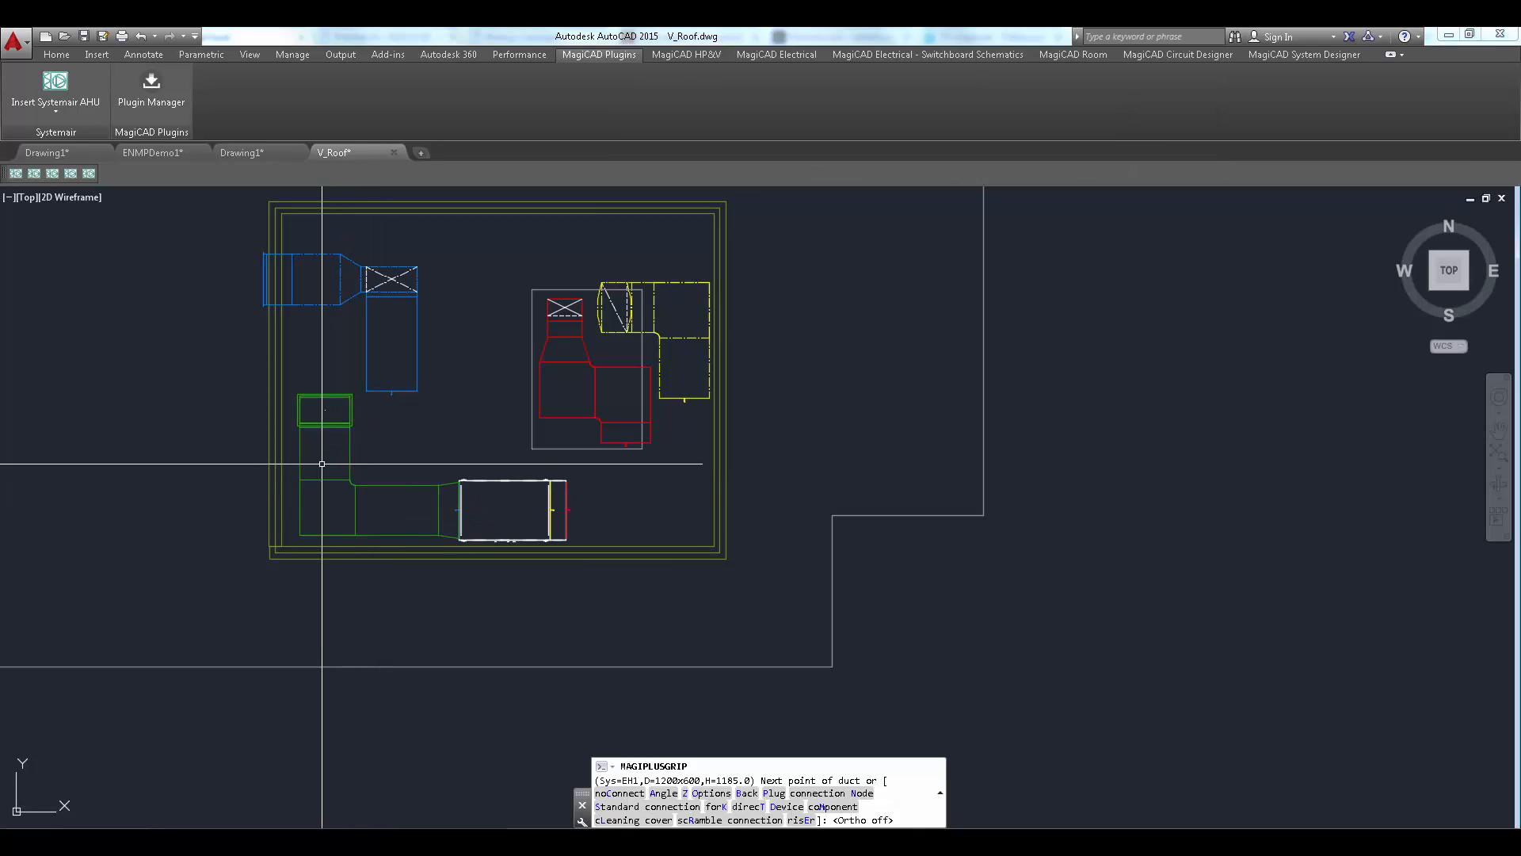
pyautogui.click(456, 508)
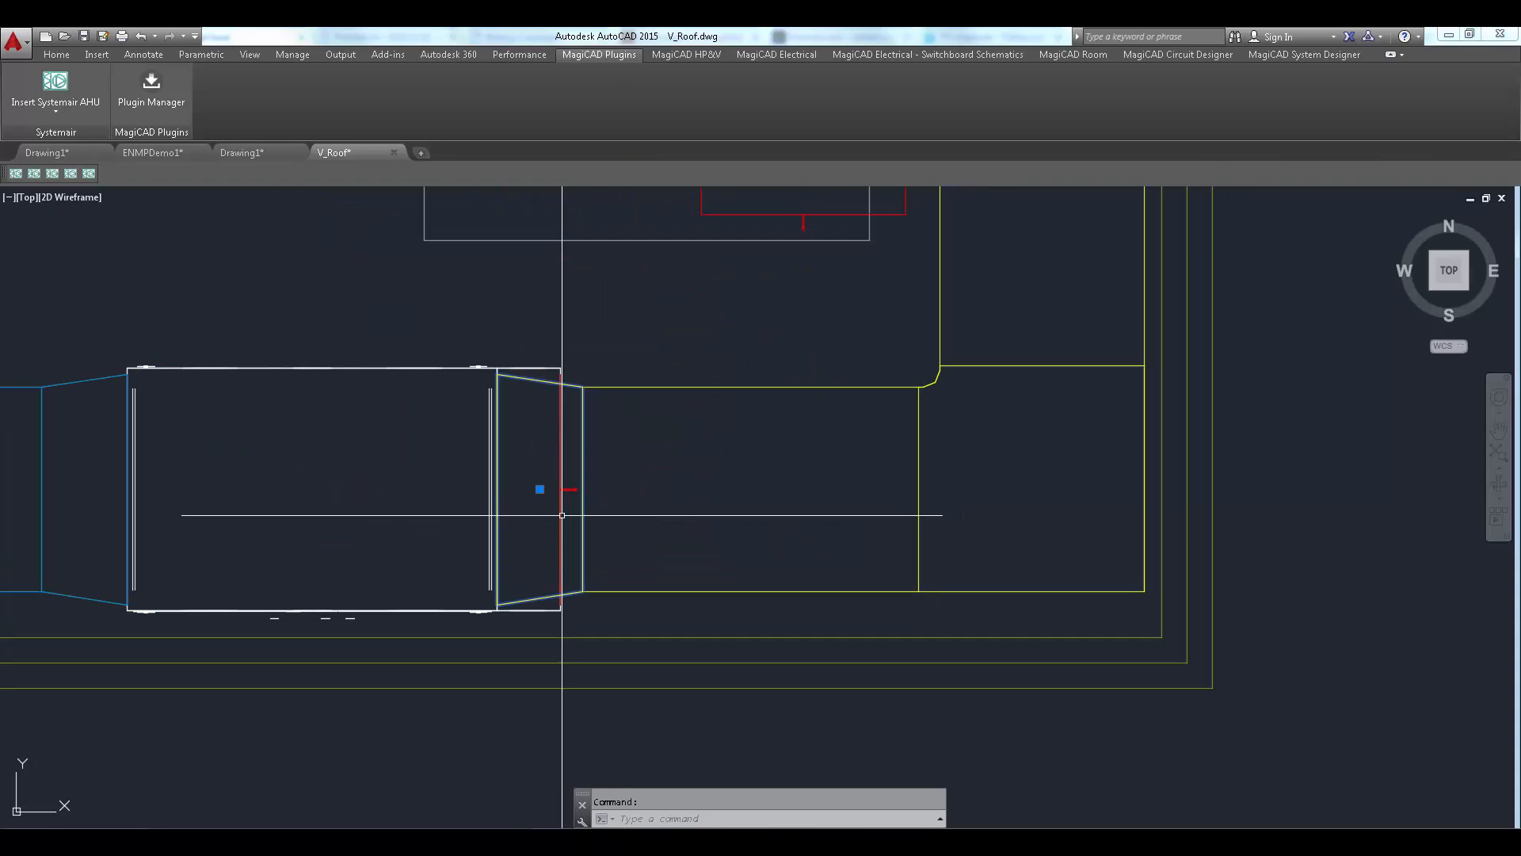
pyautogui.click(539, 489)
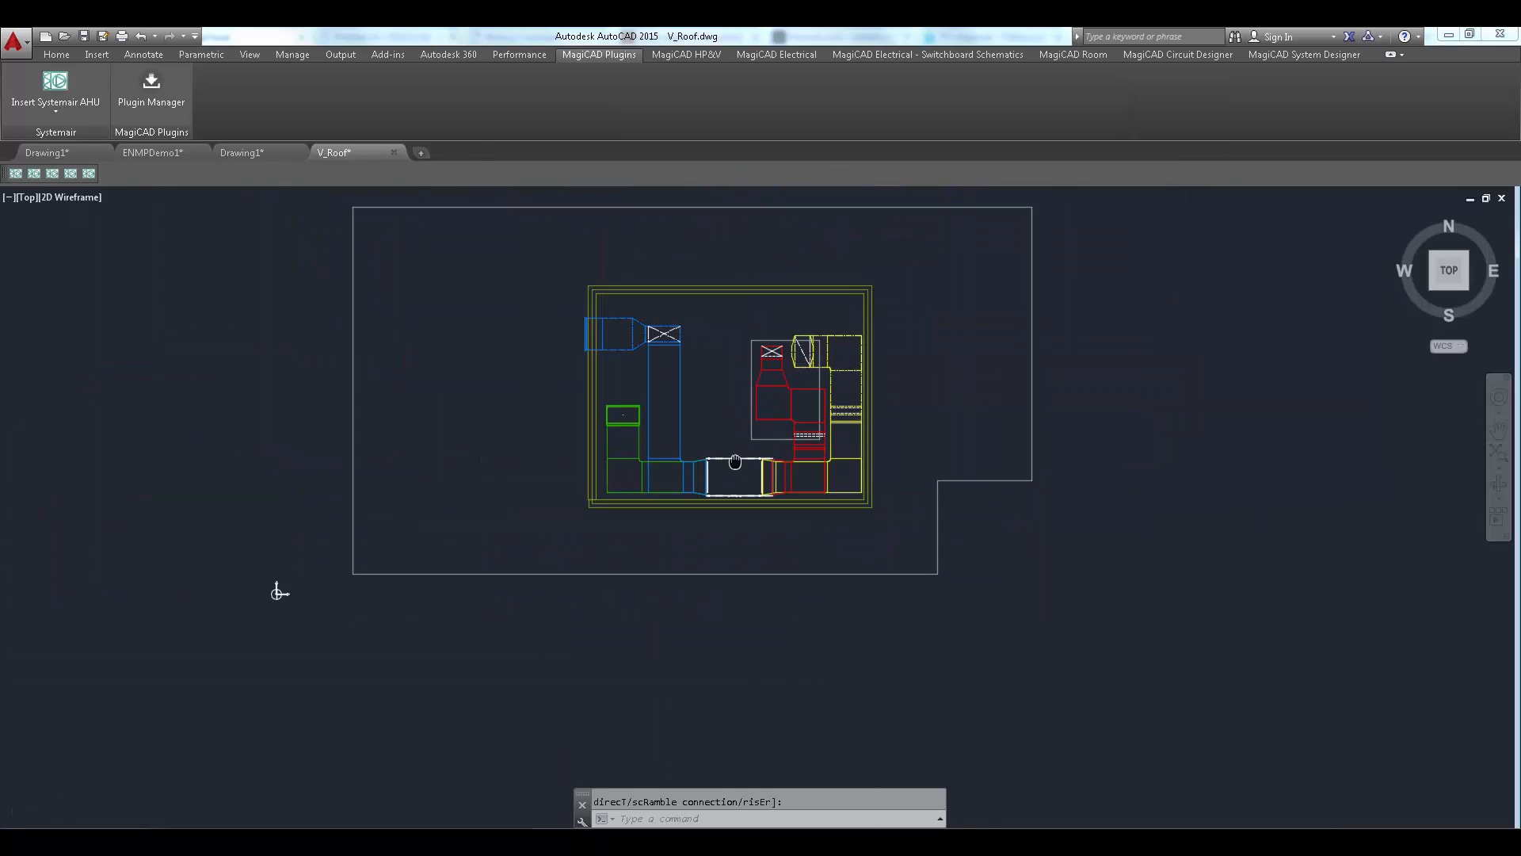
# Step: Run Flow balancing for S1, E1, O1 and EH1 across all drawings, then dismiss the network model
pyautogui.click(684, 54)
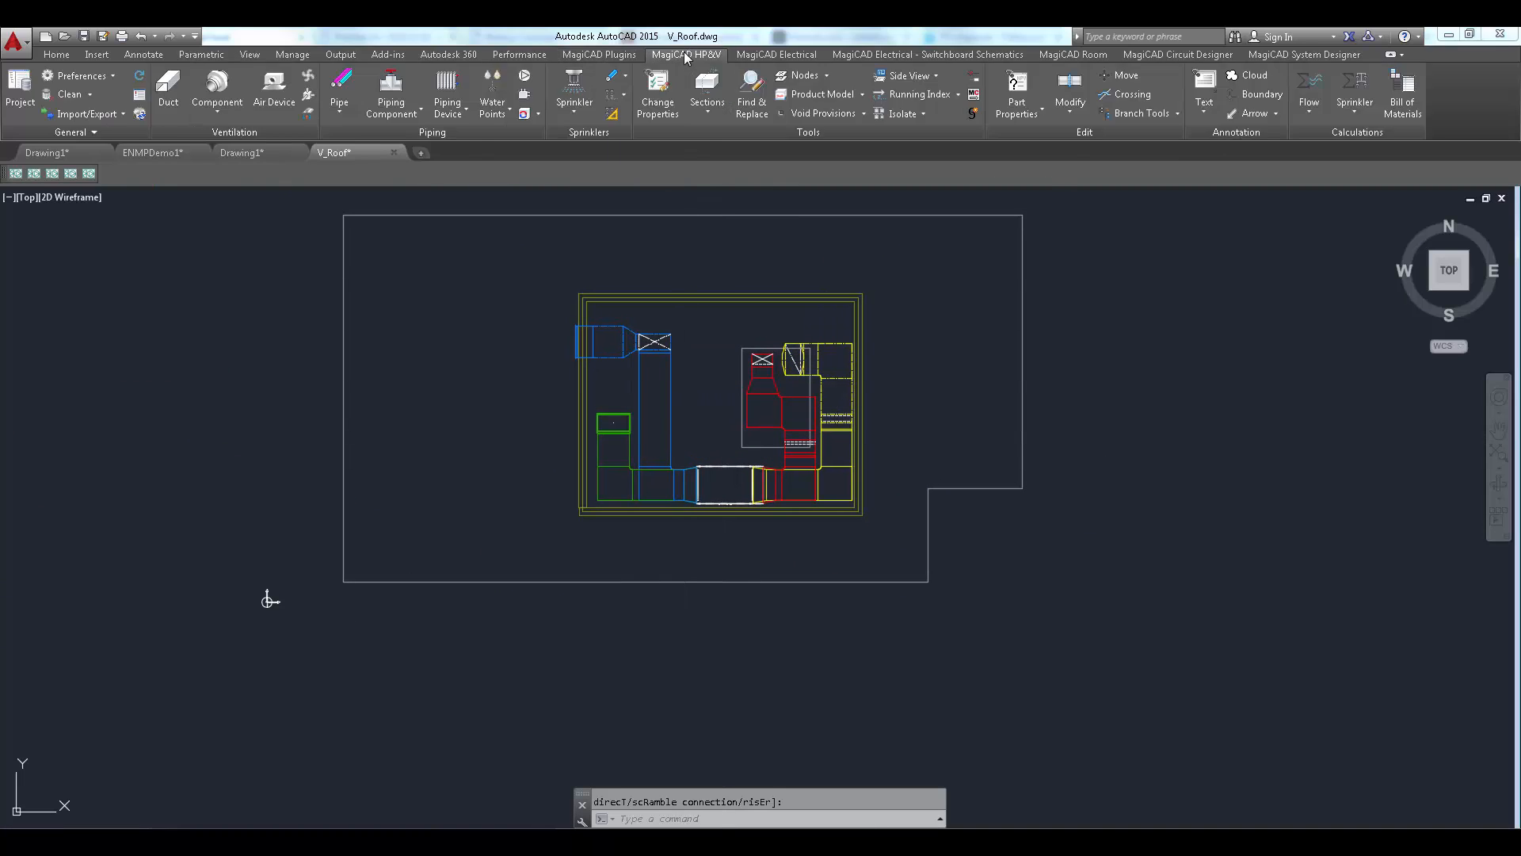
pyautogui.moveTo(1309, 92)
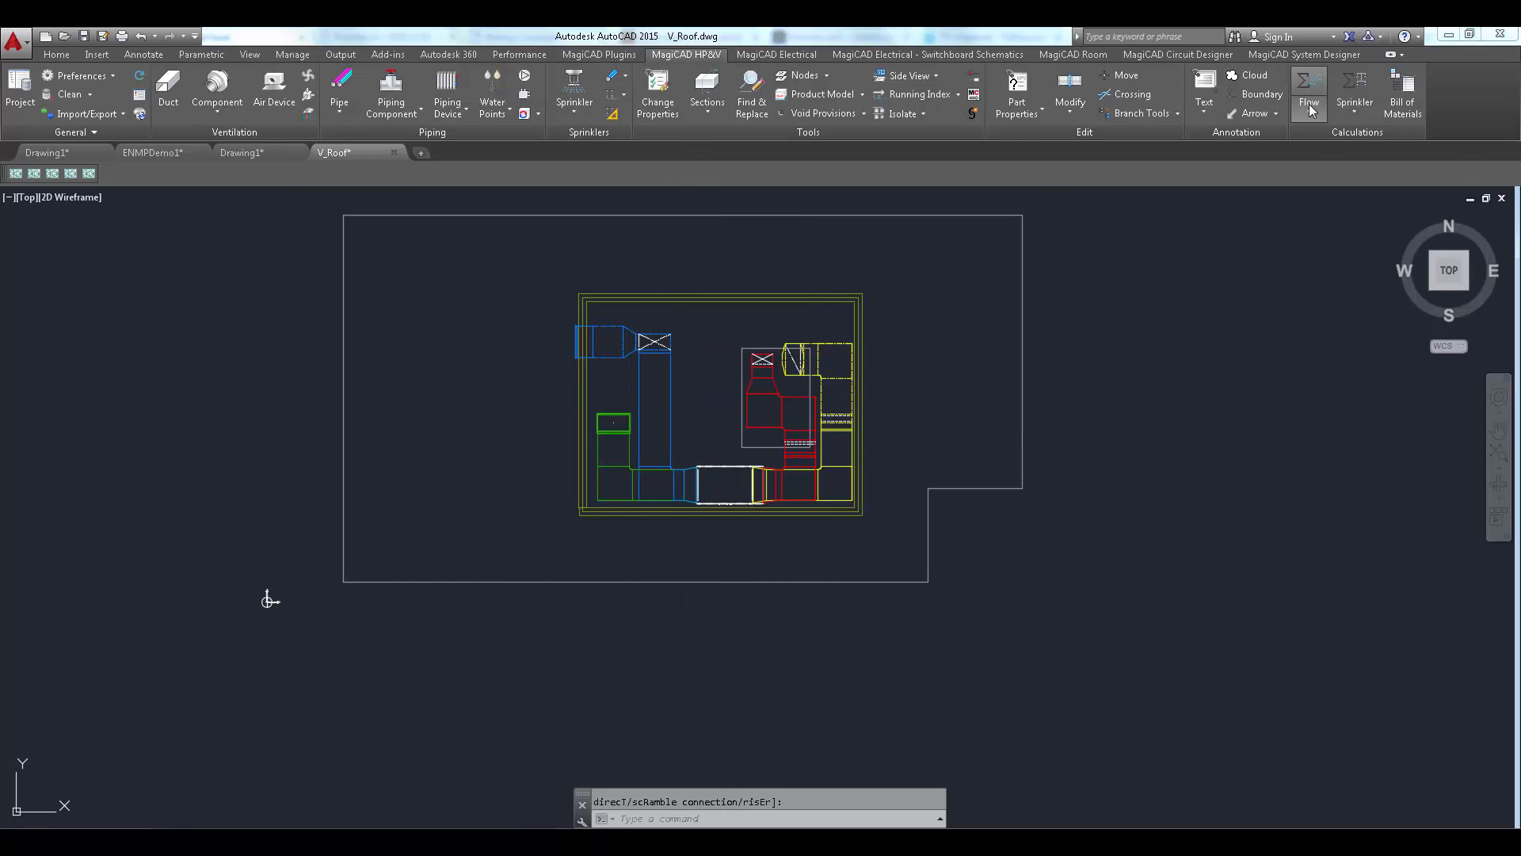
pyautogui.click(1307, 92)
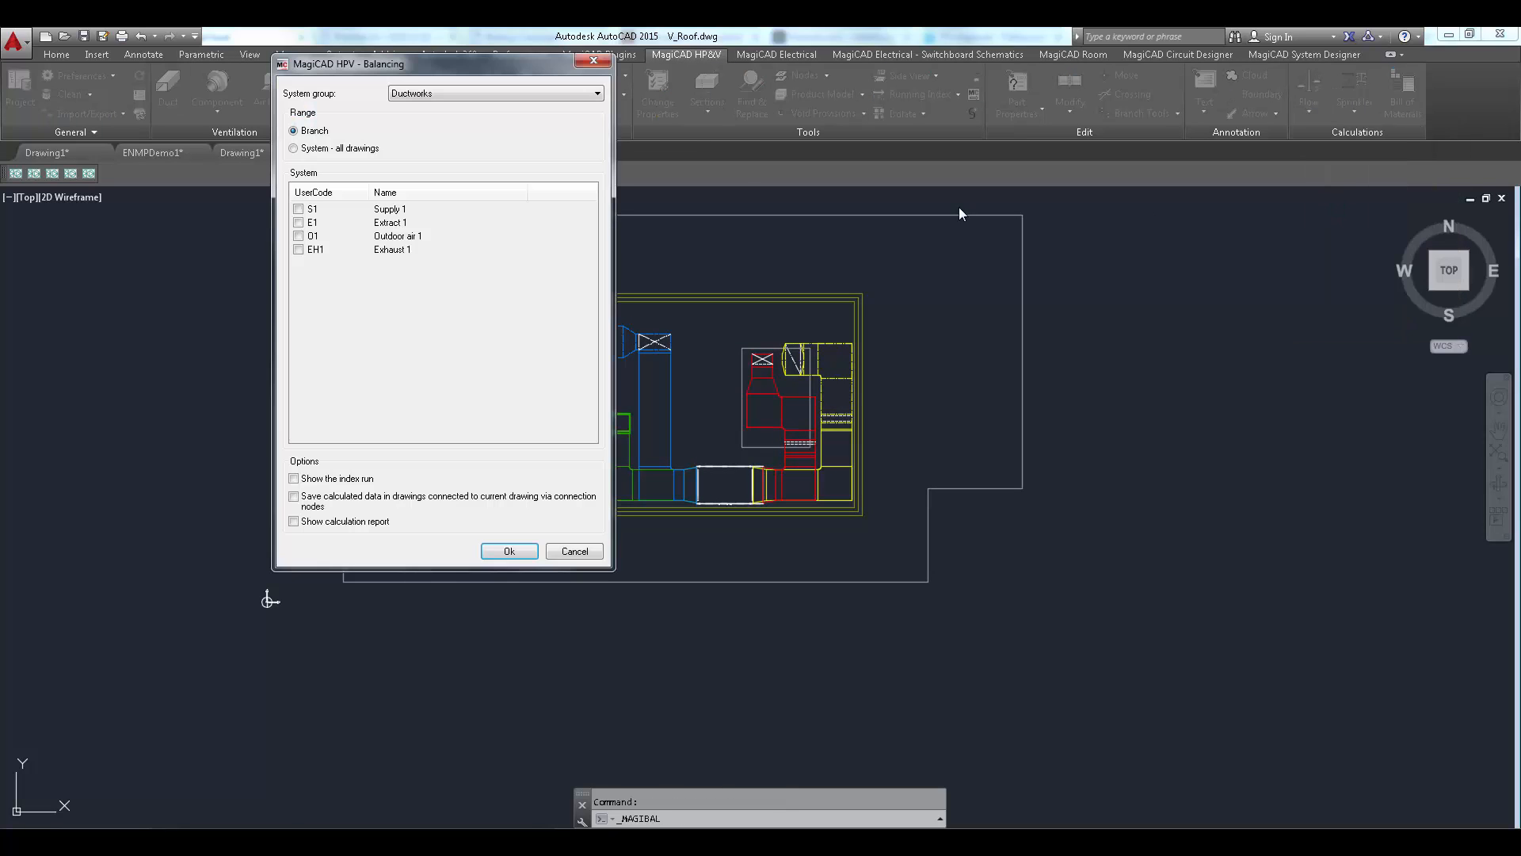
pyautogui.click(293, 147)
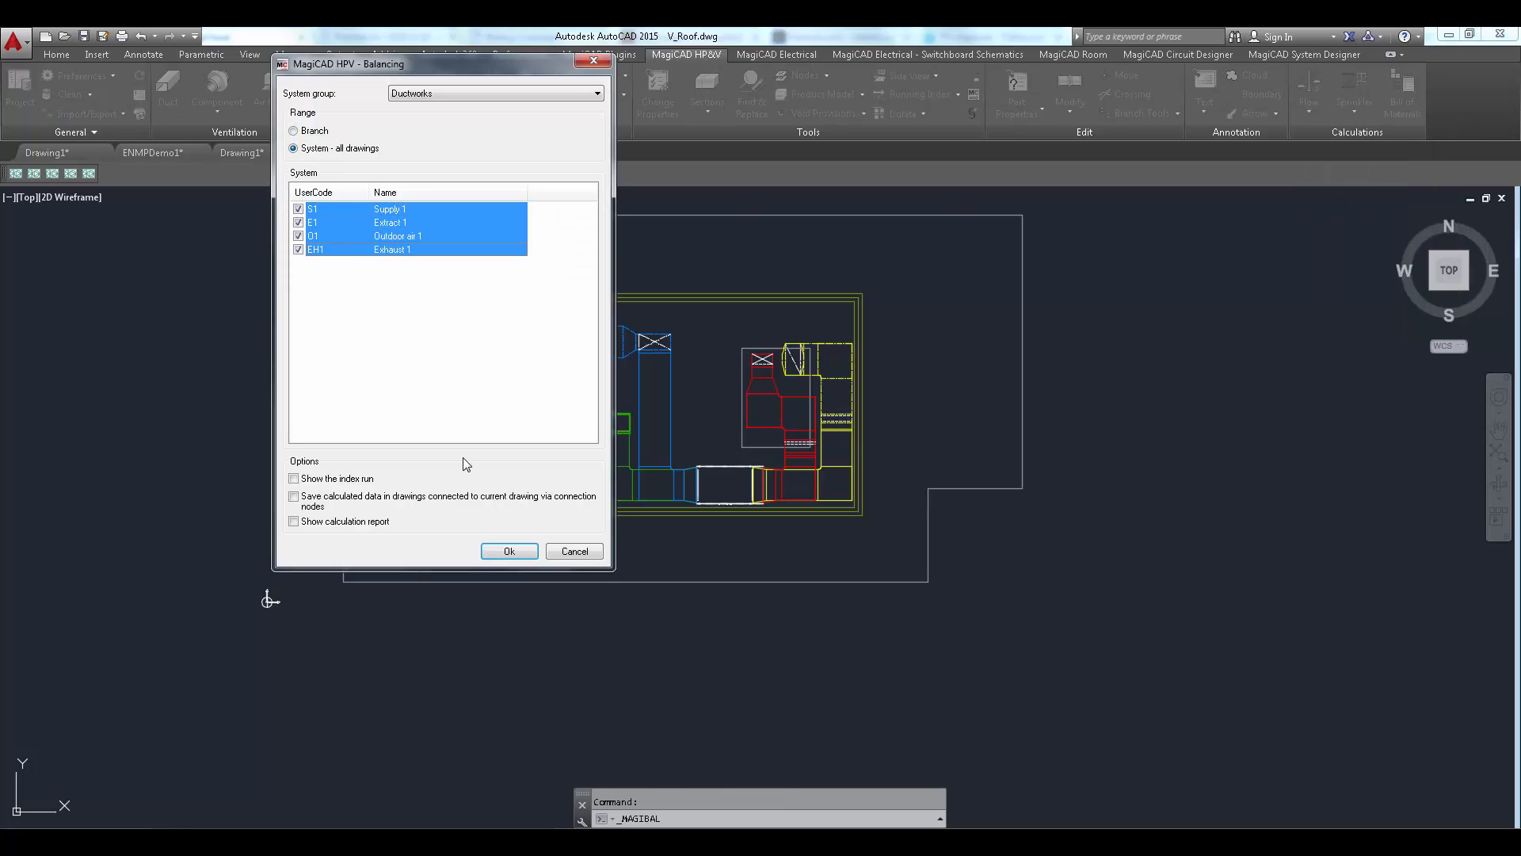
pyautogui.click(509, 551)
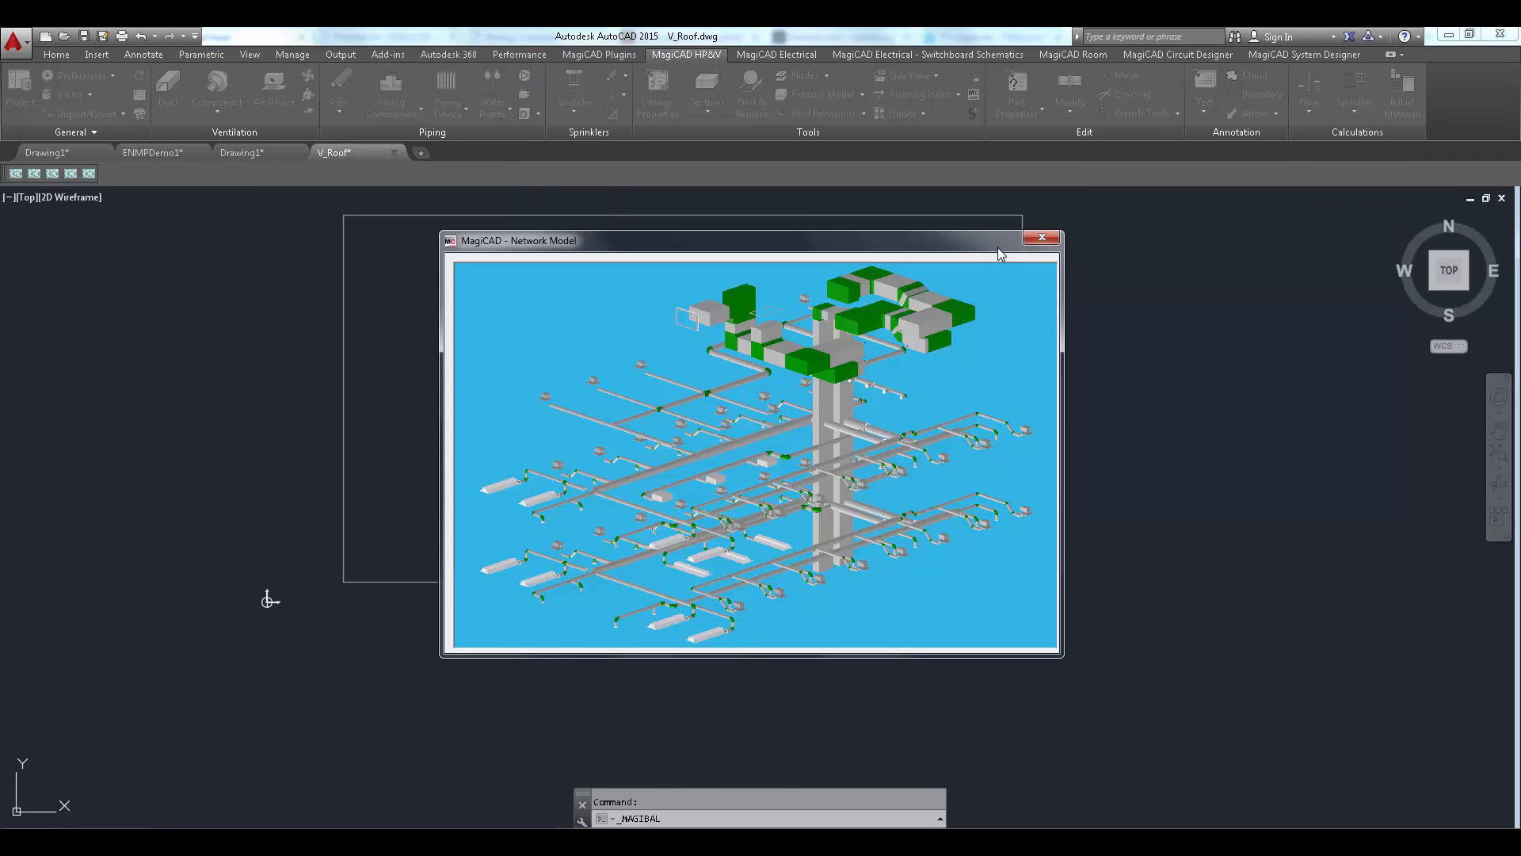
pyautogui.moveTo(1042, 239)
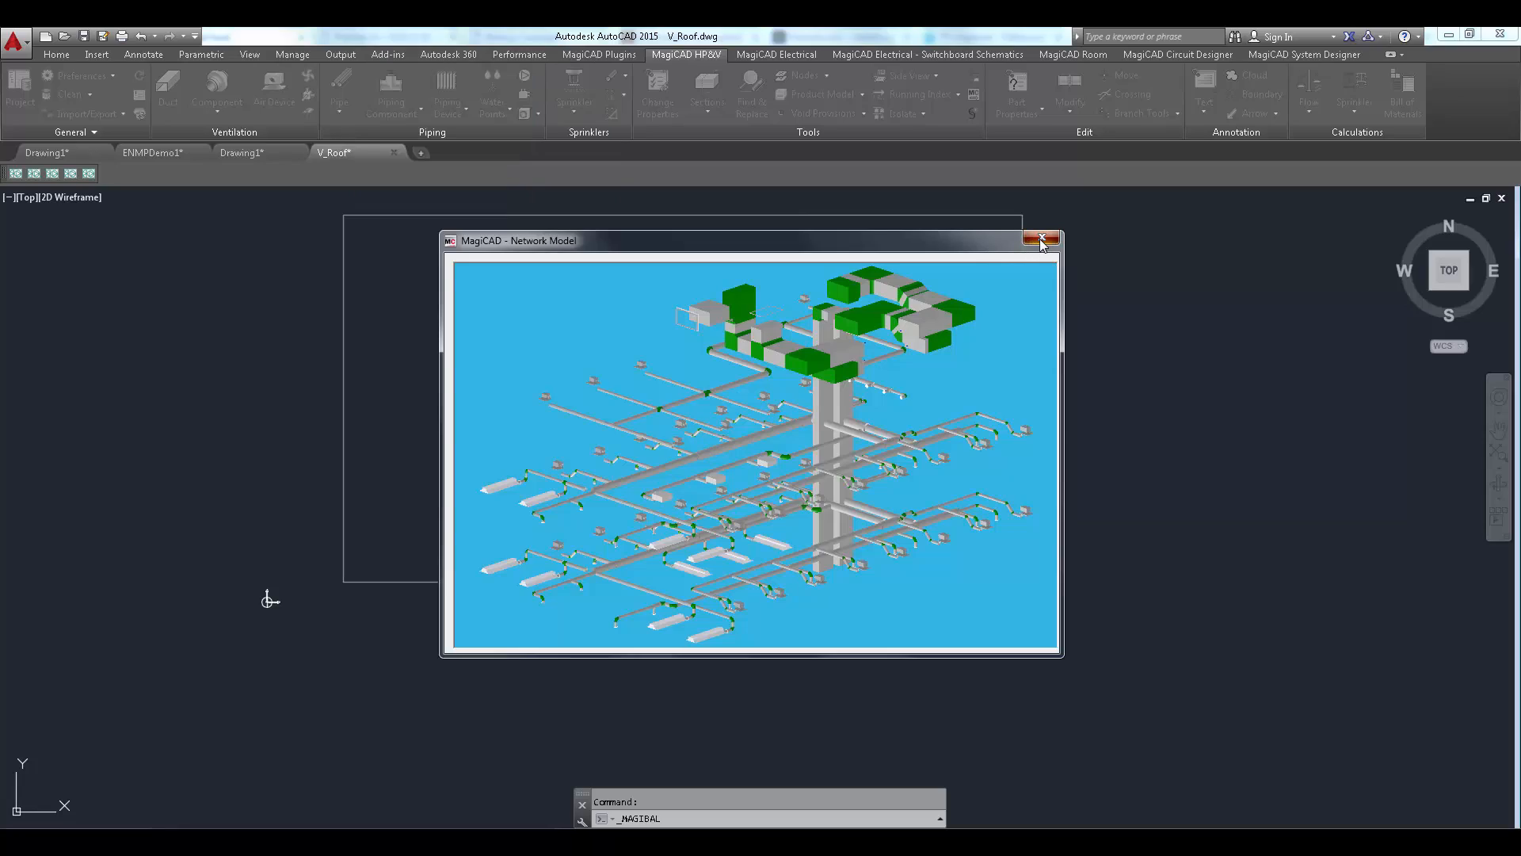
pyautogui.click(1049, 239)
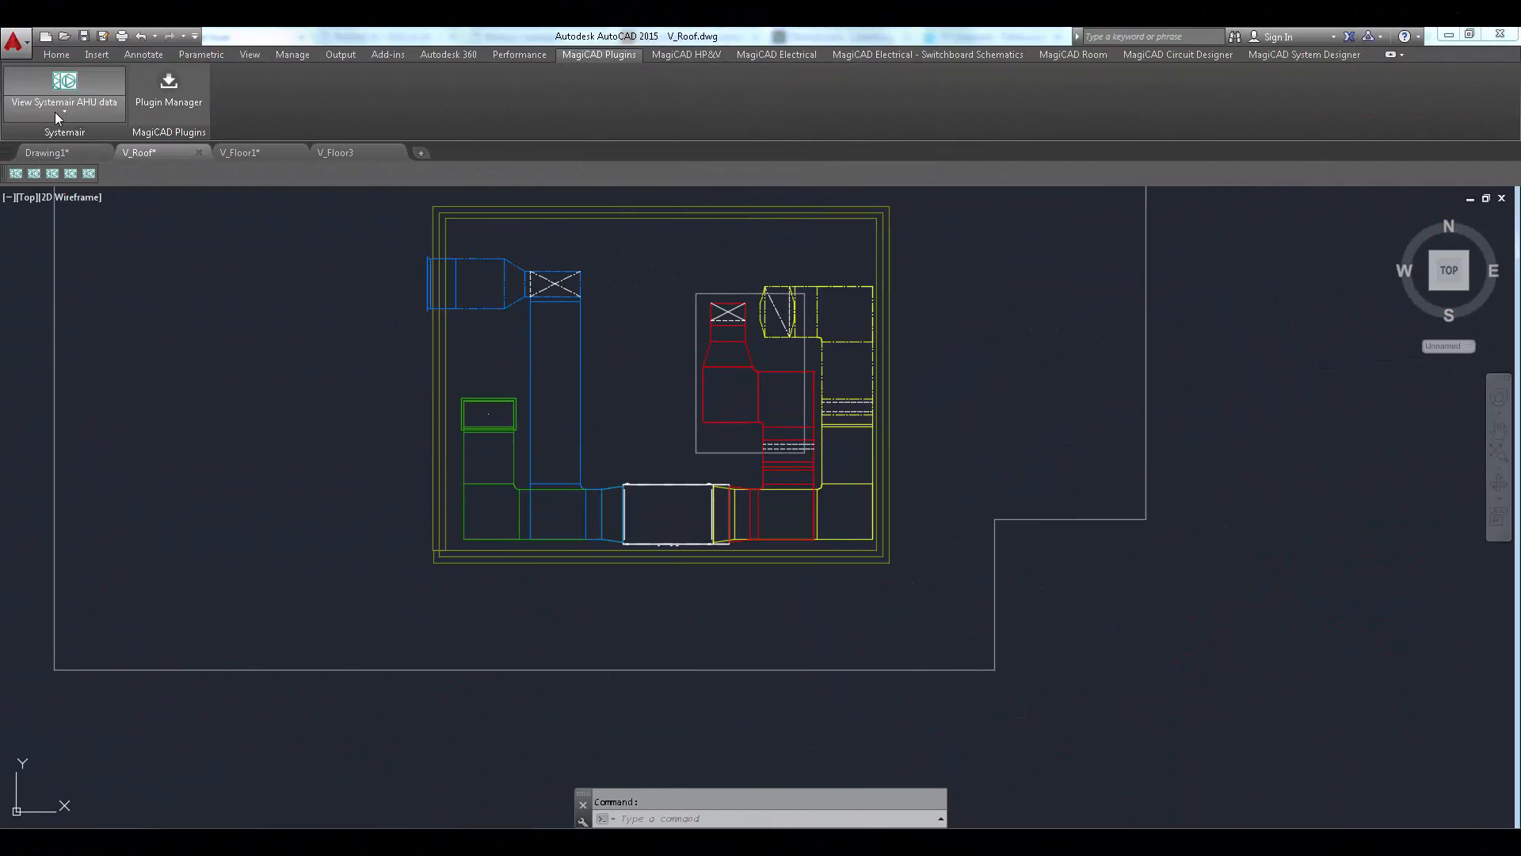
# Step: Show the Systemair AHU command list with insert, import, validate, update and view options
pyautogui.click(63, 92)
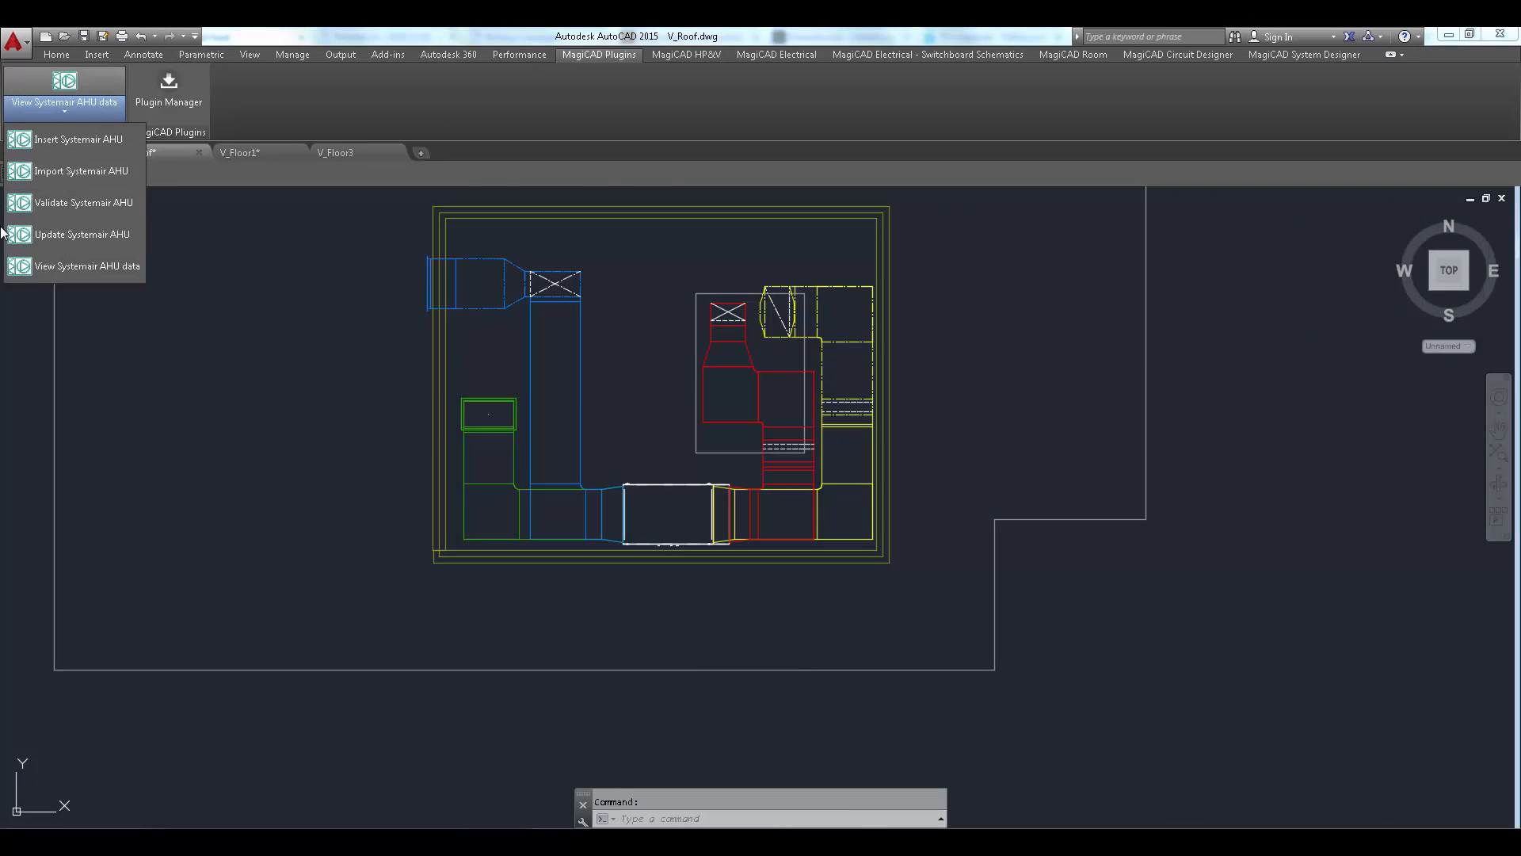
pyautogui.moveTo(86, 267)
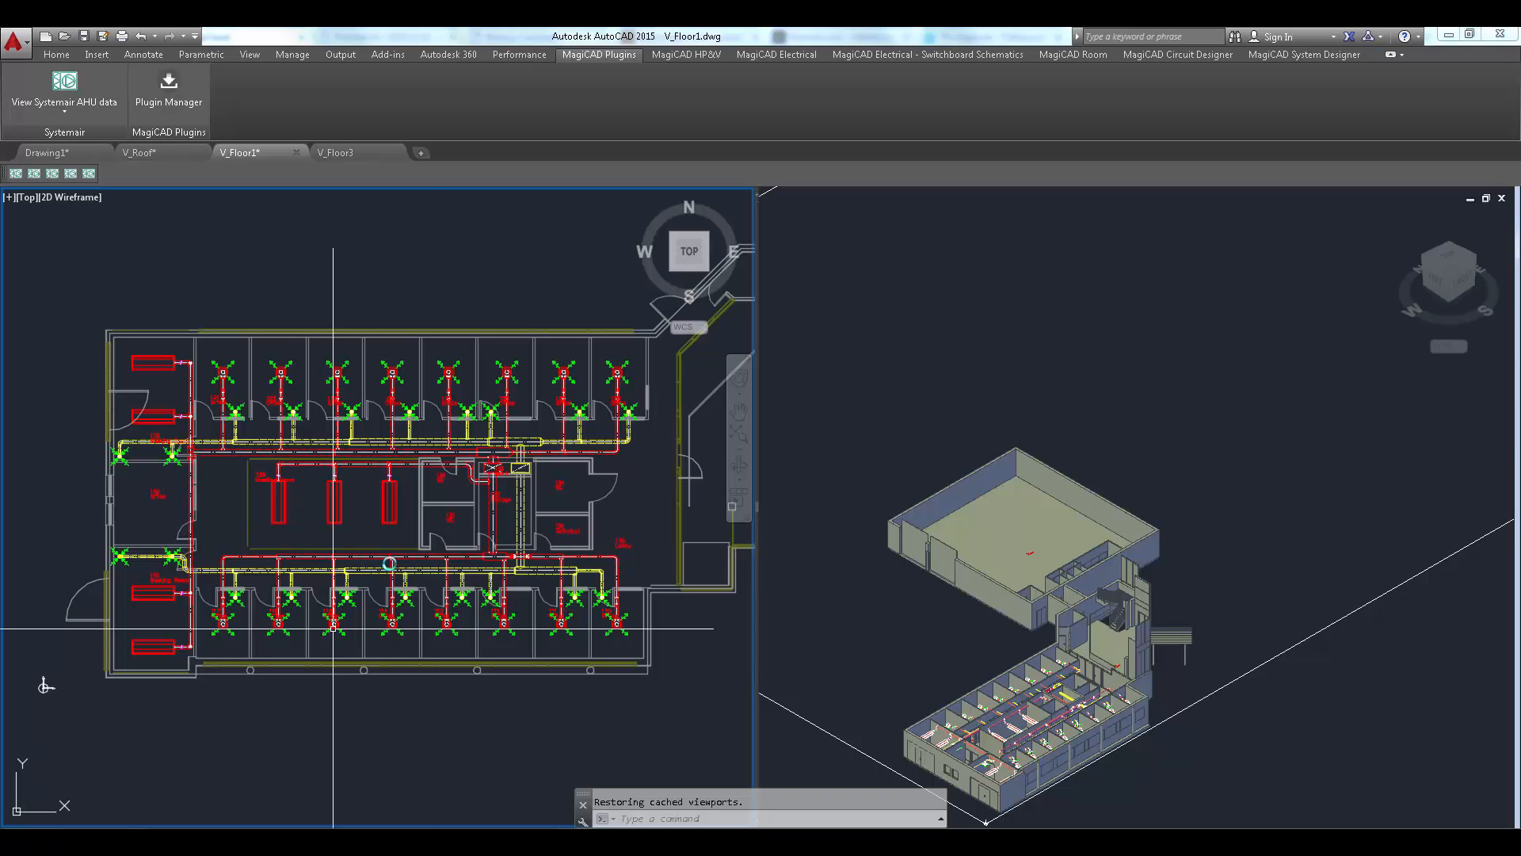
pyautogui.moveTo(434, 295)
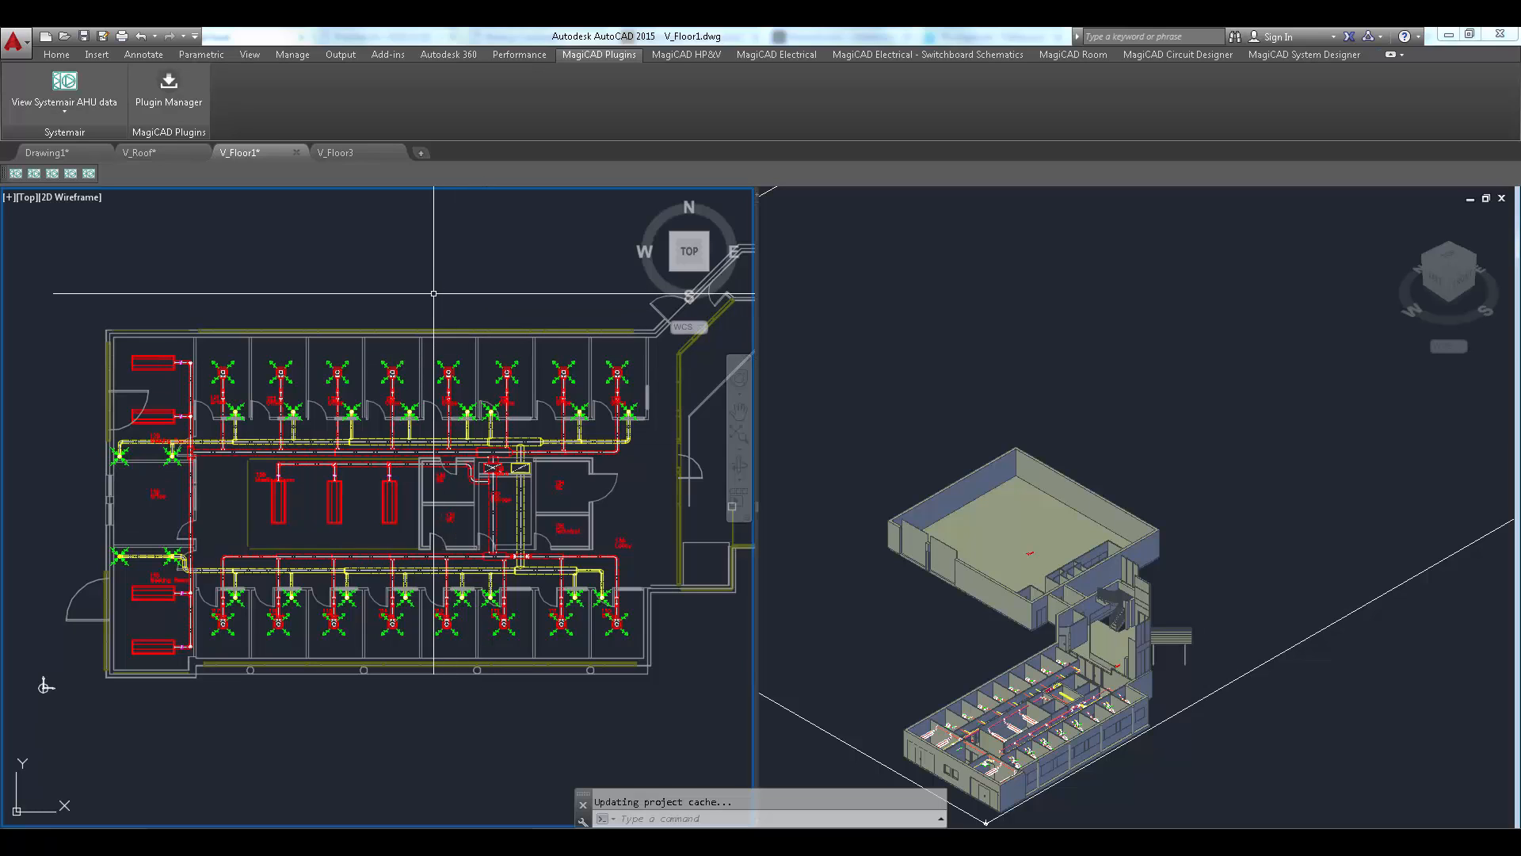
# Step: Use Change Properties to set the Floor1 air device flow to 35 l/s
pyautogui.click(685, 54)
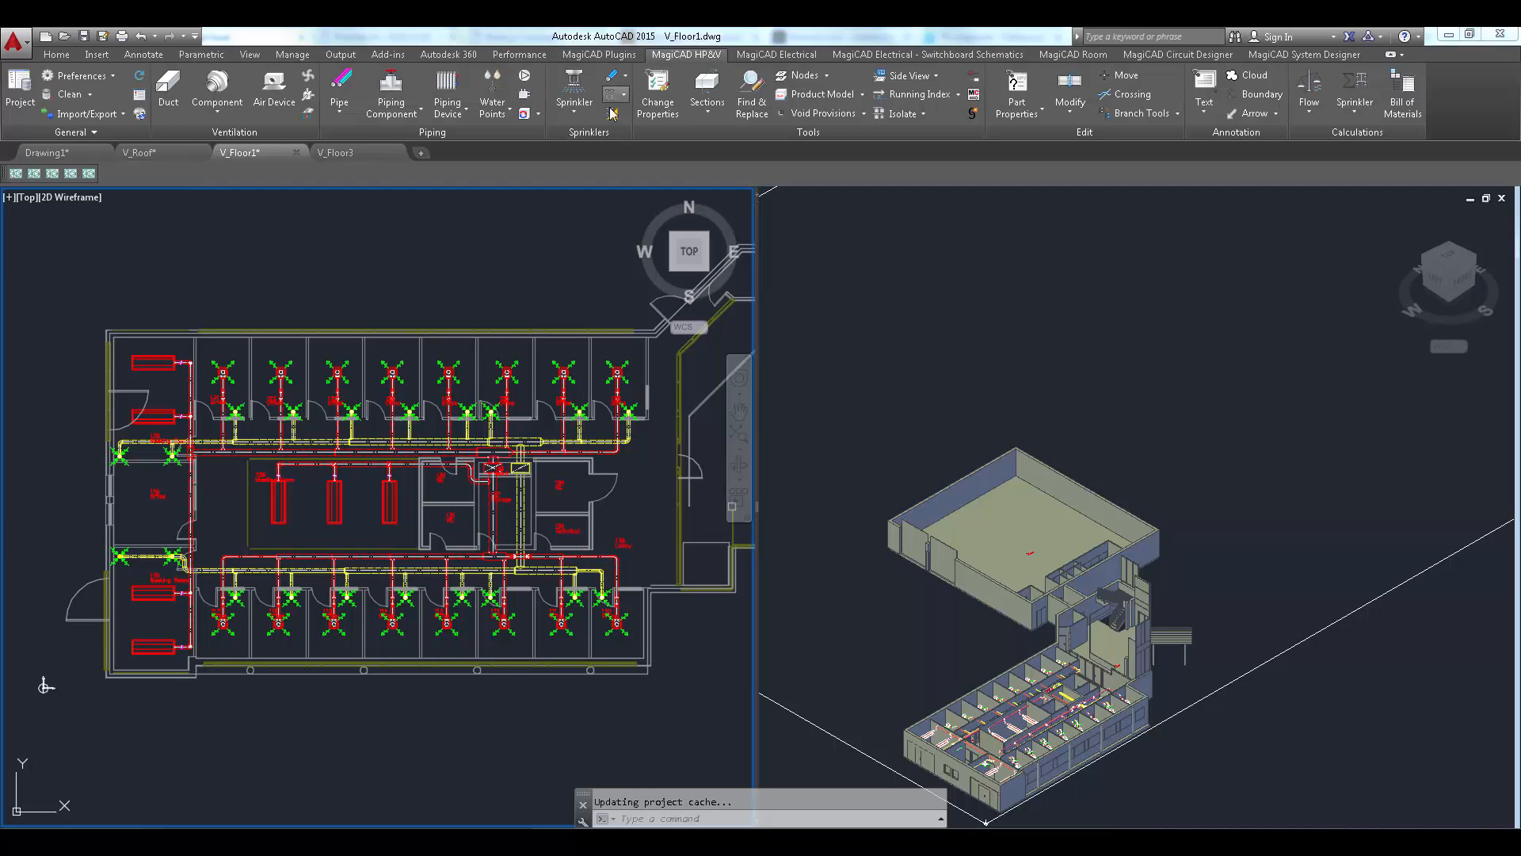
pyautogui.moveTo(658, 94)
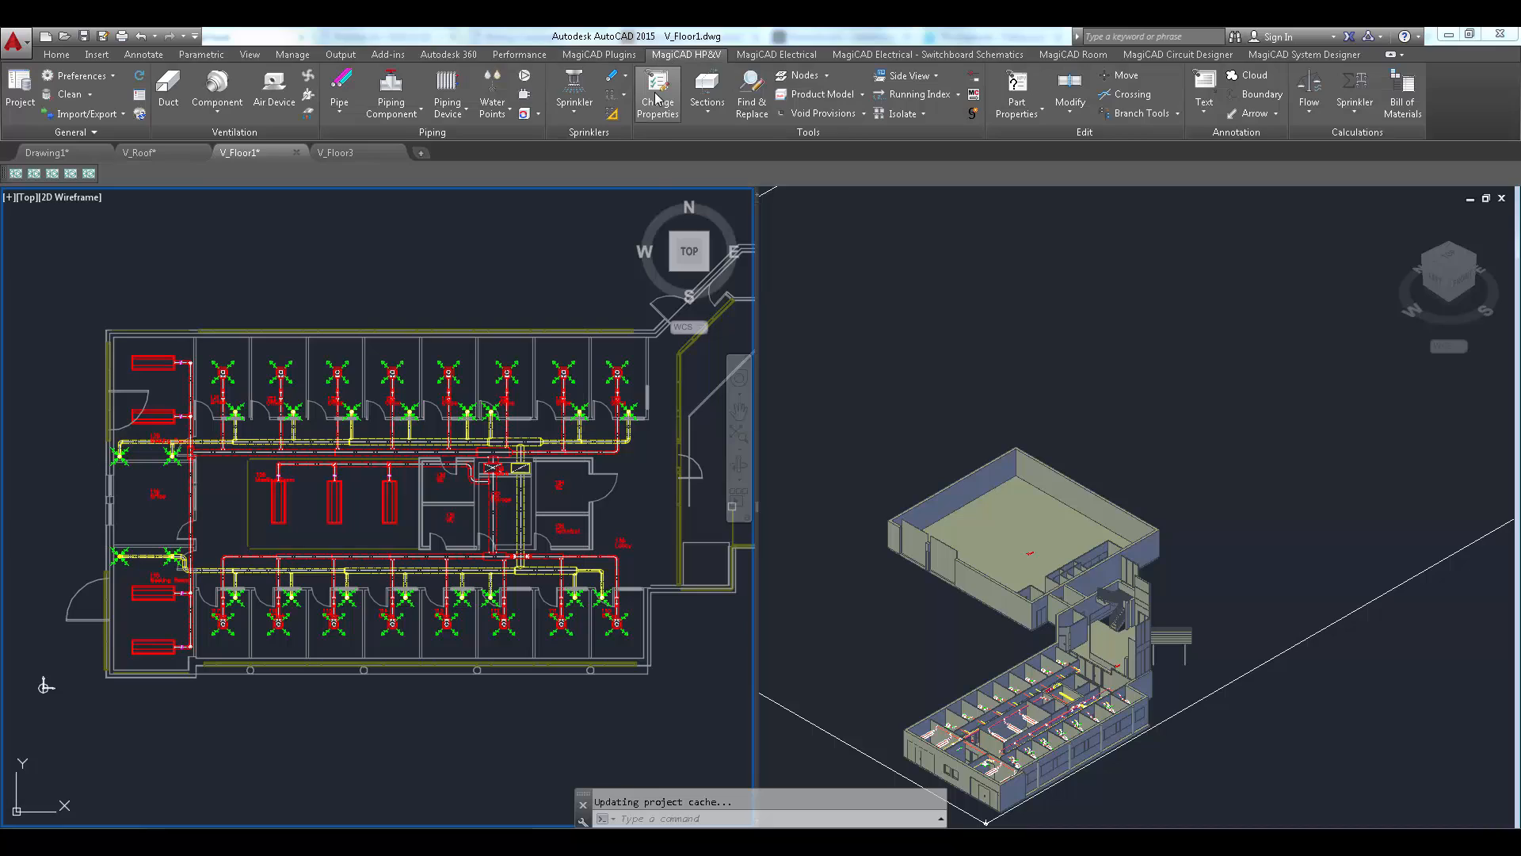
pyautogui.click(657, 95)
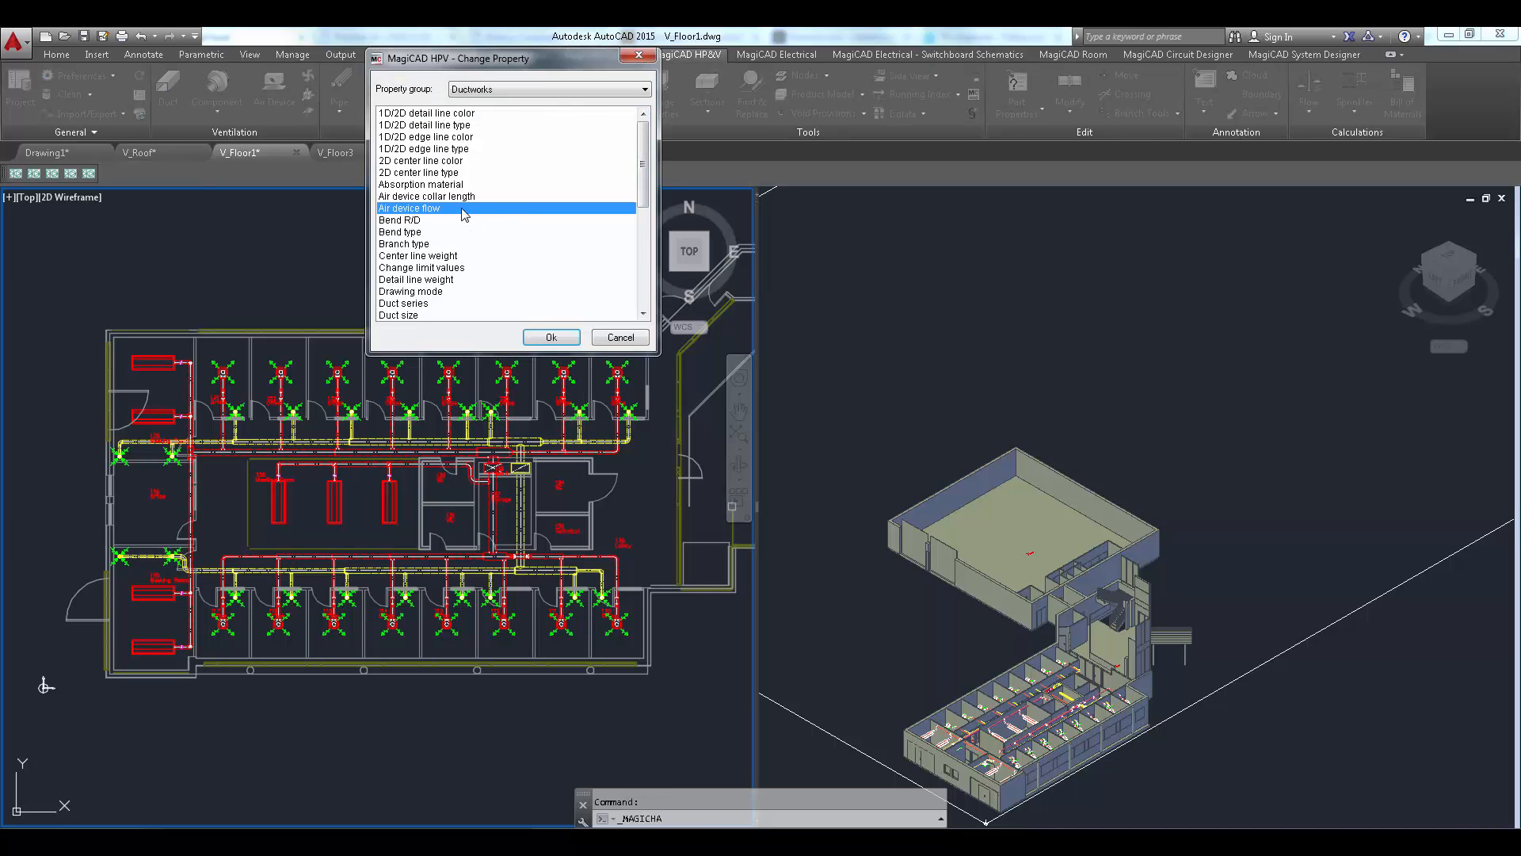
pyautogui.moveTo(532, 361)
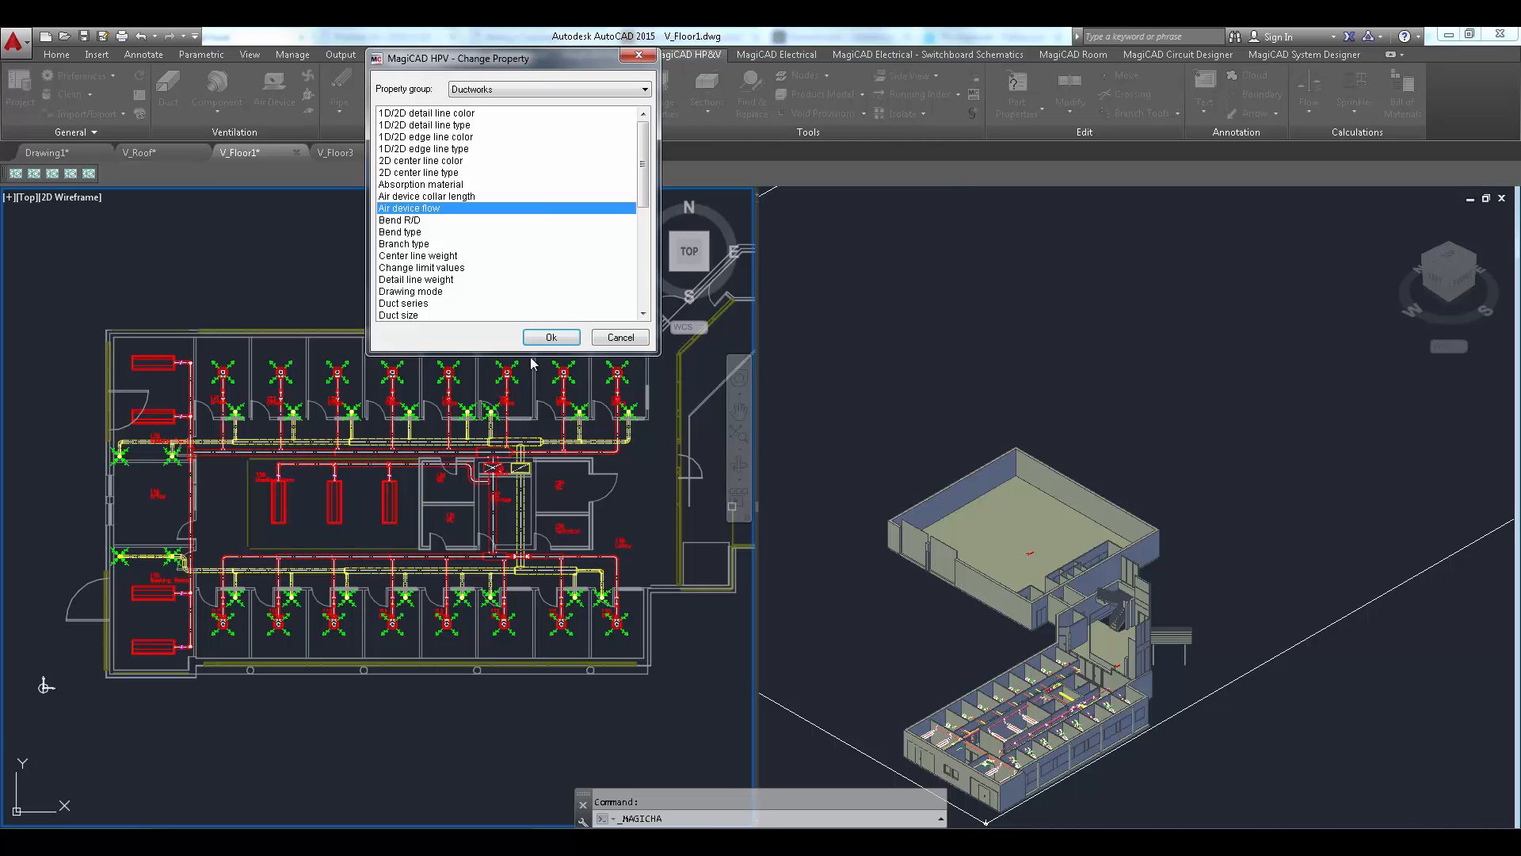
pyautogui.click(550, 335)
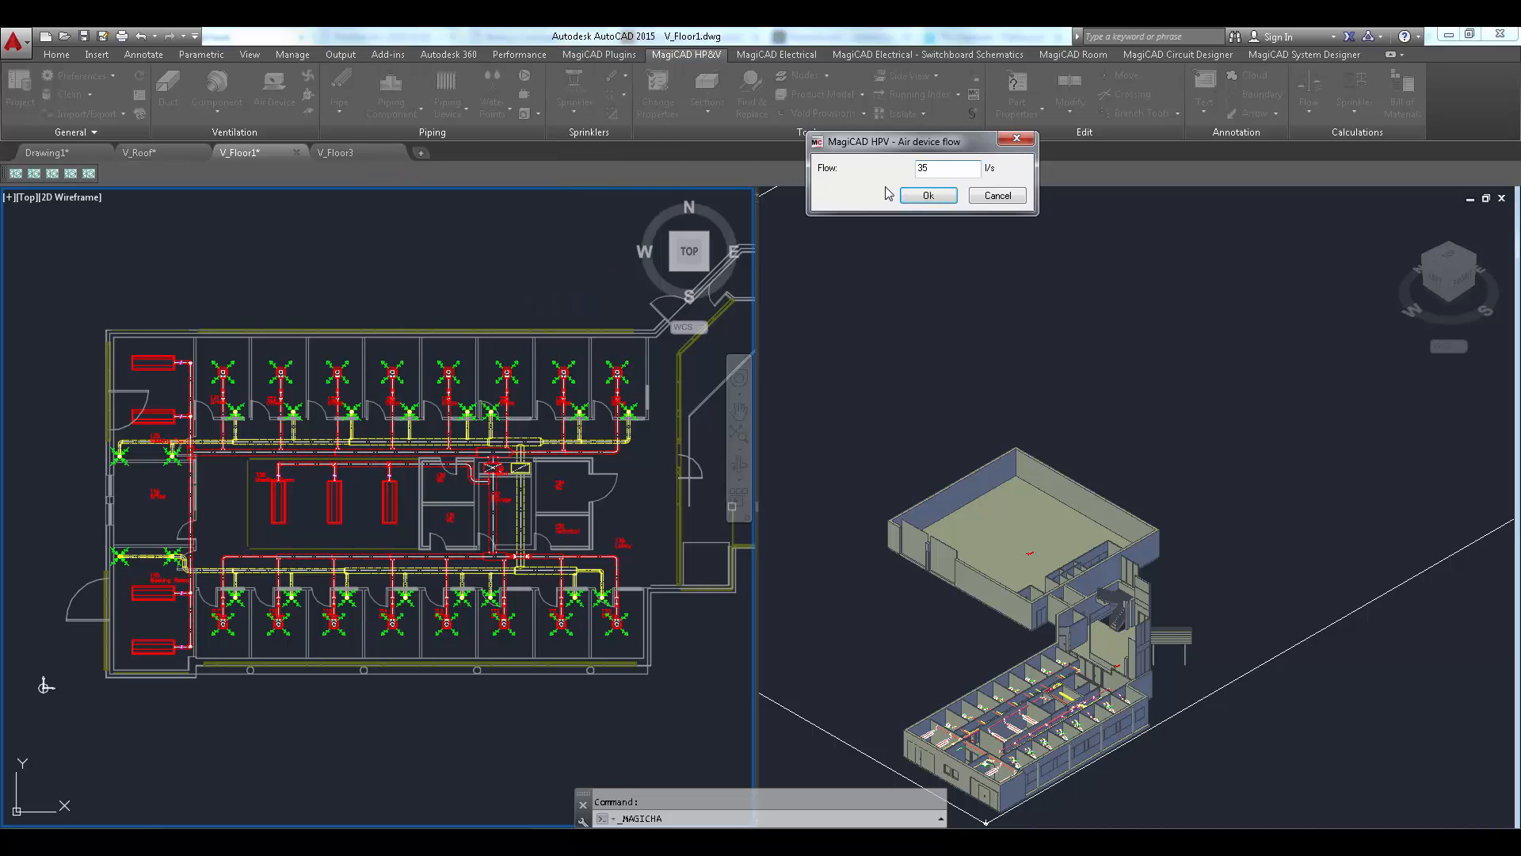
pyautogui.click(927, 195)
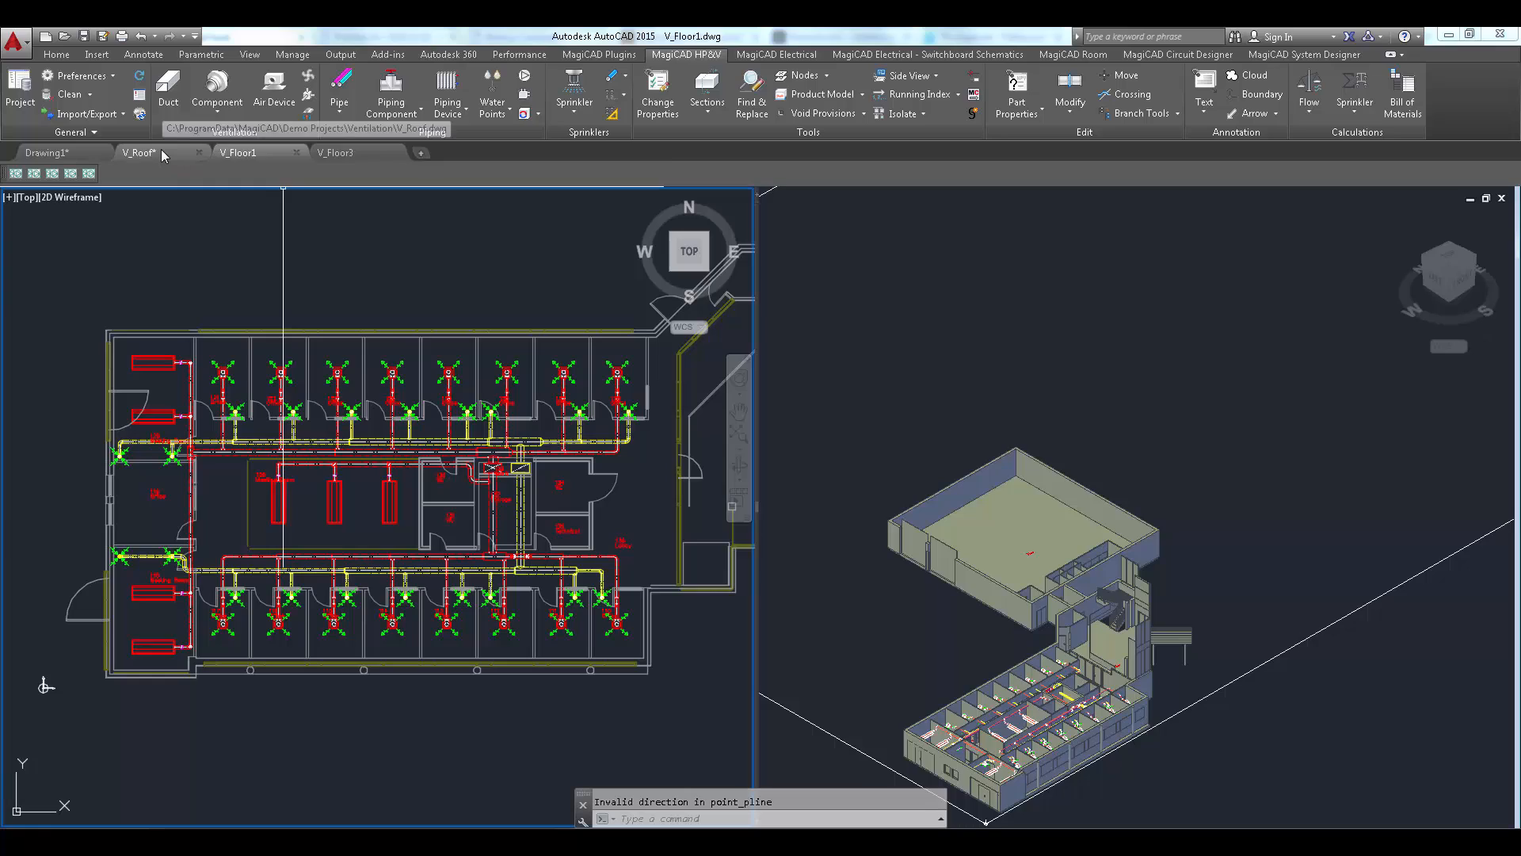
# Step: Switch back to the V_Roof drawing to rebalance and review its warnings
pyautogui.click(139, 152)
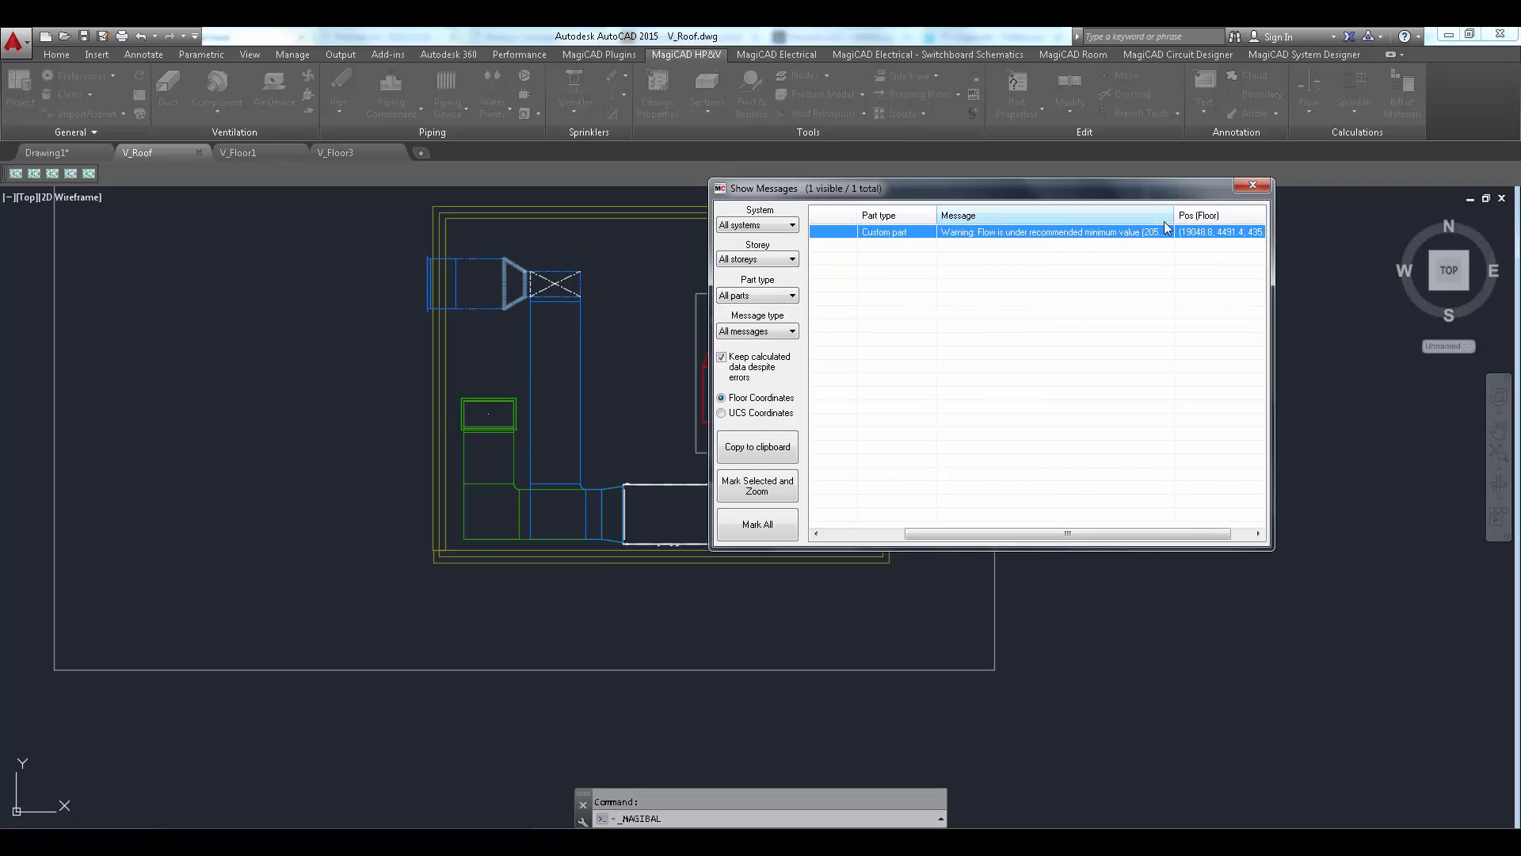
pyautogui.moveTo(994, 263)
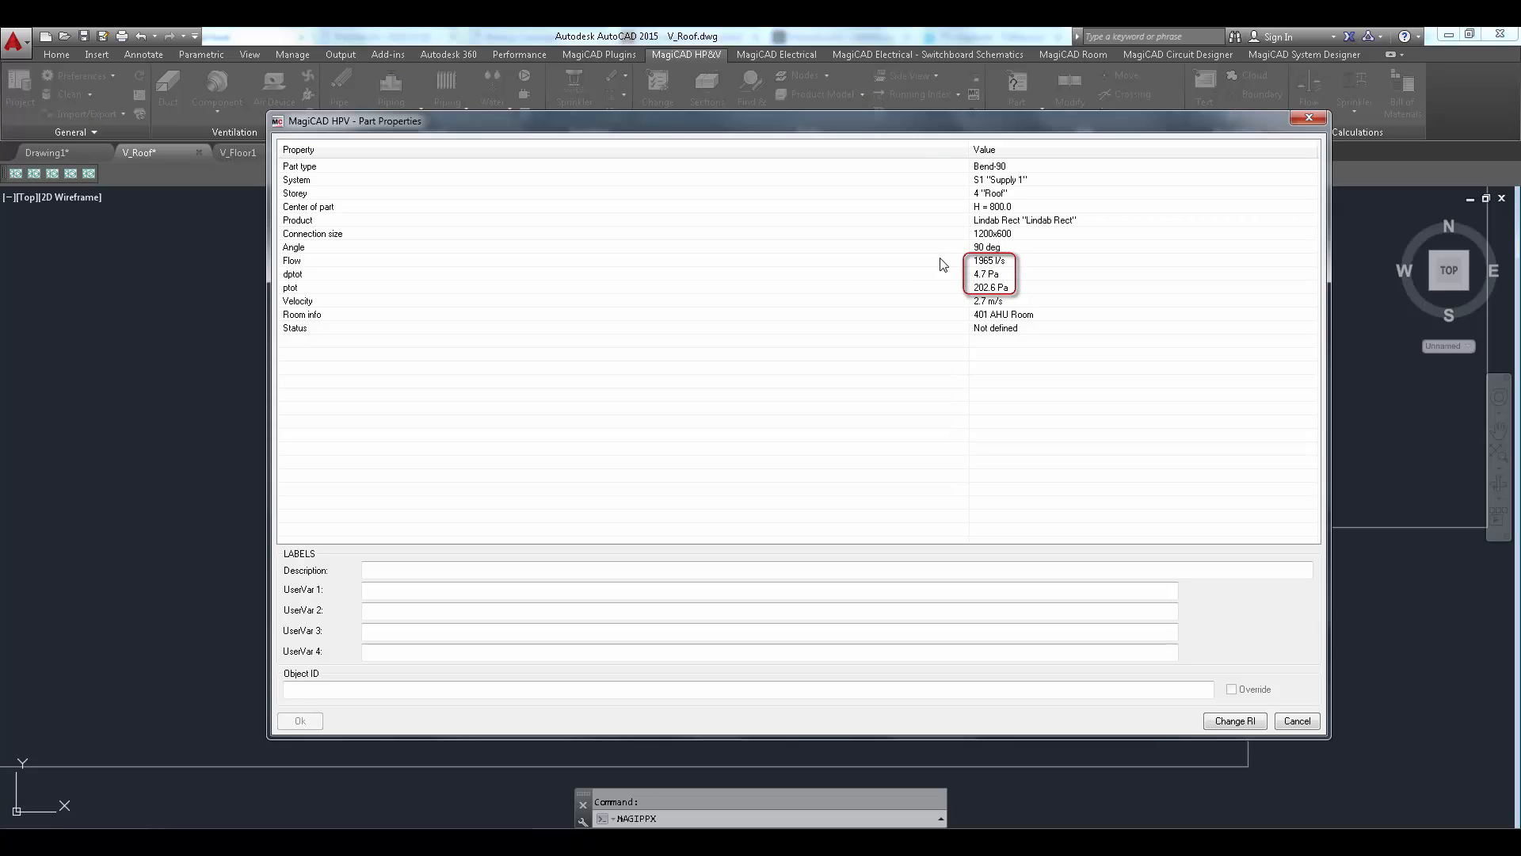
pyautogui.moveTo(1275, 134)
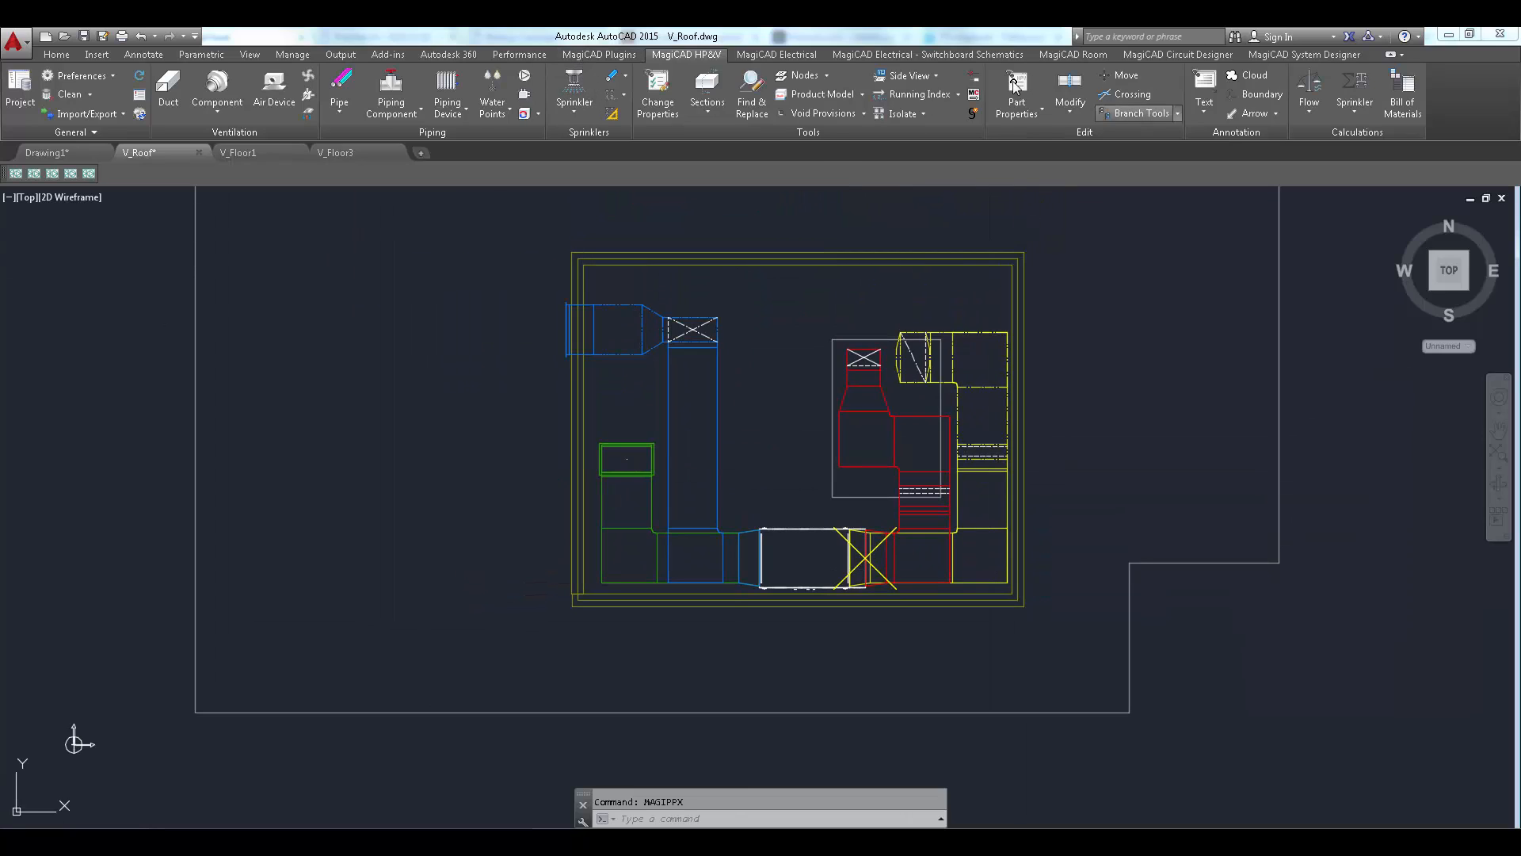
# Step: Start Update Systemair AHU from the Systemair dropdown on the MagiCAD Plugins ribbon
pyautogui.click(599, 54)
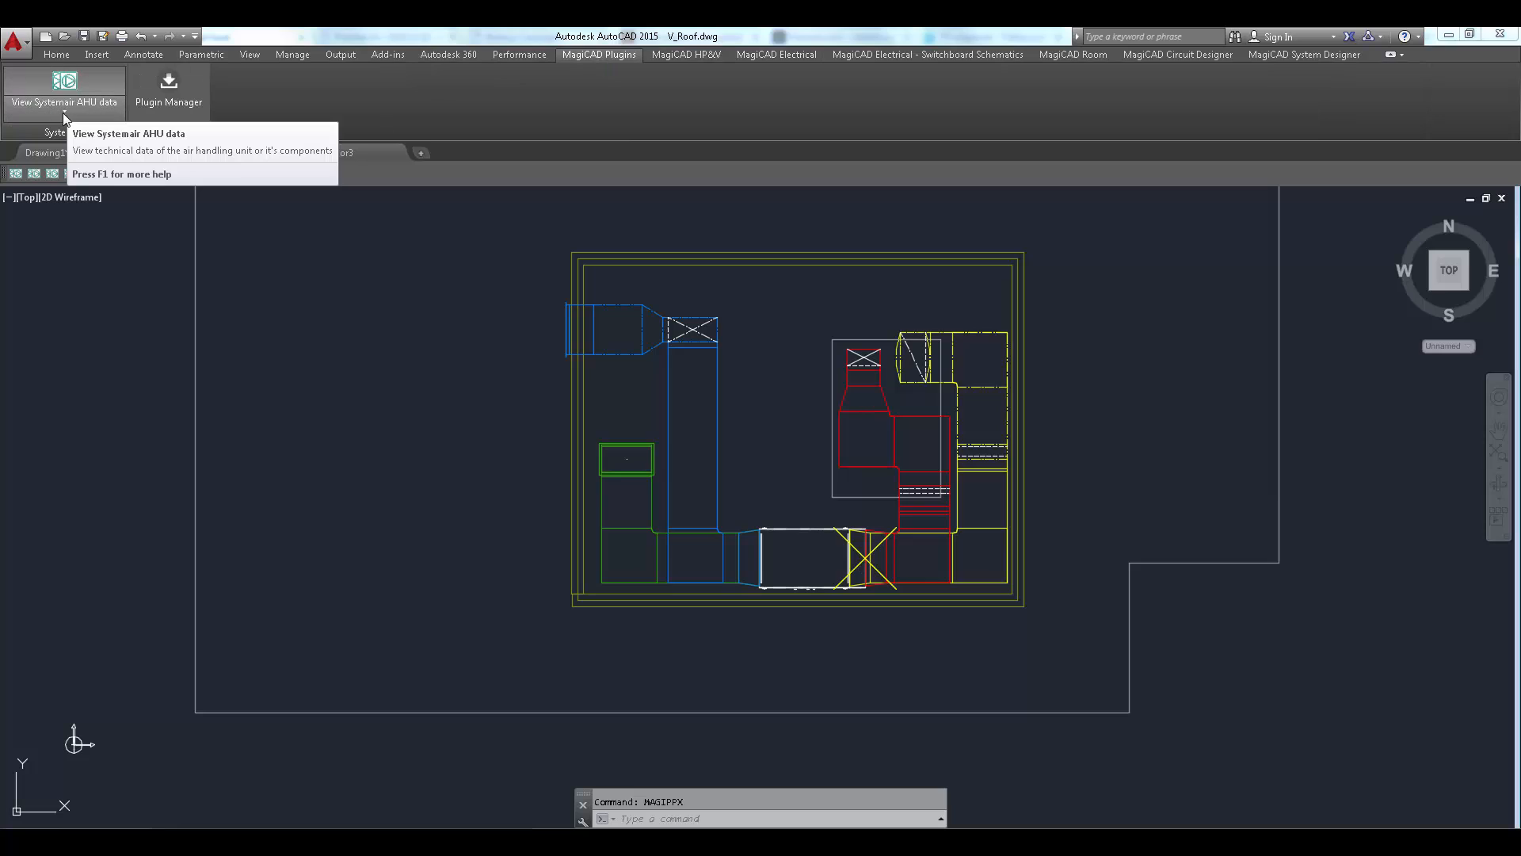
pyautogui.click(64, 92)
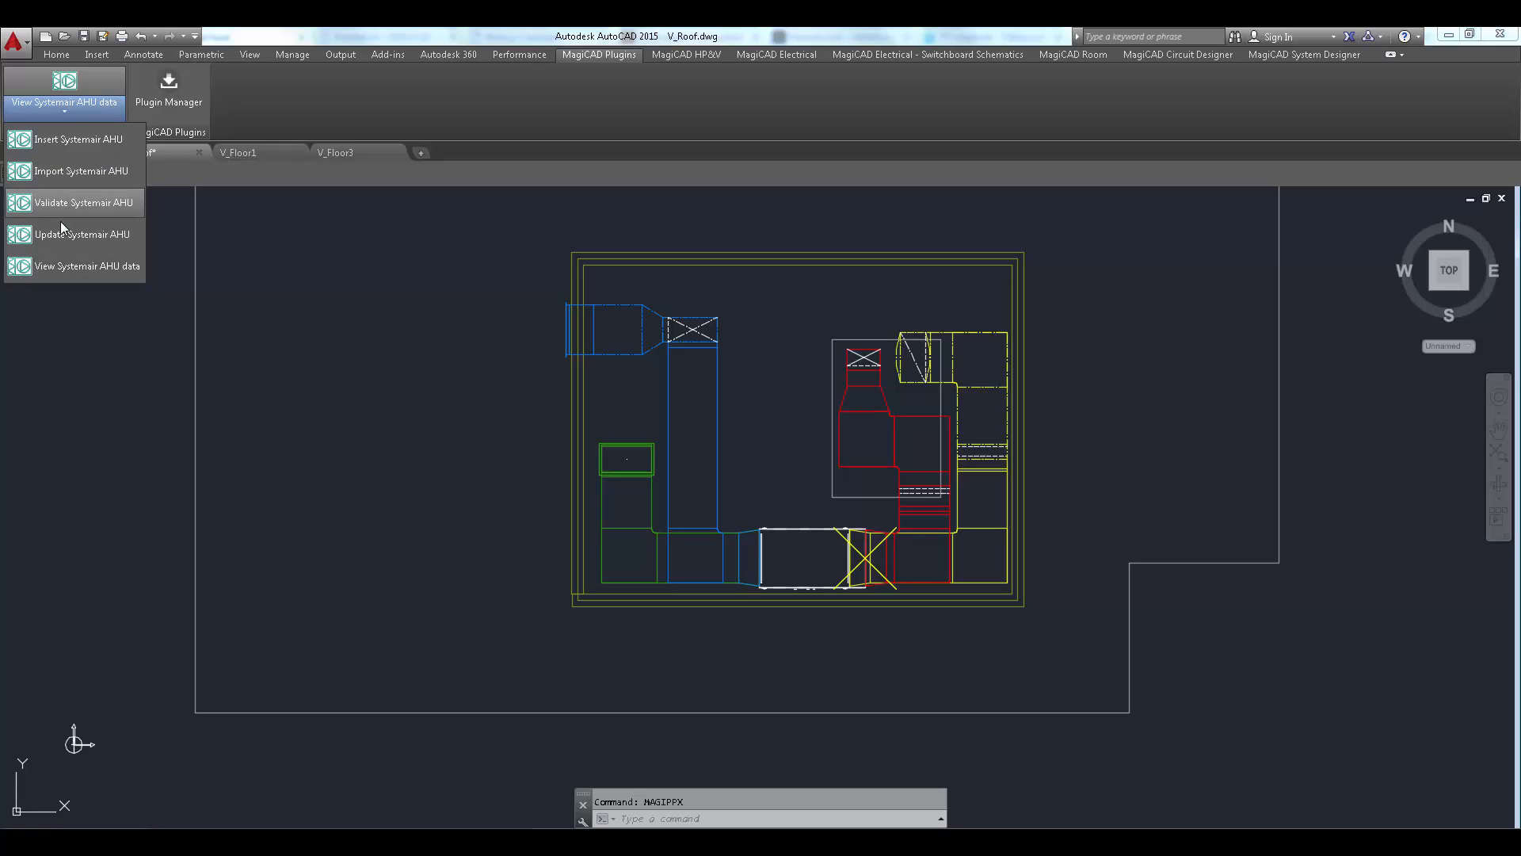
pyautogui.click(80, 235)
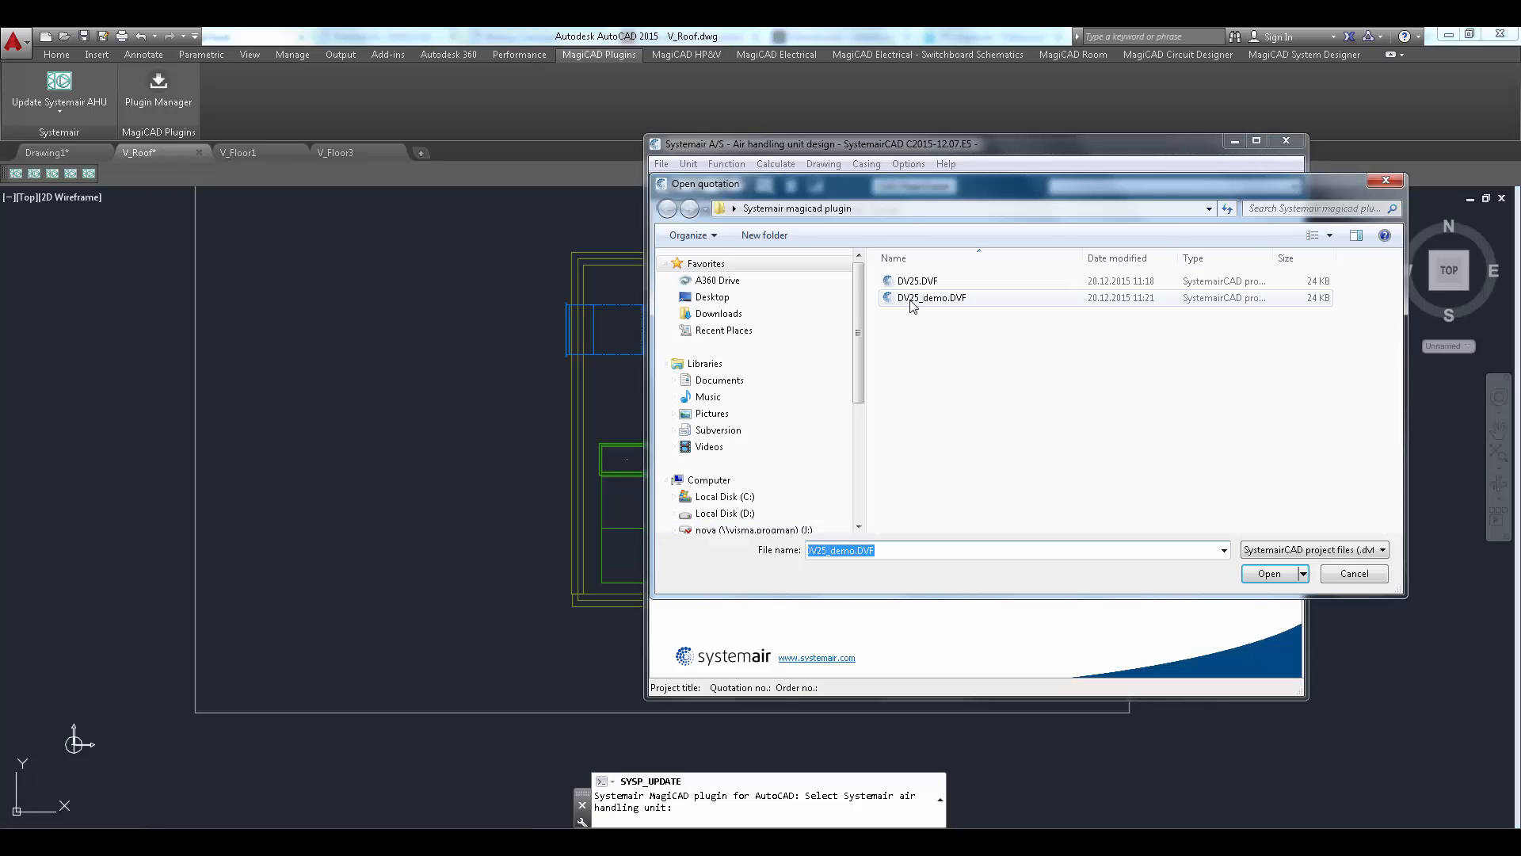
# Step: Load the DV25_demo.DVF quotation and review its Drawing and Result views
pyautogui.click(1267, 572)
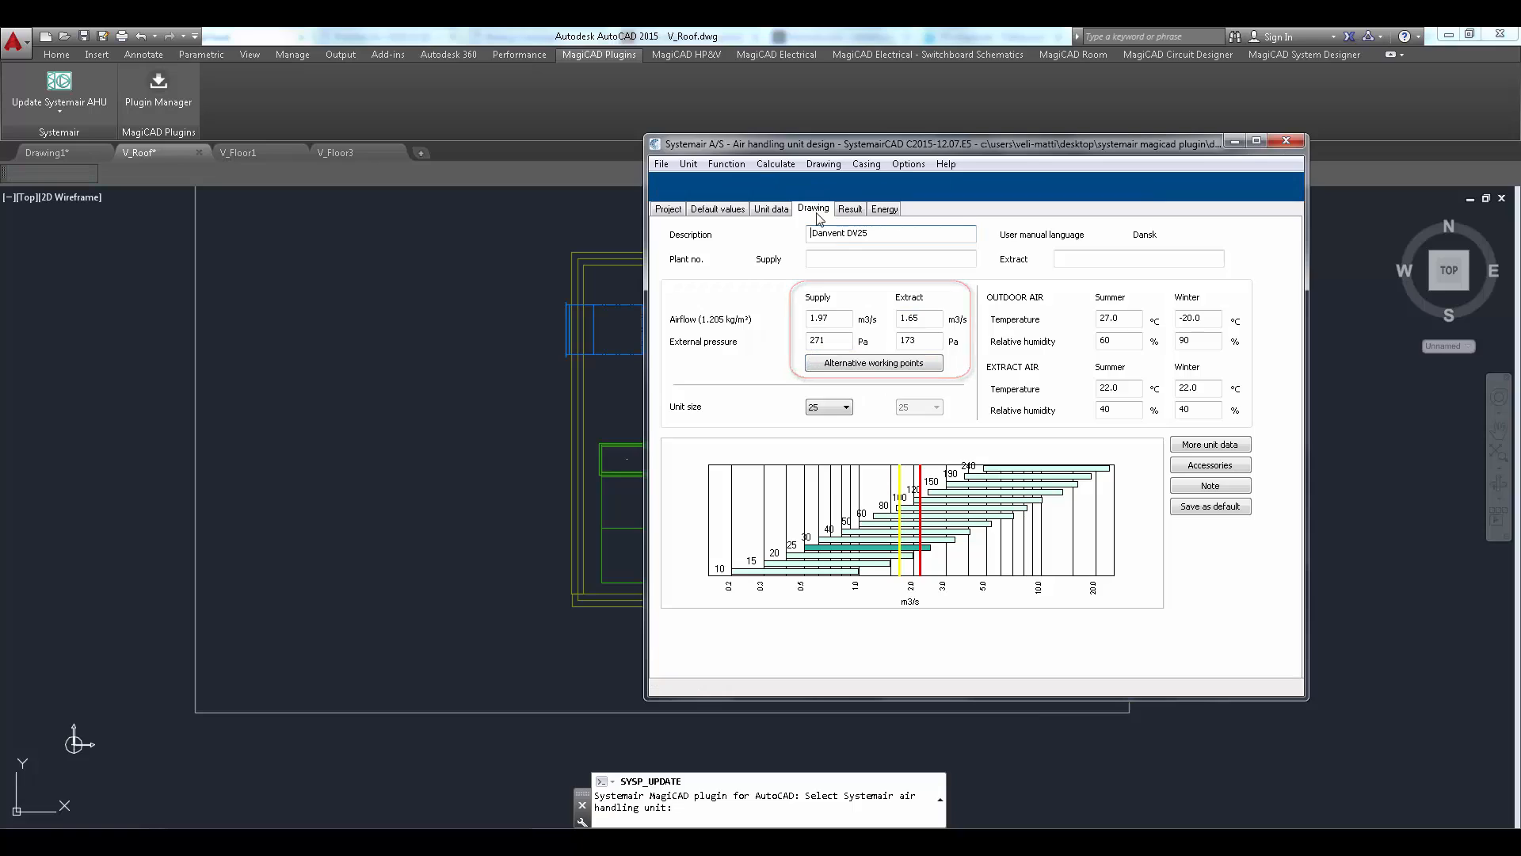
pyautogui.click(813, 209)
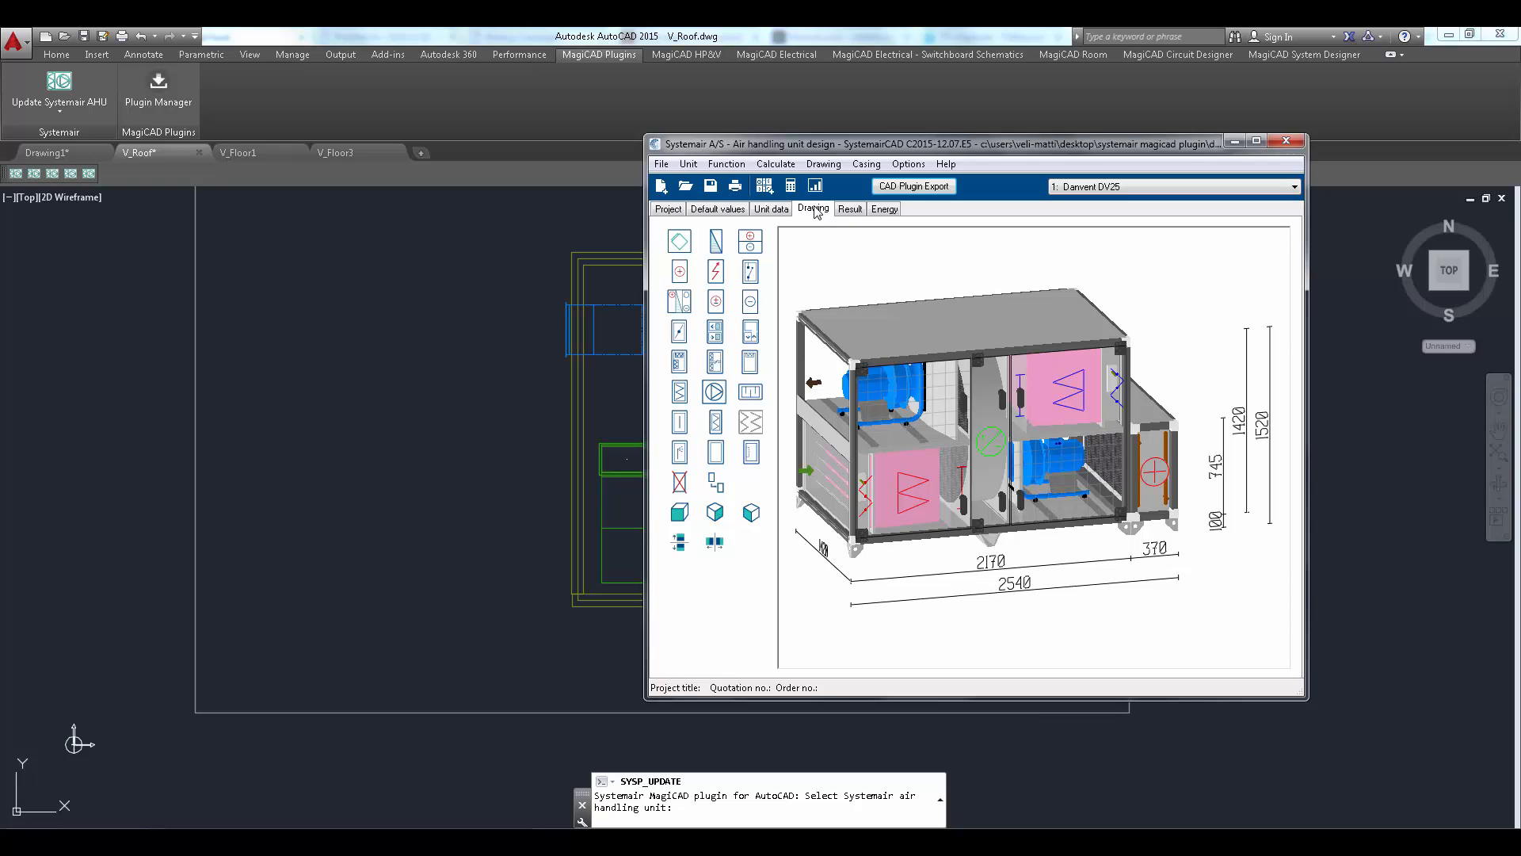
pyautogui.click(850, 209)
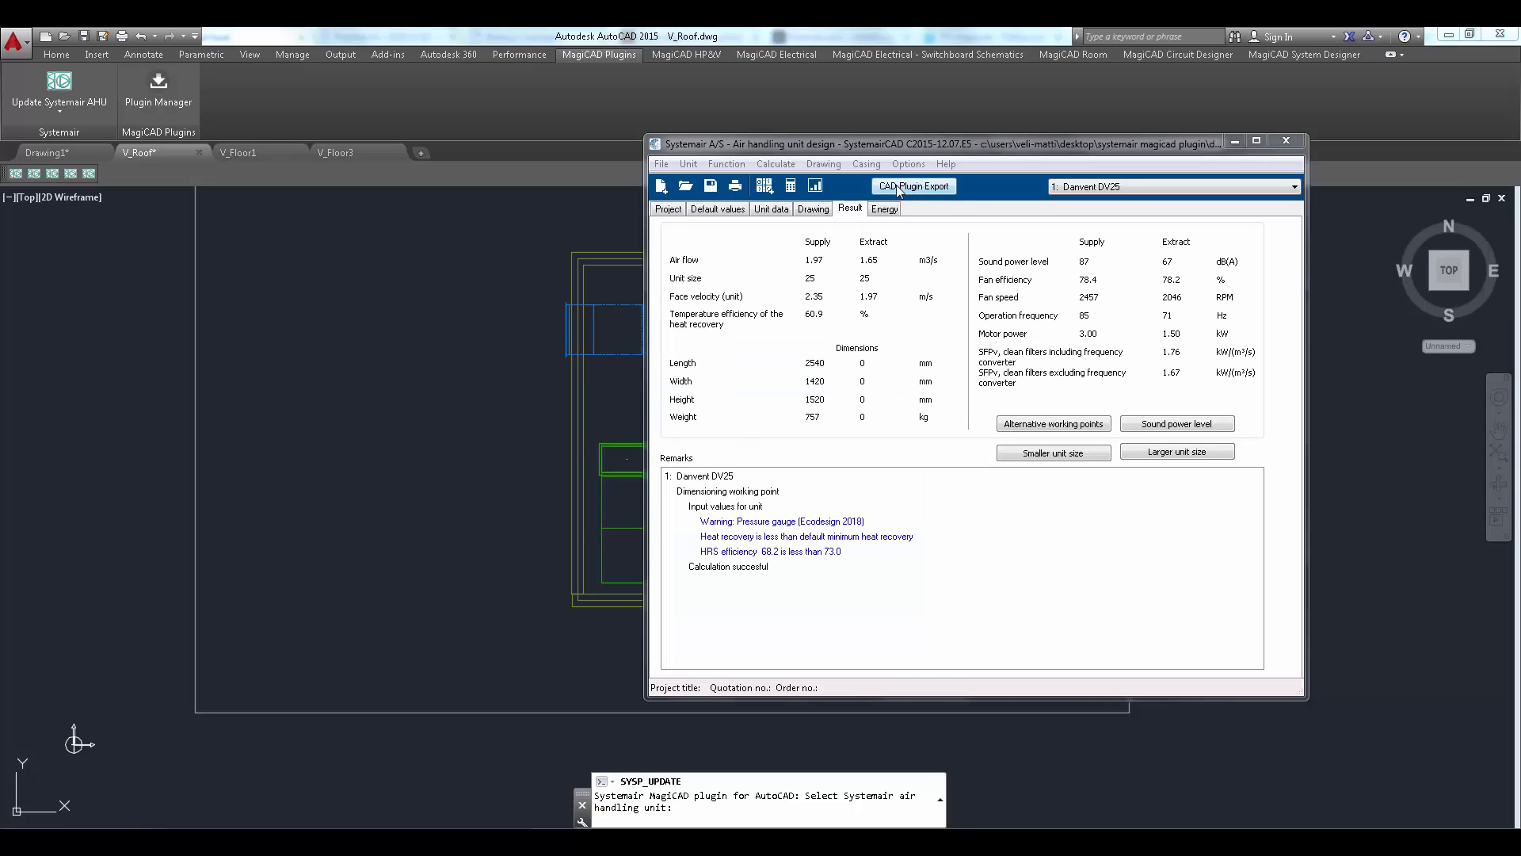
# Step: Export the Danvent DV25 unit back to the drawing via CAD Plugin Export, saving the changed quotation
pyautogui.click(913, 186)
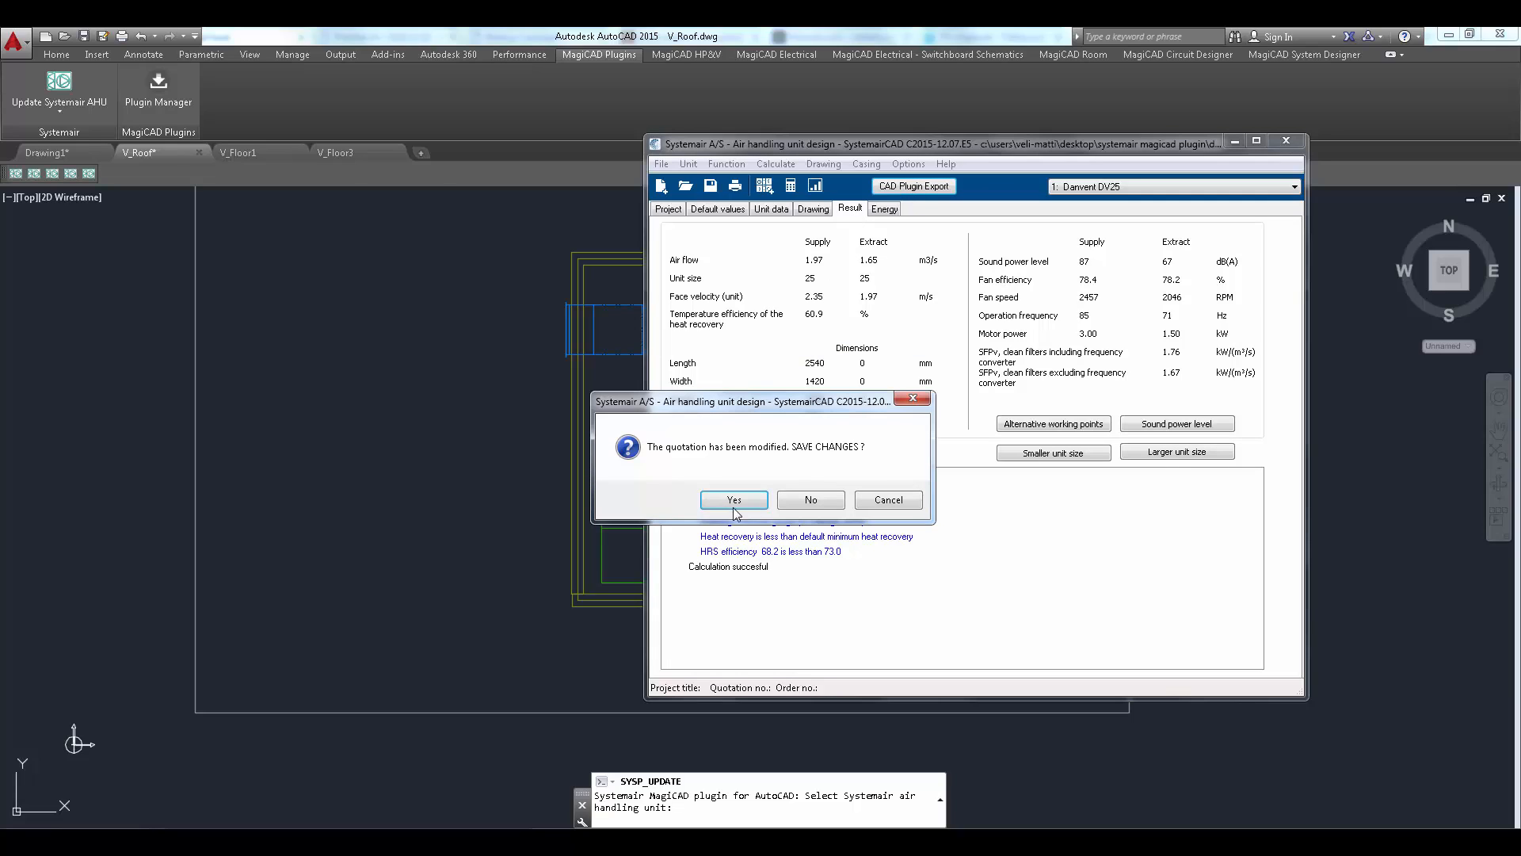
pyautogui.click(734, 499)
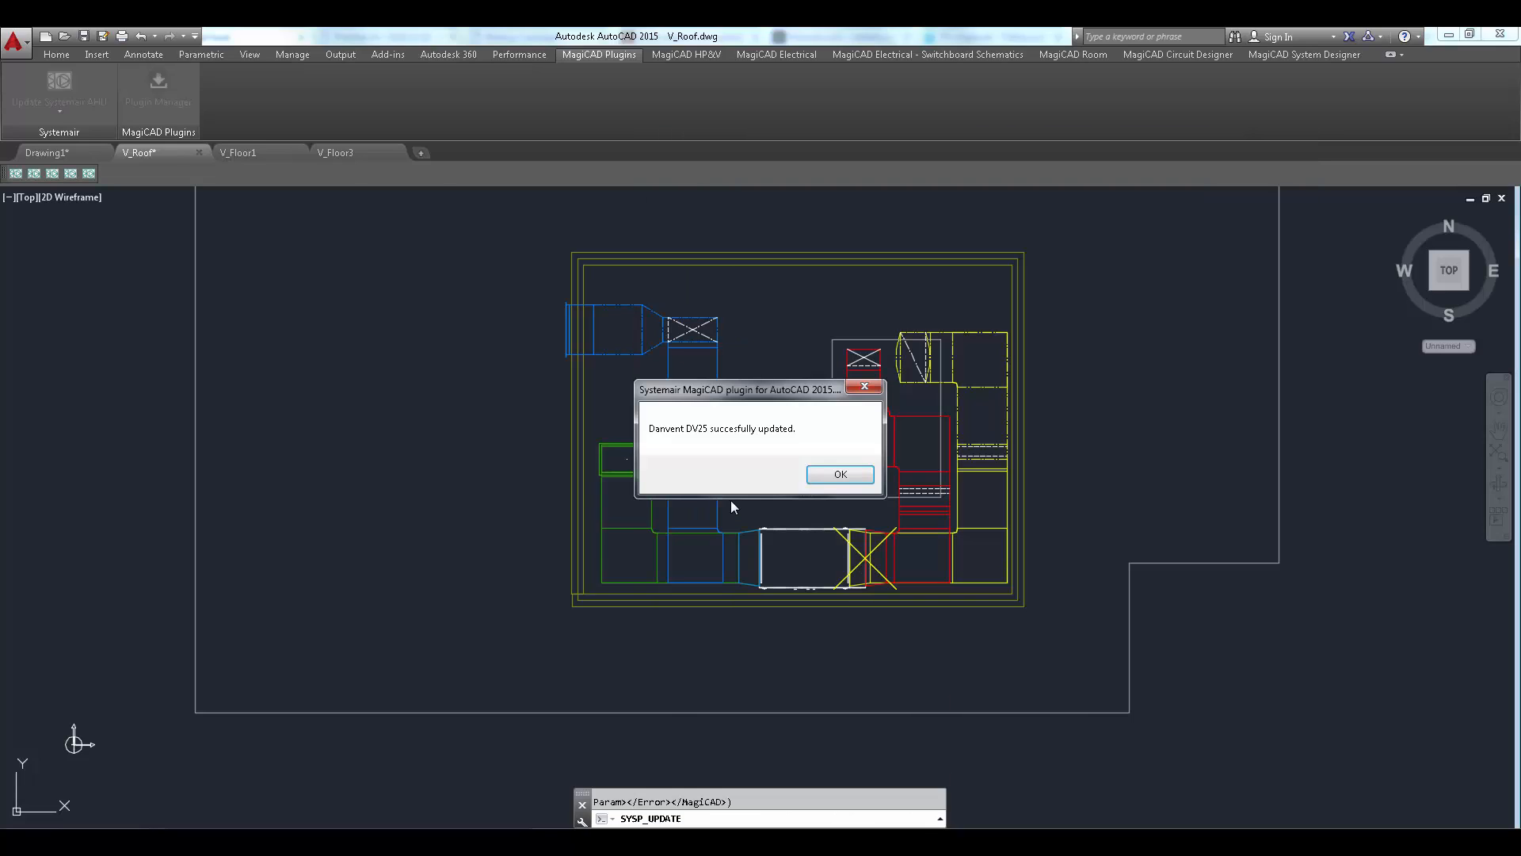
pyautogui.moveTo(599, 408)
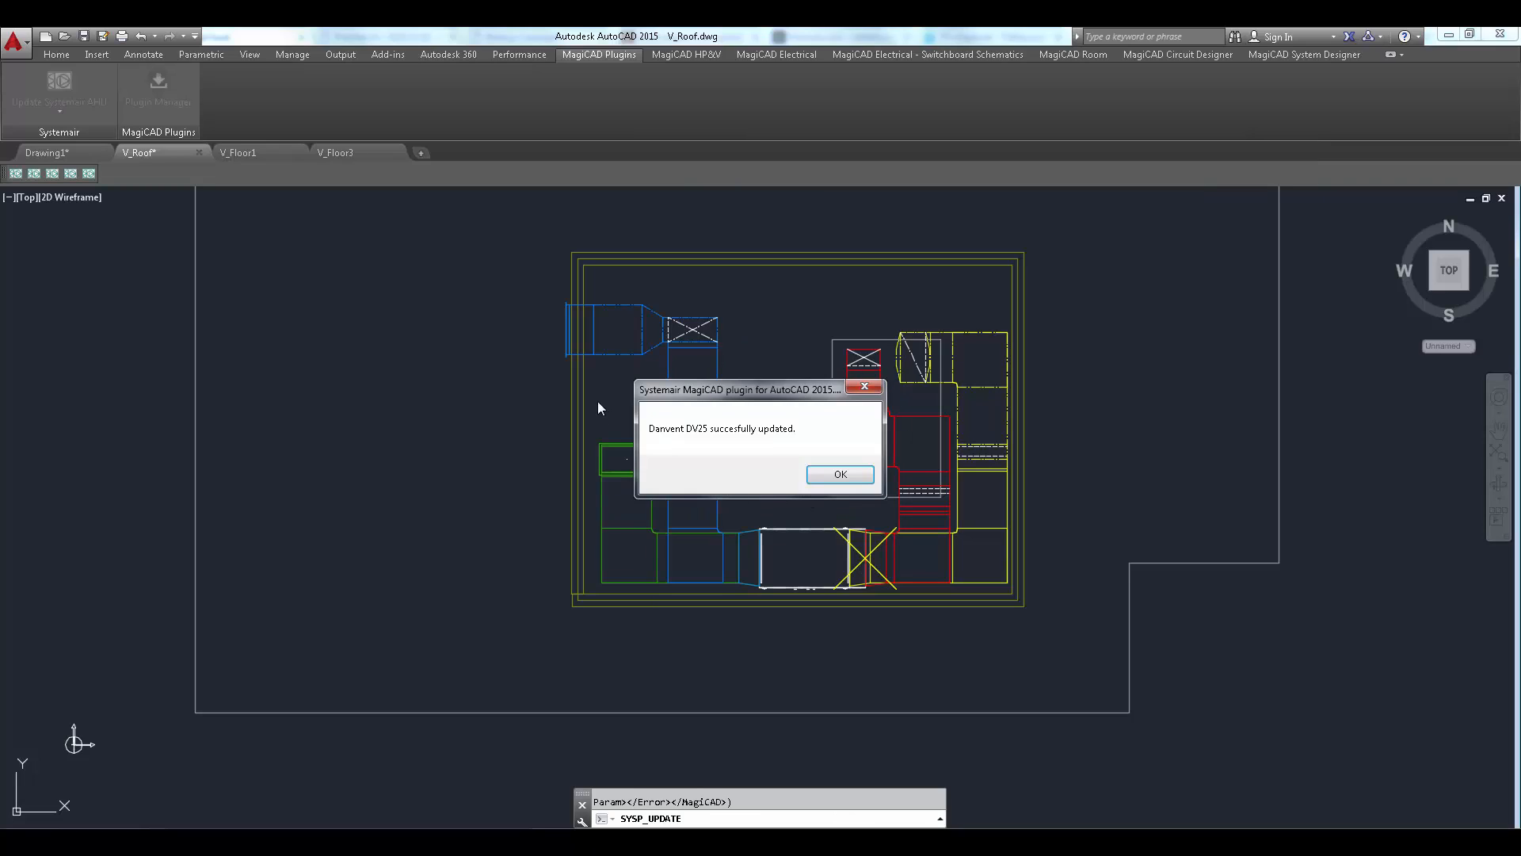
pyautogui.moveTo(840, 474)
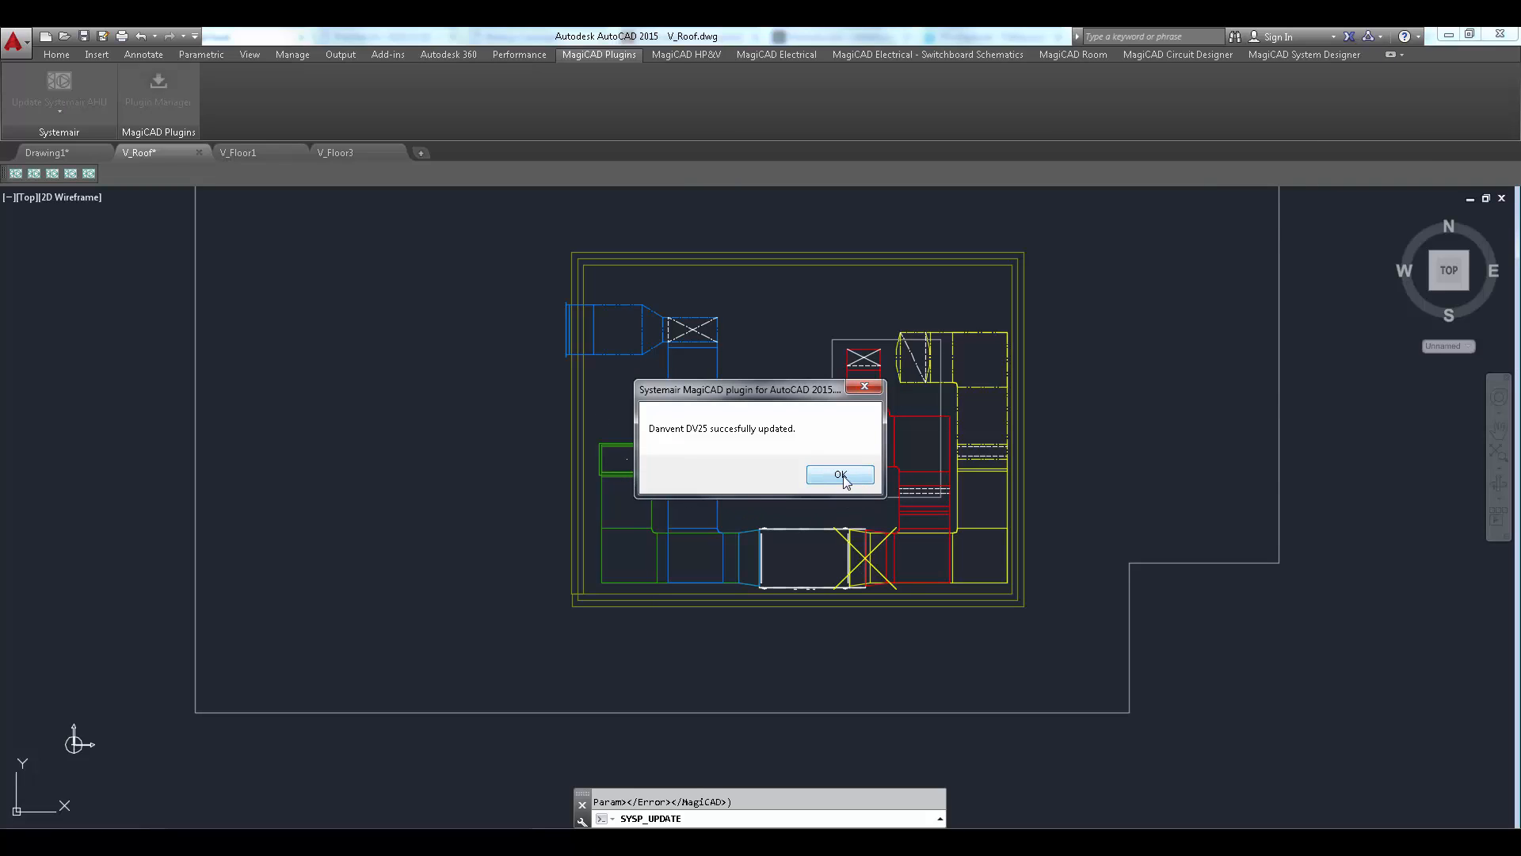
# Step: Acknowledge the DV25 update, restore the roof top view and switch to the MagiCAD HP&V tools
pyautogui.click(839, 474)
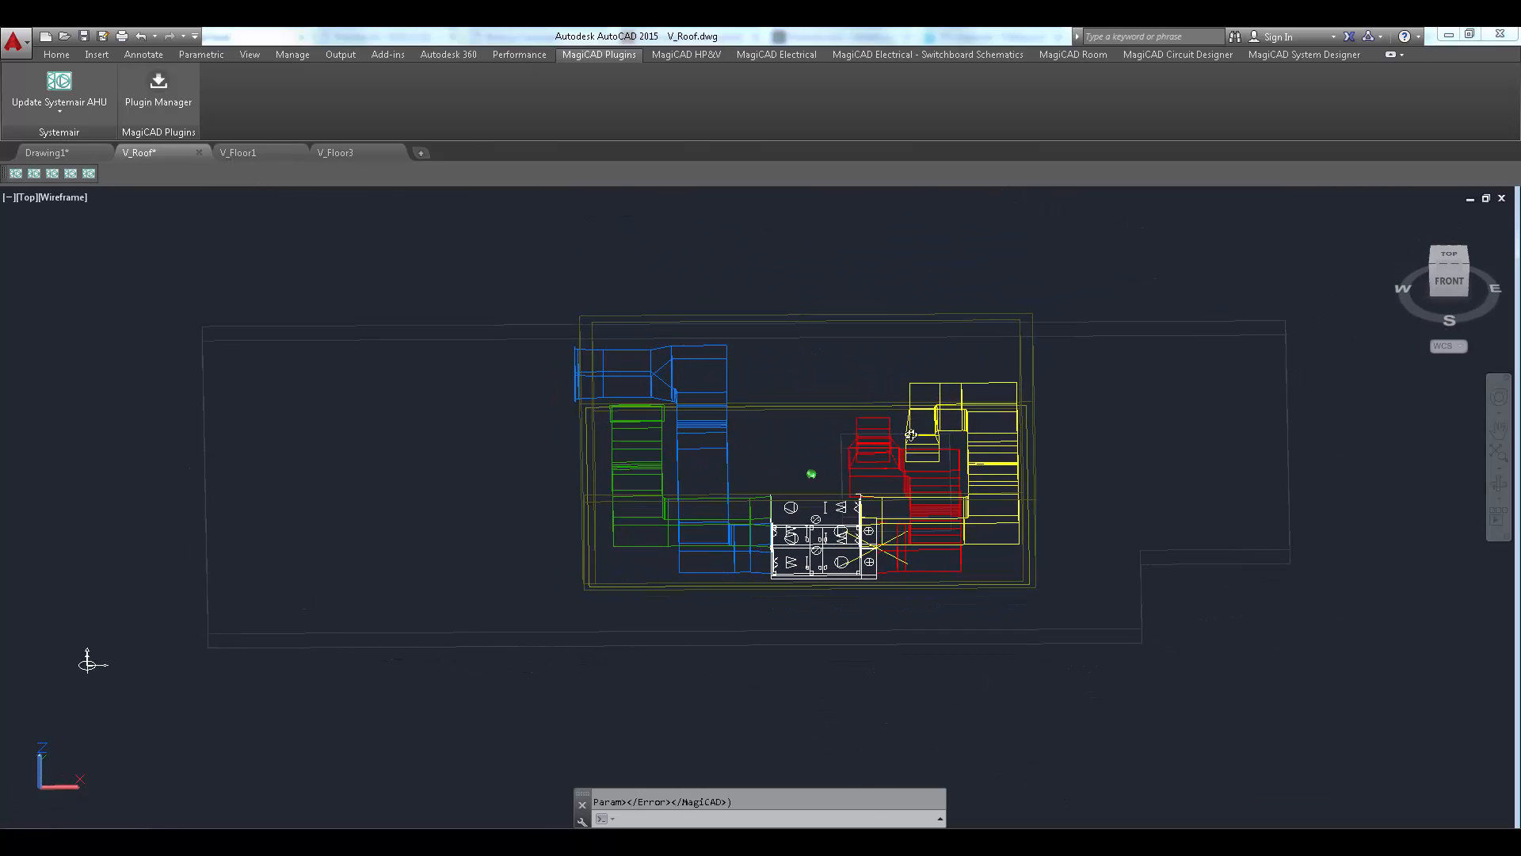
pyautogui.click(1448, 269)
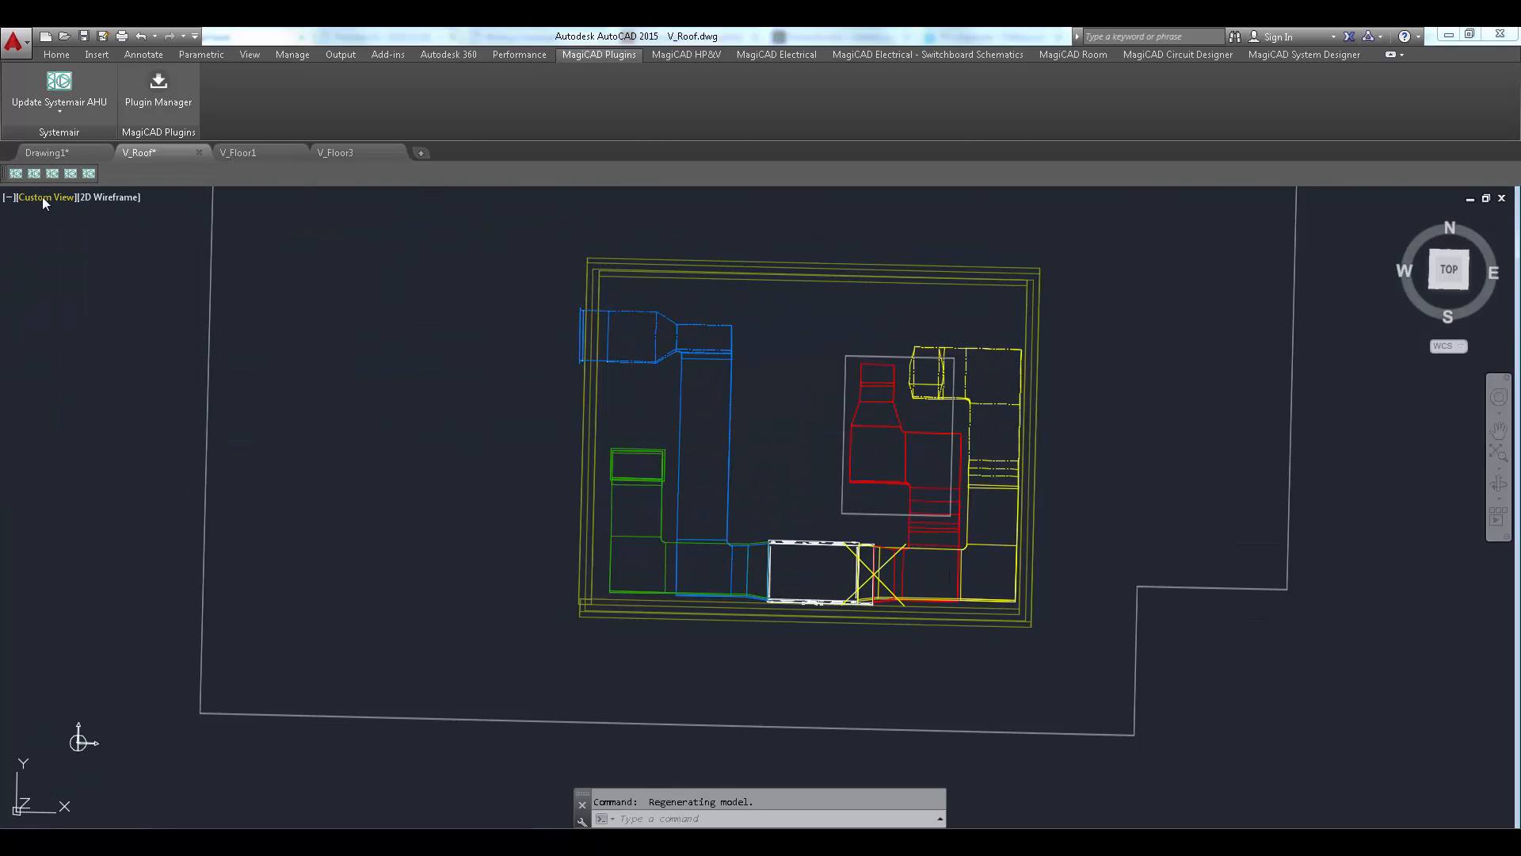
pyautogui.click(1447, 269)
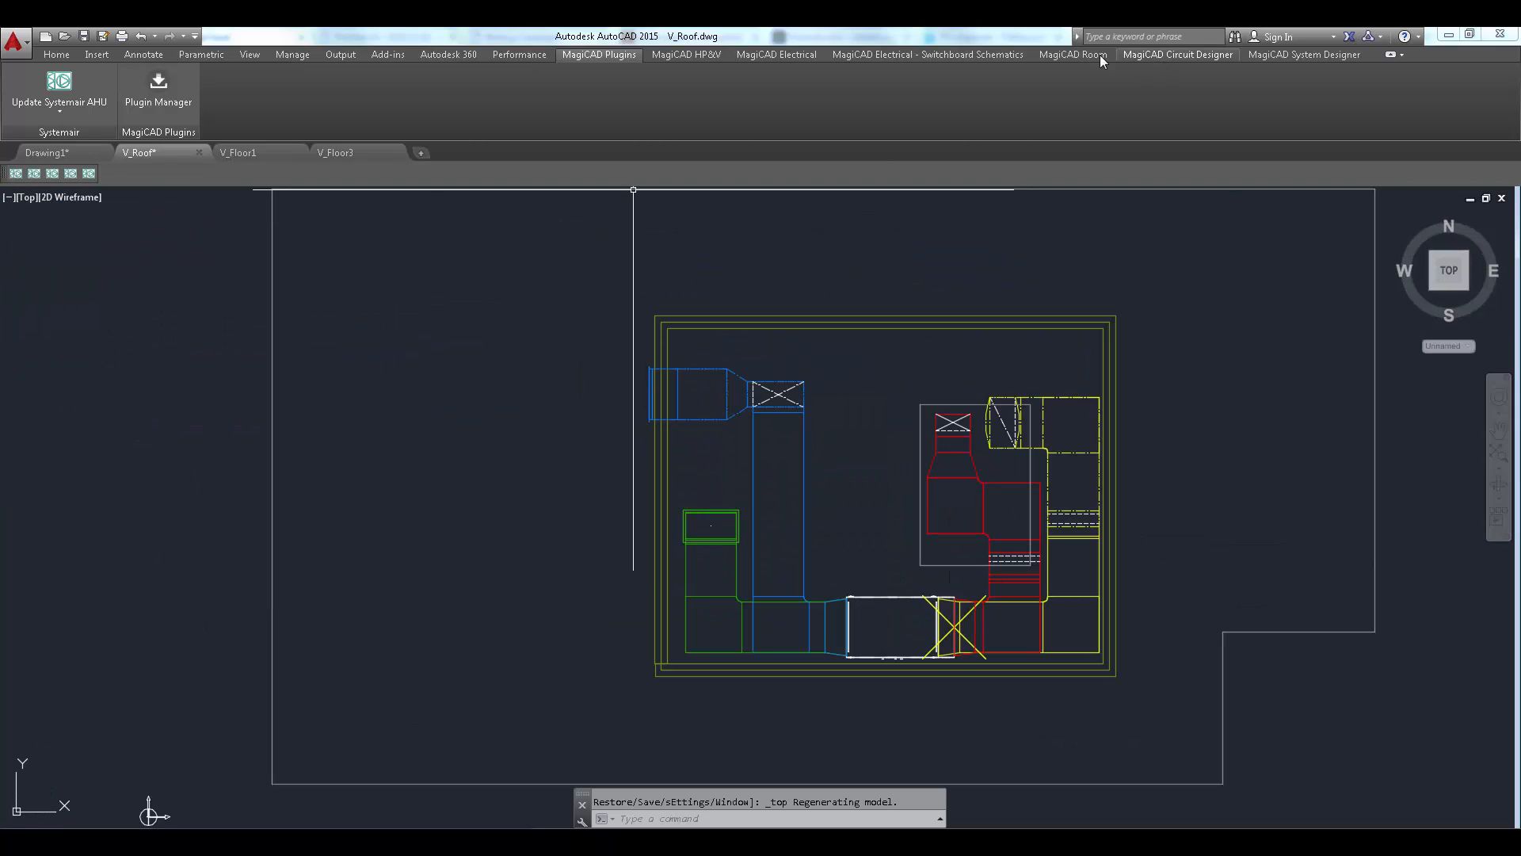
pyautogui.click(686, 54)
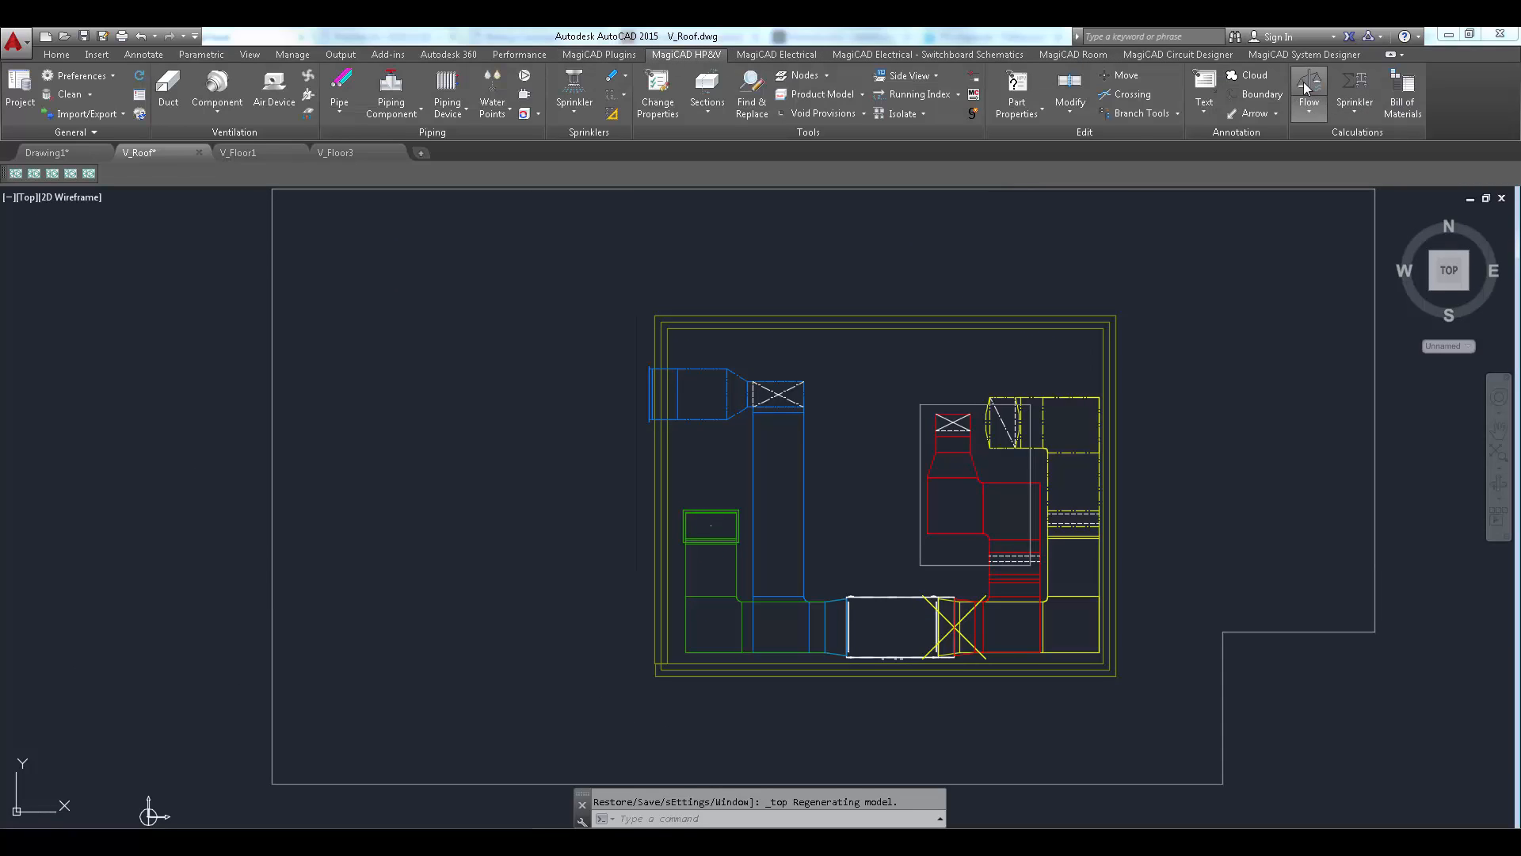
# Step: Run the Flow calculation, close the Network Model preview and return to the MagiCAD Plugins tools
pyautogui.click(1307, 87)
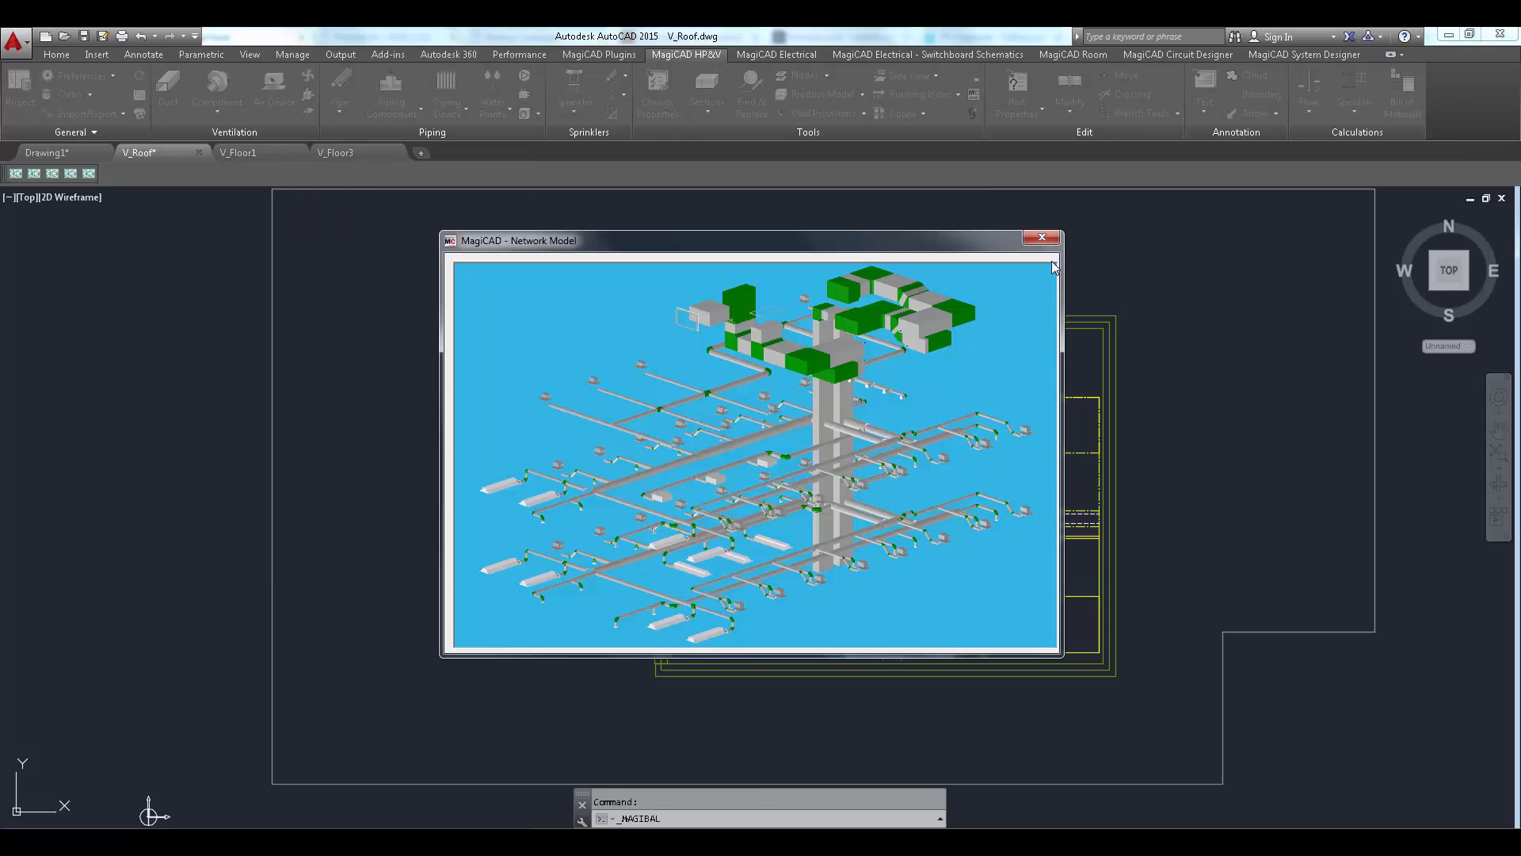
pyautogui.click(1041, 238)
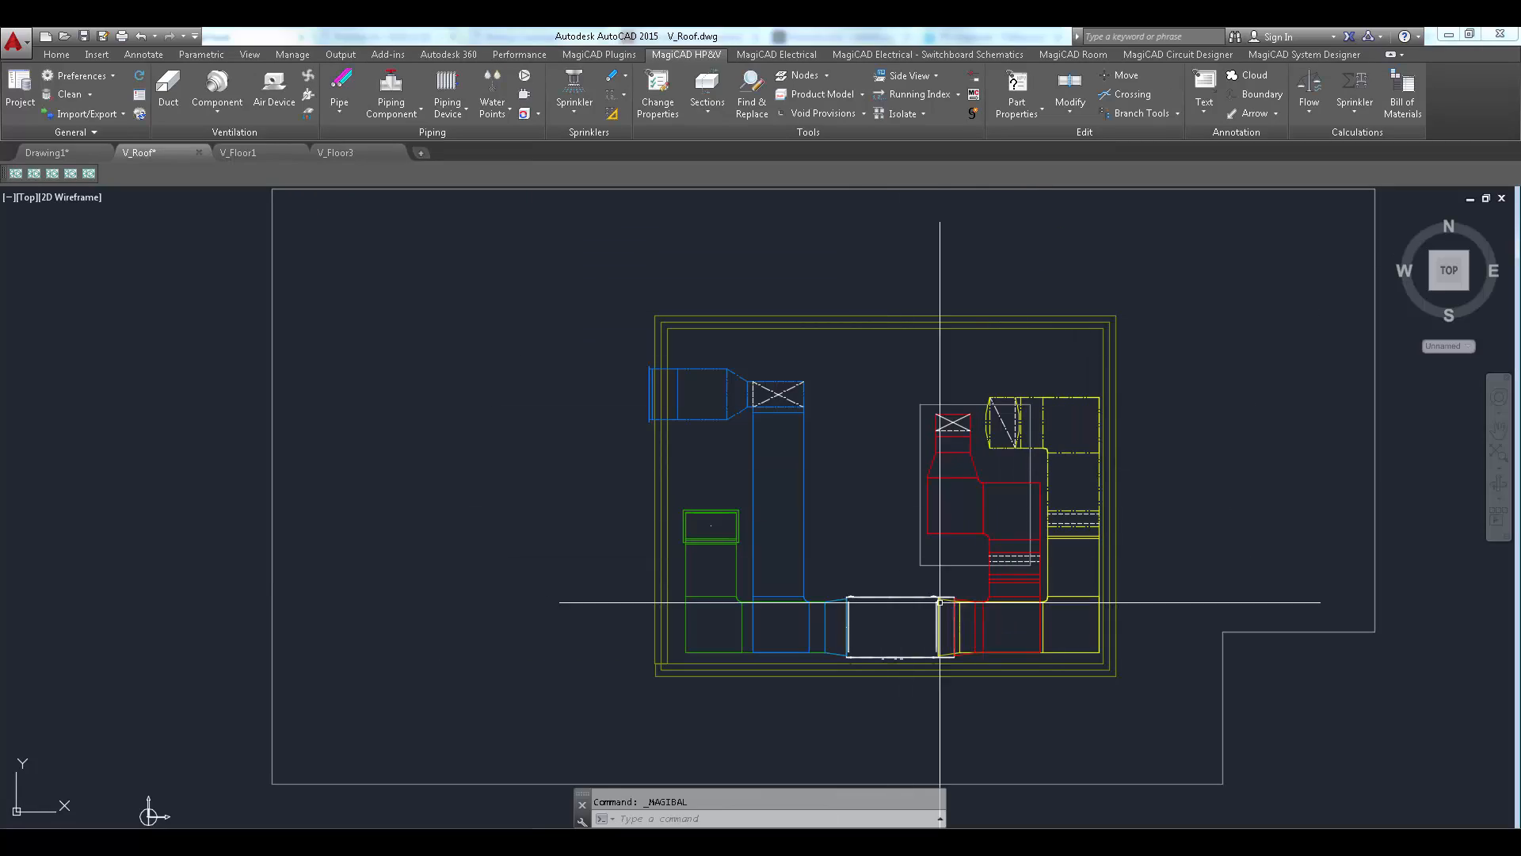
pyautogui.click(599, 54)
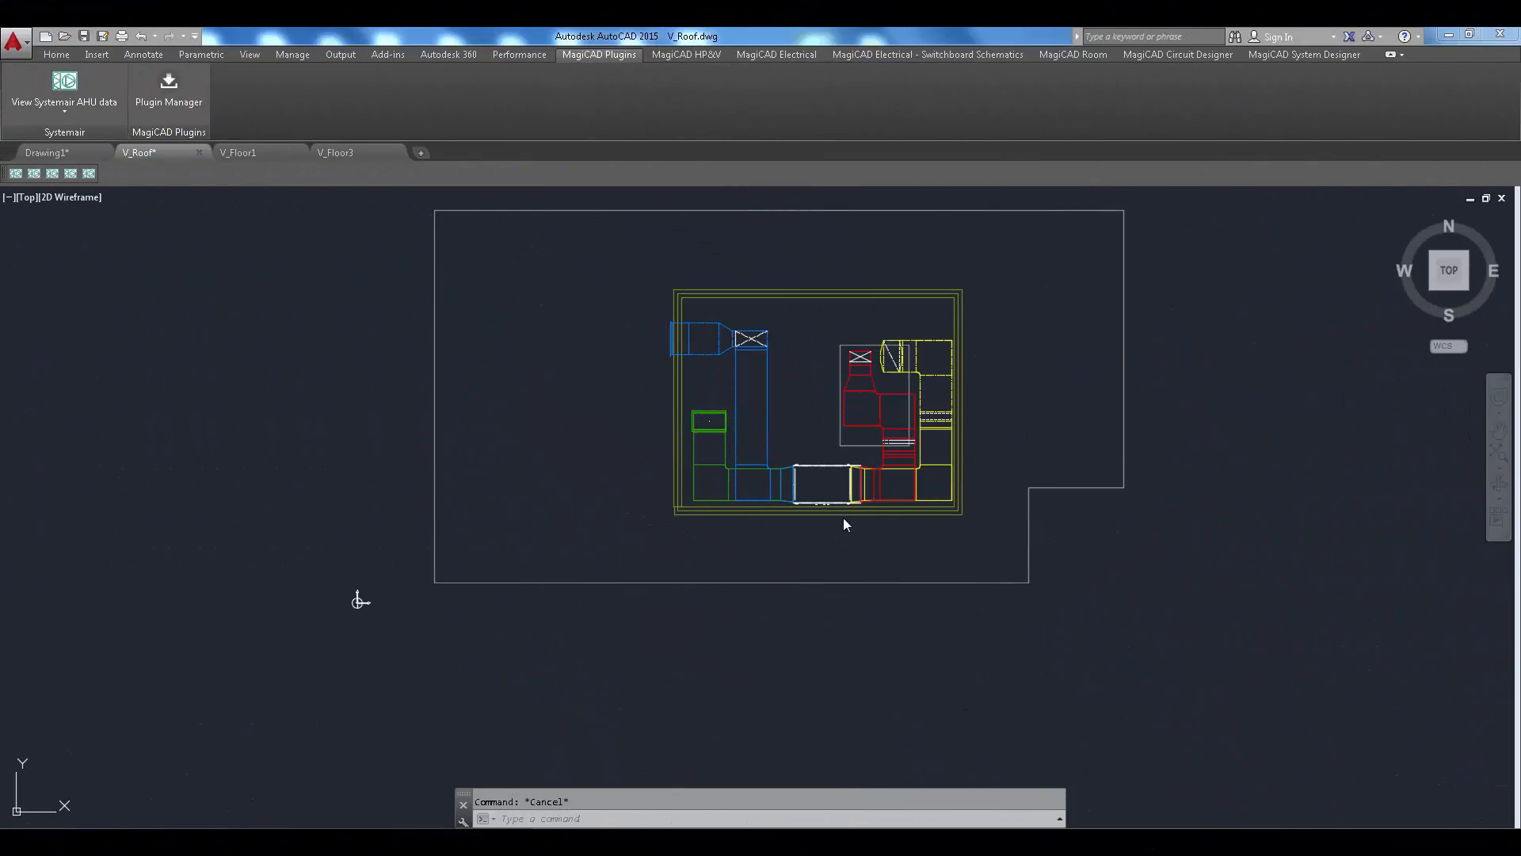
pyautogui.moveTo(63, 87)
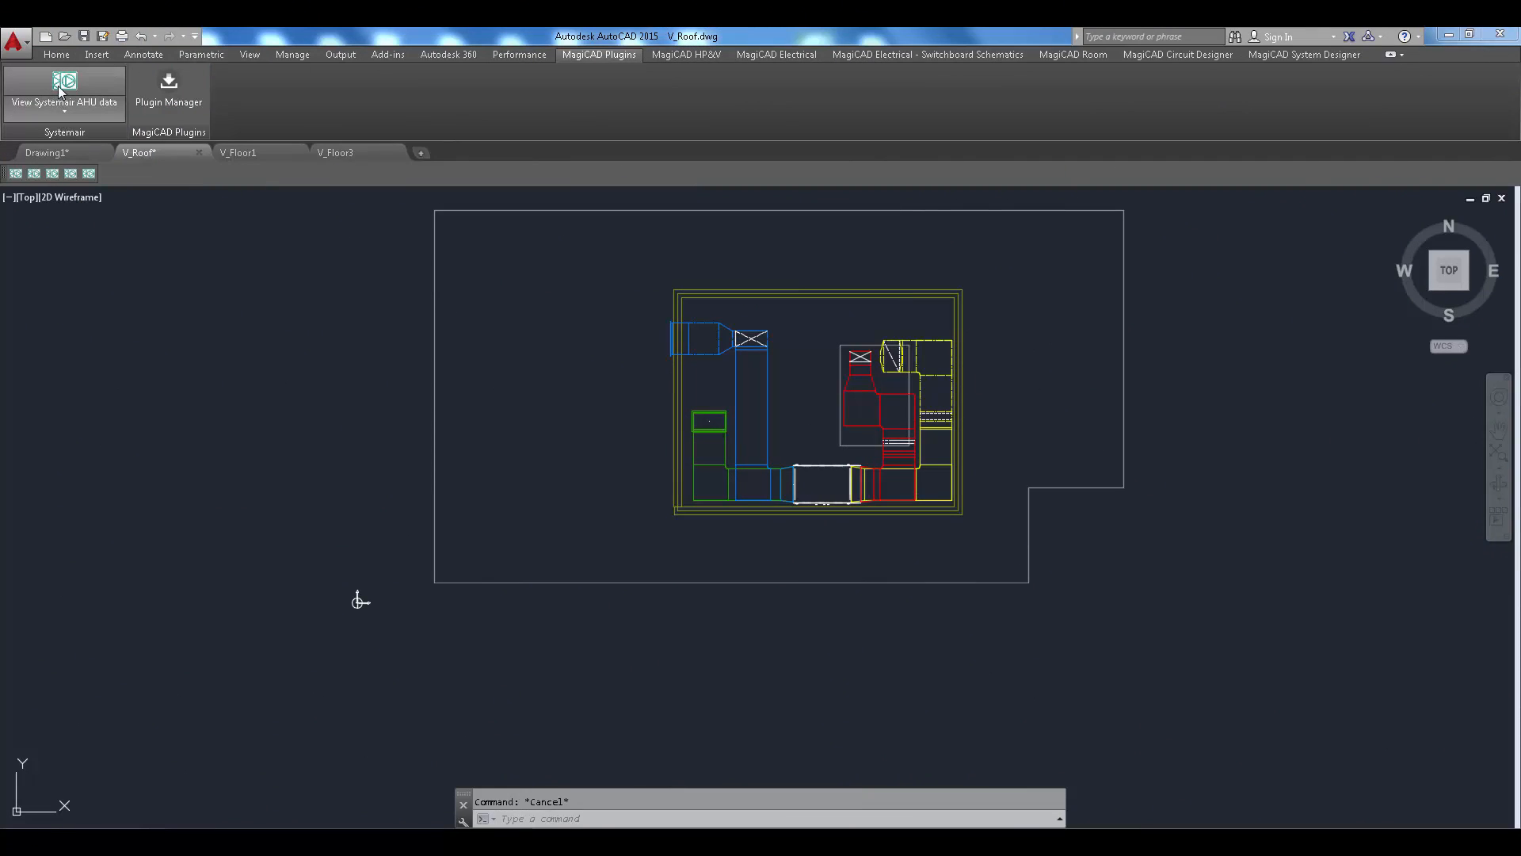
pyautogui.moveTo(61, 114)
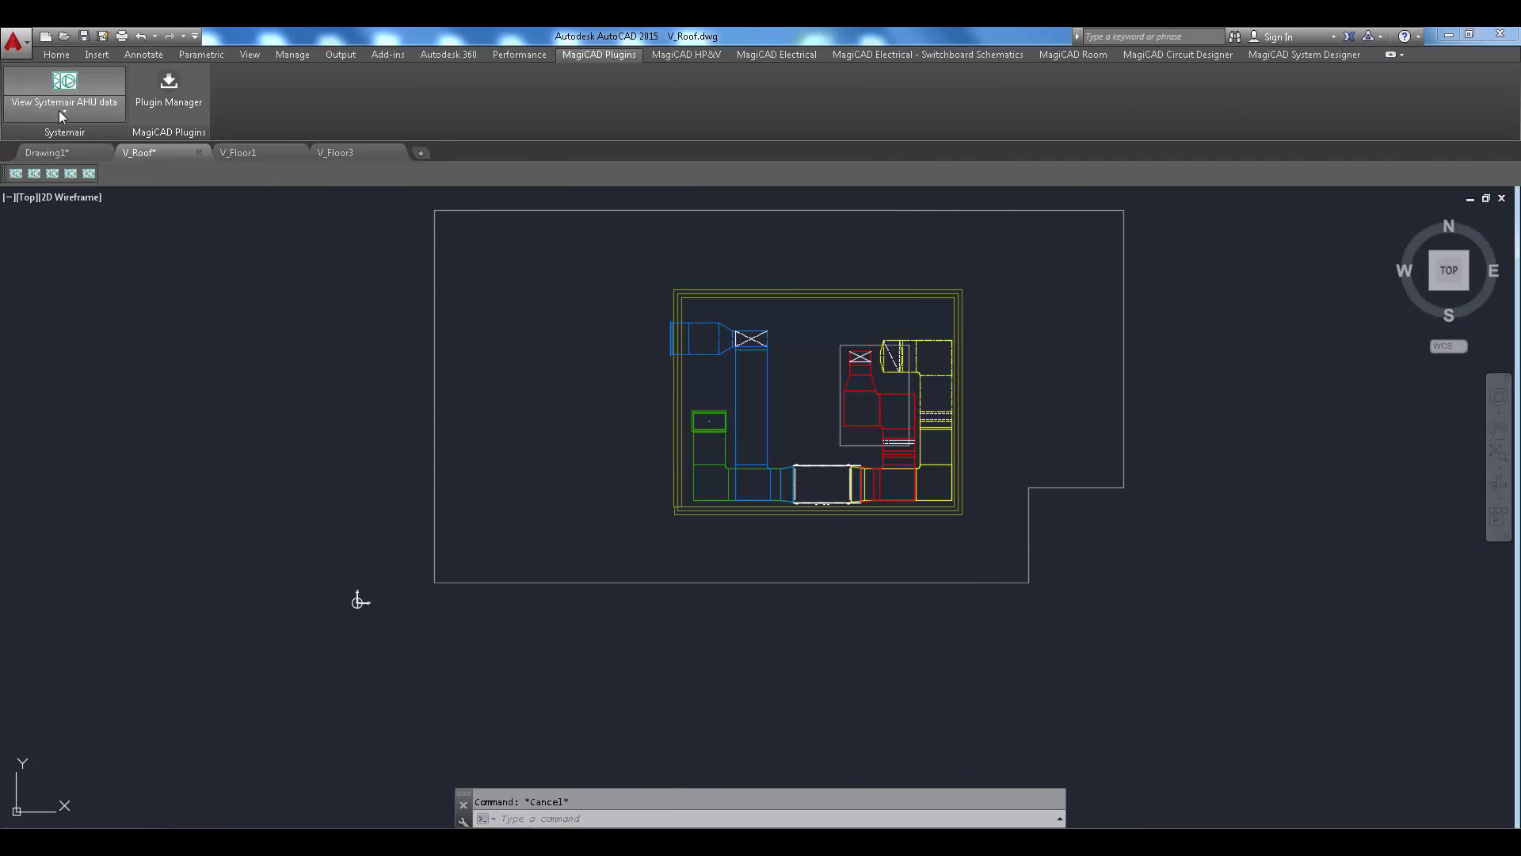
pyautogui.click(64, 92)
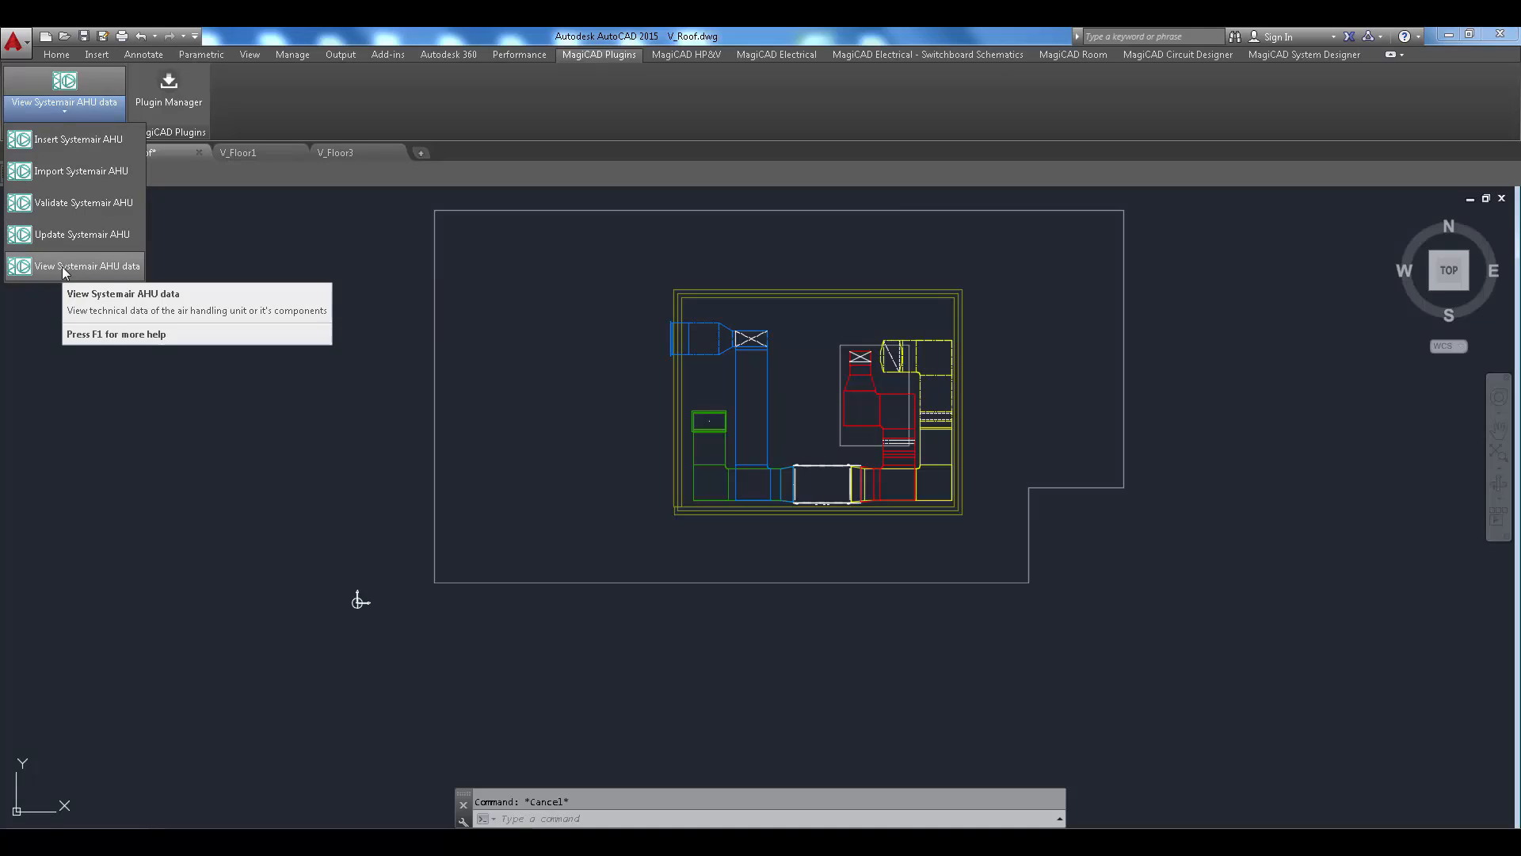
pyautogui.click(86, 266)
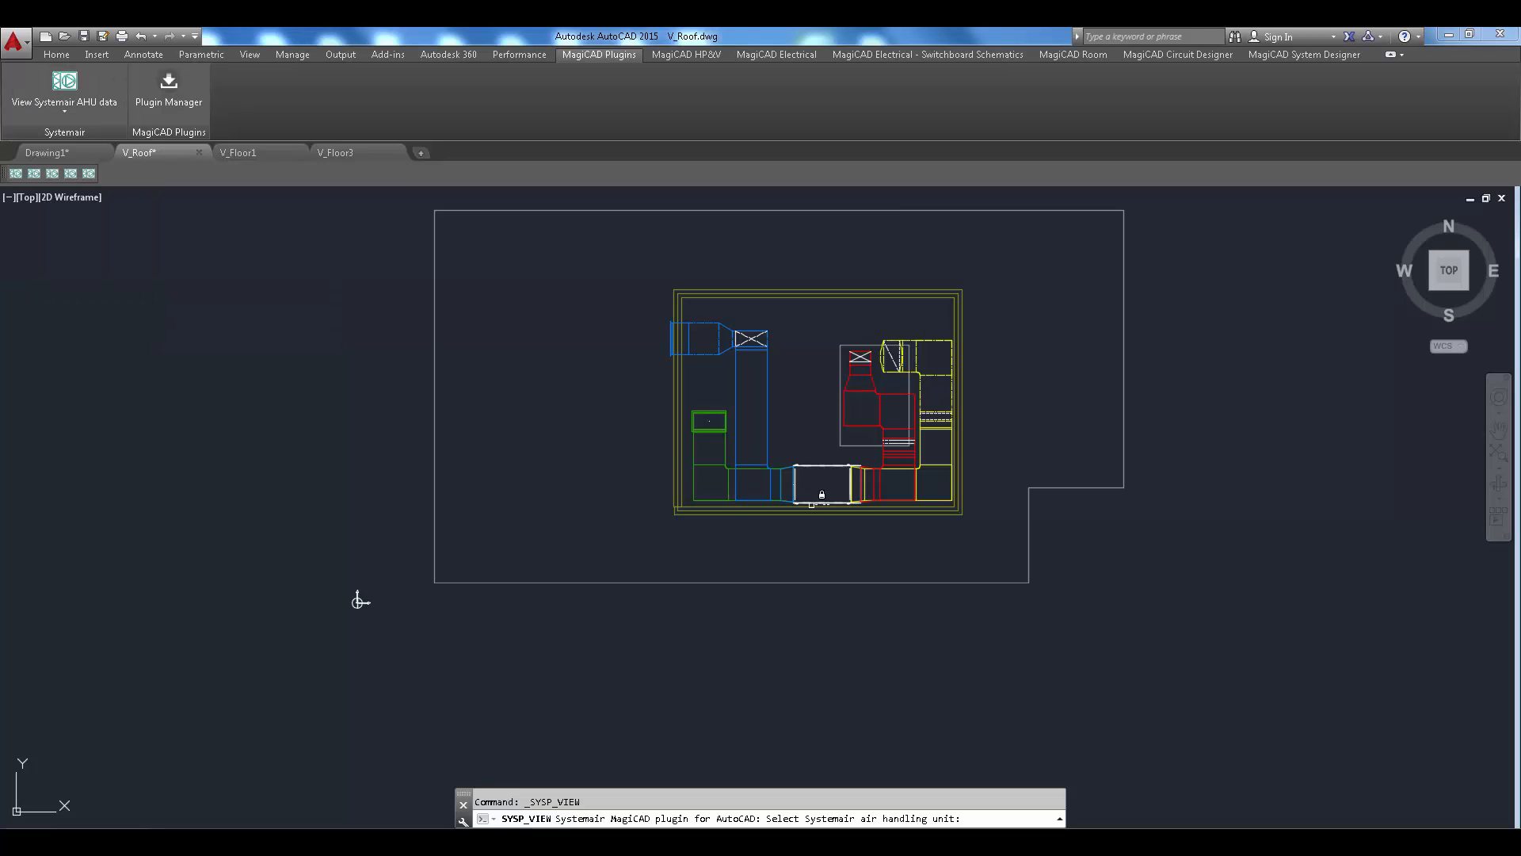
pyautogui.moveTo(819, 500)
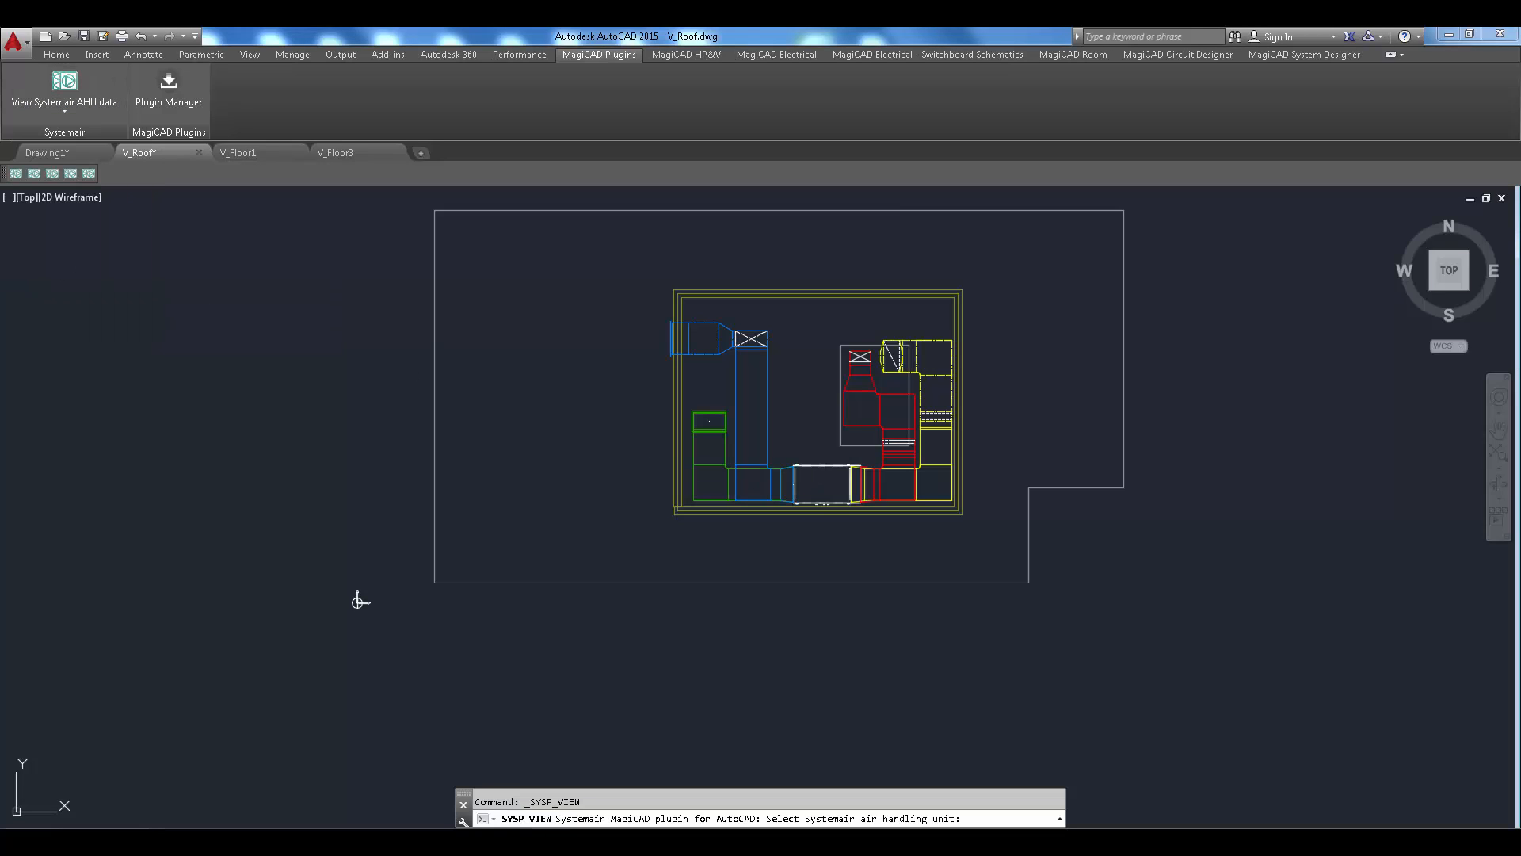
pyautogui.click(750, 338)
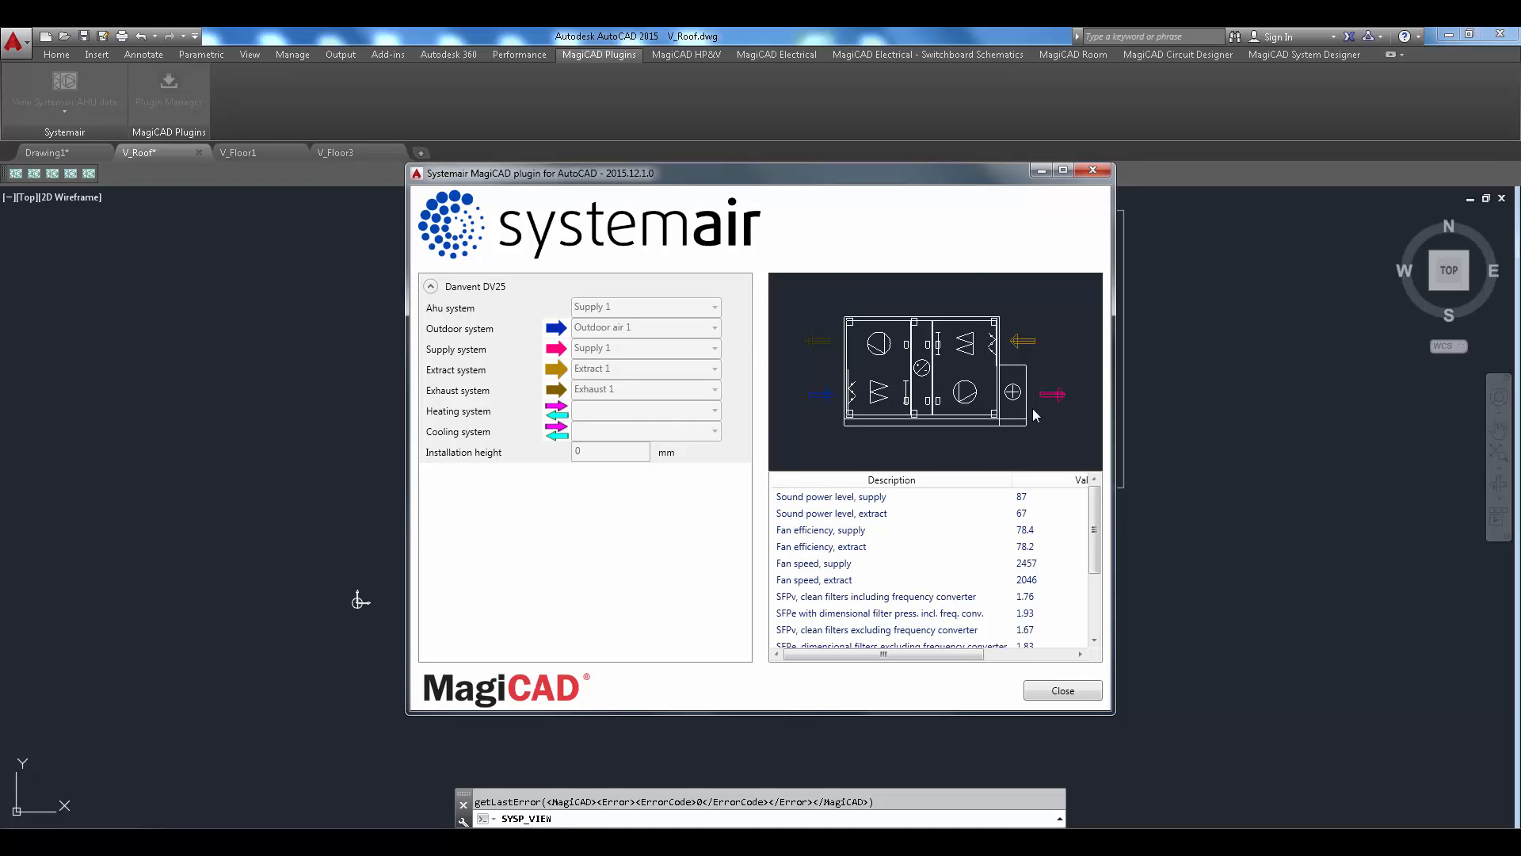
pyautogui.moveTo(770, 504)
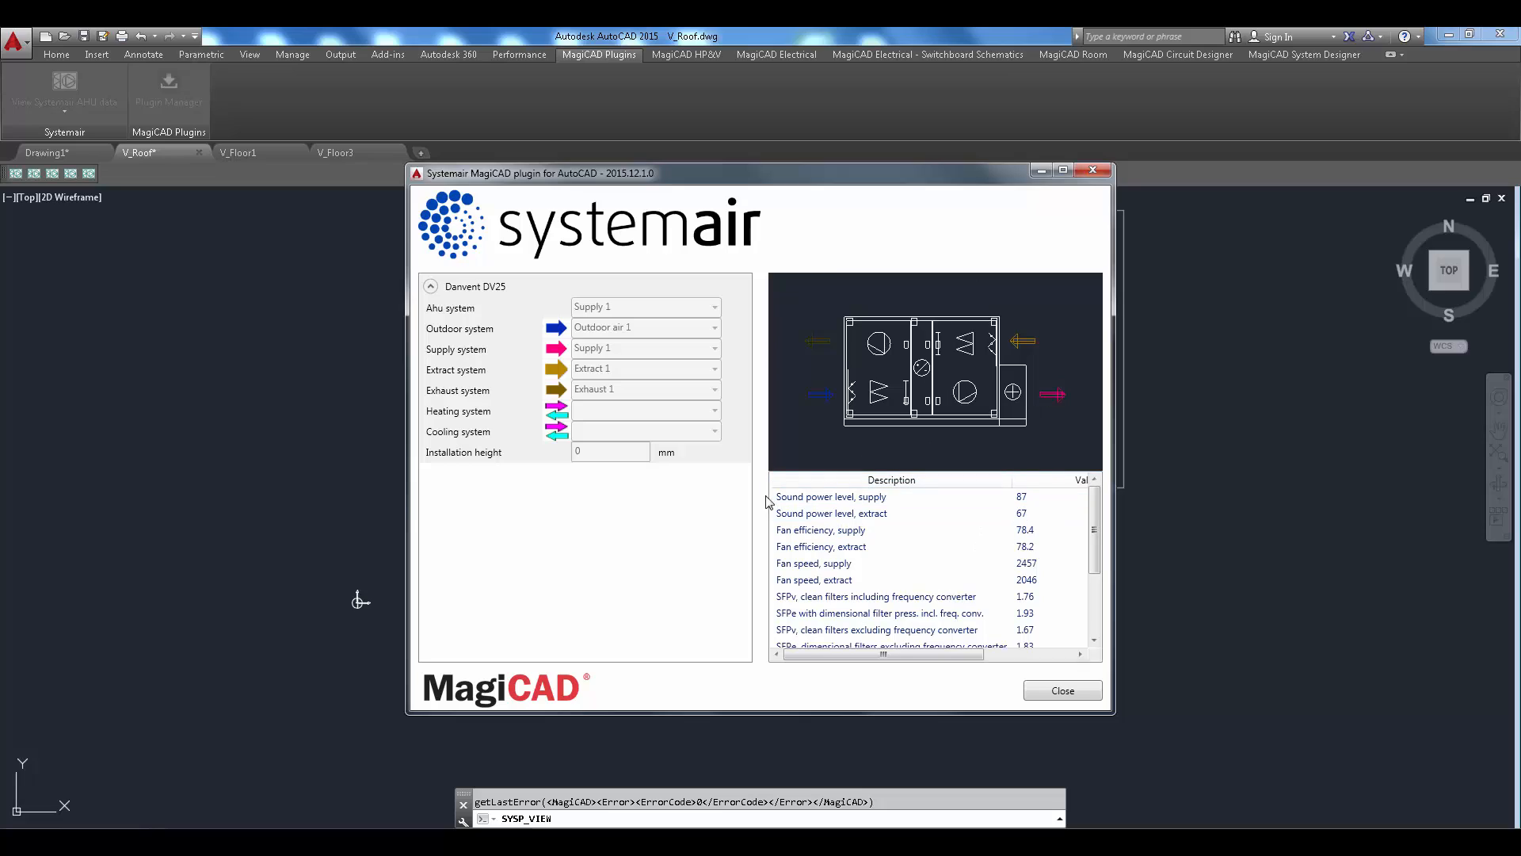
pyautogui.click(819, 529)
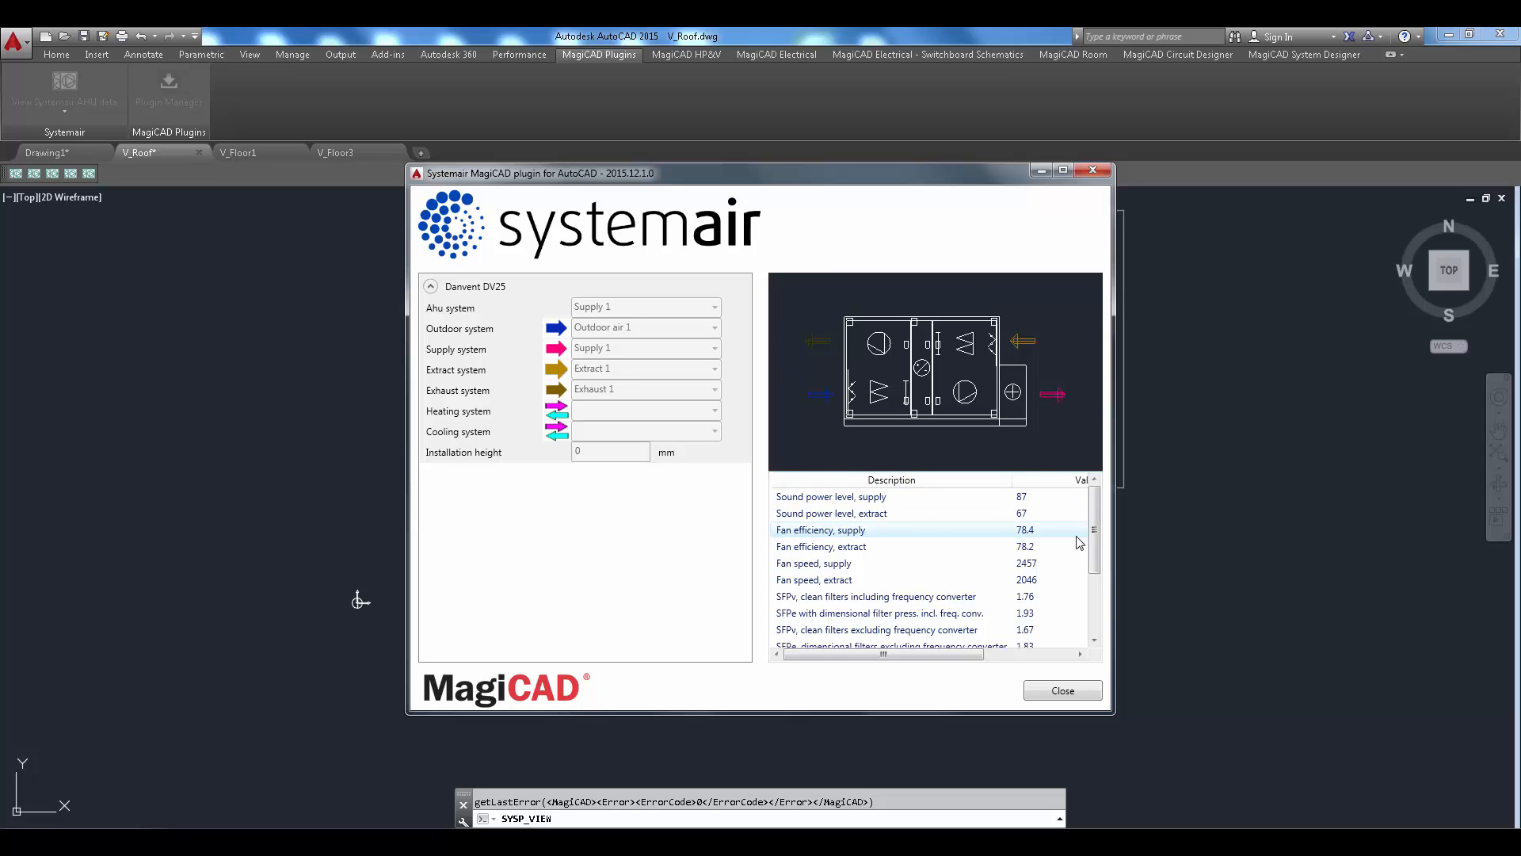
pyautogui.click(1062, 689)
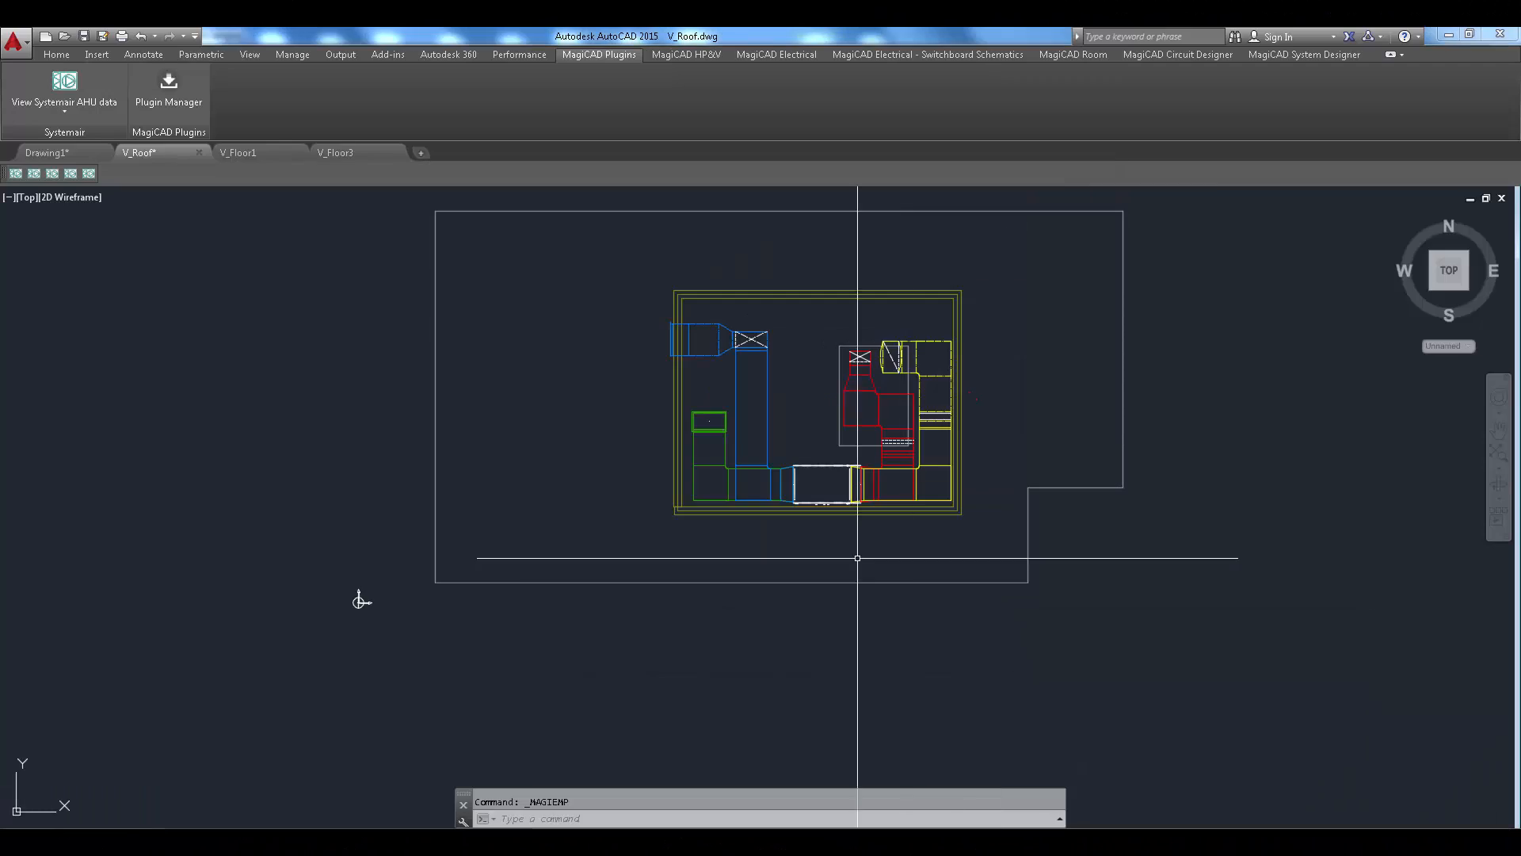
pyautogui.moveTo(825, 516)
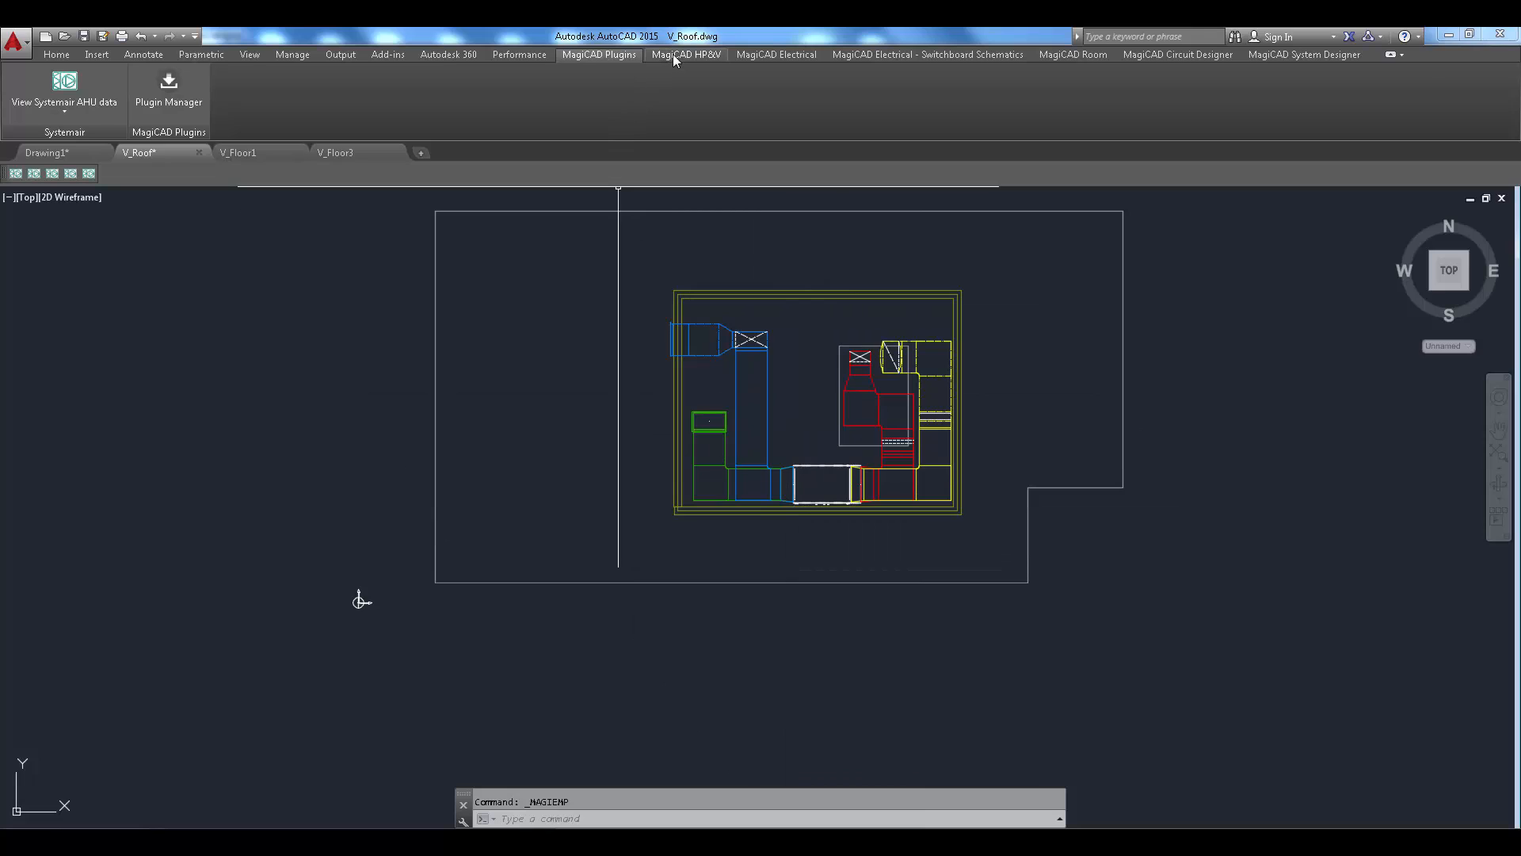
# Step: Switch to the MagiCAD HP&V ribbon with the roof plan showing
pyautogui.click(686, 53)
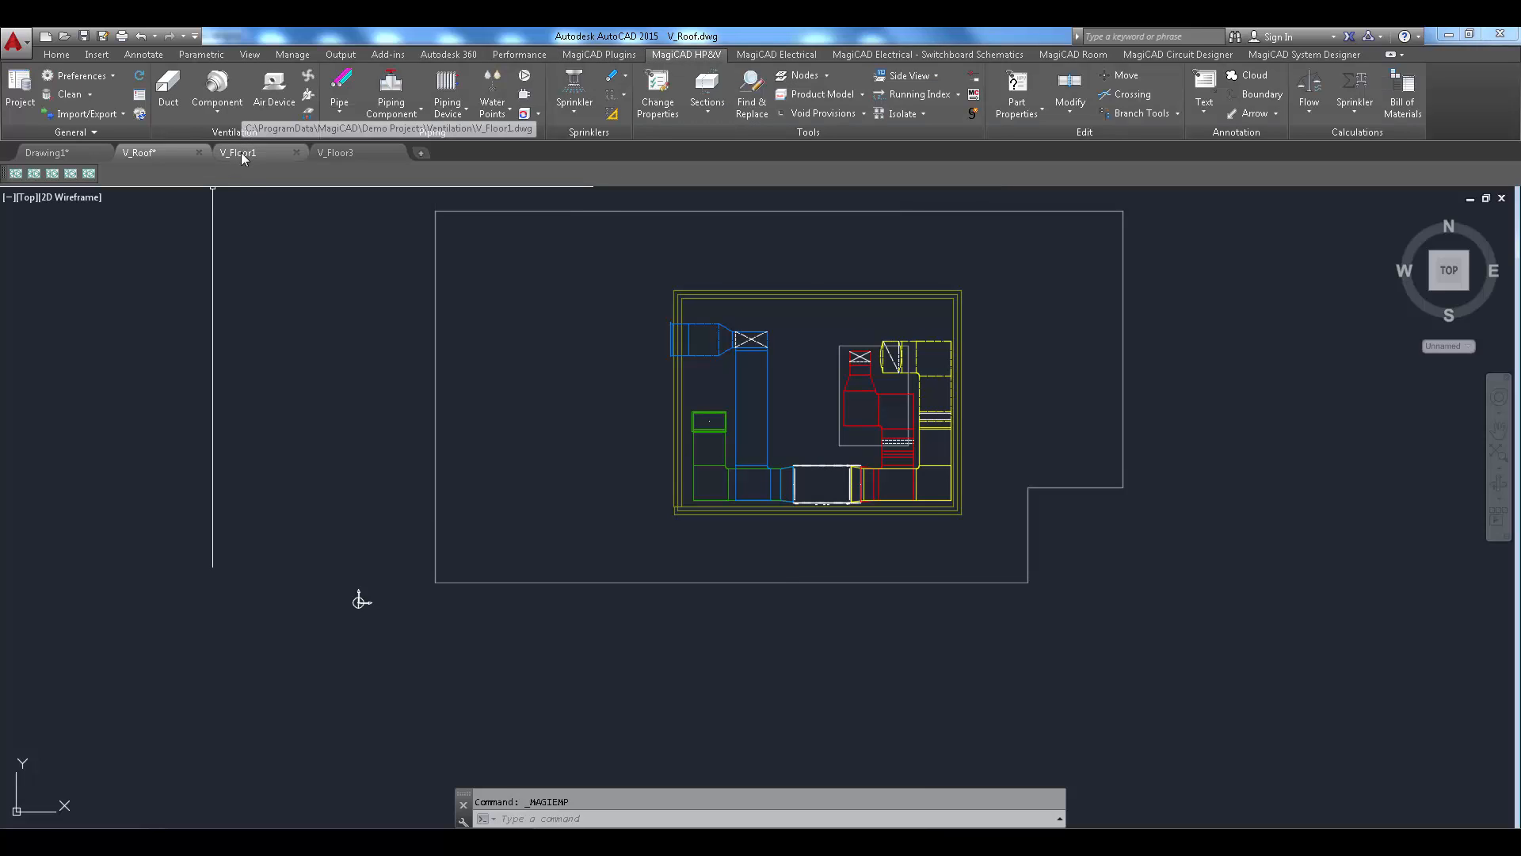
# Step: In the V_Floor1 drawing, change an air device's flow with Change Properties and confirm it
pyautogui.click(237, 152)
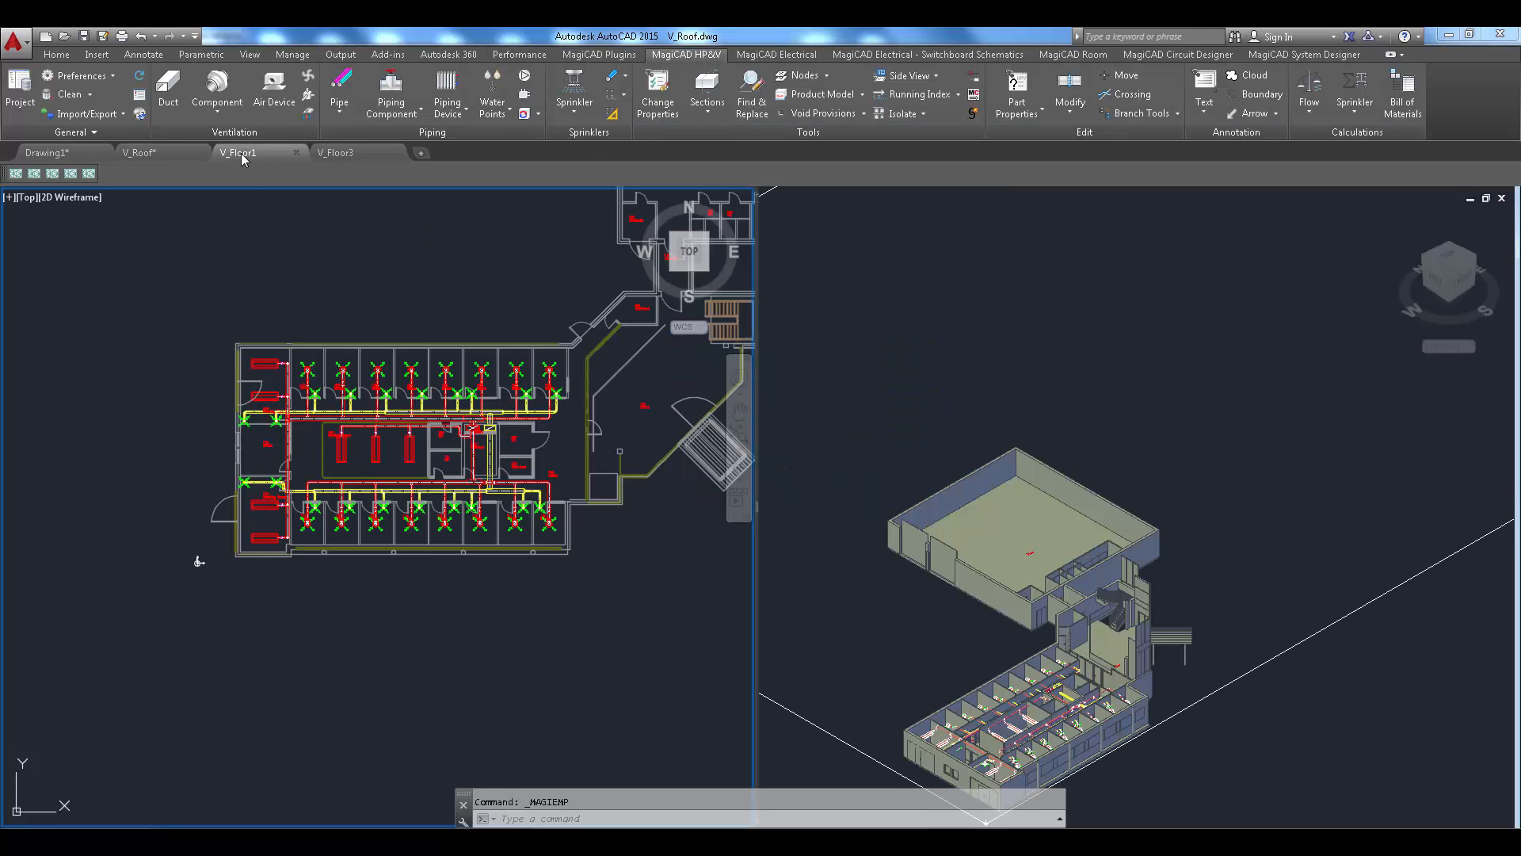
pyautogui.click(238, 153)
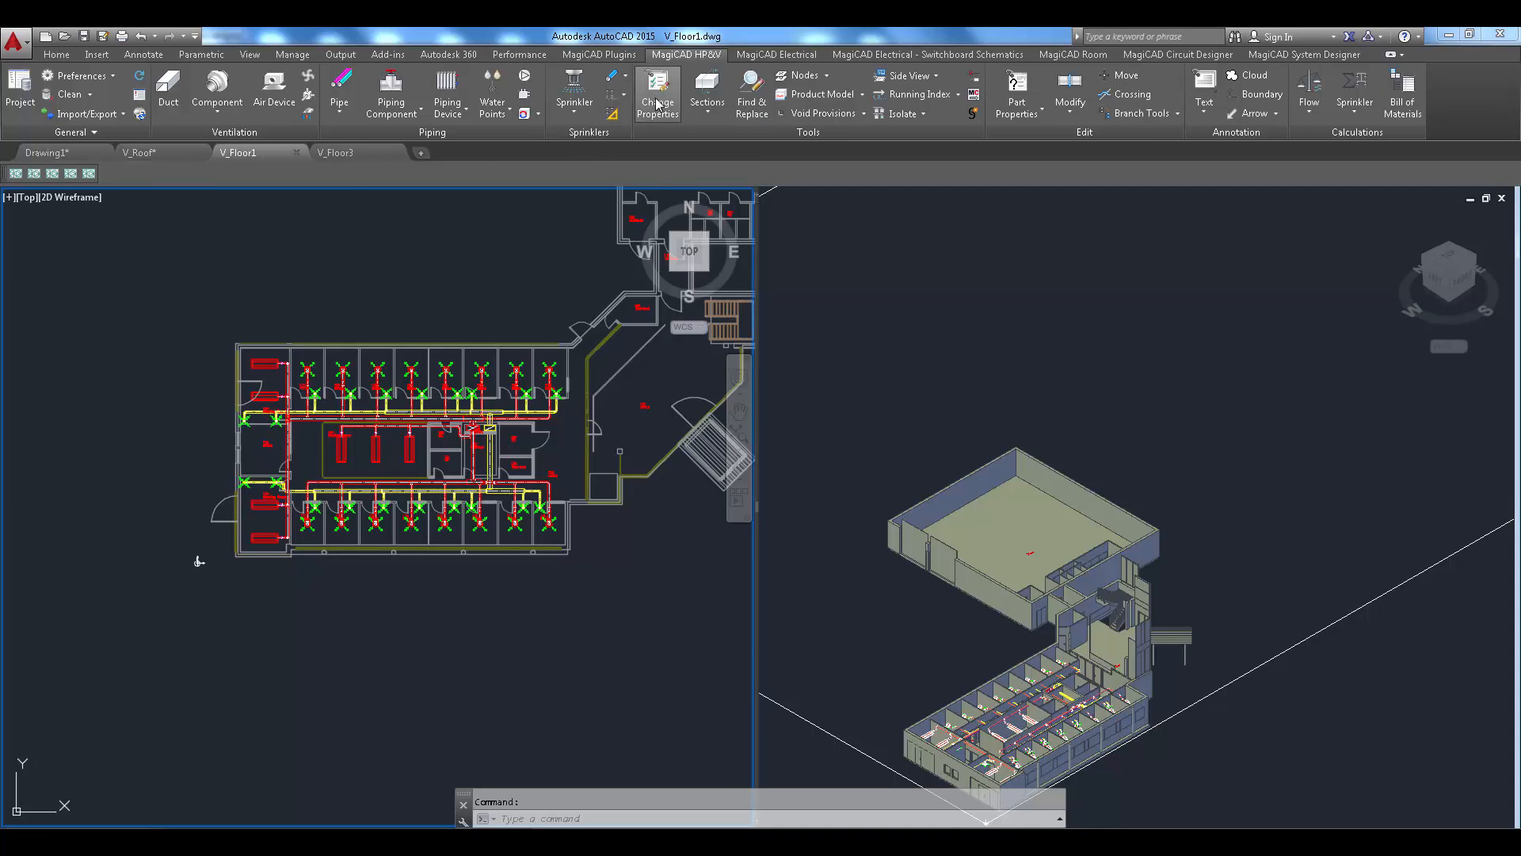
pyautogui.click(656, 94)
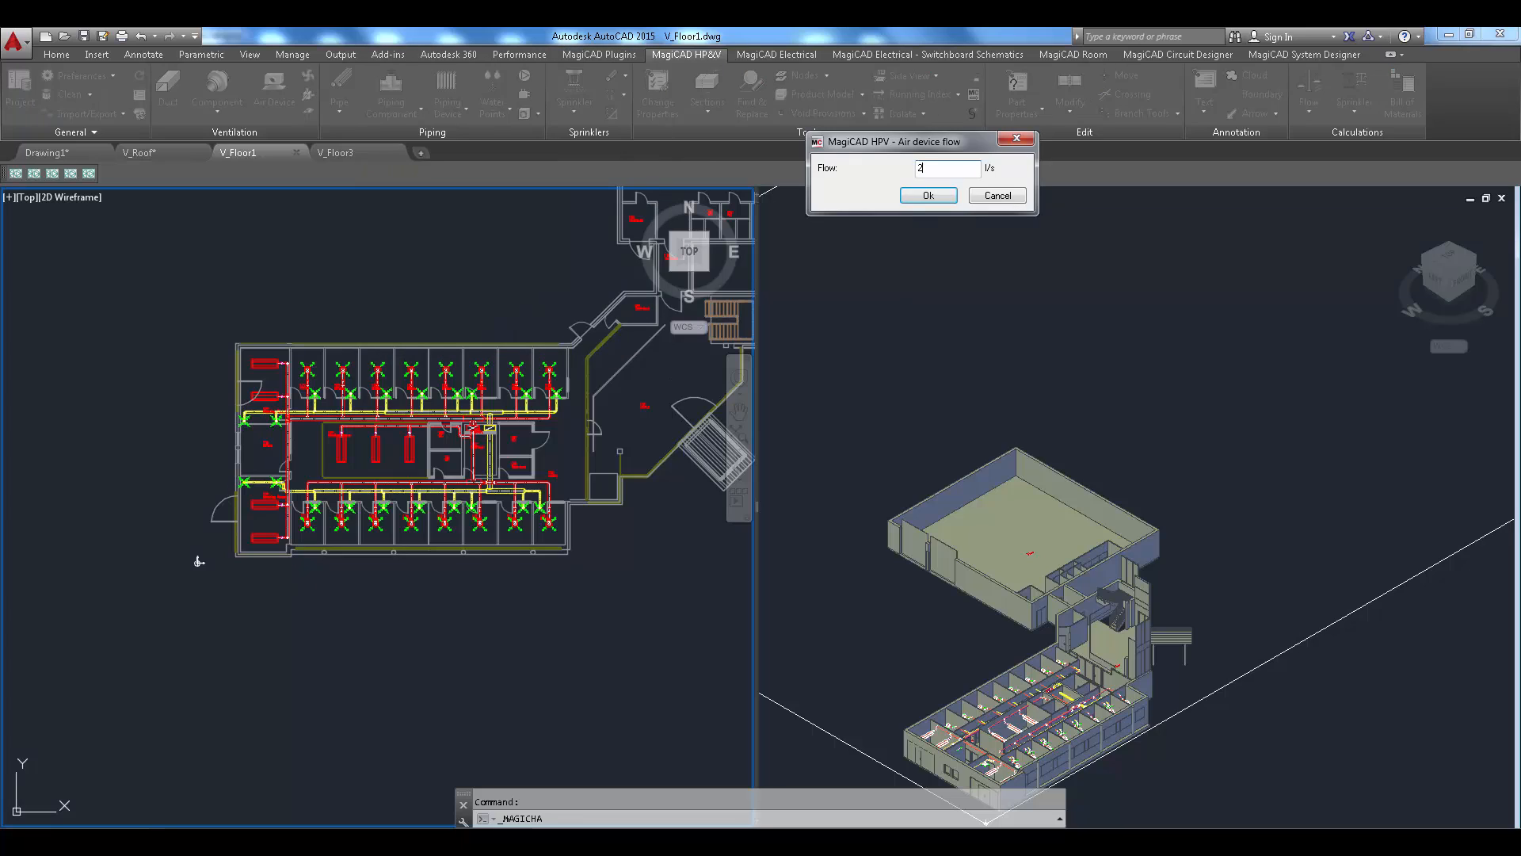
pyautogui.click(927, 195)
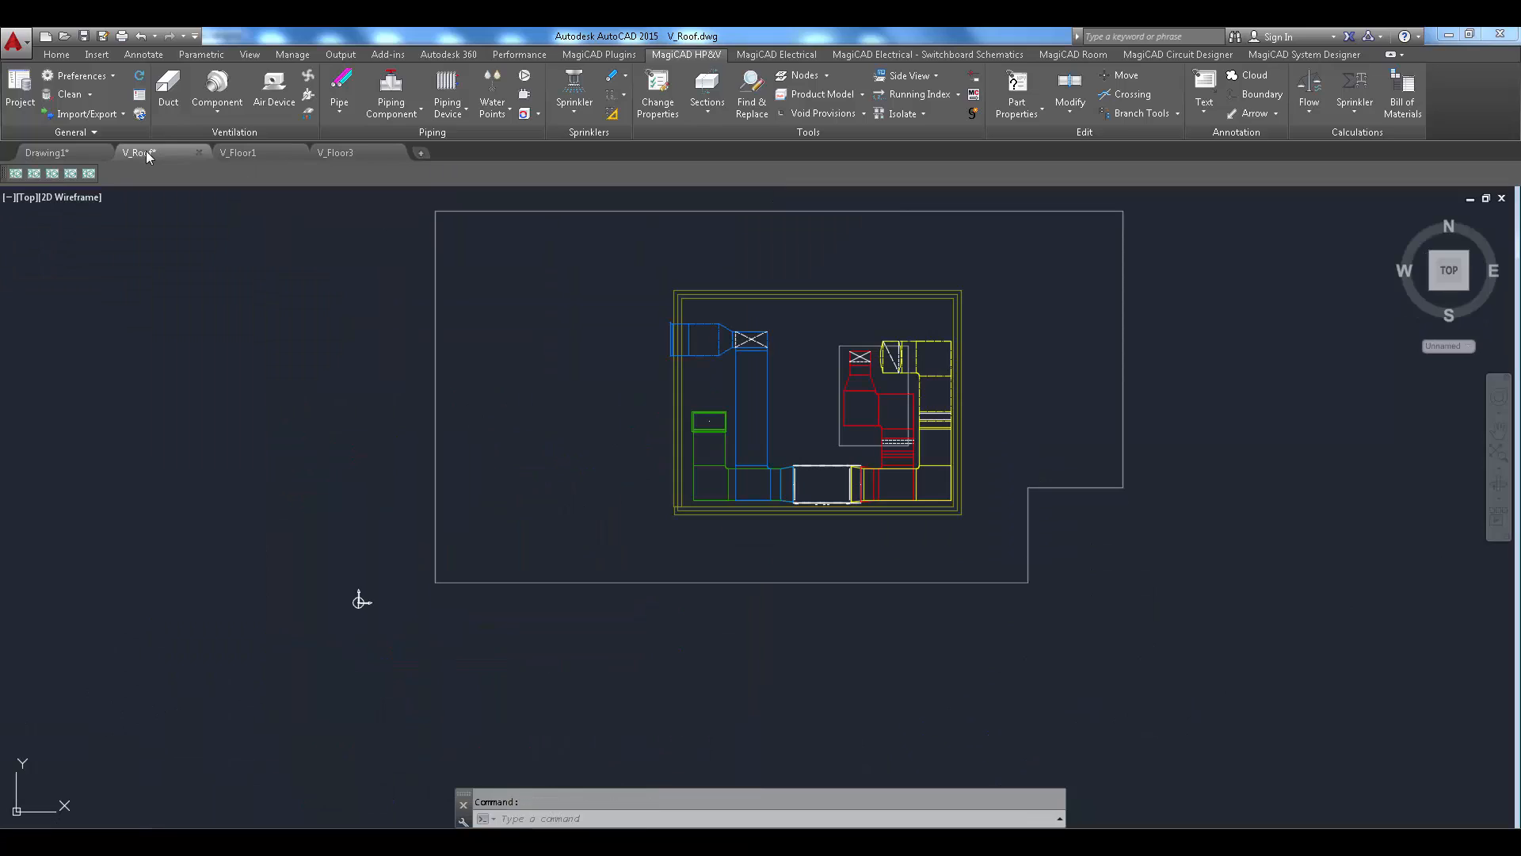
# Step: Balance all systems in all drawings and Mark All parts flagged with the low-flow warning
pyautogui.press('ctrl+s')
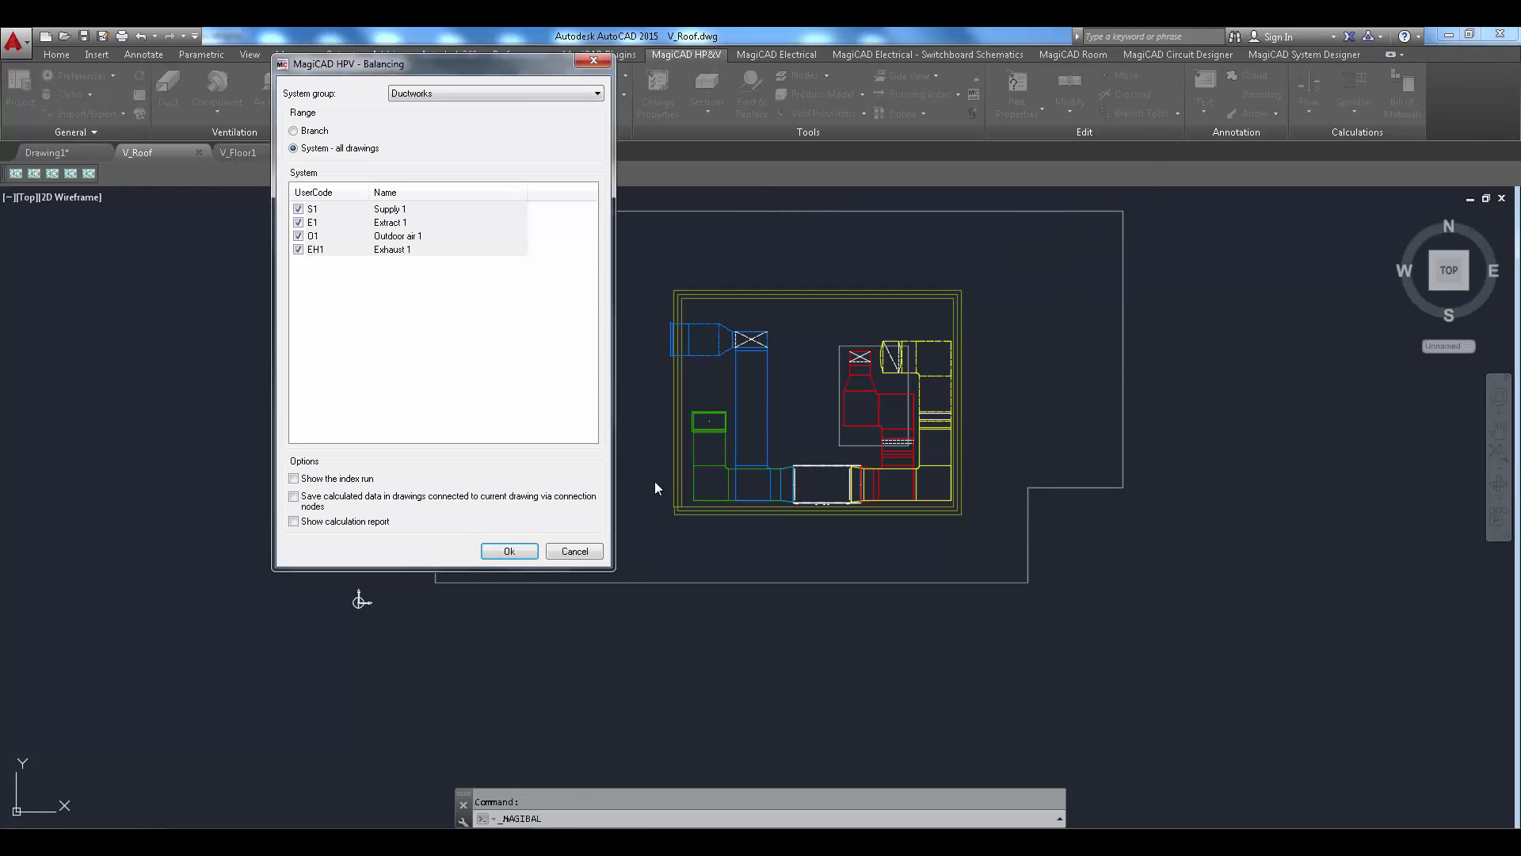
pyautogui.click(508, 552)
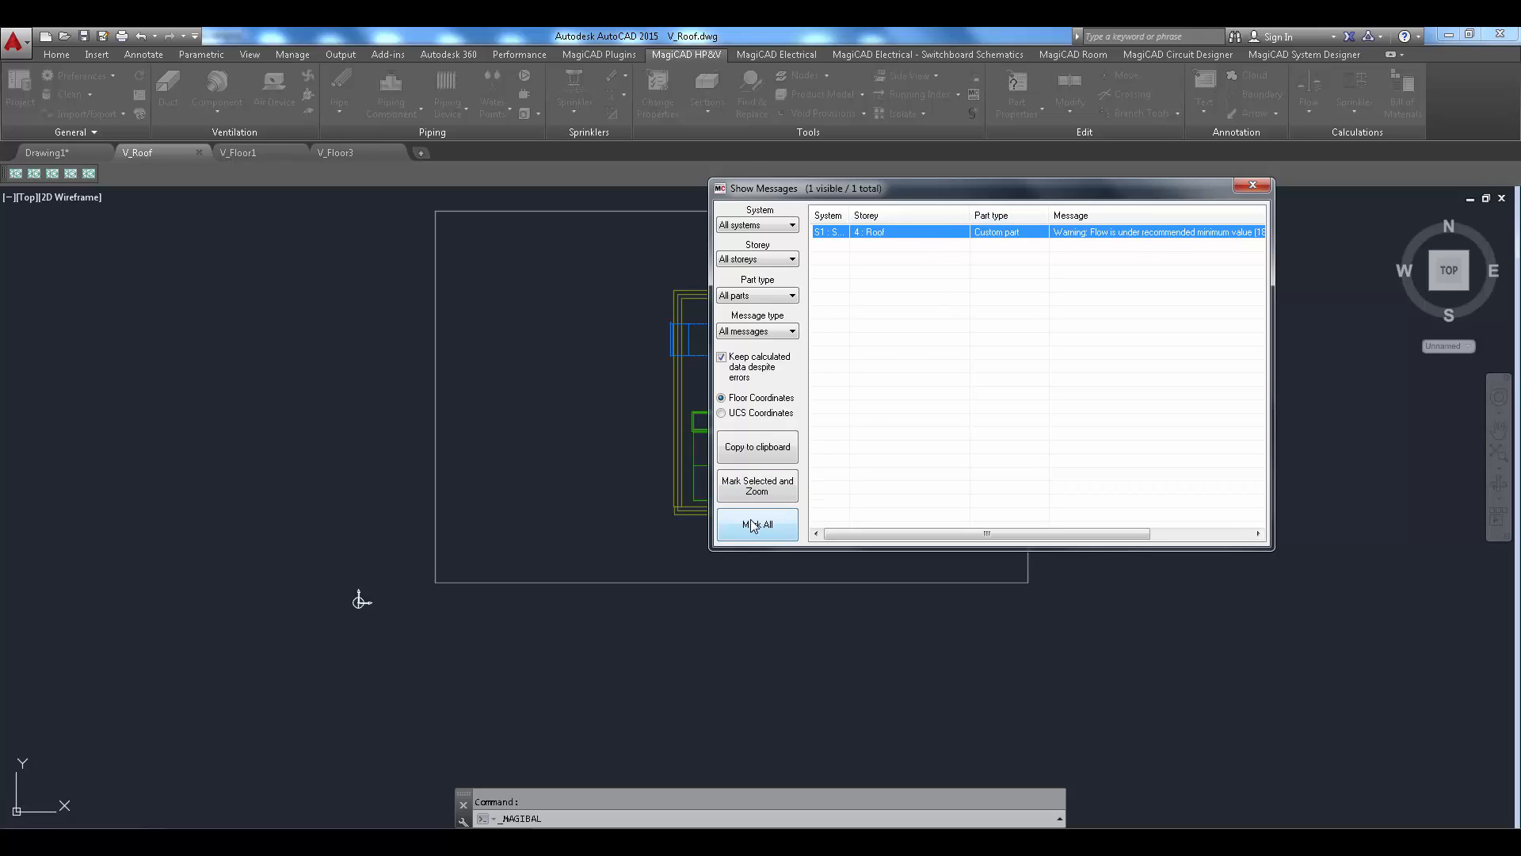
pyautogui.click(757, 525)
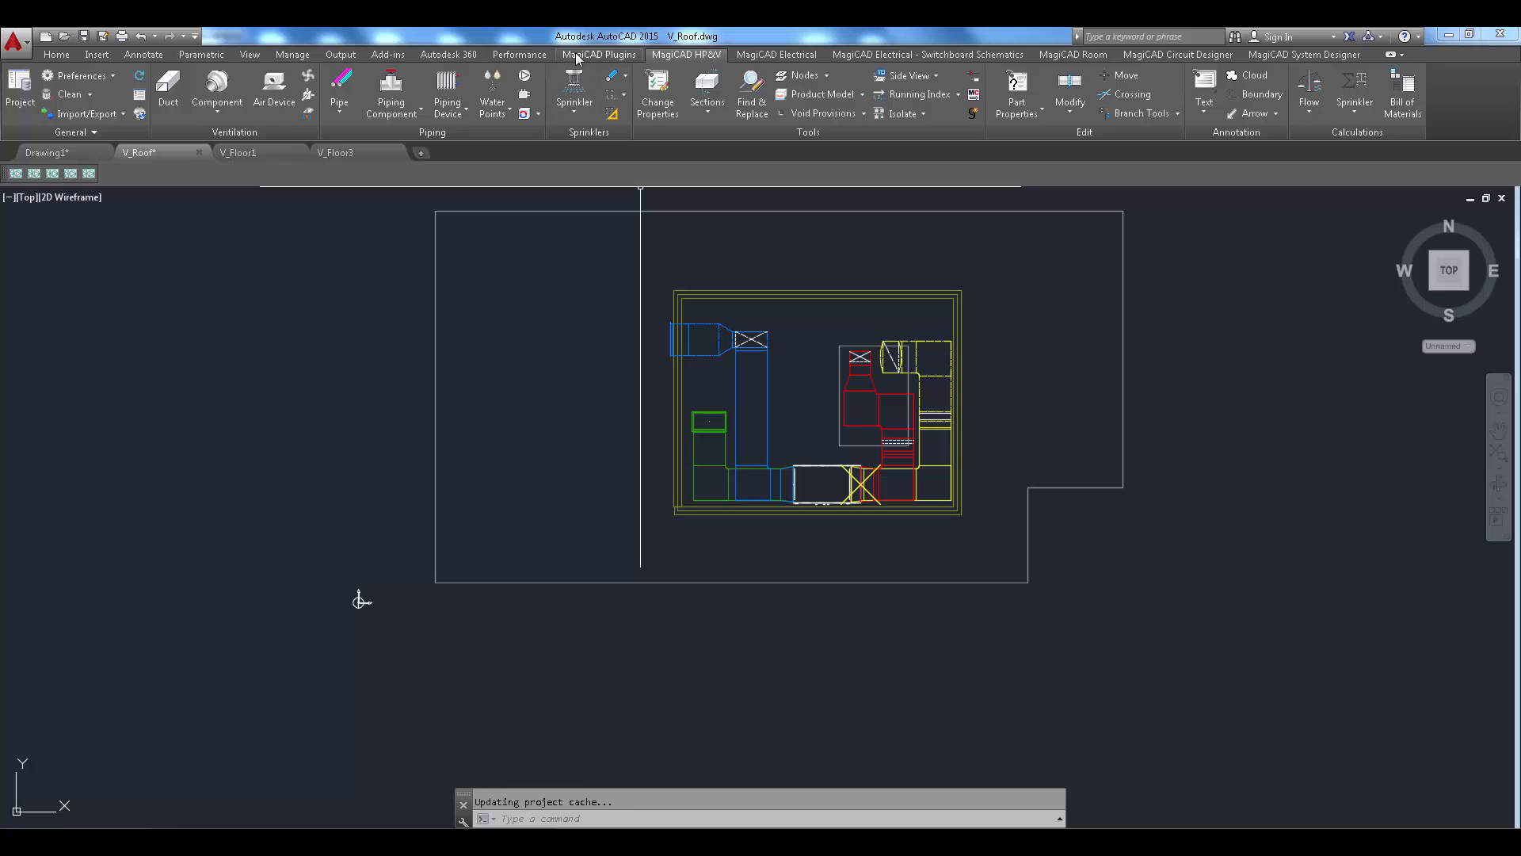
# Step: Run Update Systemair AHU on the roof unit and load the dv25_demo.dvf project in SystemairCAD
pyautogui.click(599, 54)
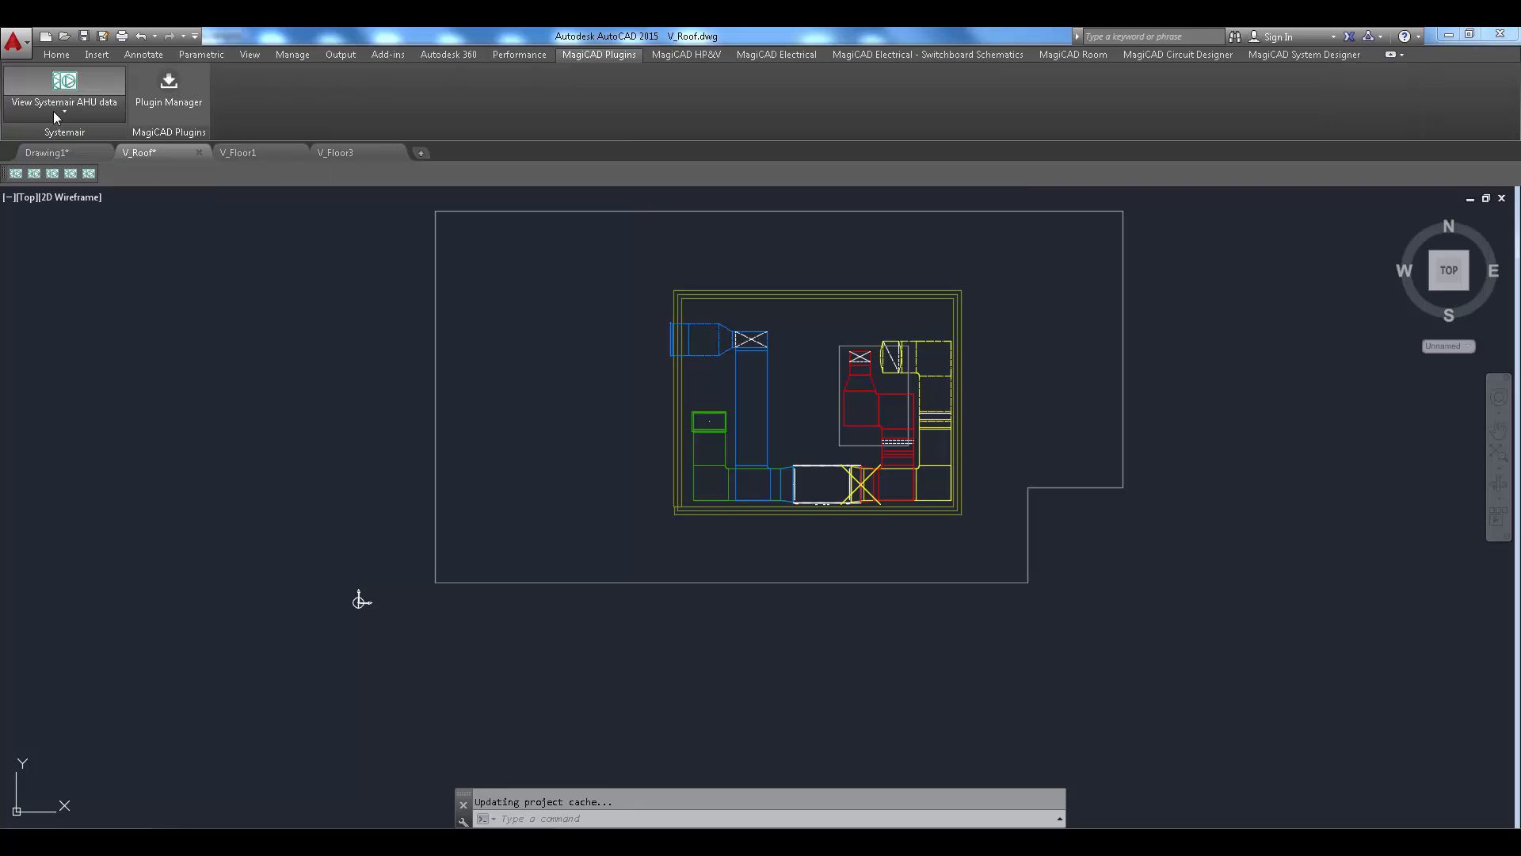
pyautogui.click(63, 91)
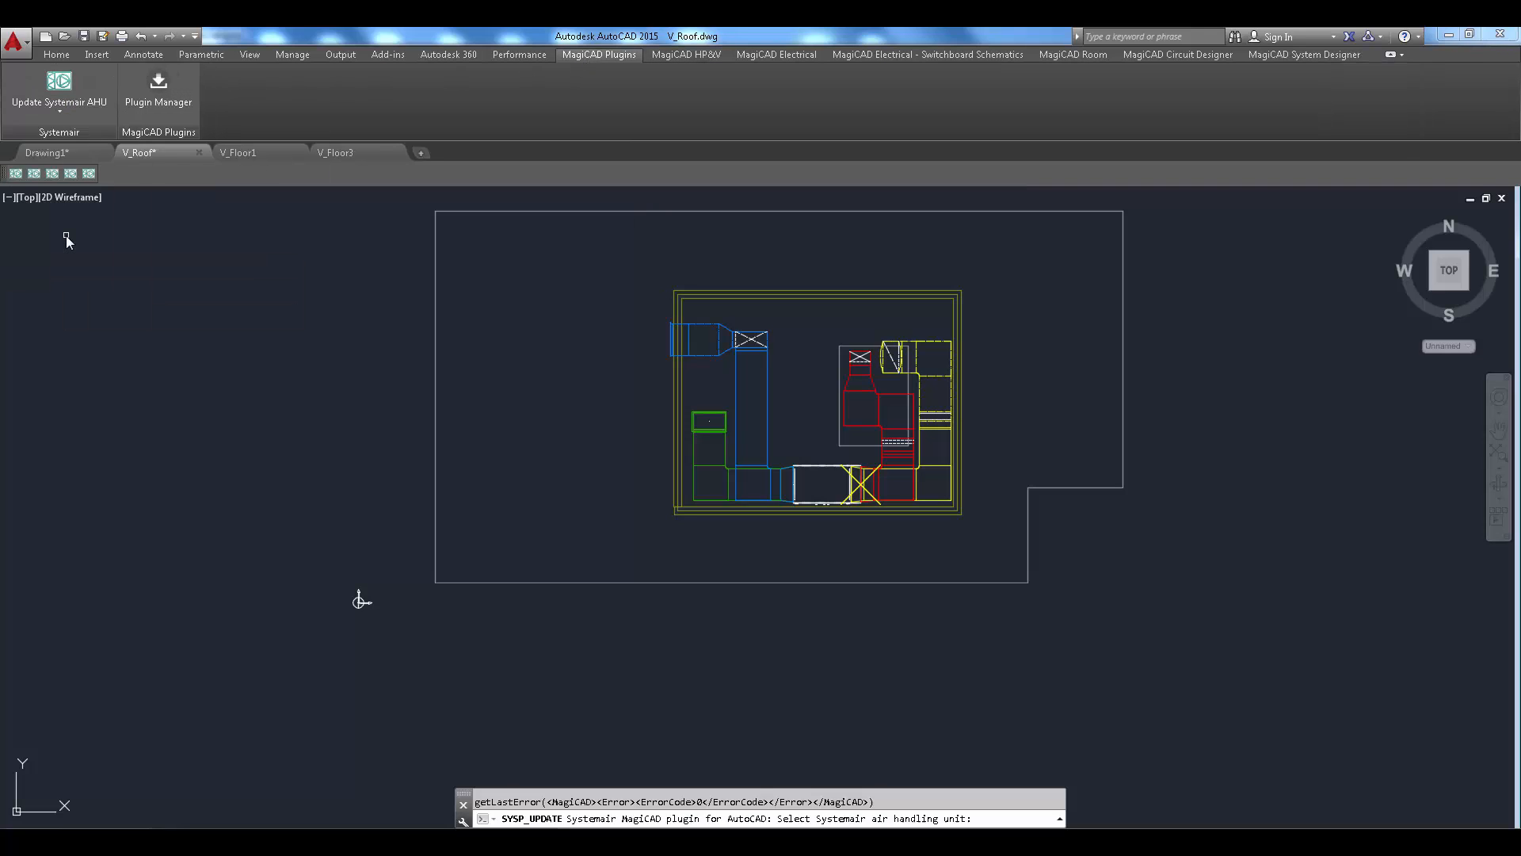
pyautogui.click(818, 485)
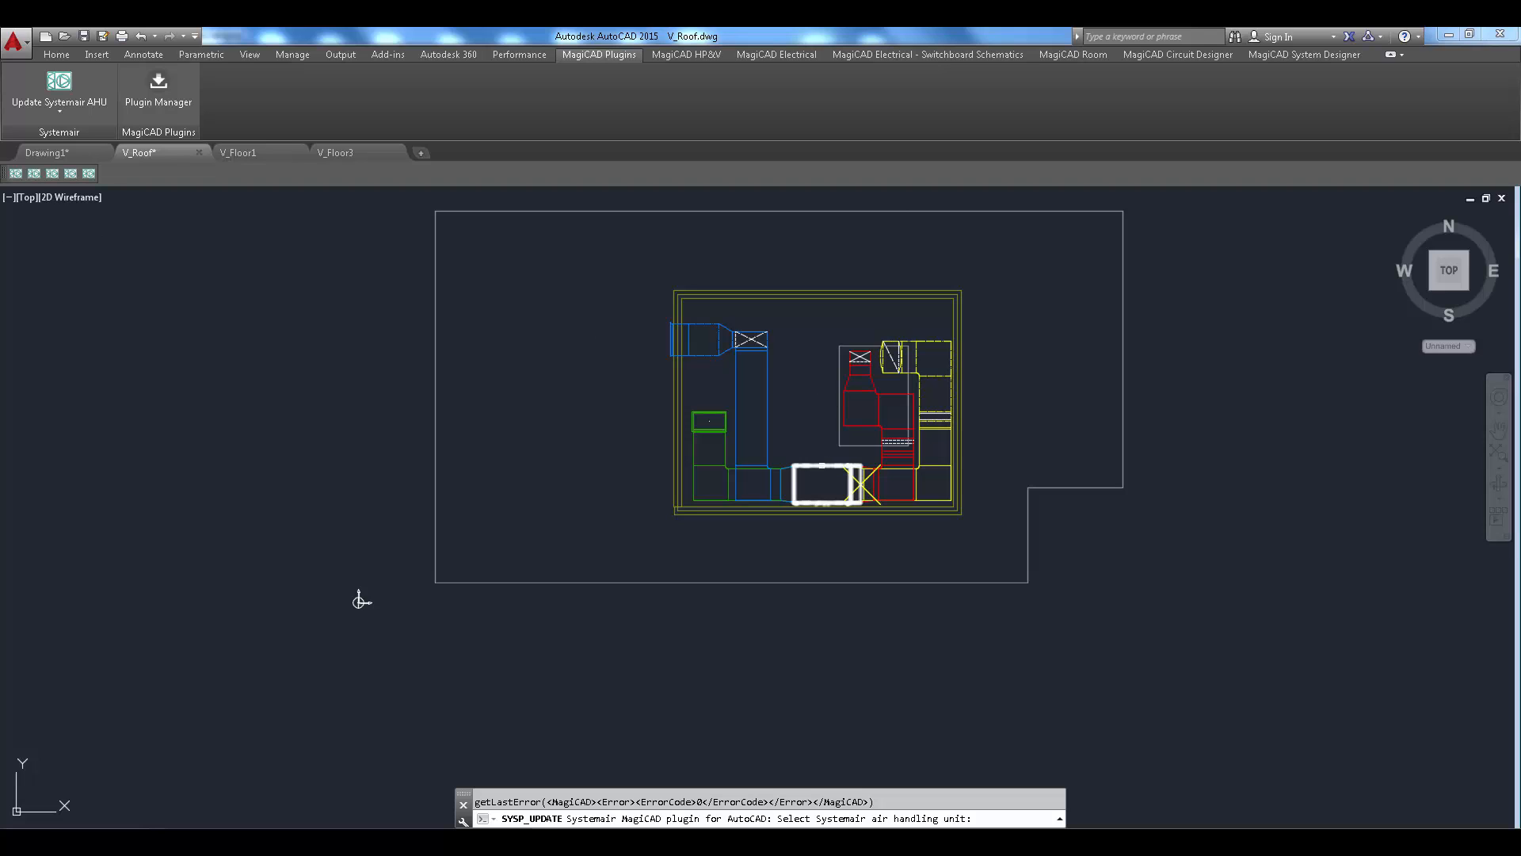
pyautogui.click(820, 485)
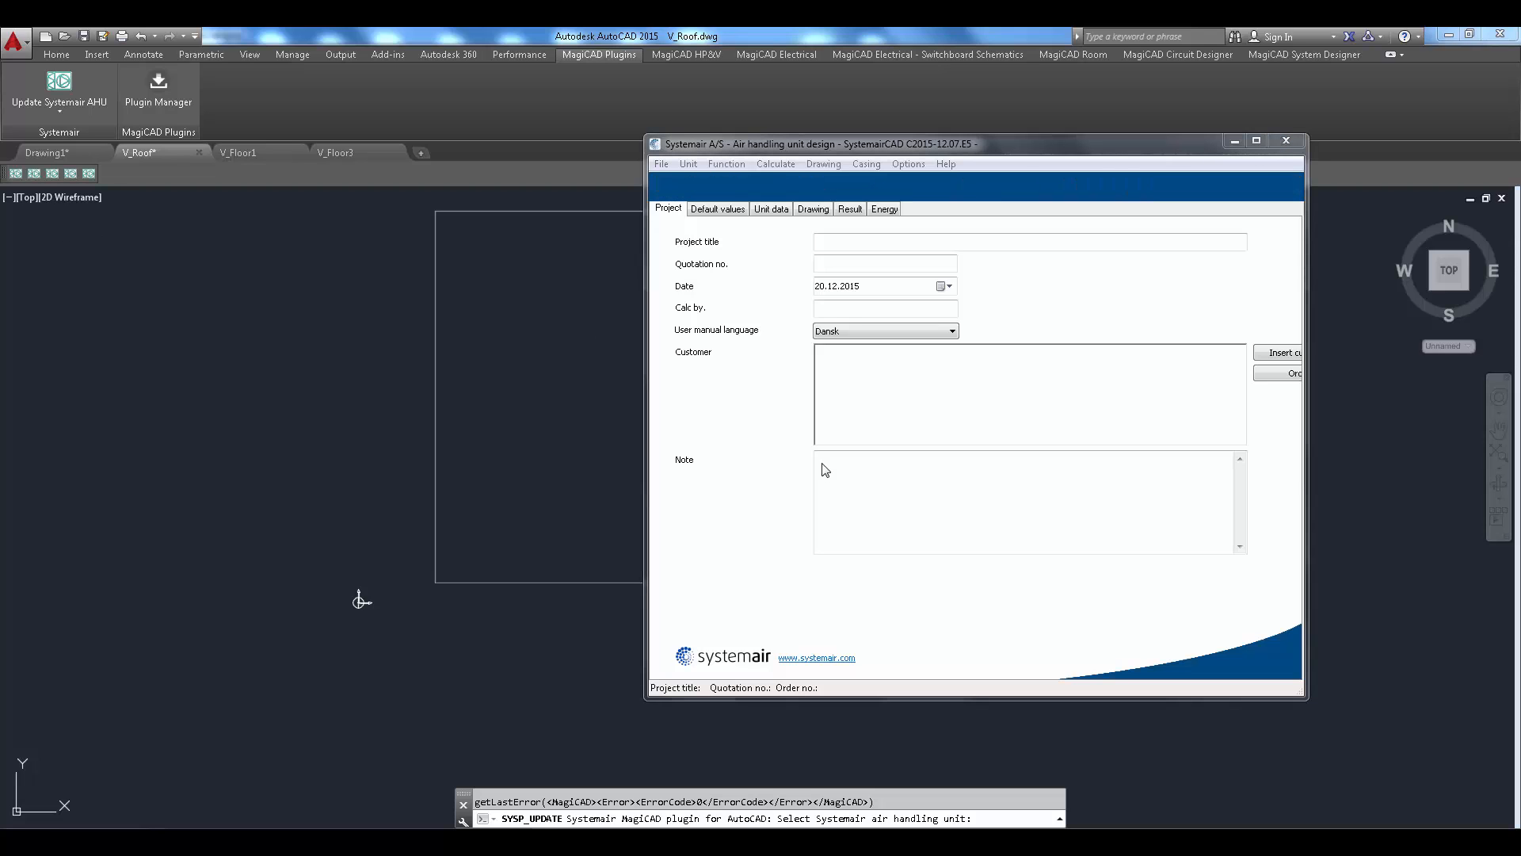
pyautogui.click(660, 163)
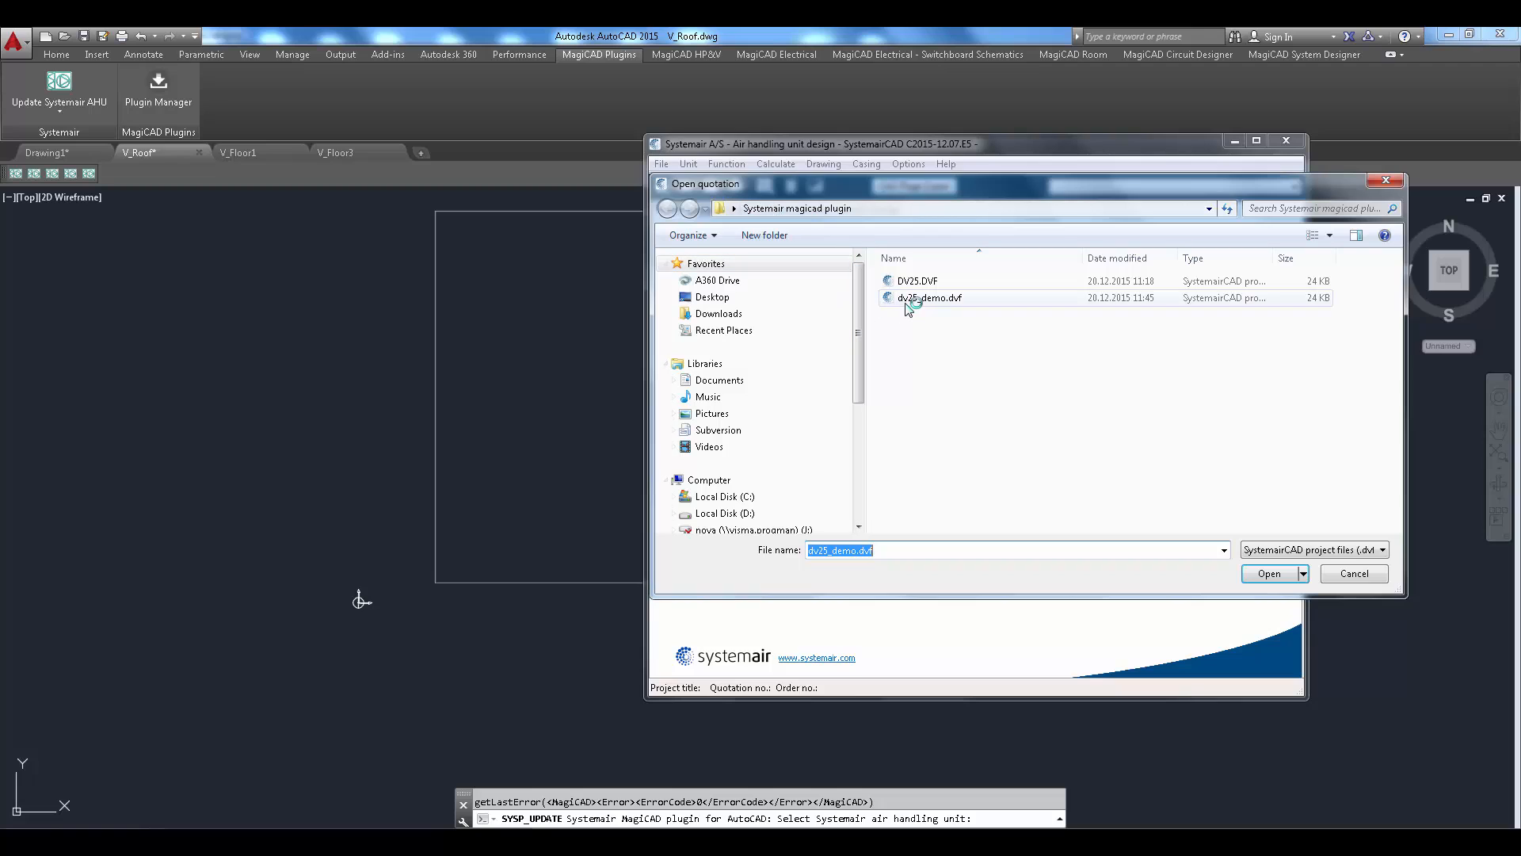
pyautogui.click(1268, 574)
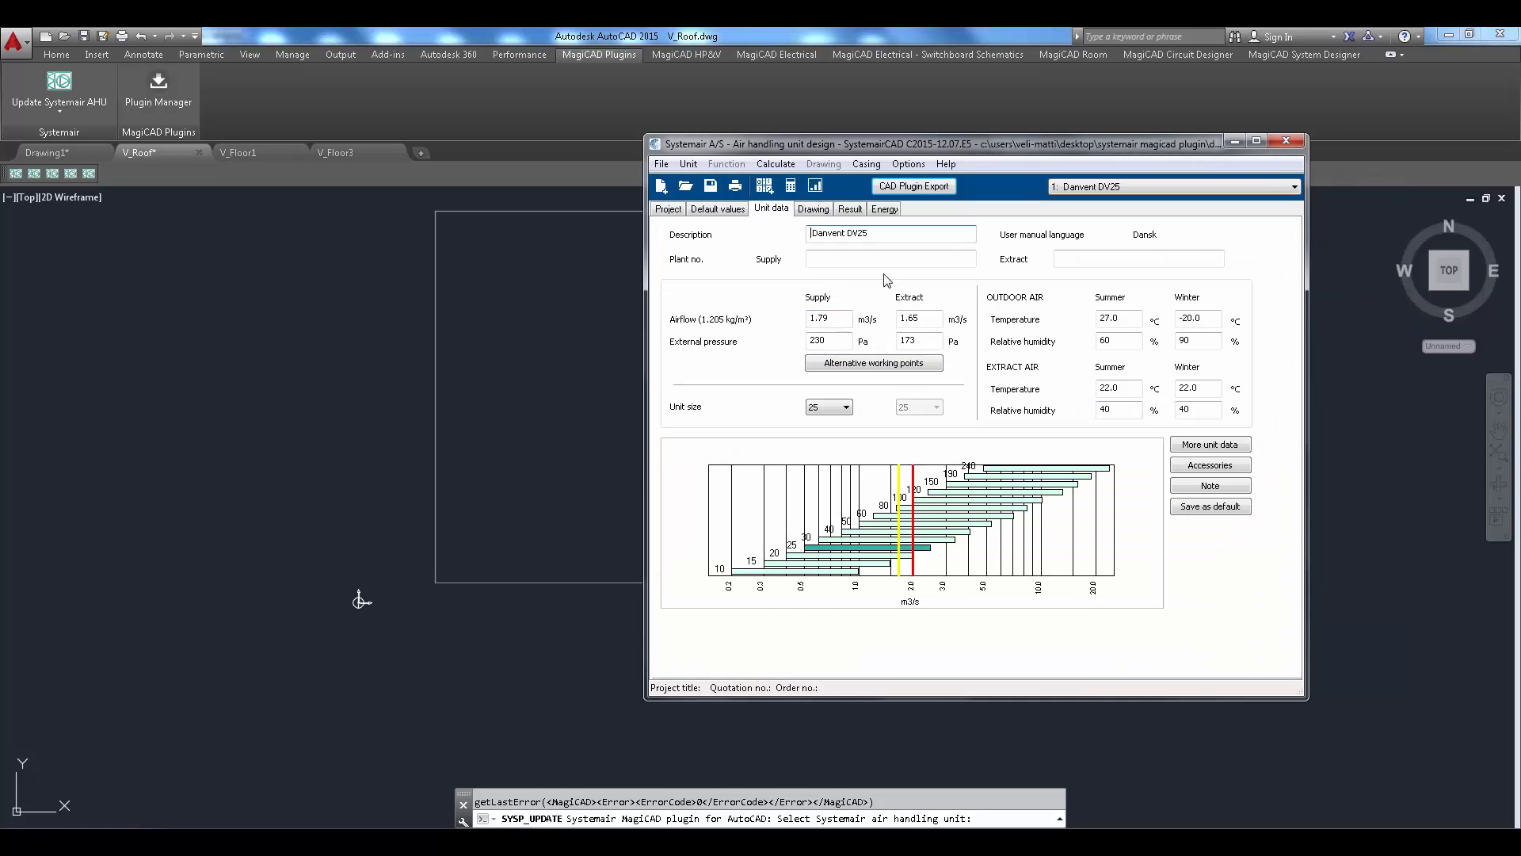
# Step: Resize the unit to Danvent DV20 and send the design back to the drawing
pyautogui.click(844, 407)
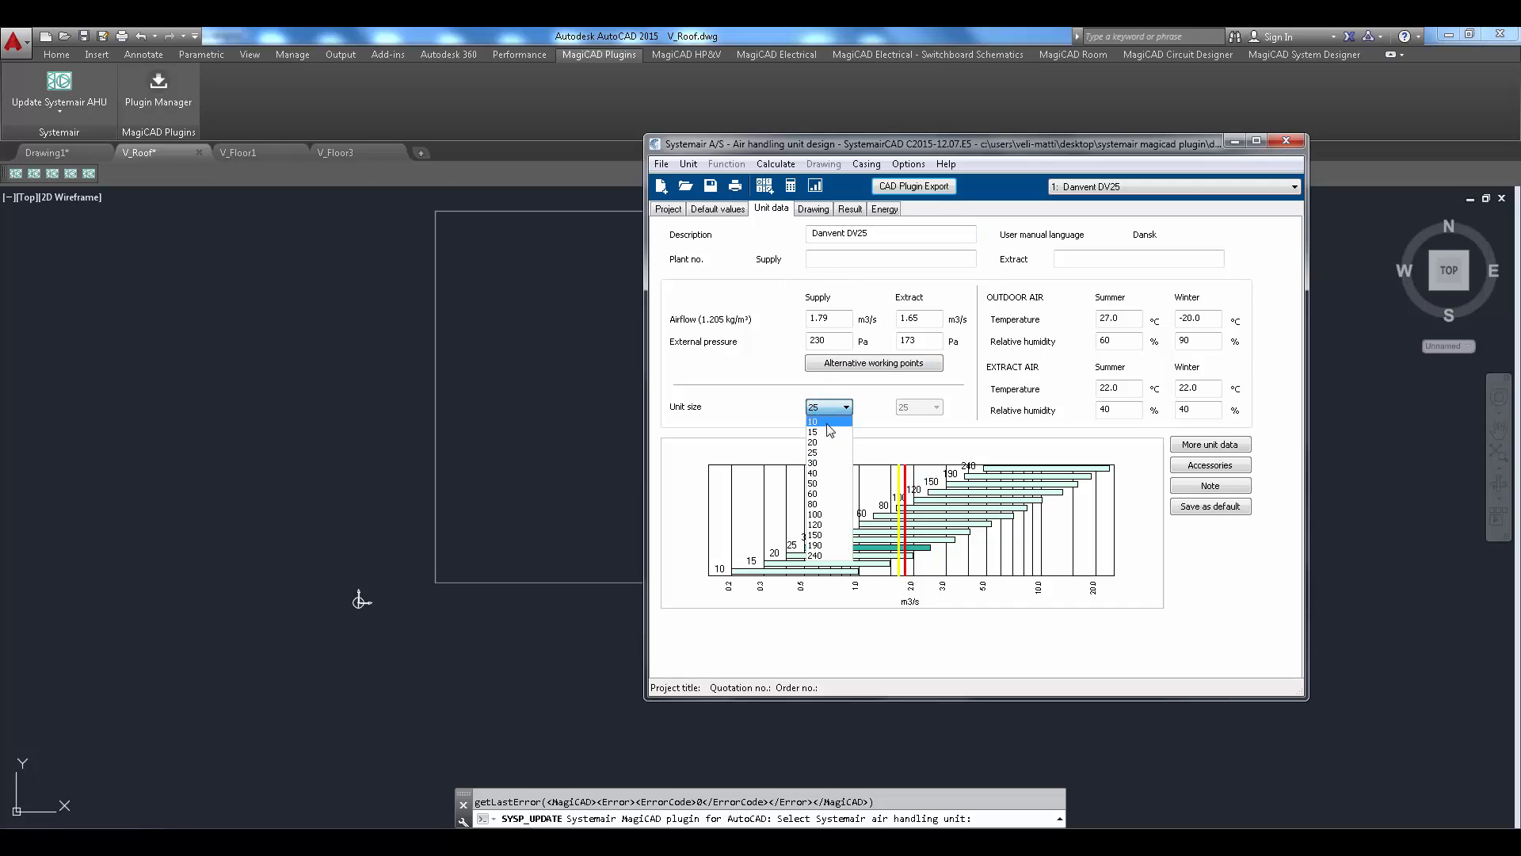
pyautogui.click(813, 442)
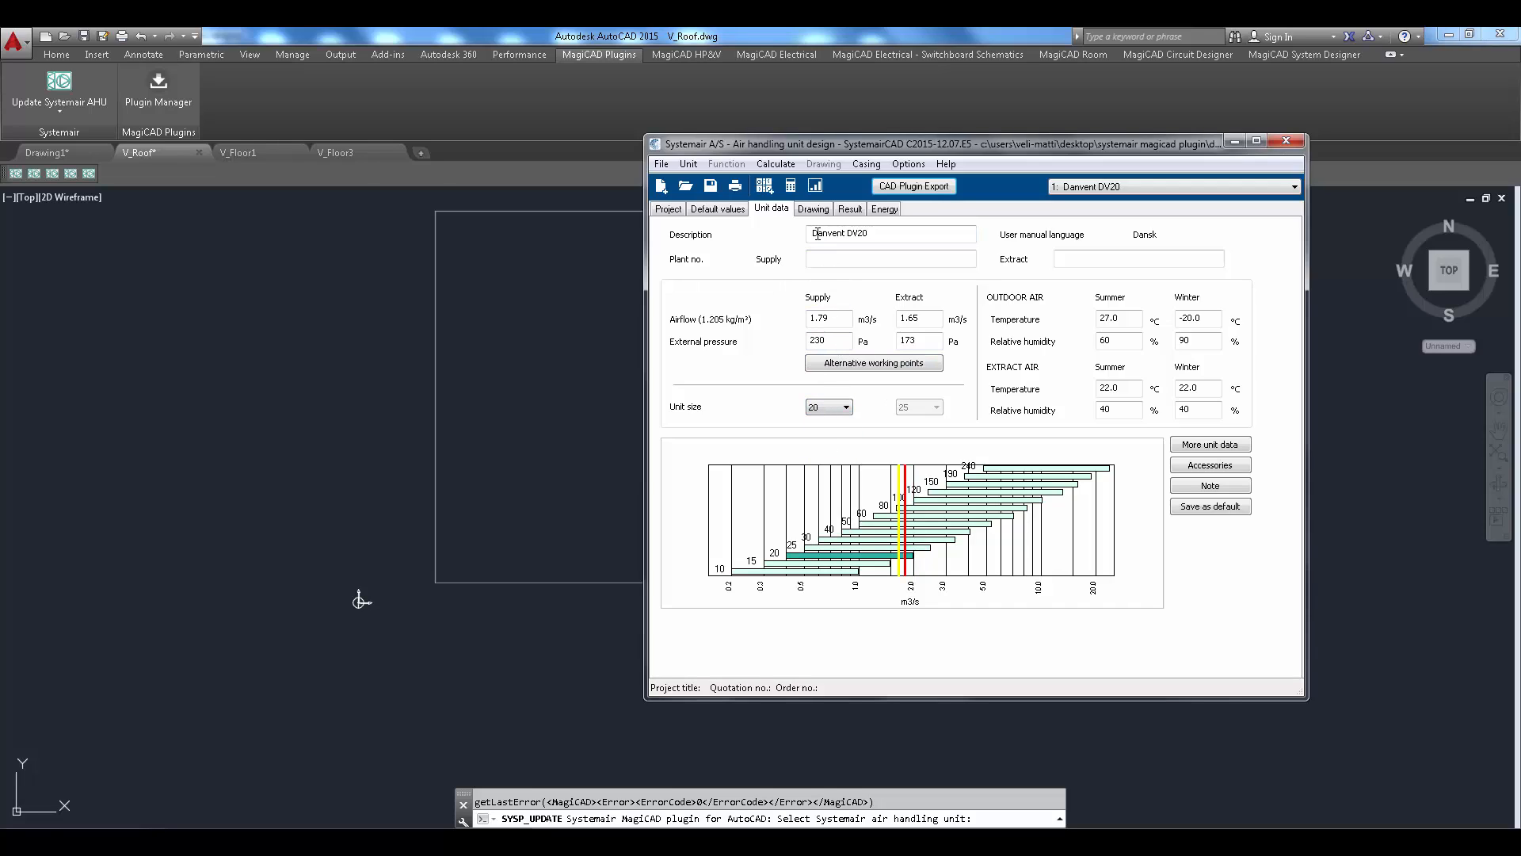
pyautogui.click(812, 209)
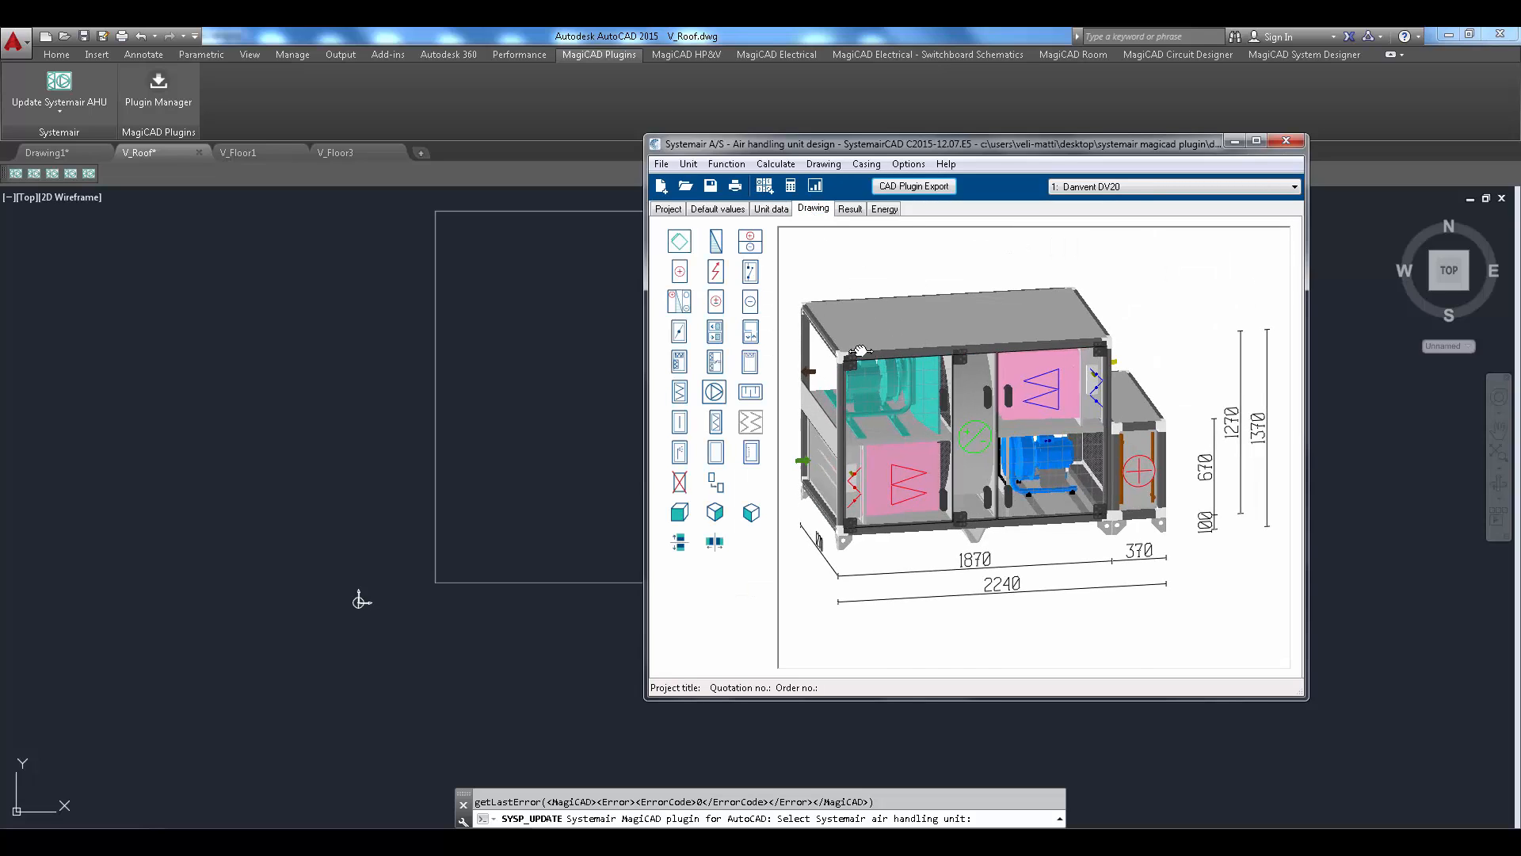
pyautogui.click(849, 210)
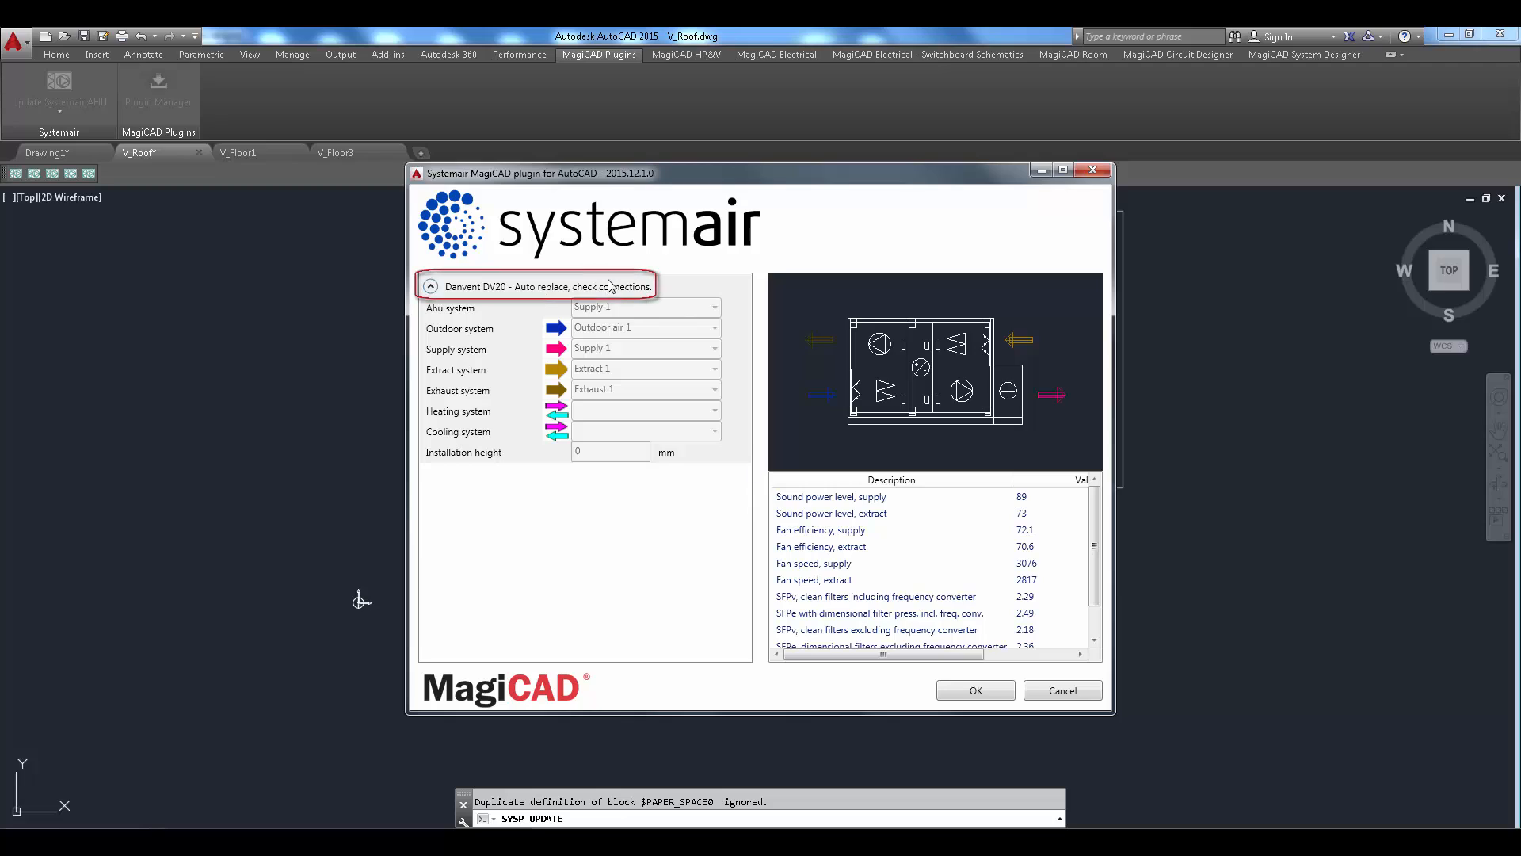
pyautogui.moveTo(661, 301)
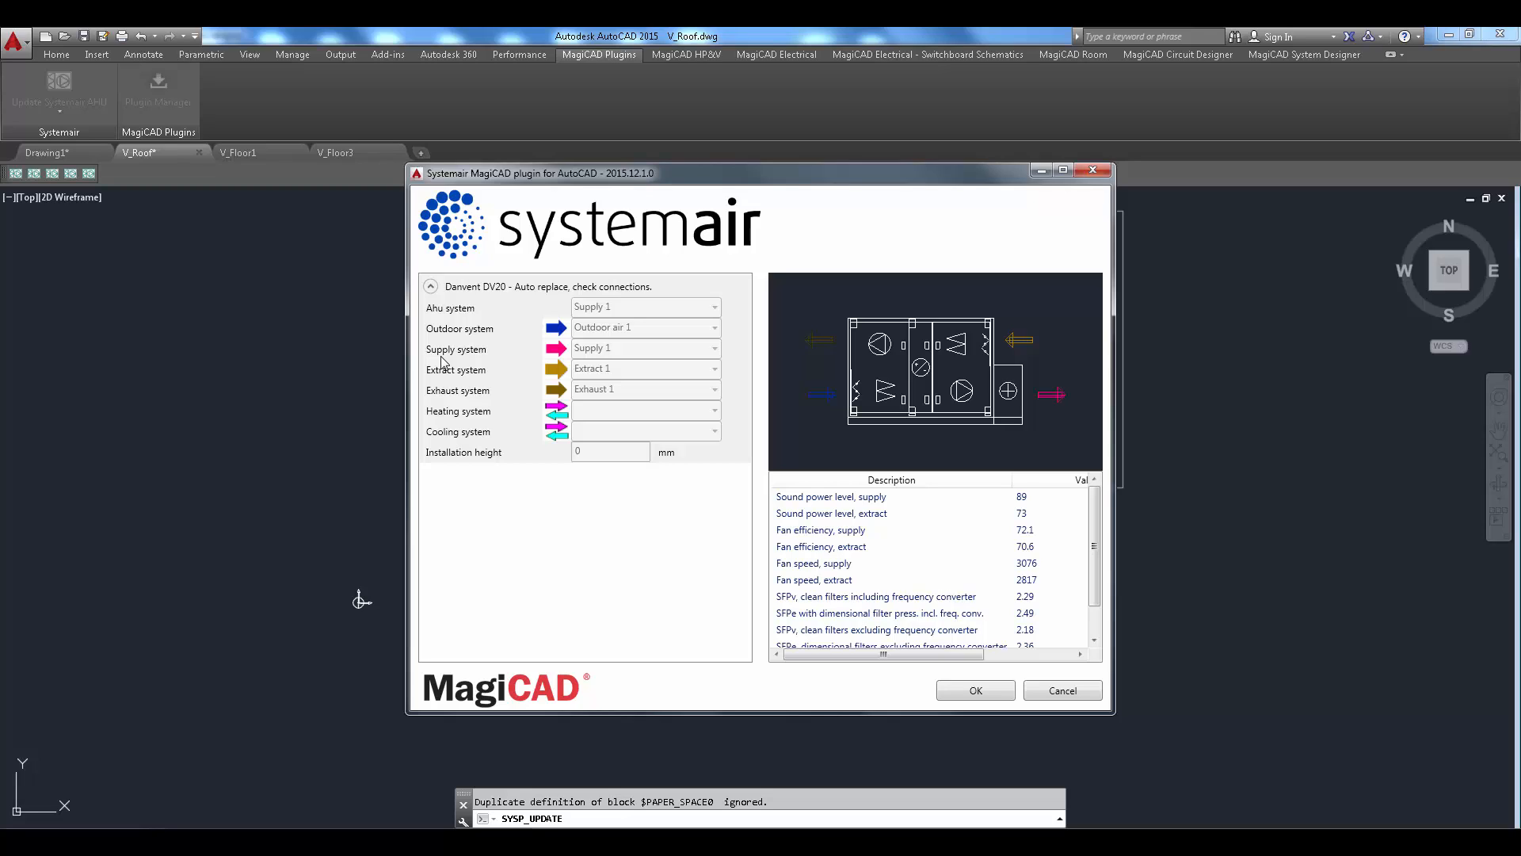
pyautogui.moveTo(983, 697)
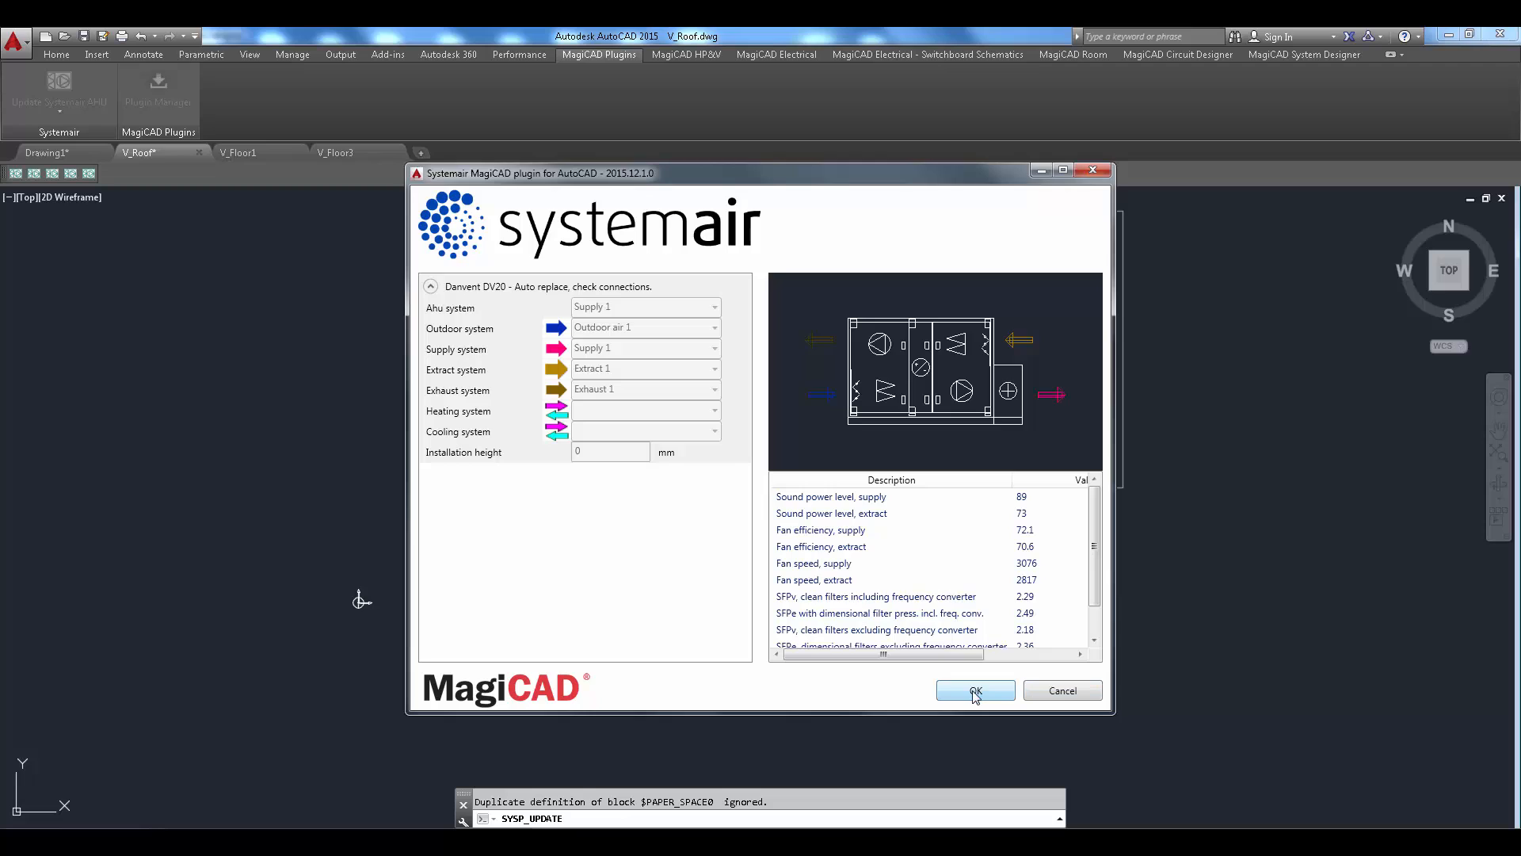
# Step: Accept the Danvent DV20 auto-replace in the Systemair MagiCAD plugin dialog
pyautogui.click(974, 689)
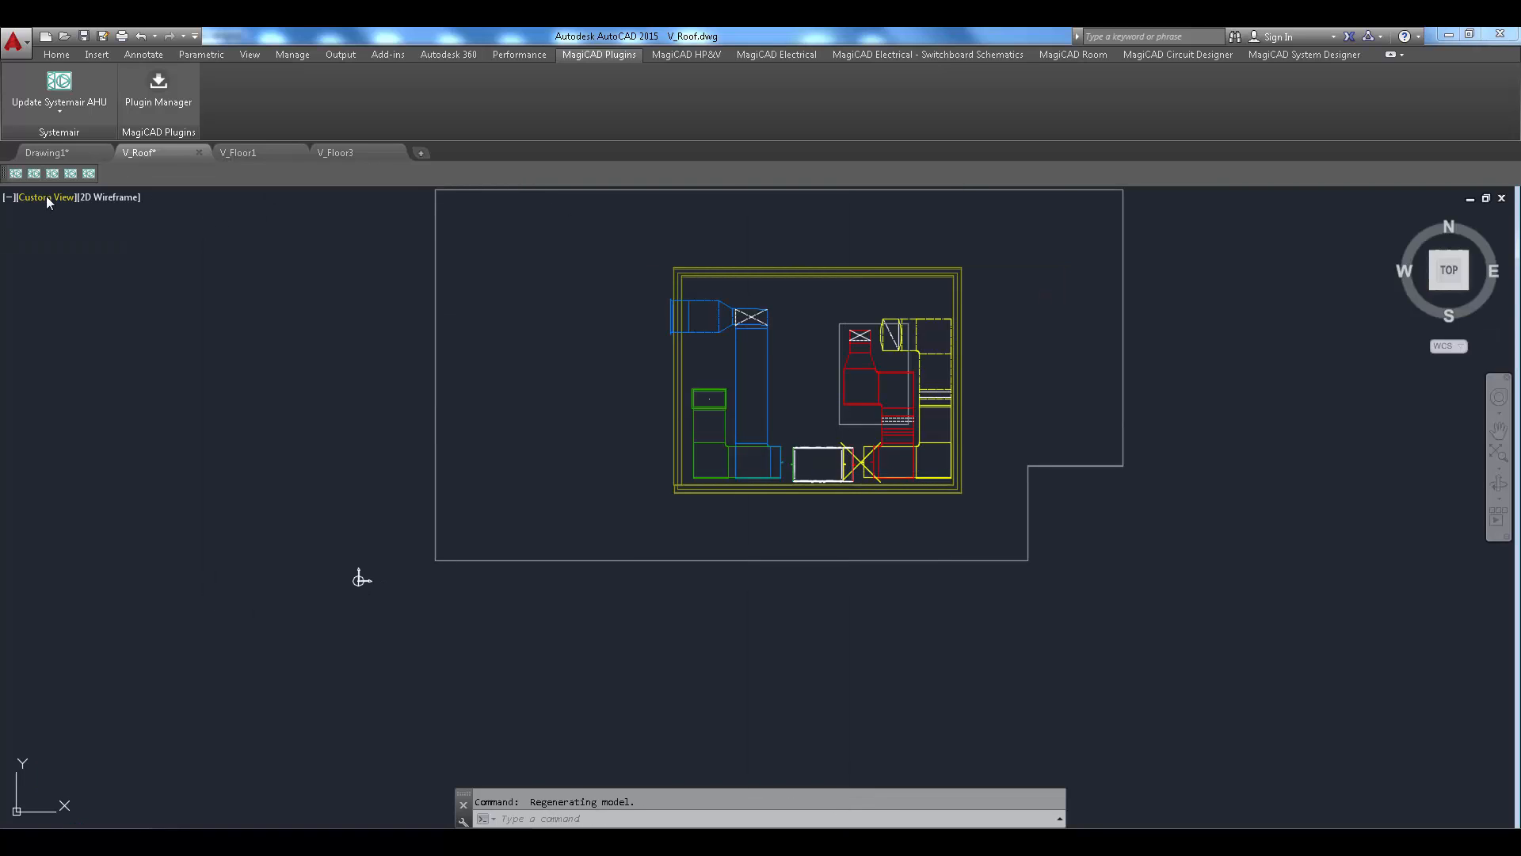
# Step: Run Update Systemair AHU on the roof unit and load the topvex_demo.dvf design
pyautogui.click(59, 92)
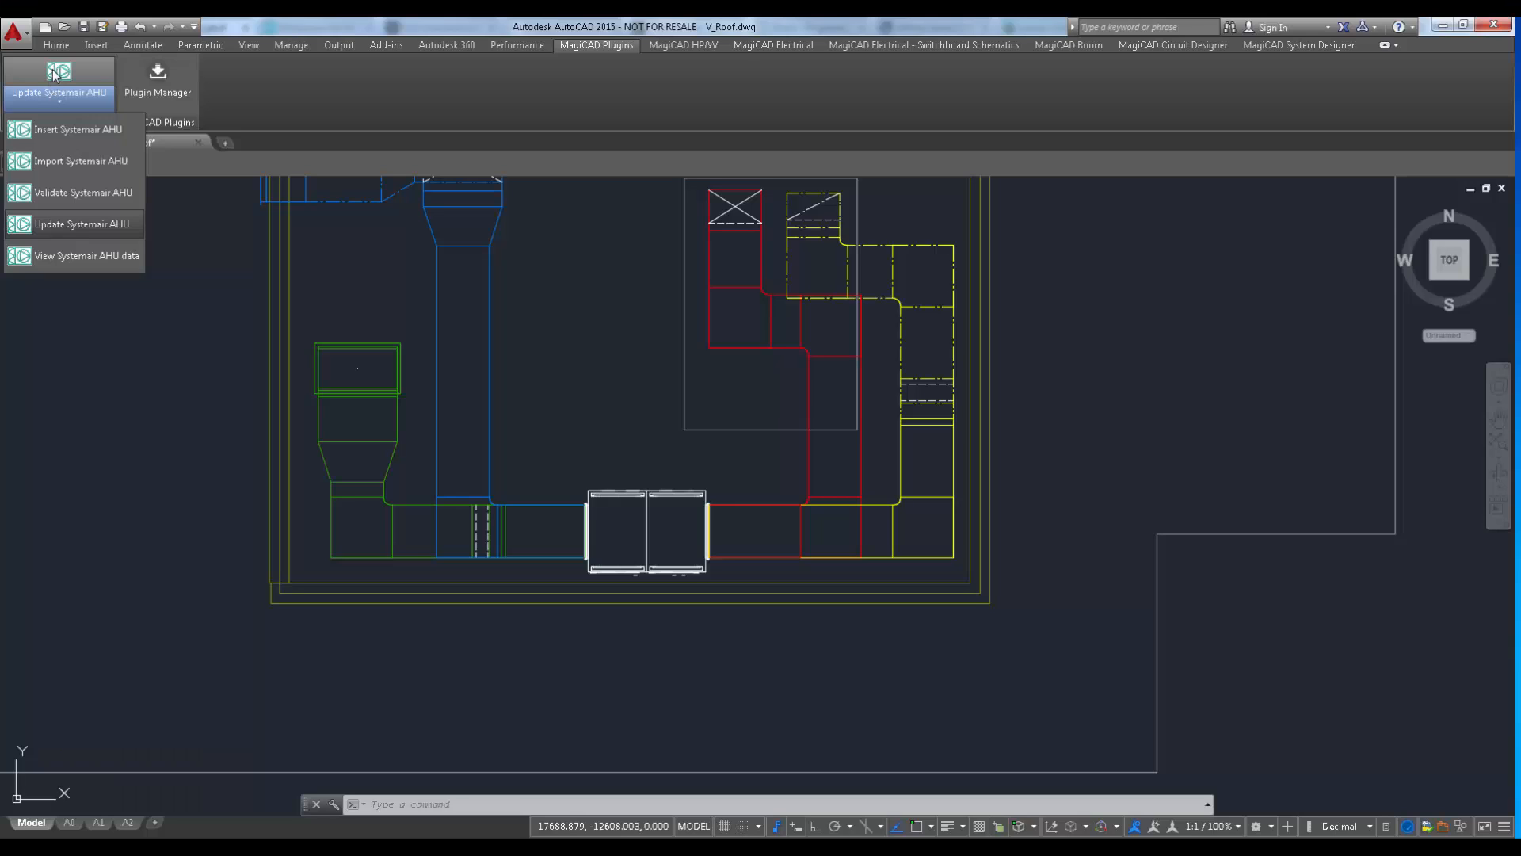
pyautogui.click(72, 223)
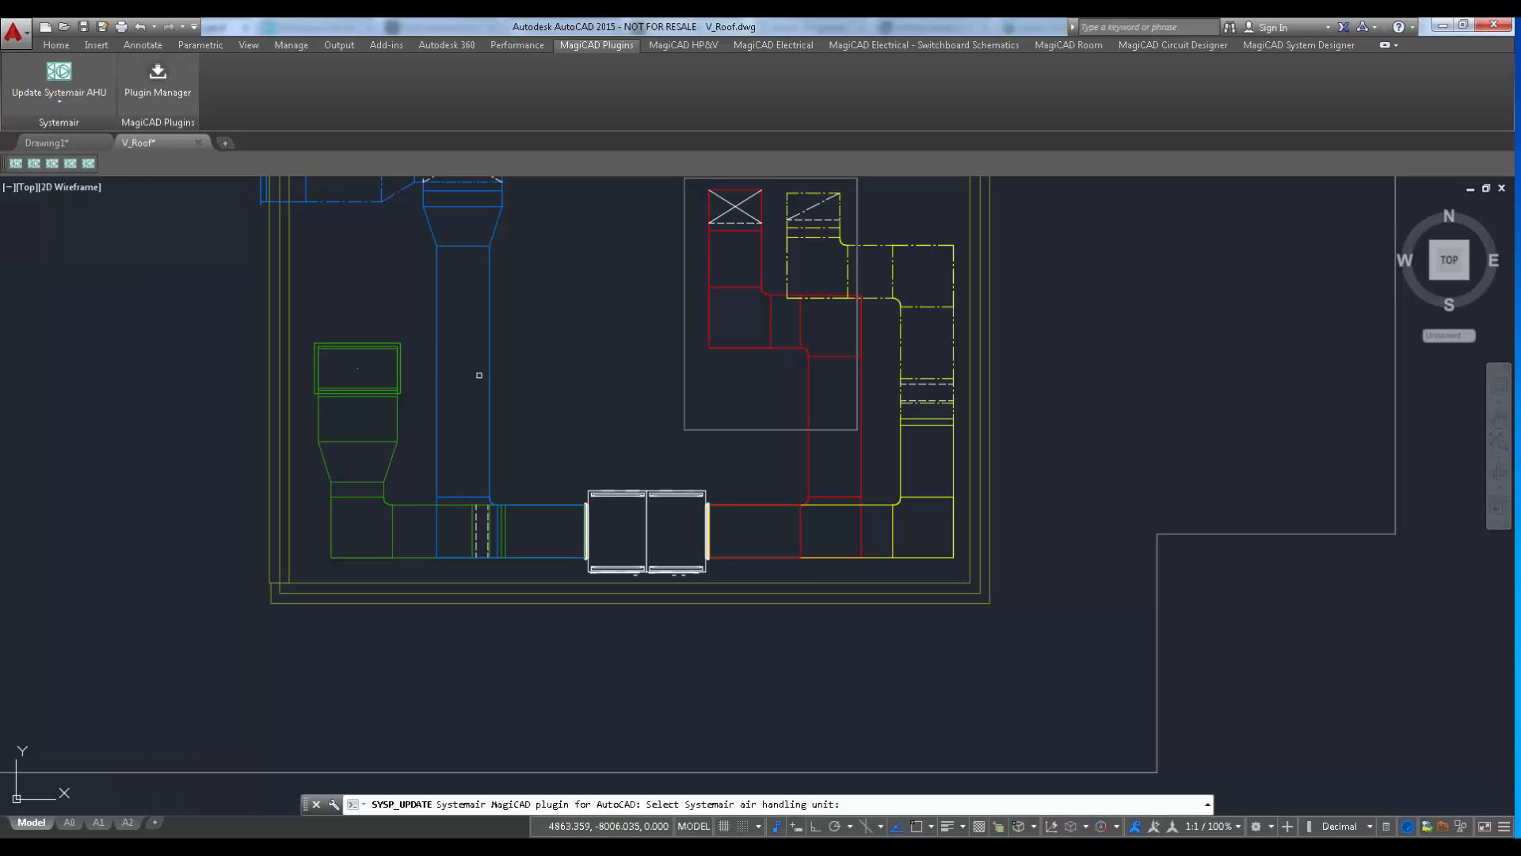
pyautogui.click(645, 529)
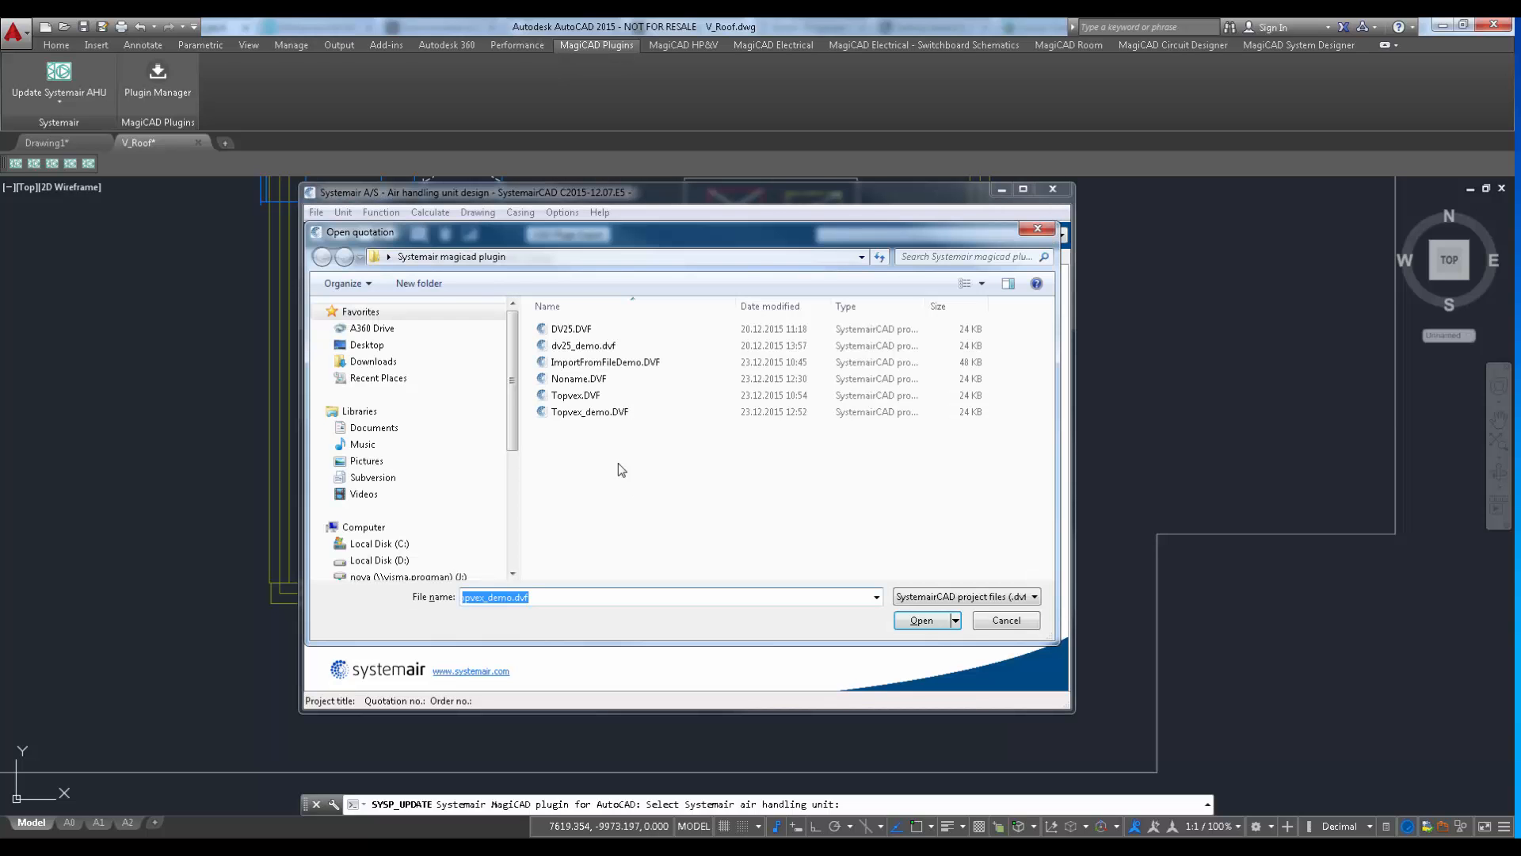
pyautogui.click(919, 619)
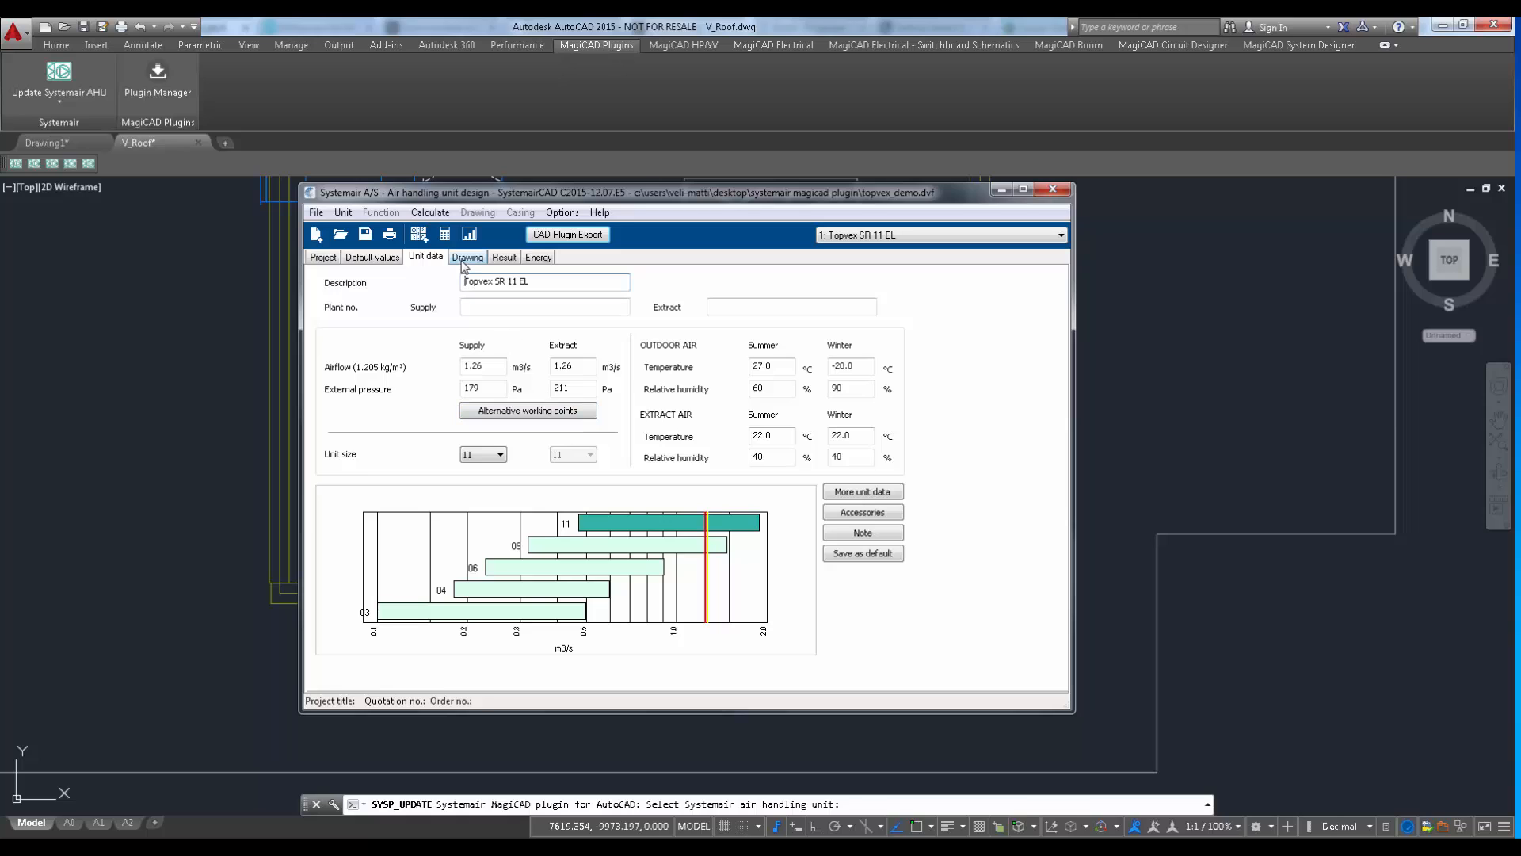
# Step: Add a 950 mm silencer after the Topvex SR 11 EL on the Drawing view and check the Result
pyautogui.click(466, 257)
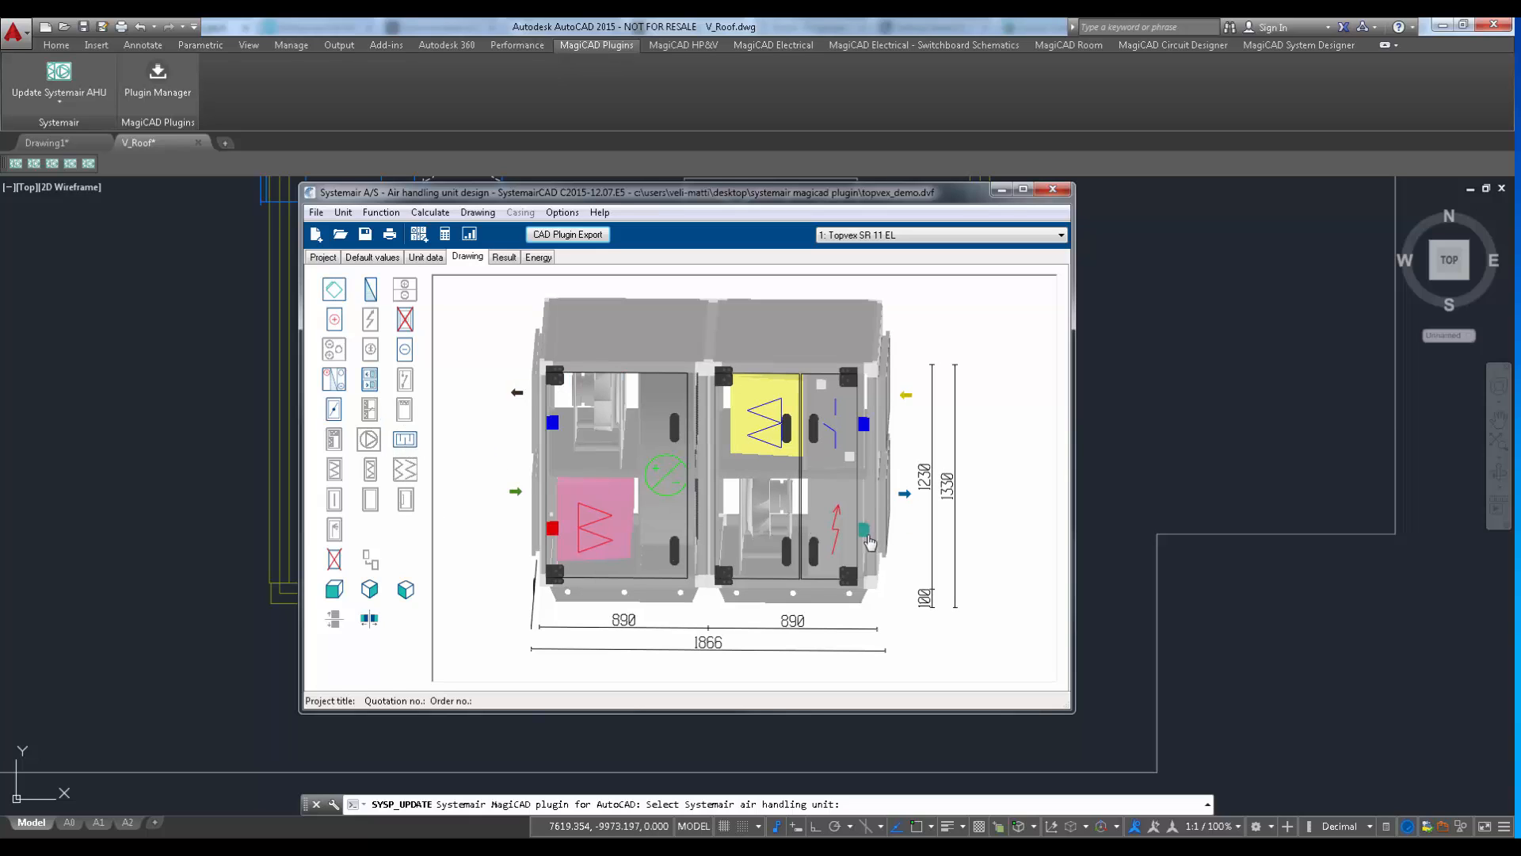
pyautogui.click(869, 542)
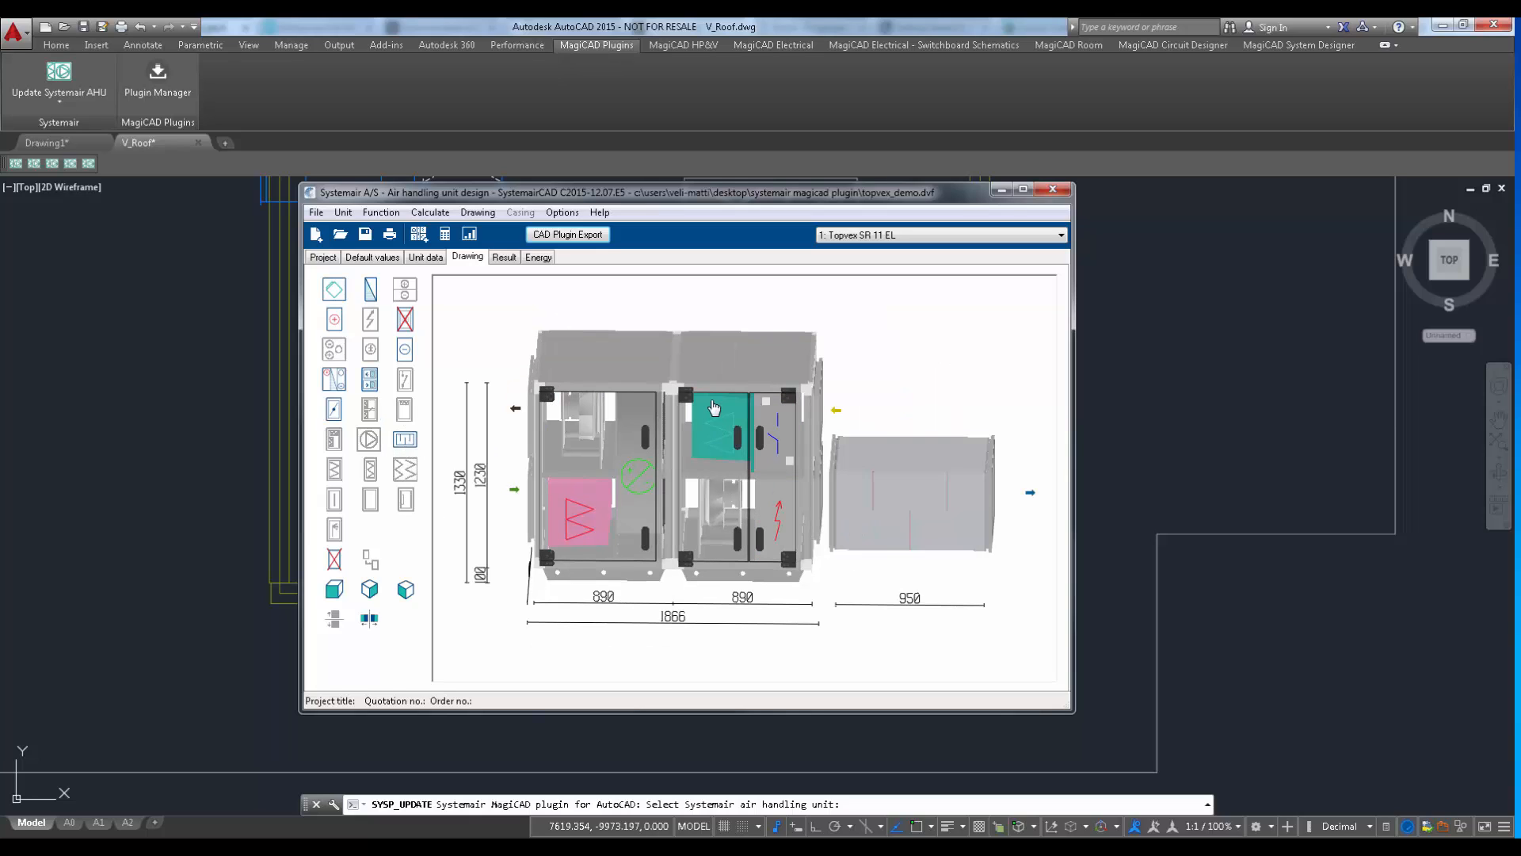
pyautogui.click(504, 257)
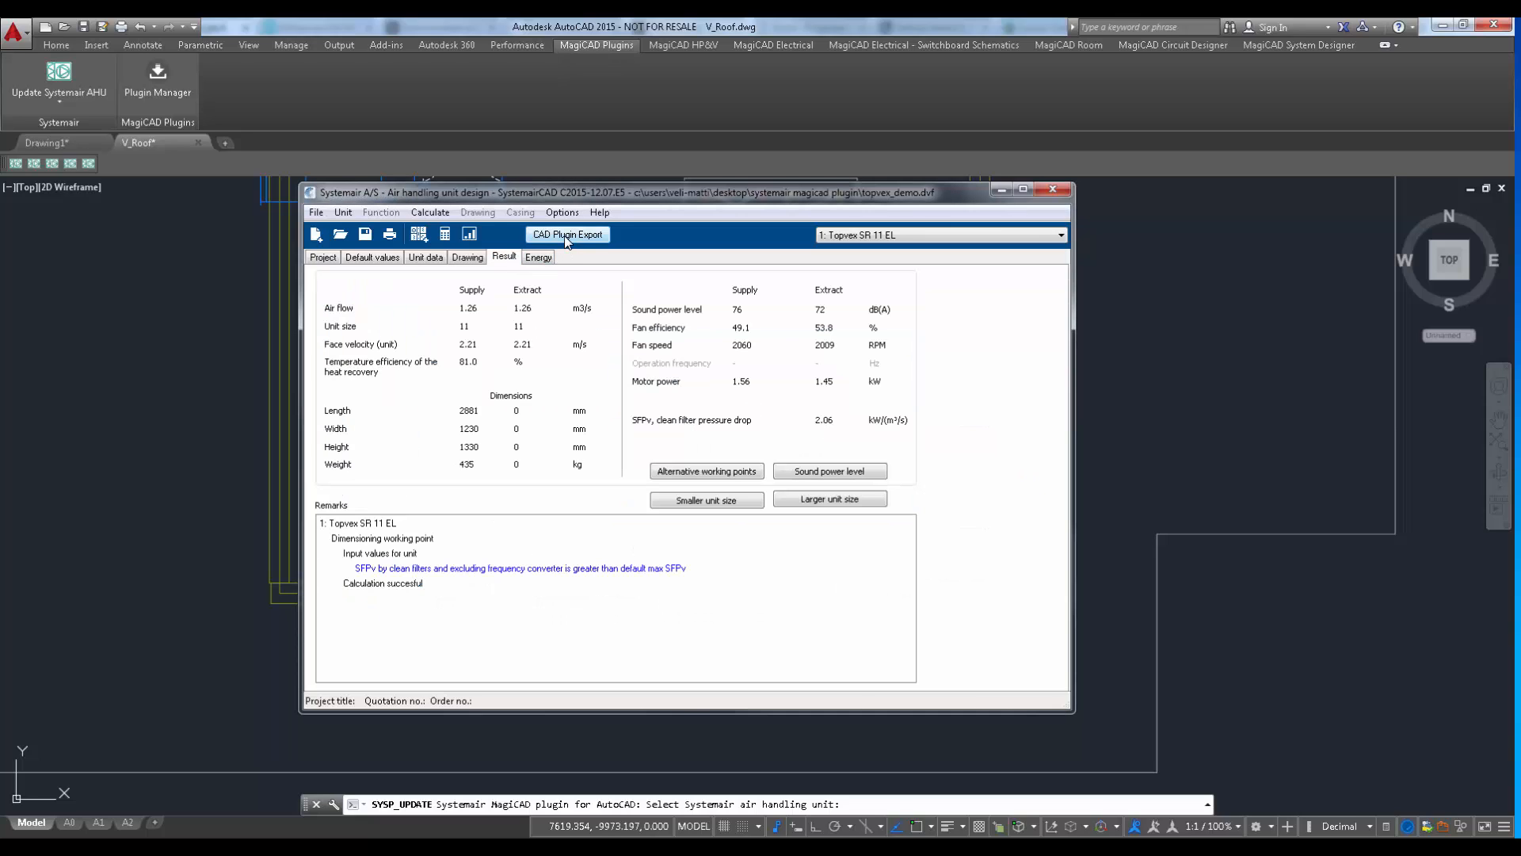
pyautogui.moveTo(729, 493)
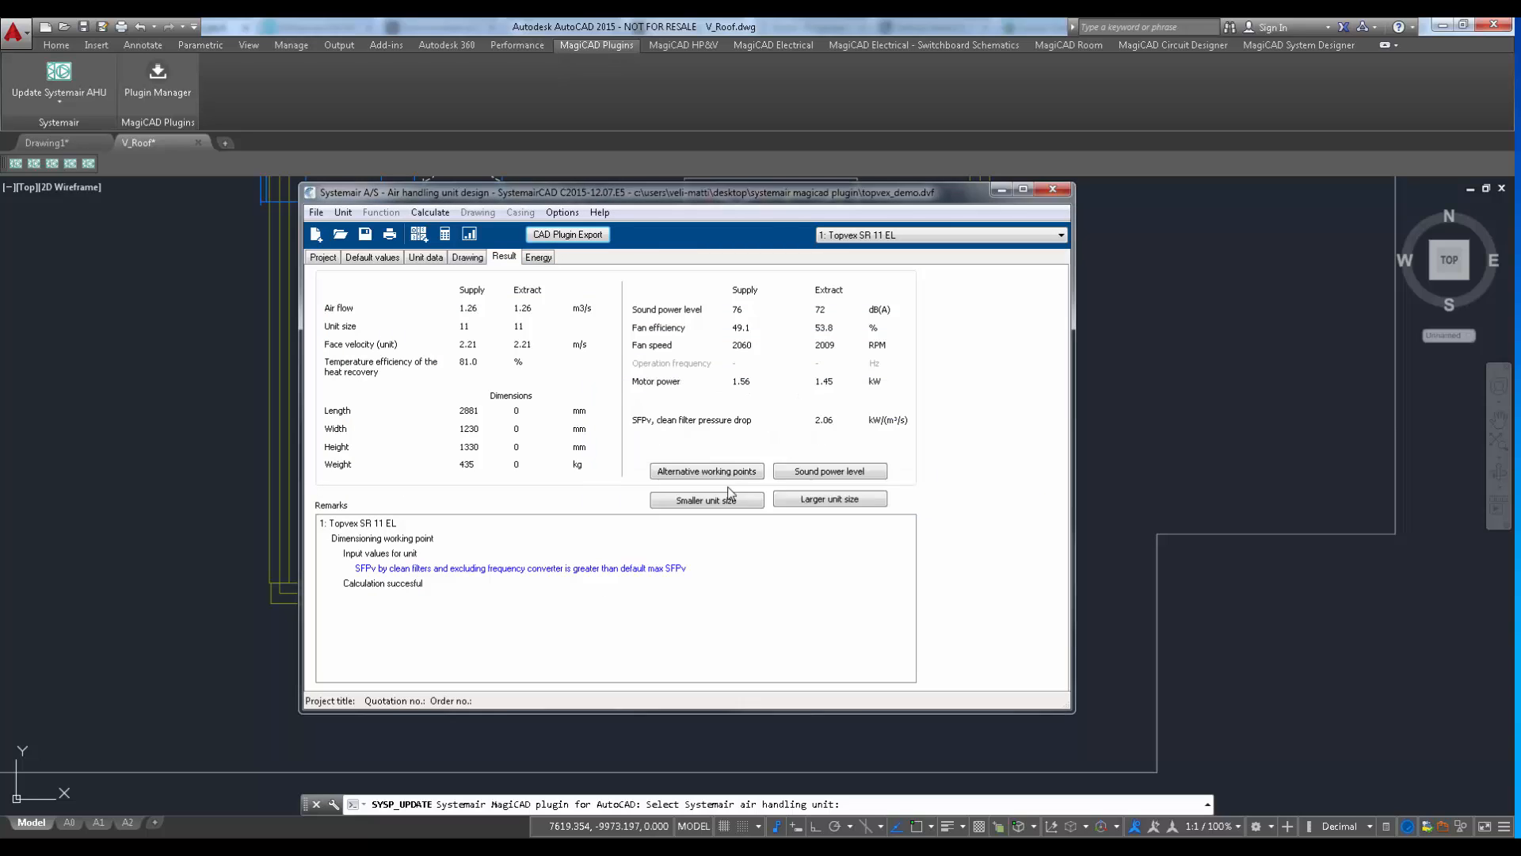
# Step: Export the updated Topvex SR 11 EL with manual silencer insertion and place the silencer on the red duct
pyautogui.click(567, 235)
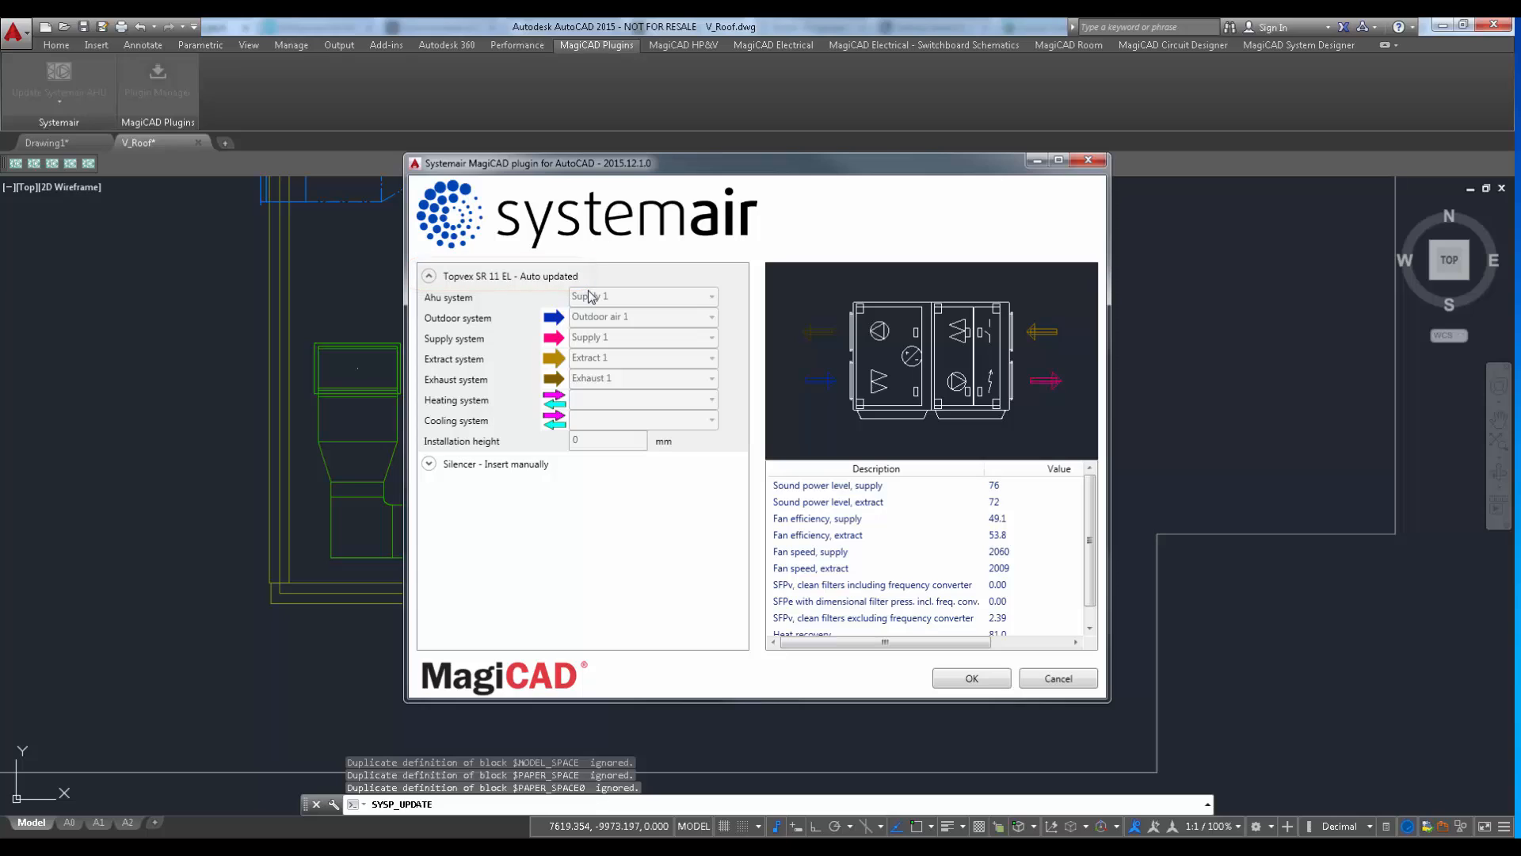
pyautogui.click(429, 276)
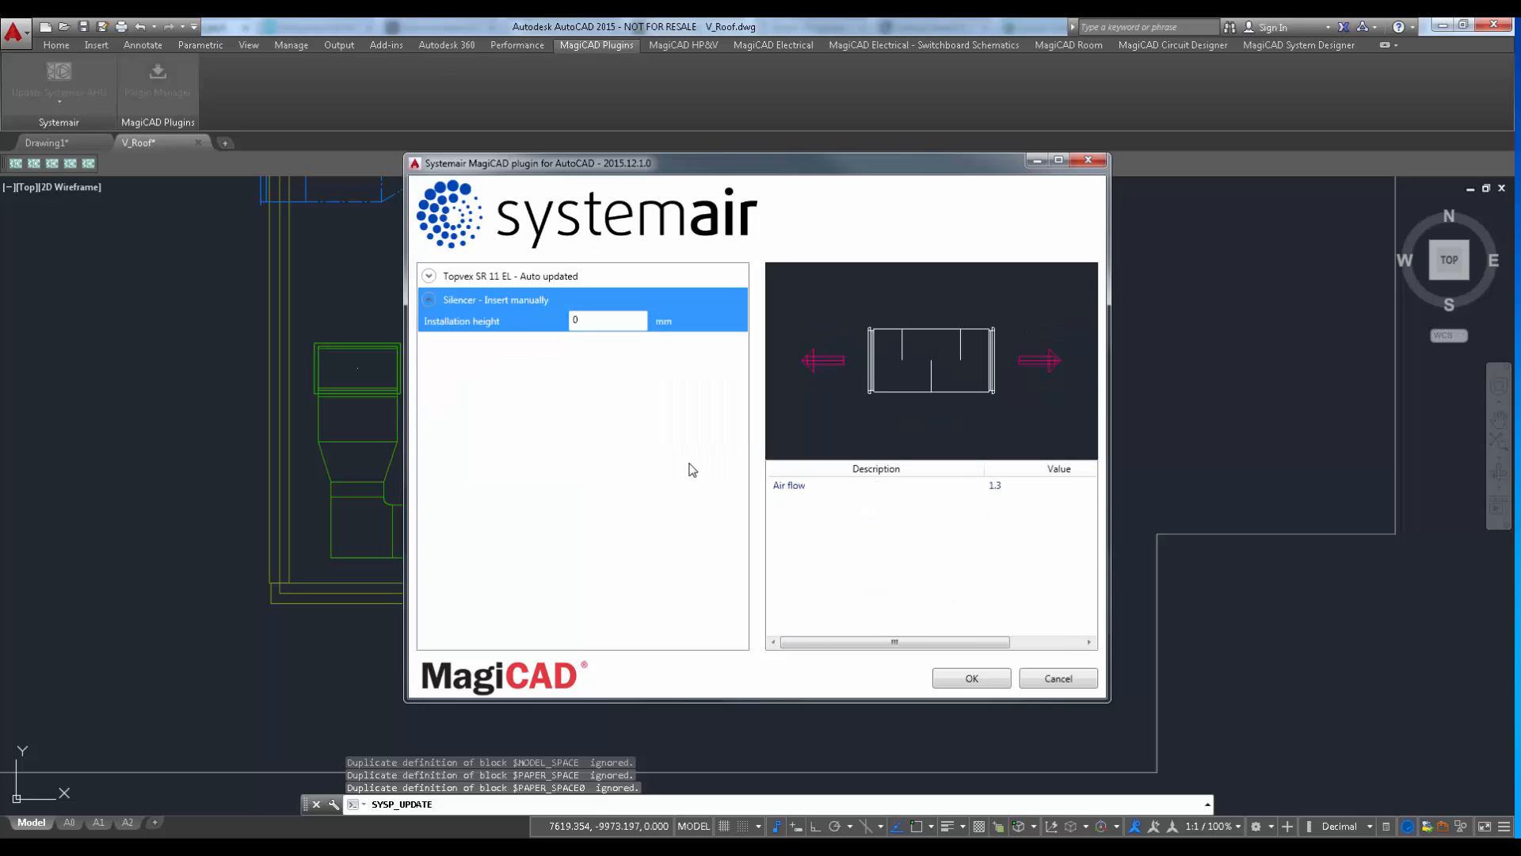
pyautogui.click(969, 676)
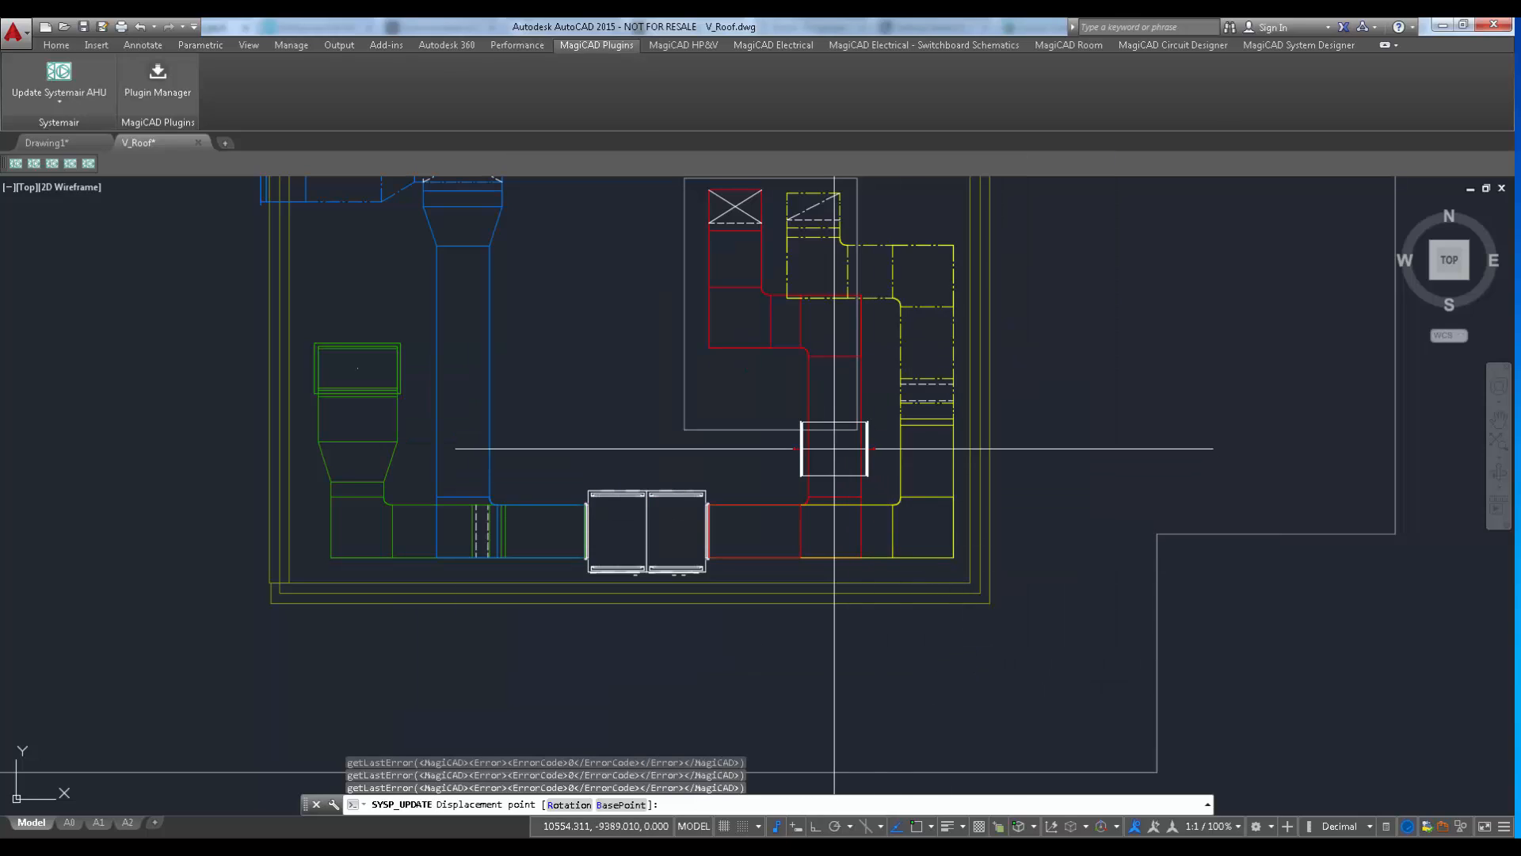
pyautogui.click(832, 427)
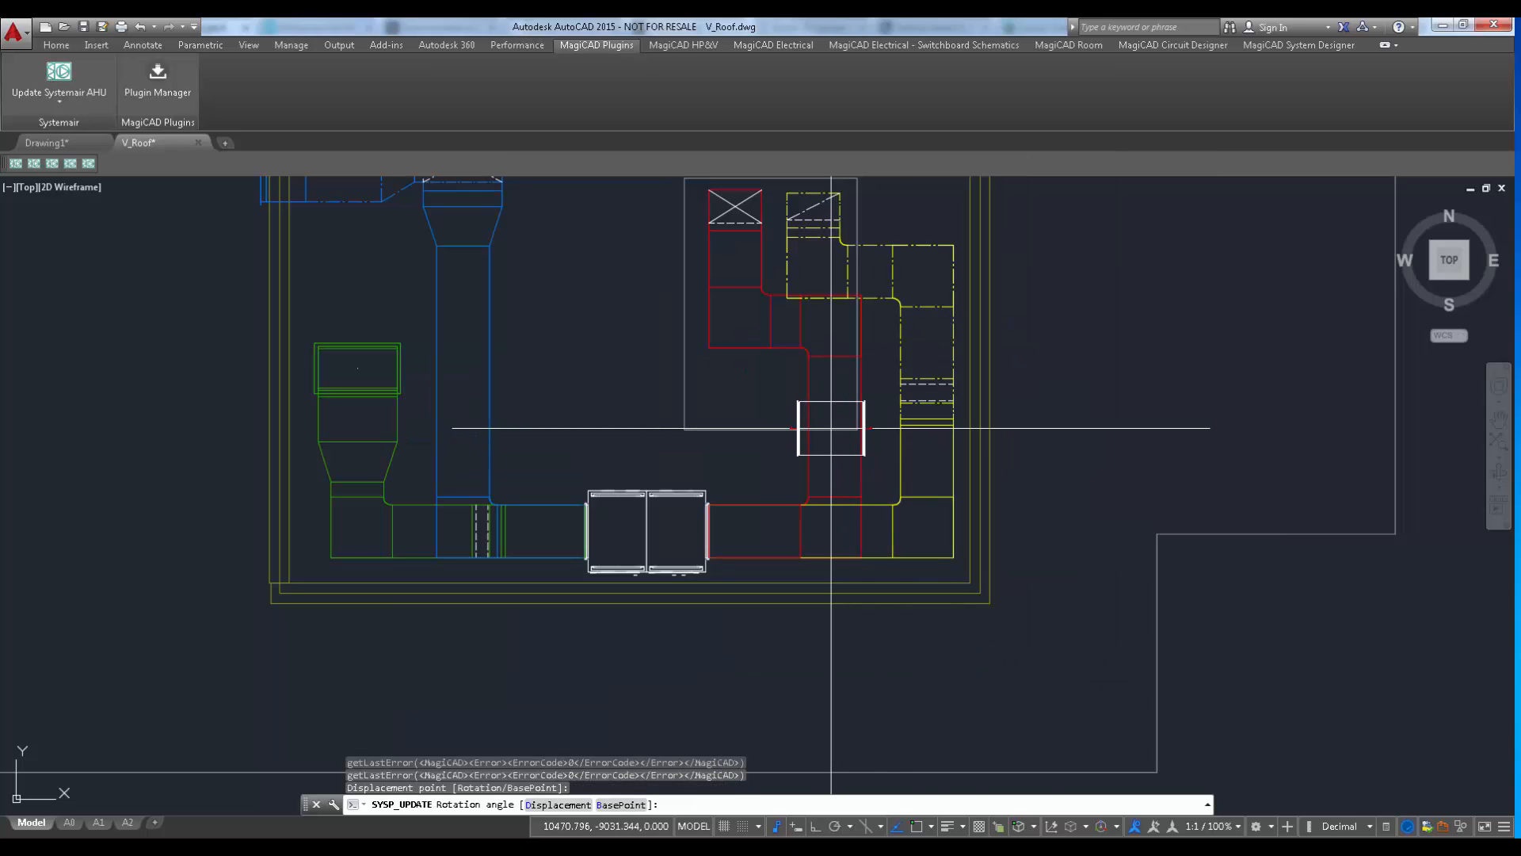
pyautogui.click(681, 44)
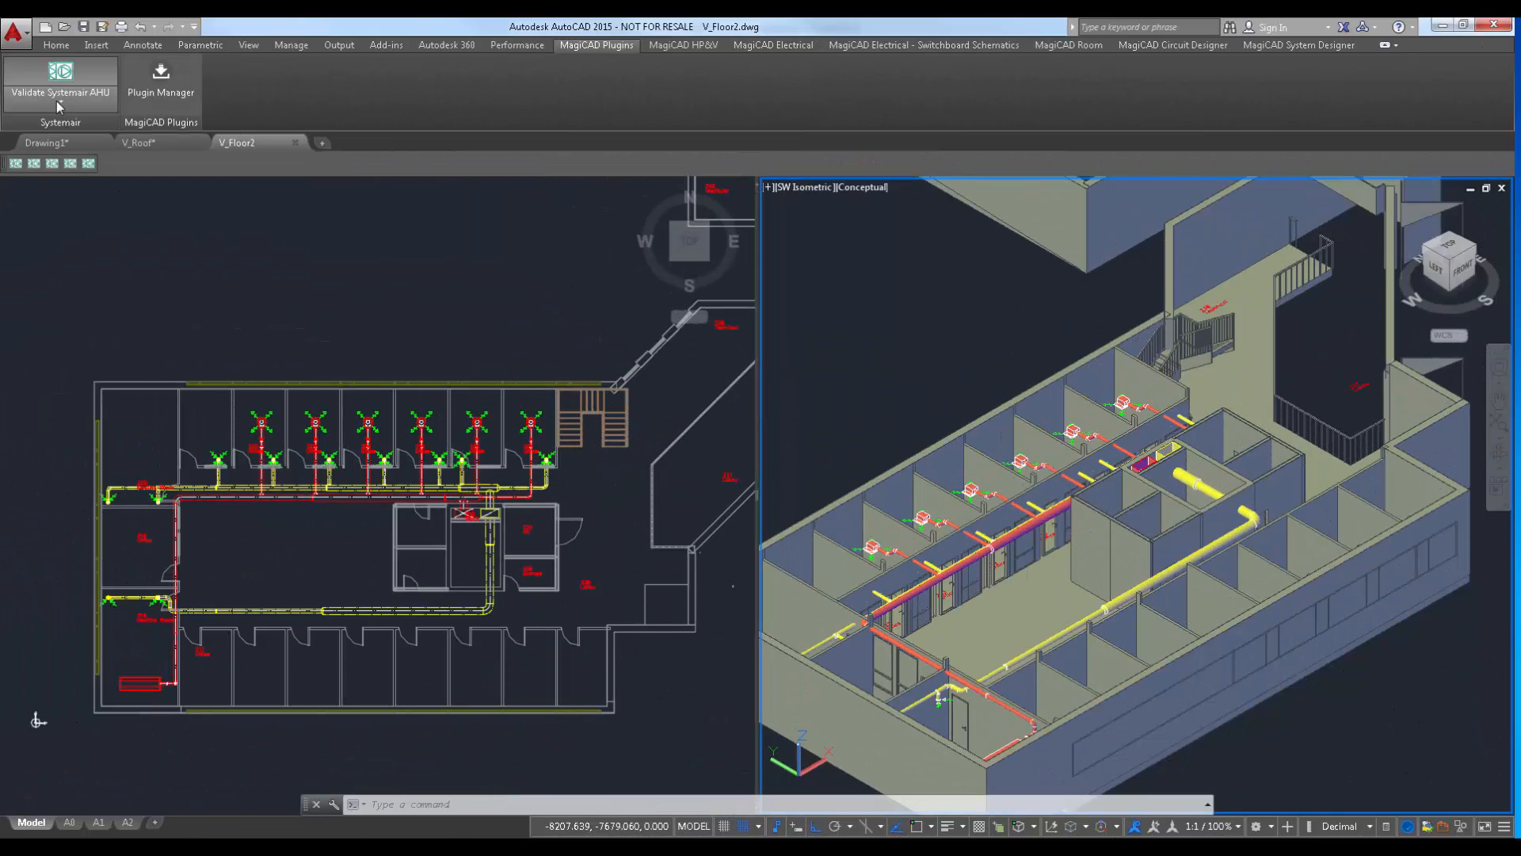
# Step: Check the Validate Systemair AHU commands, then switch back to the V_Roof drawing
pyautogui.click(60, 88)
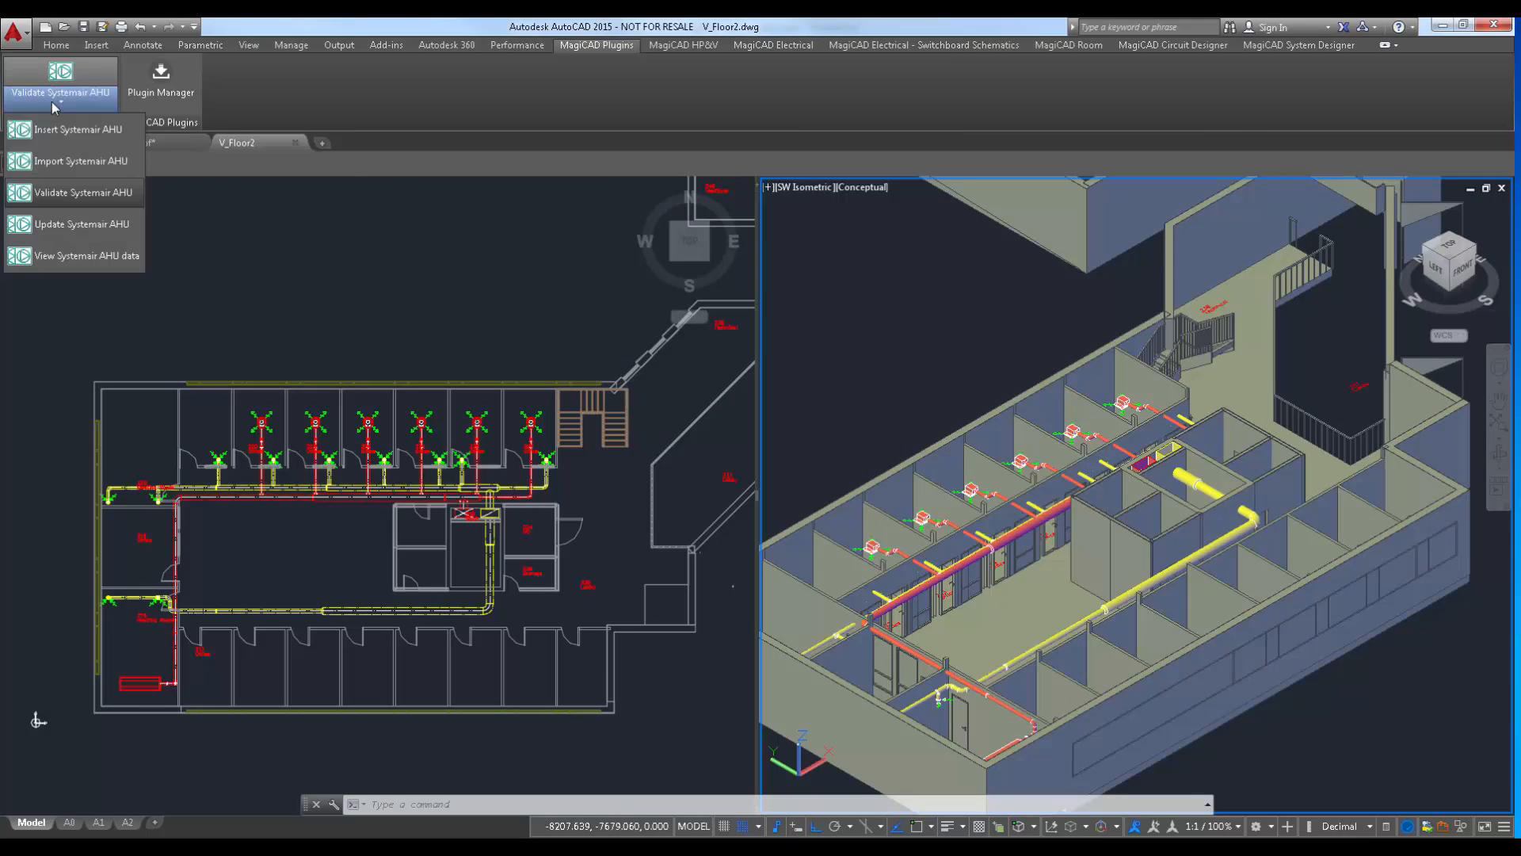
pyautogui.moveTo(77, 192)
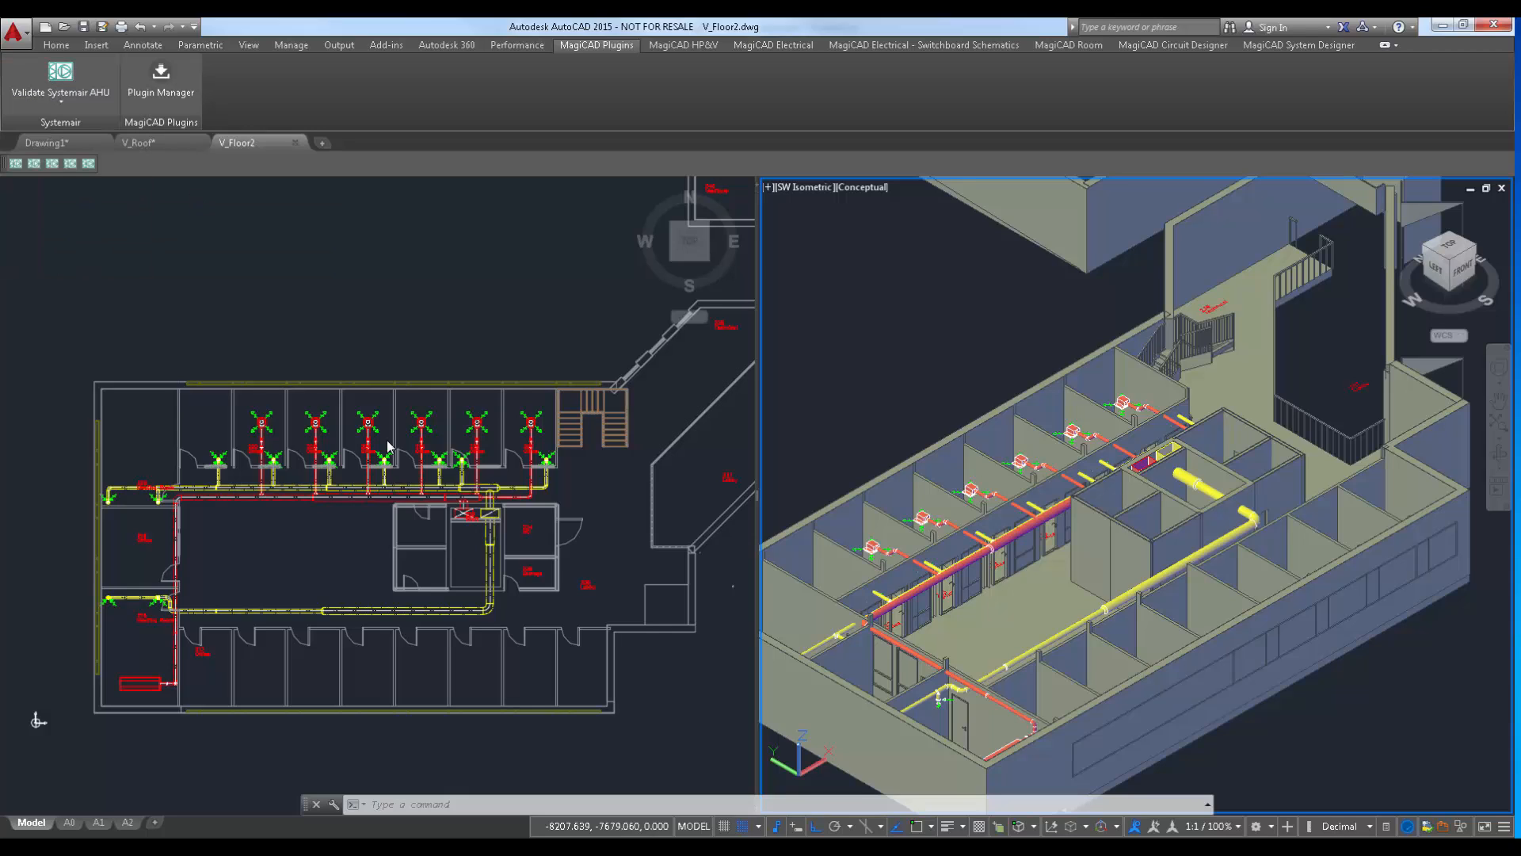
pyautogui.moveTo(516, 456)
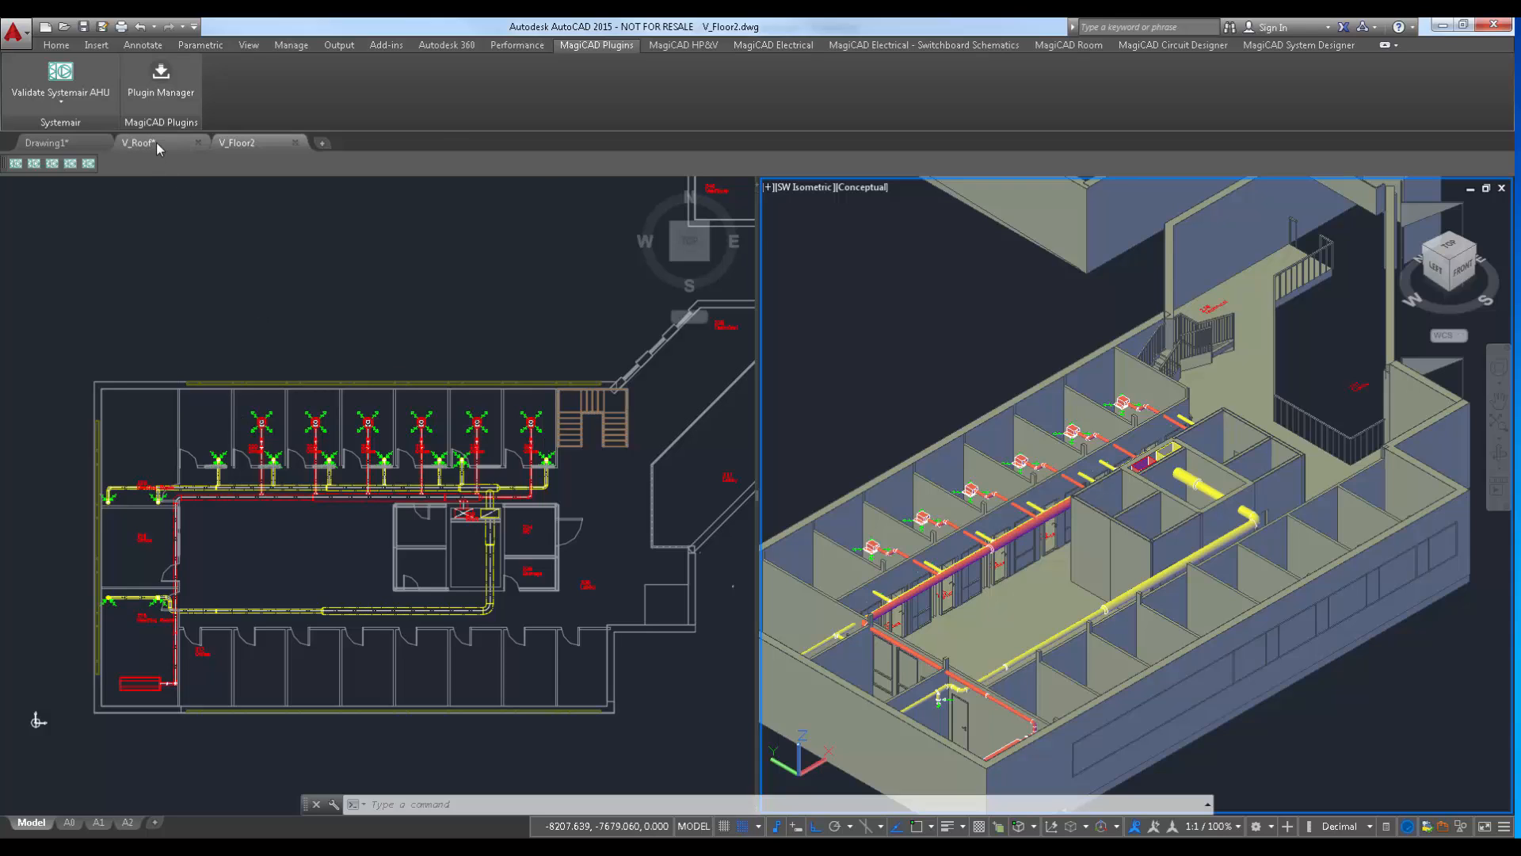
pyautogui.click(139, 142)
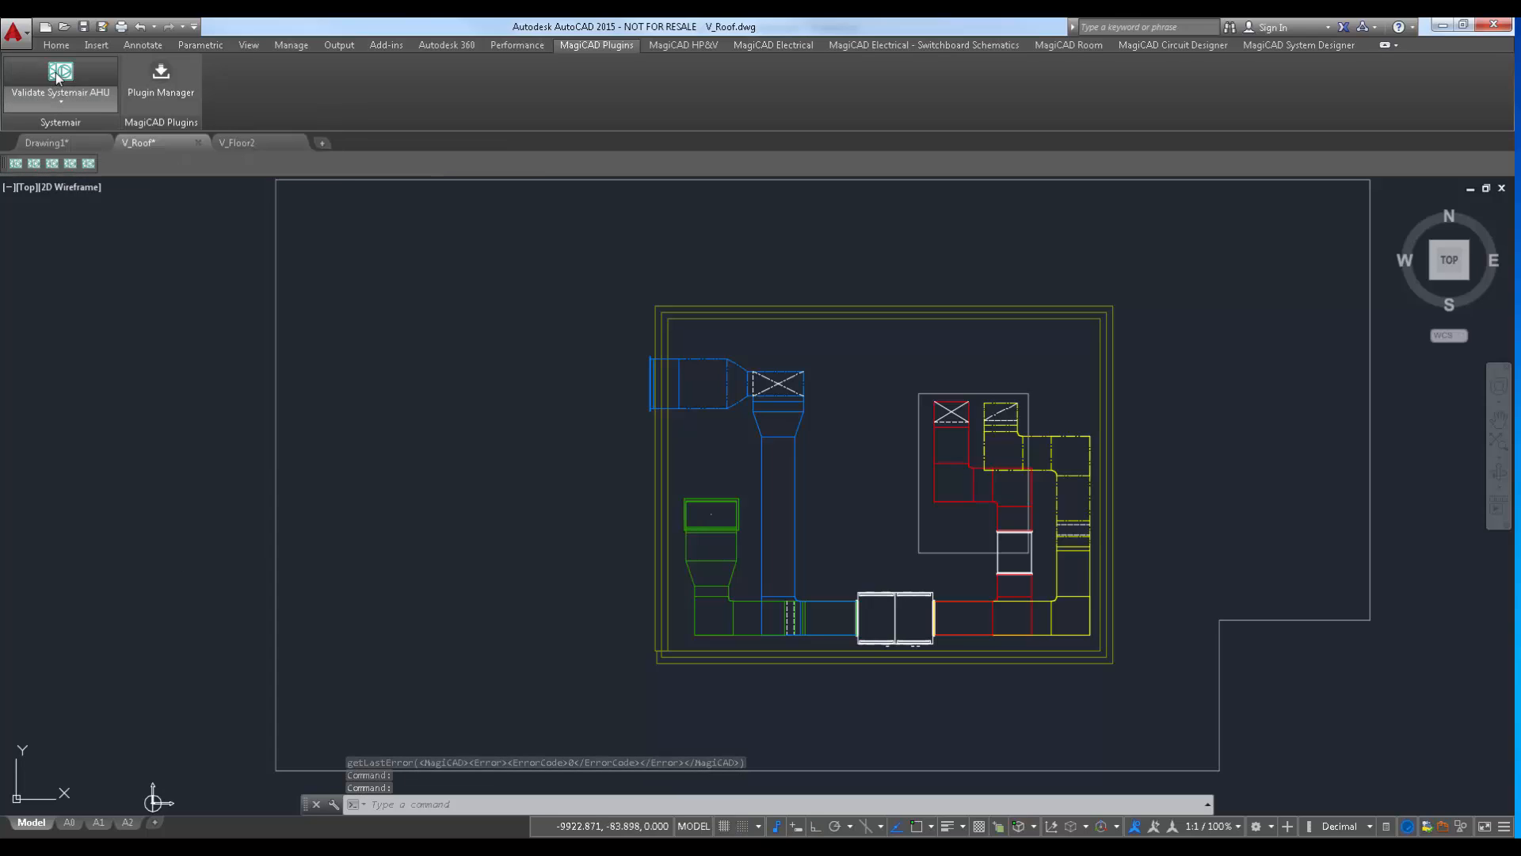
# Step: Validate the unit, reload topvex_demo.dvf in SystemairCAD and export the recalculated unit to the drawing
pyautogui.click(61, 82)
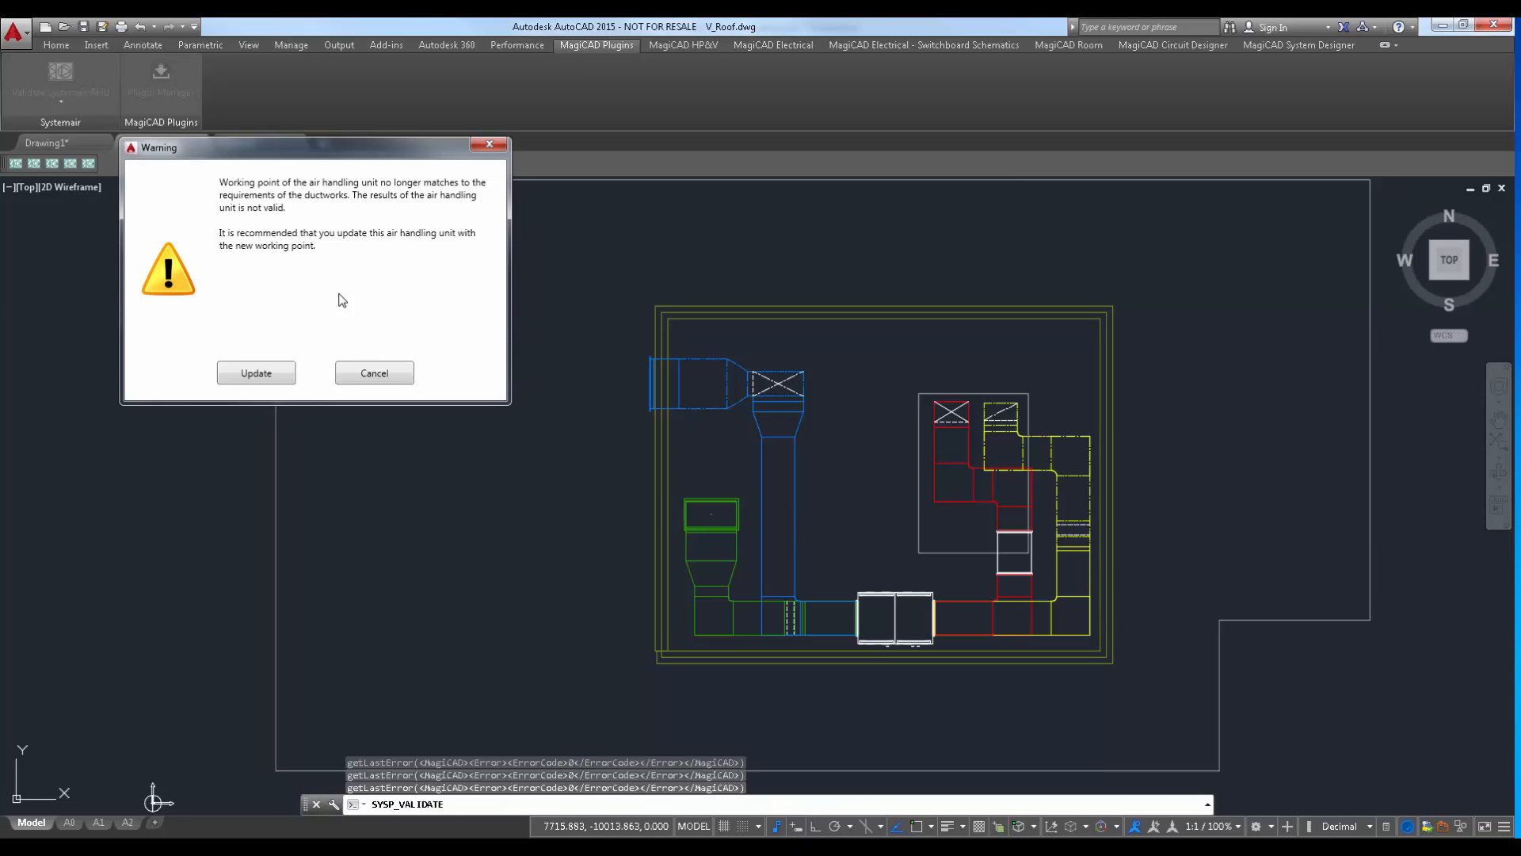
pyautogui.moveTo(385, 293)
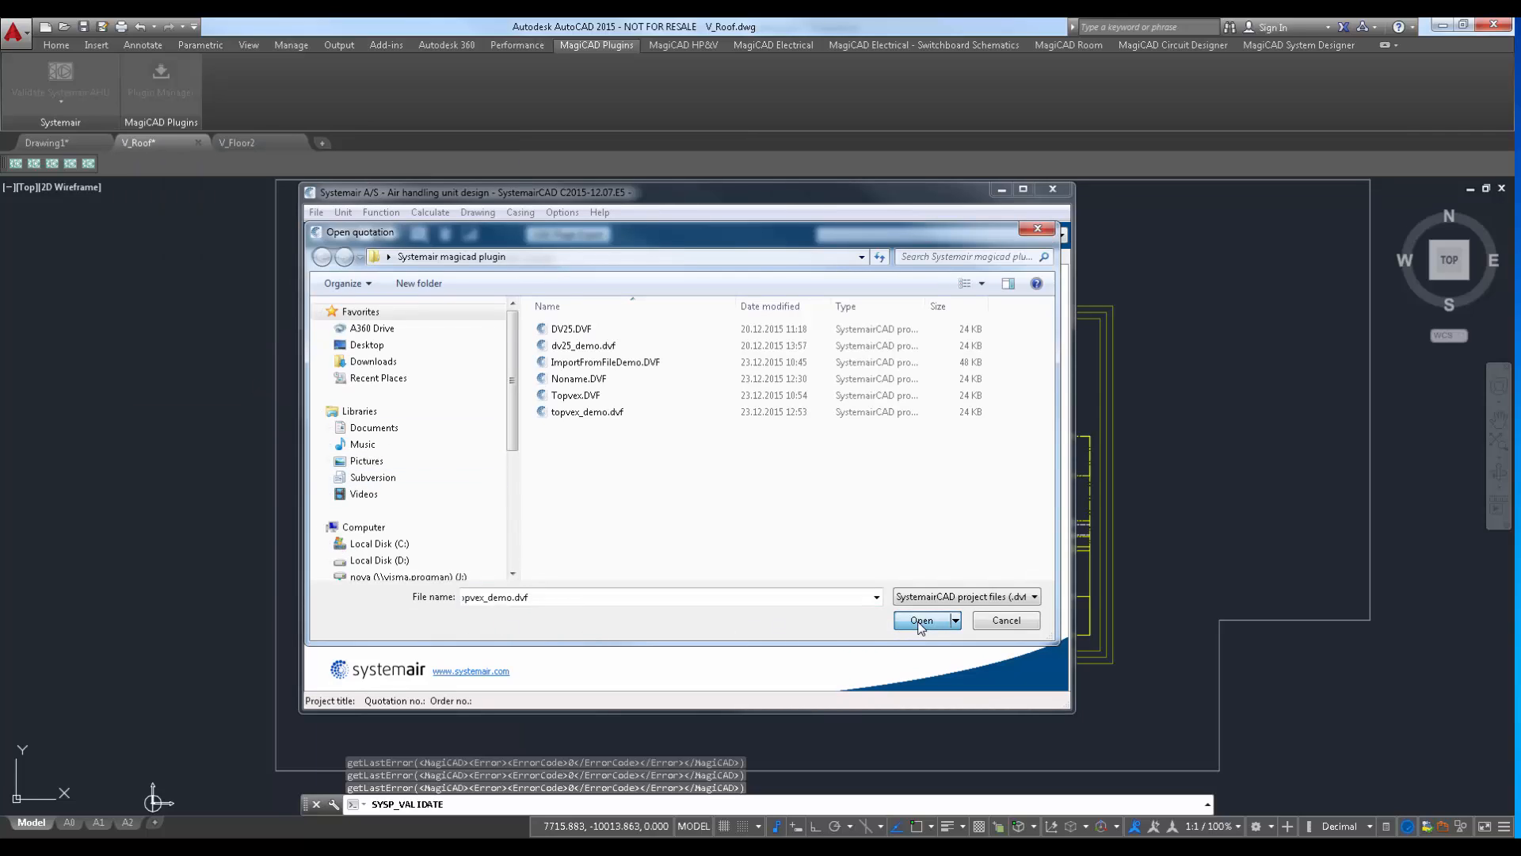
pyautogui.click(919, 619)
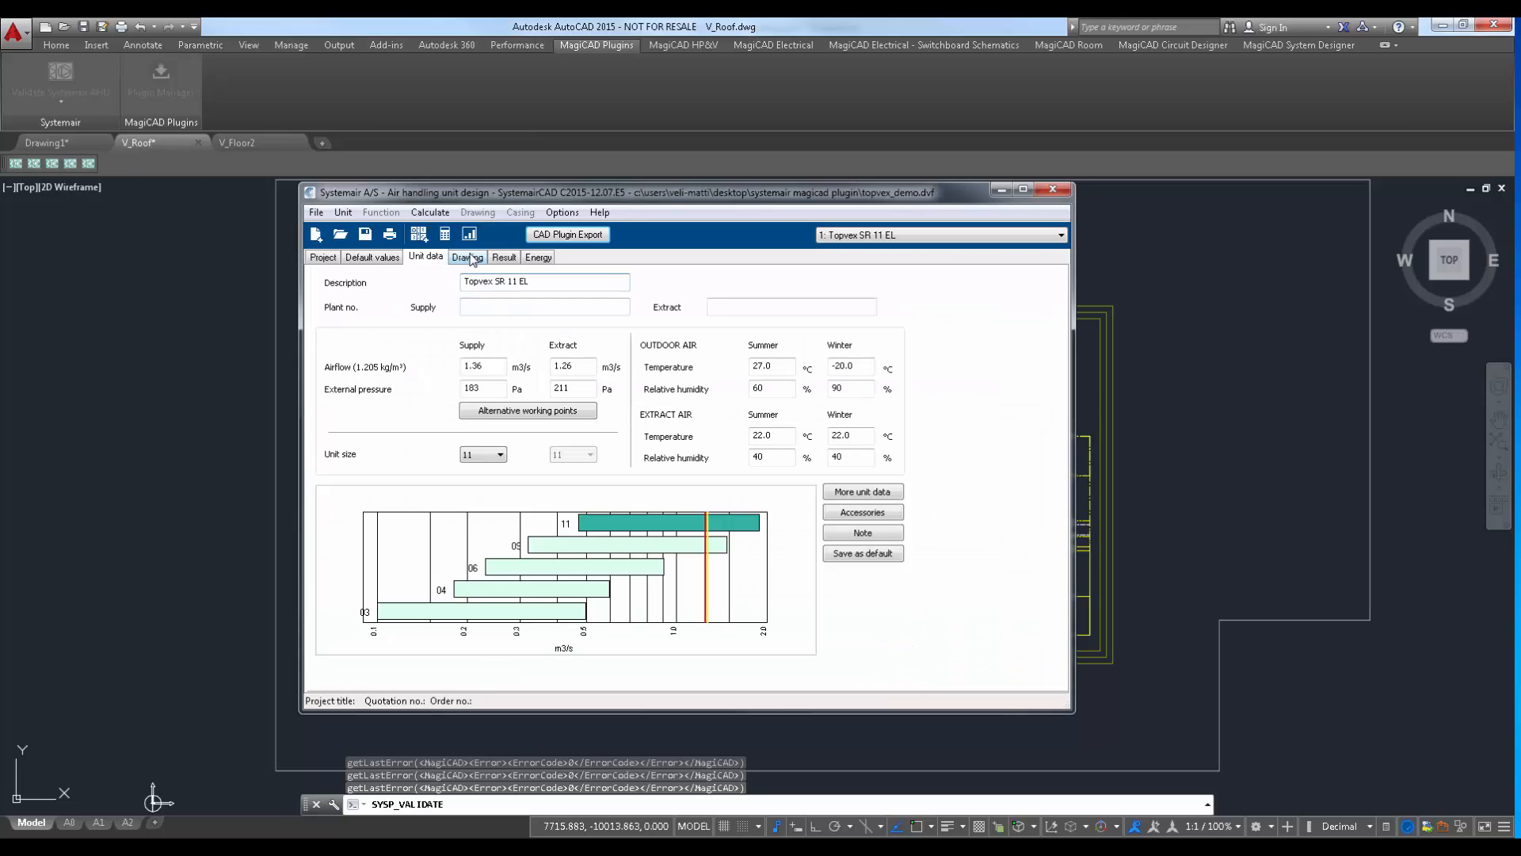
pyautogui.click(466, 257)
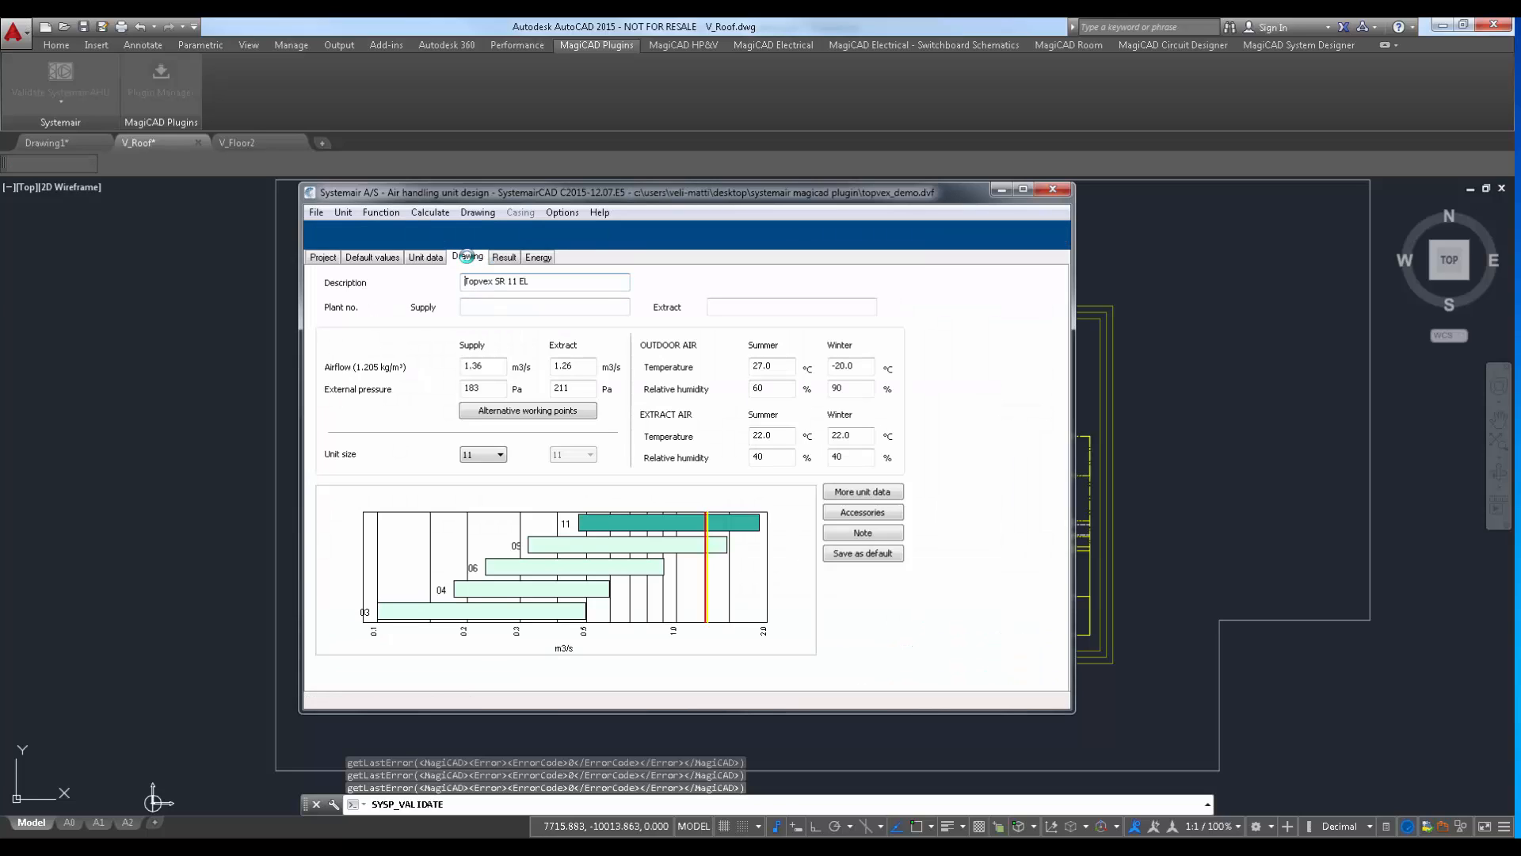
pyautogui.click(468, 257)
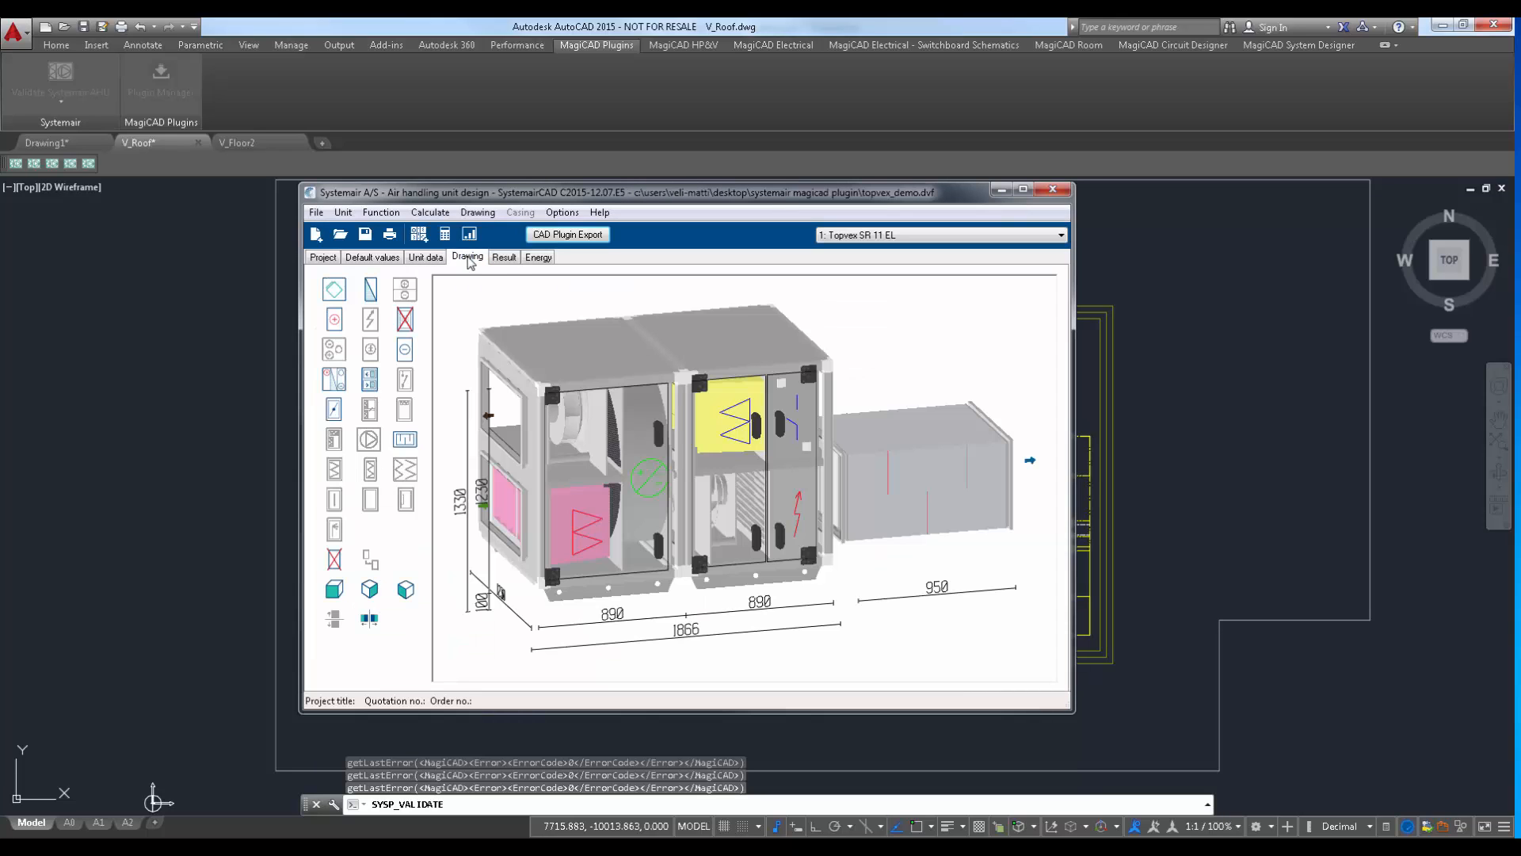
pyautogui.click(504, 256)
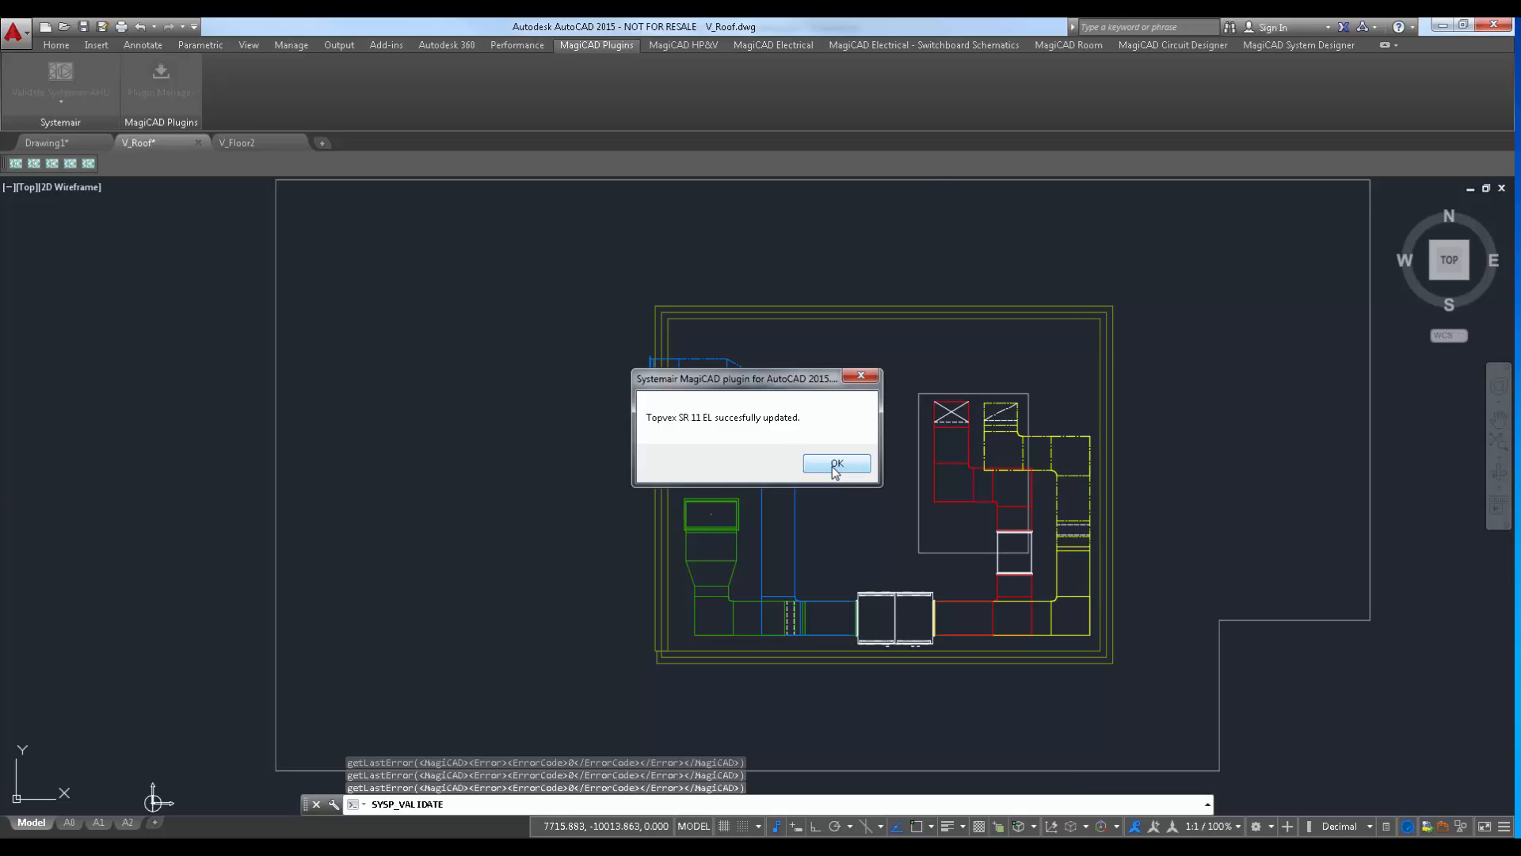
# Step: Re-validate the Topvex unit in V_Roof and confirm it now matches the ductwork requirements
pyautogui.click(835, 463)
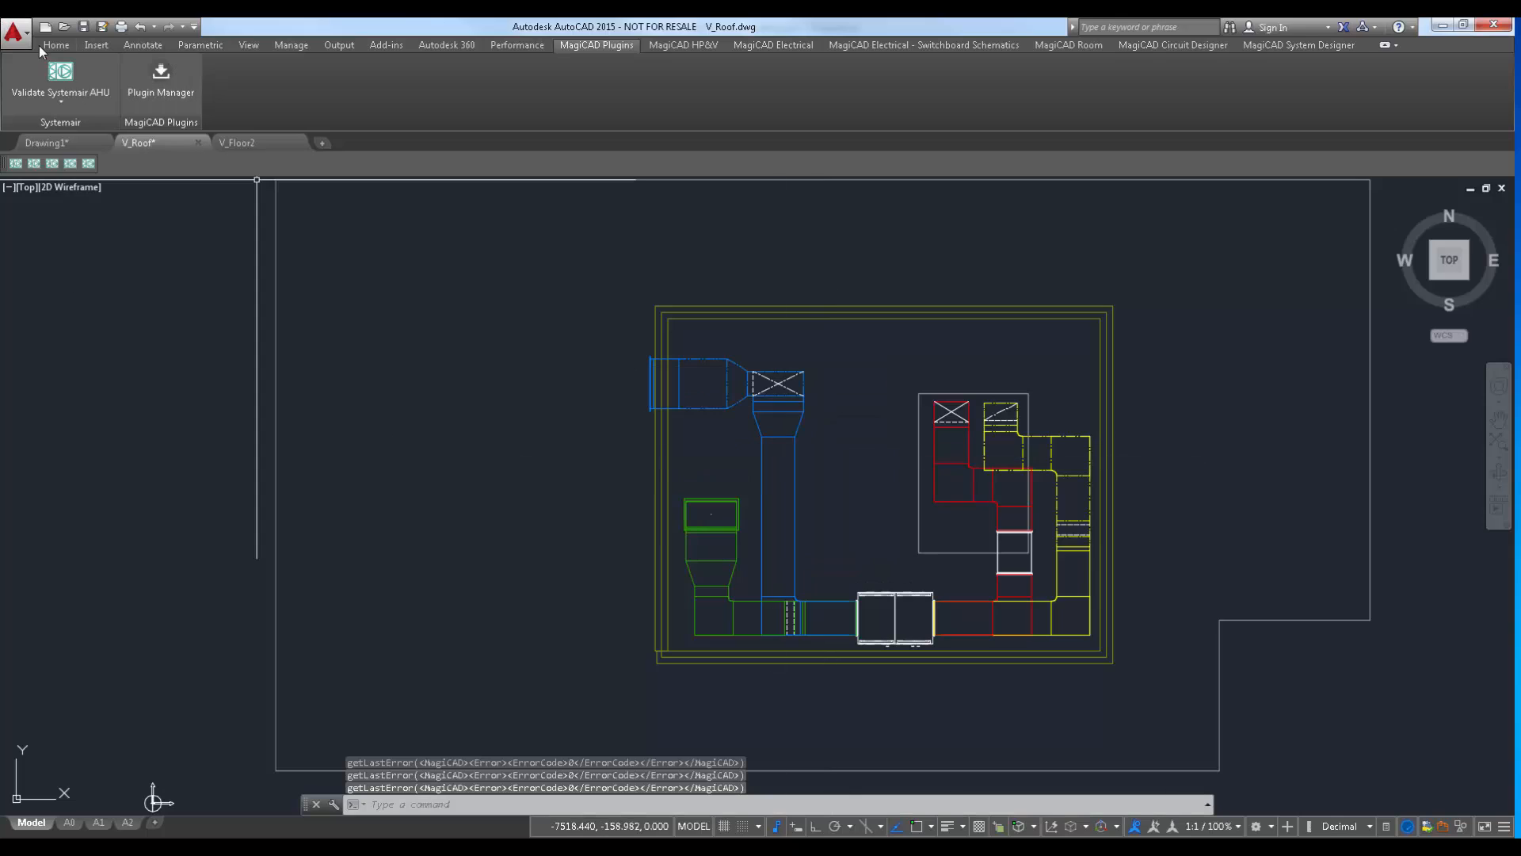
pyautogui.click(59, 82)
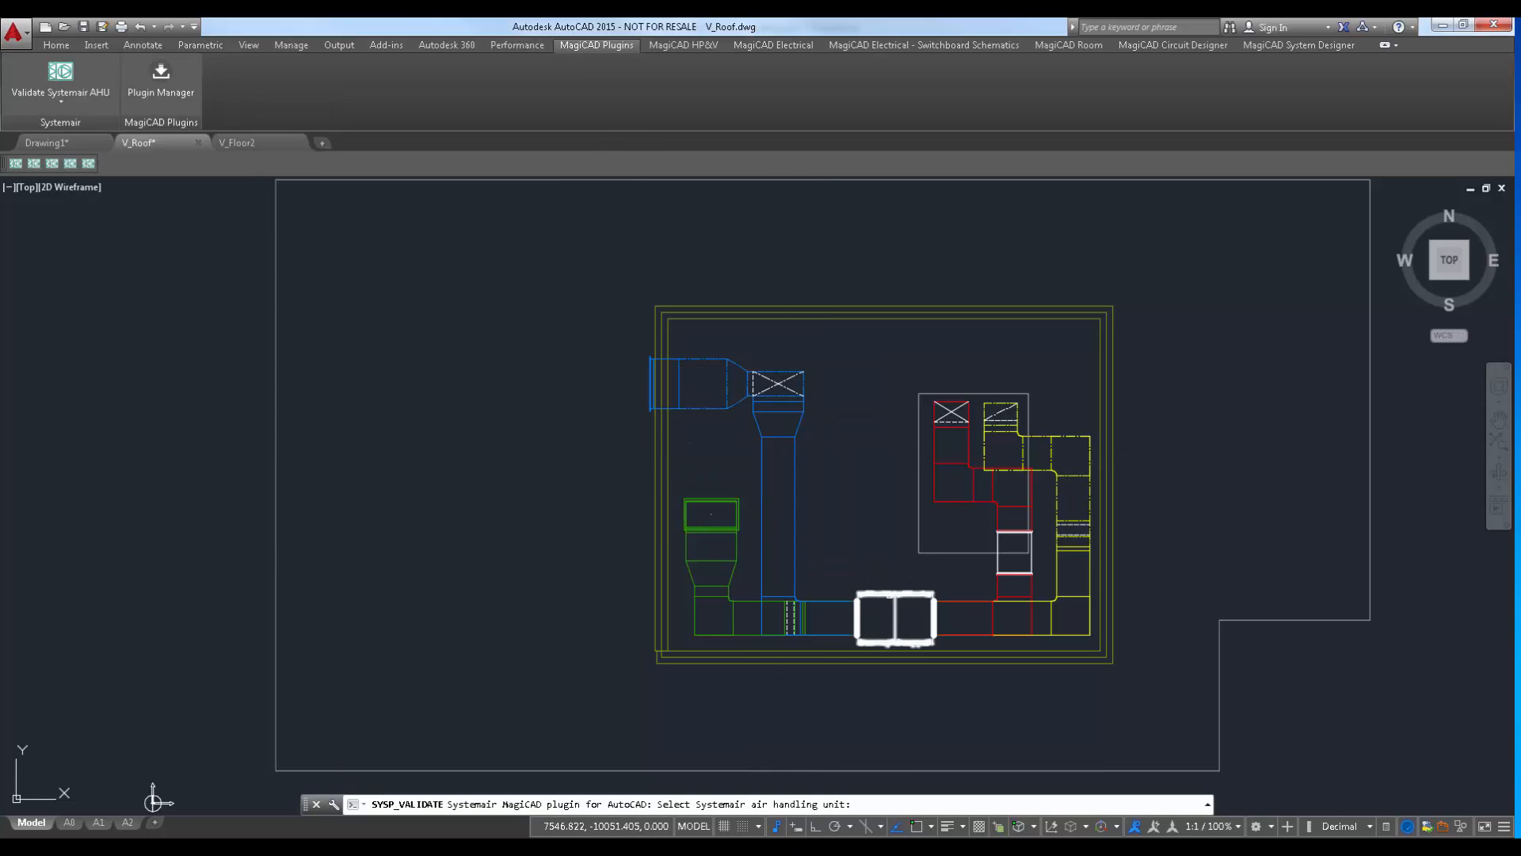
pyautogui.click(892, 618)
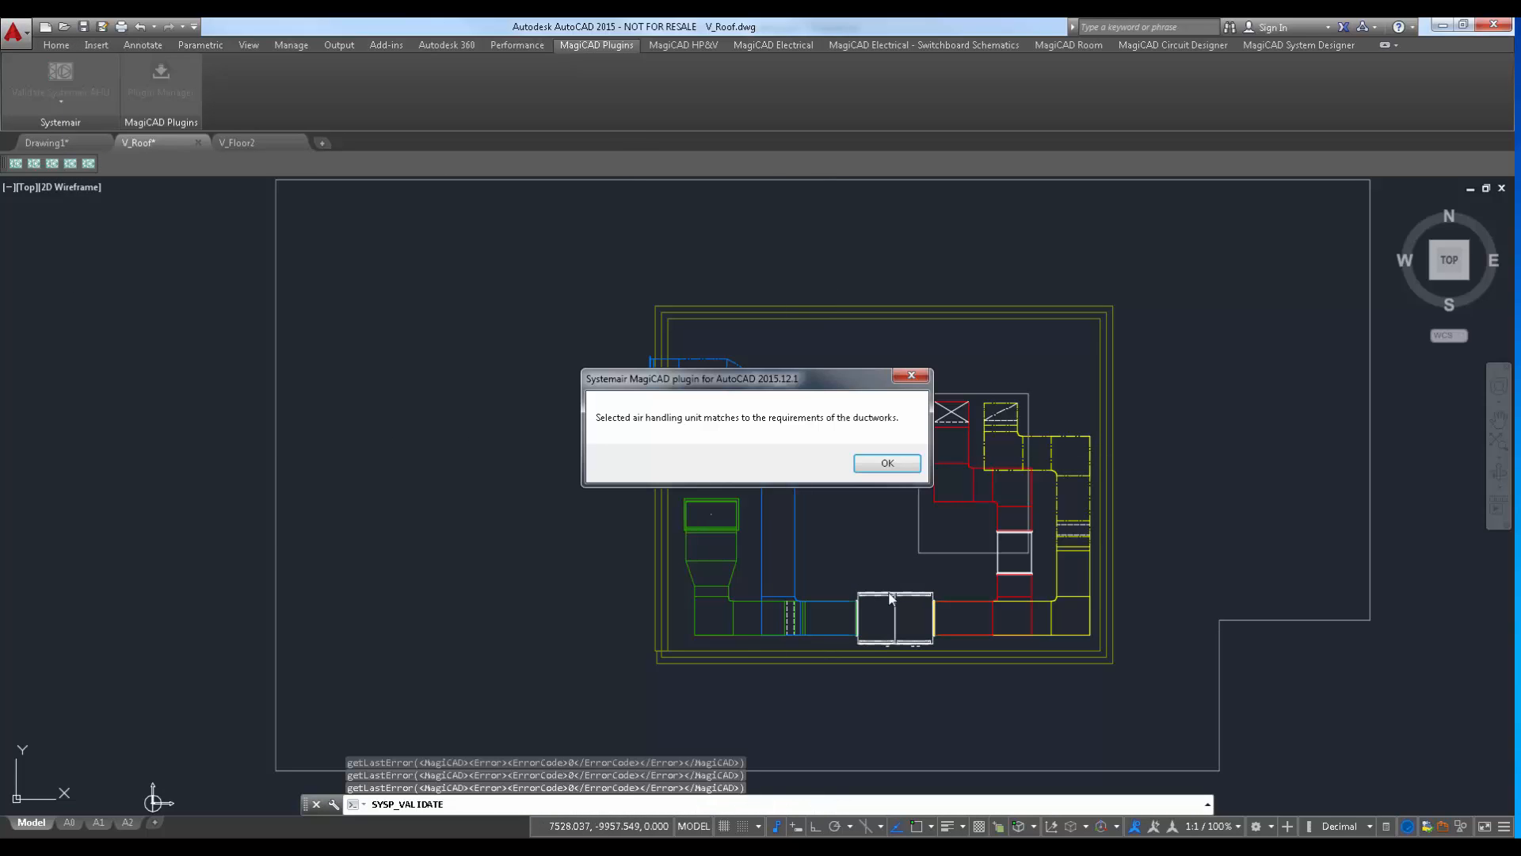
pyautogui.moveTo(859, 550)
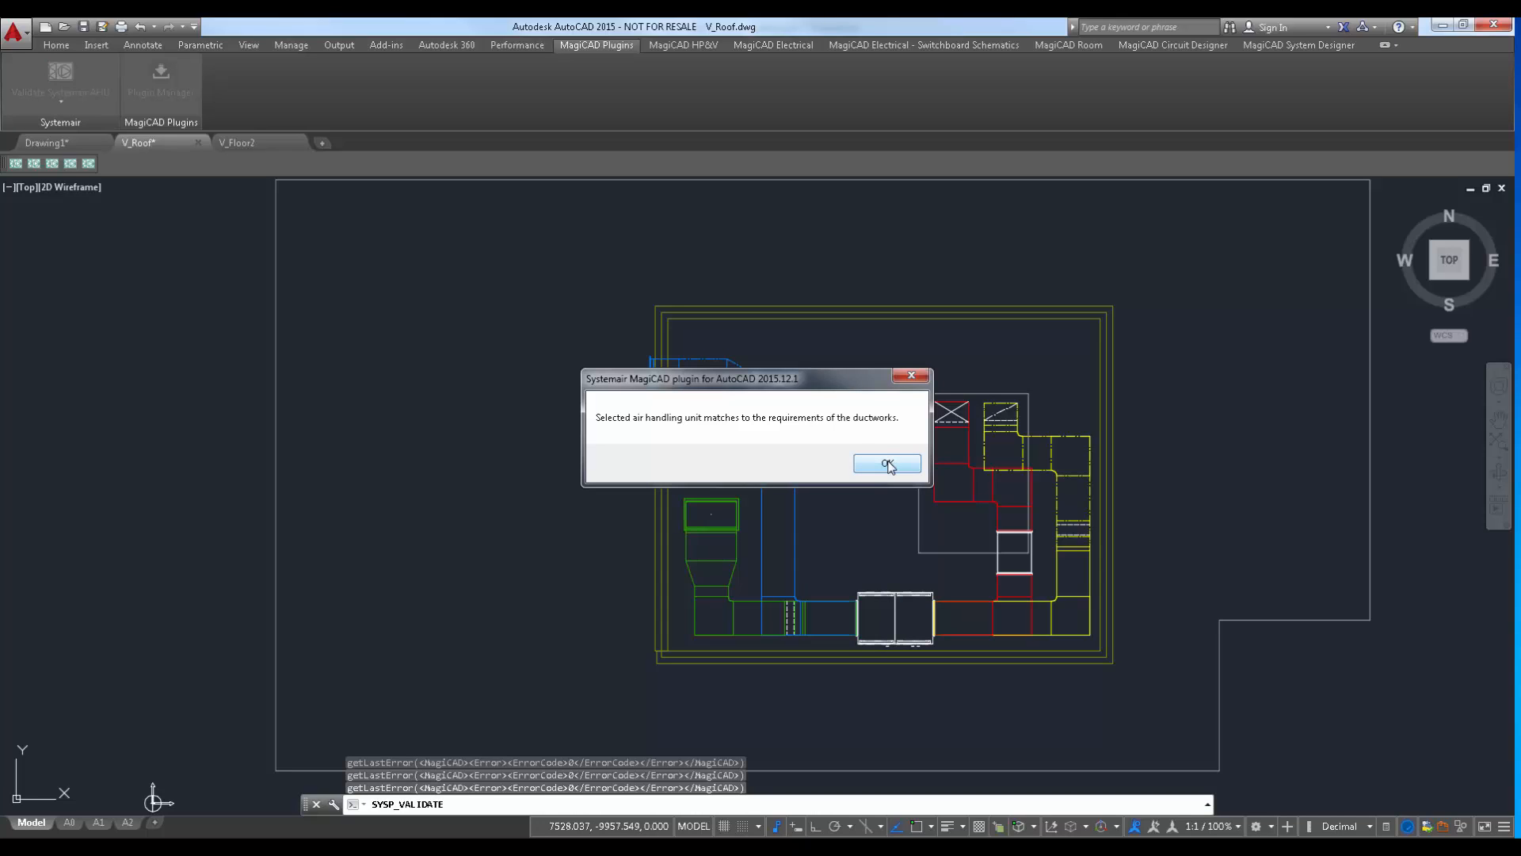
pyautogui.click(884, 464)
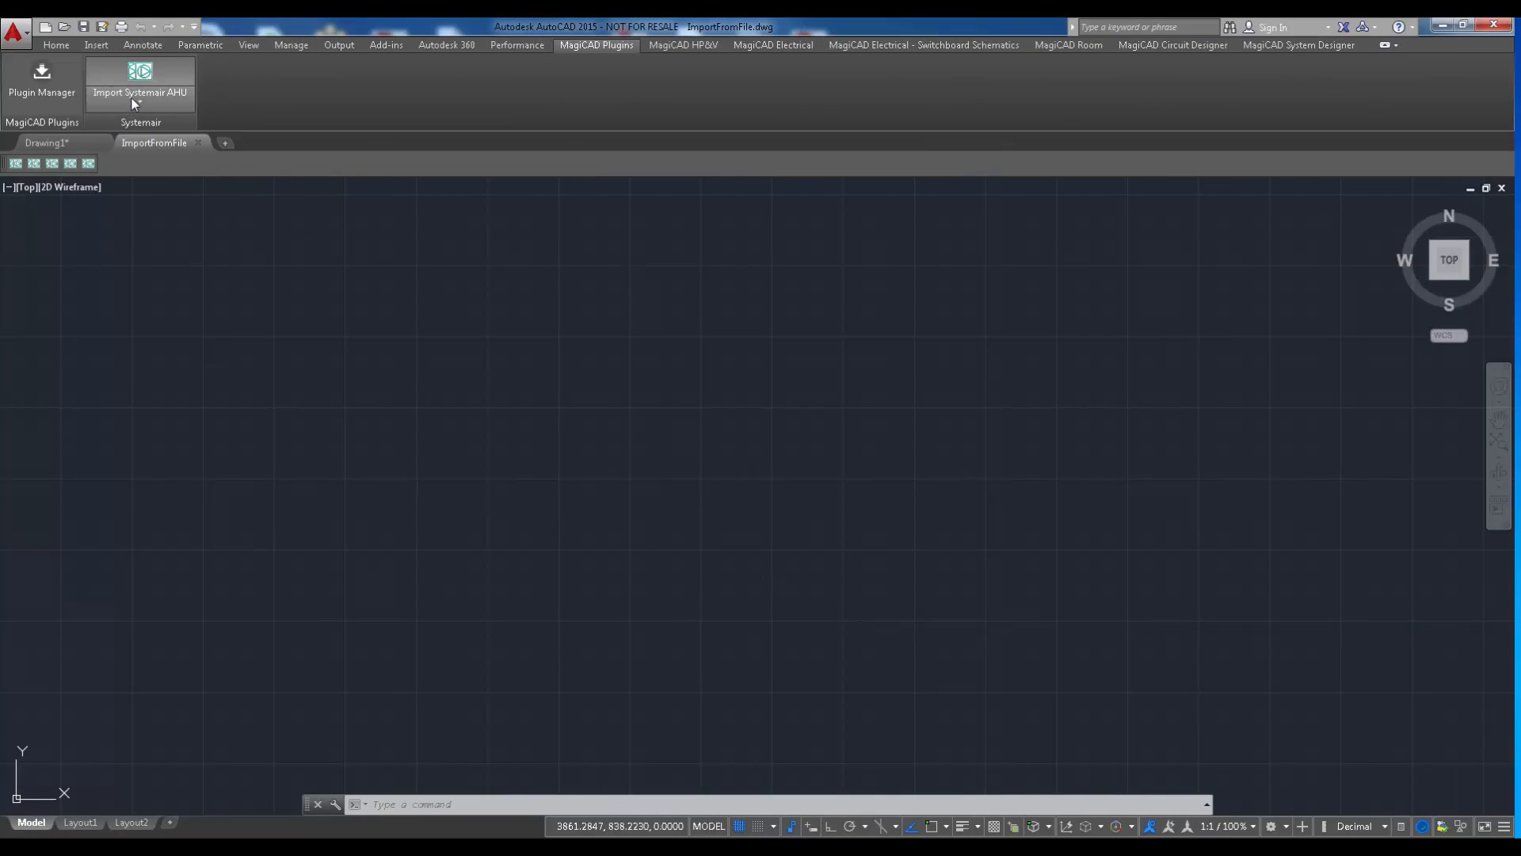
# Step: Review the Import Systemair AHU commands and switch to the SystemairCAD unit design
pyautogui.click(139, 85)
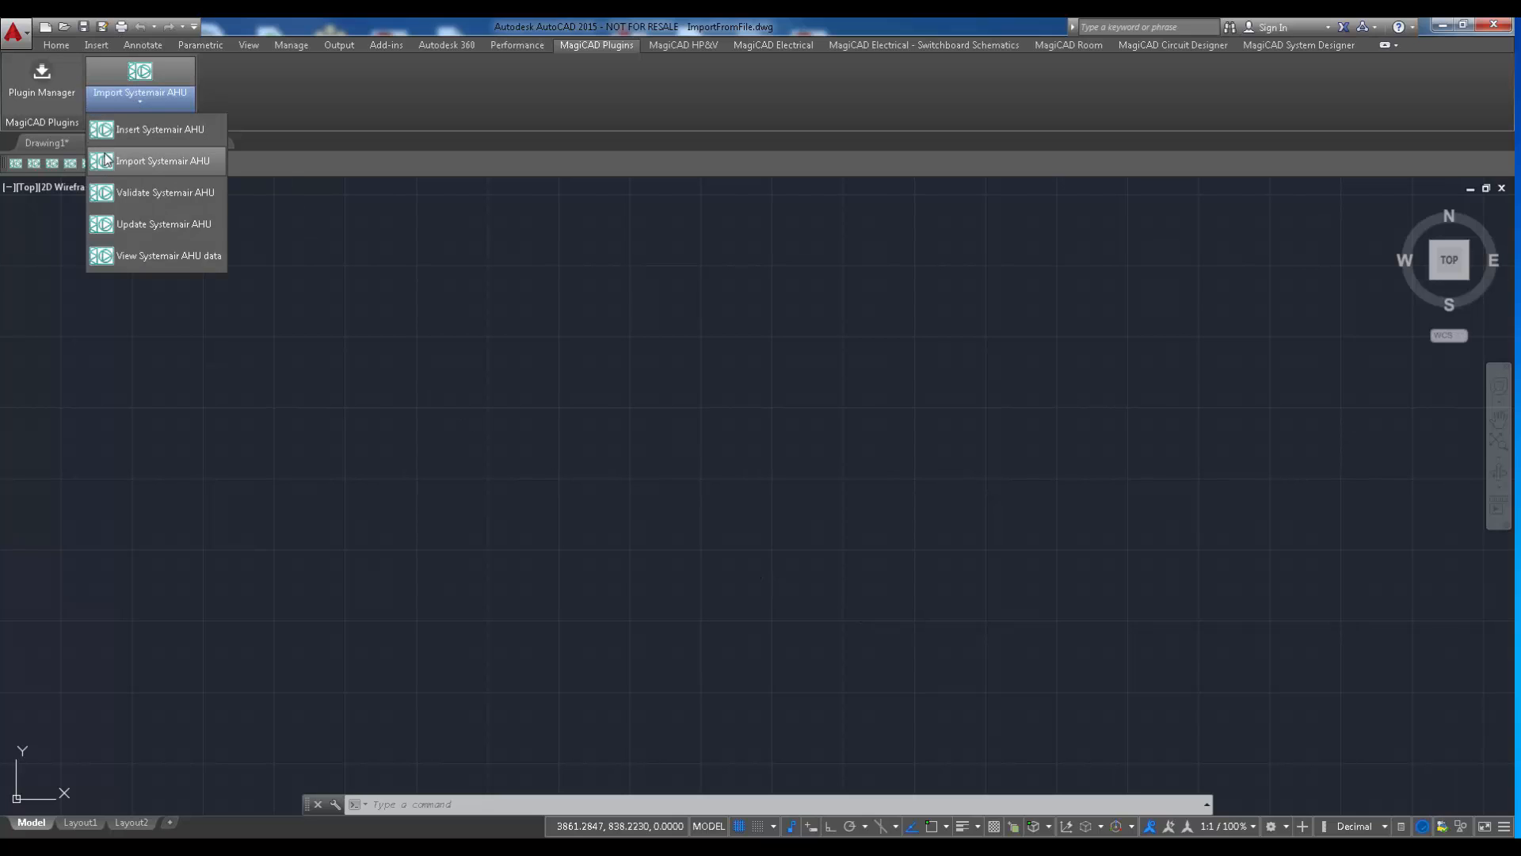
pyautogui.moveTo(162, 160)
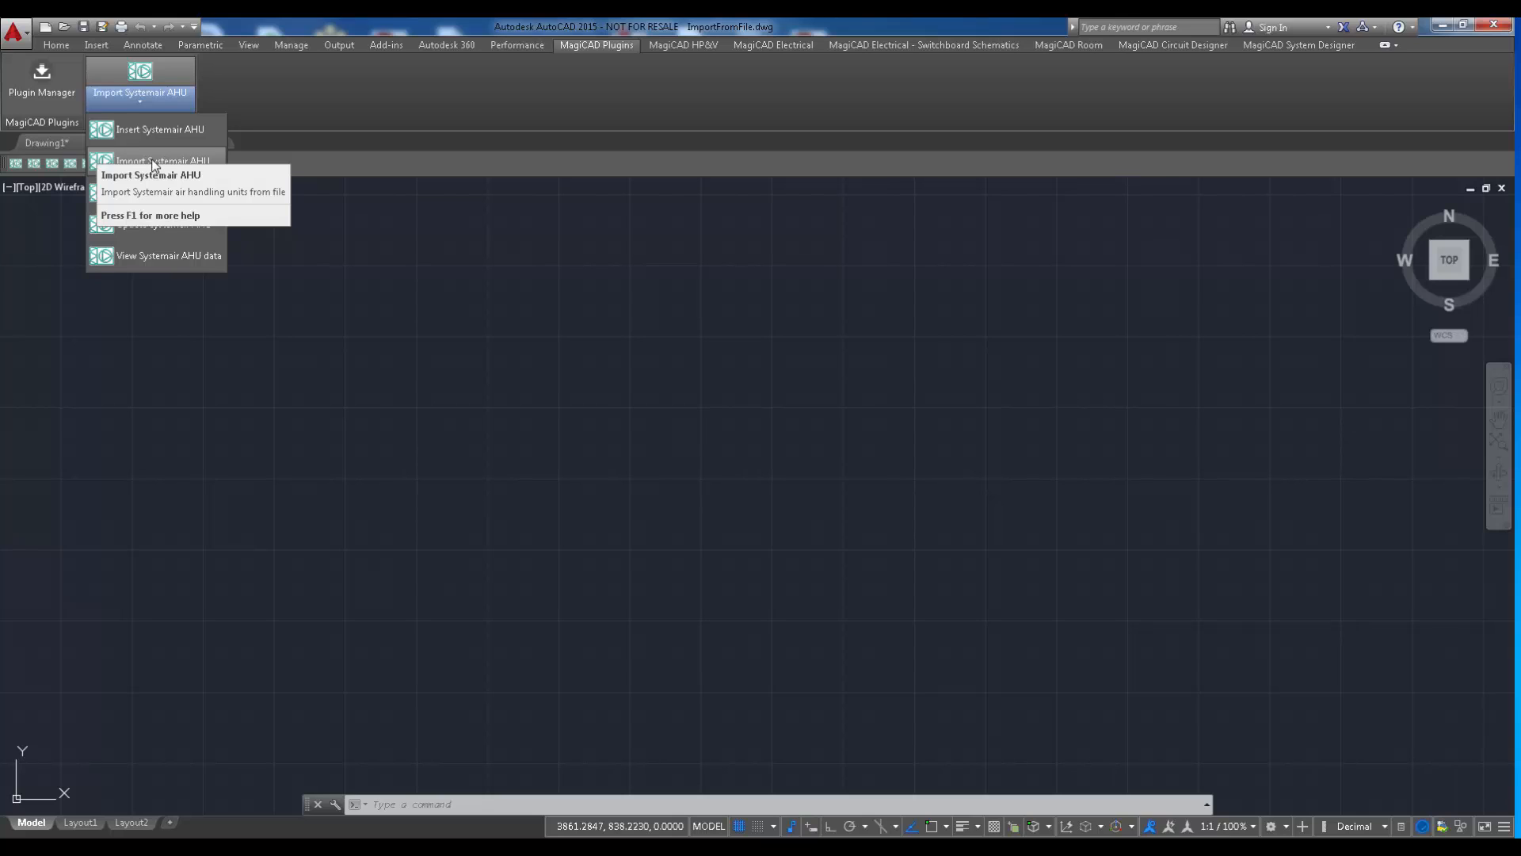
pyautogui.moveTo(570, 414)
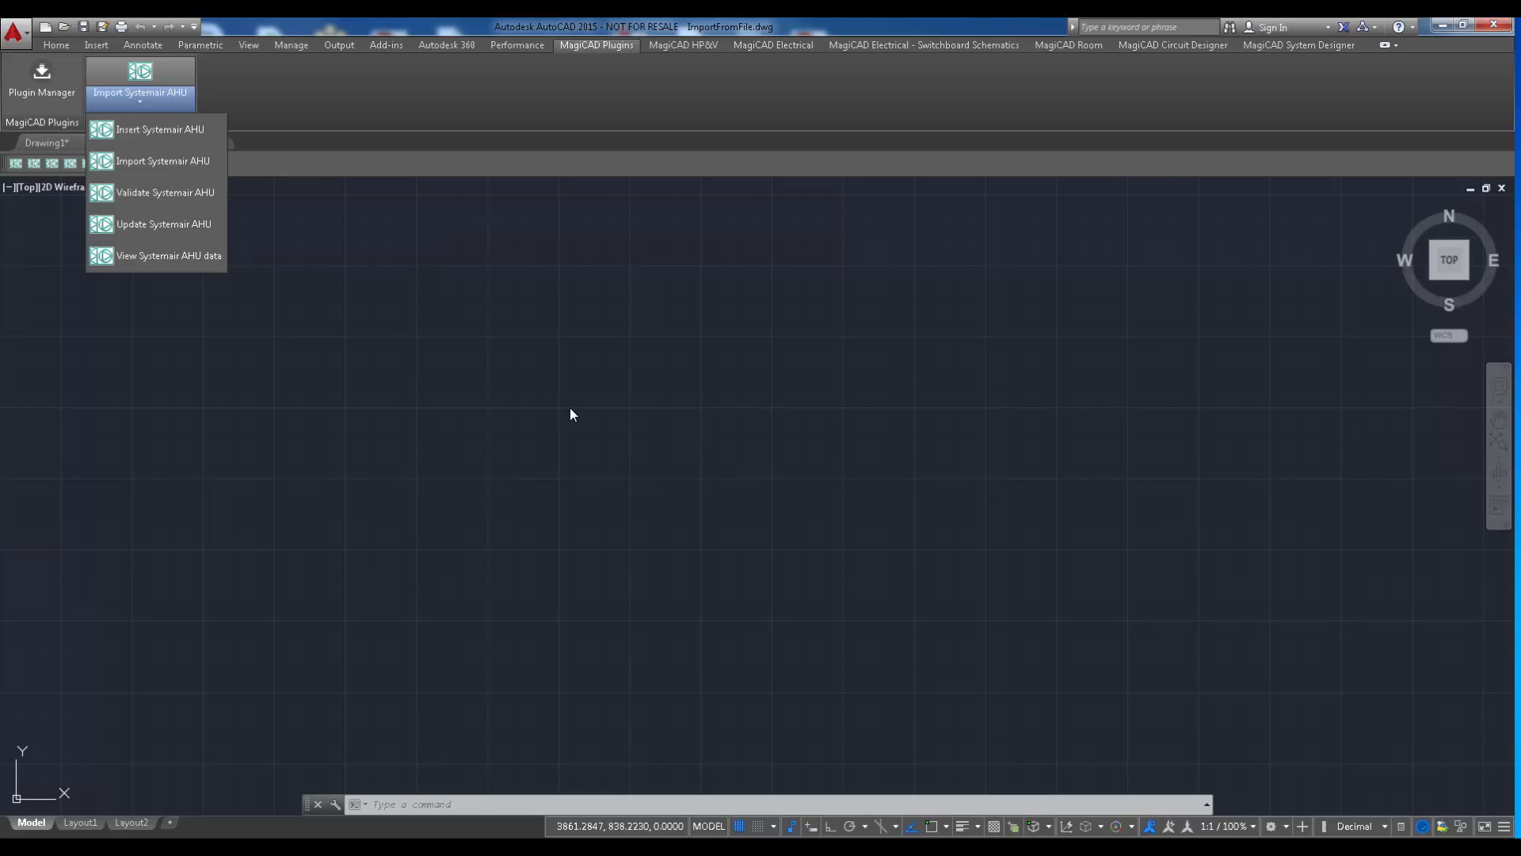
pyautogui.click(160, 162)
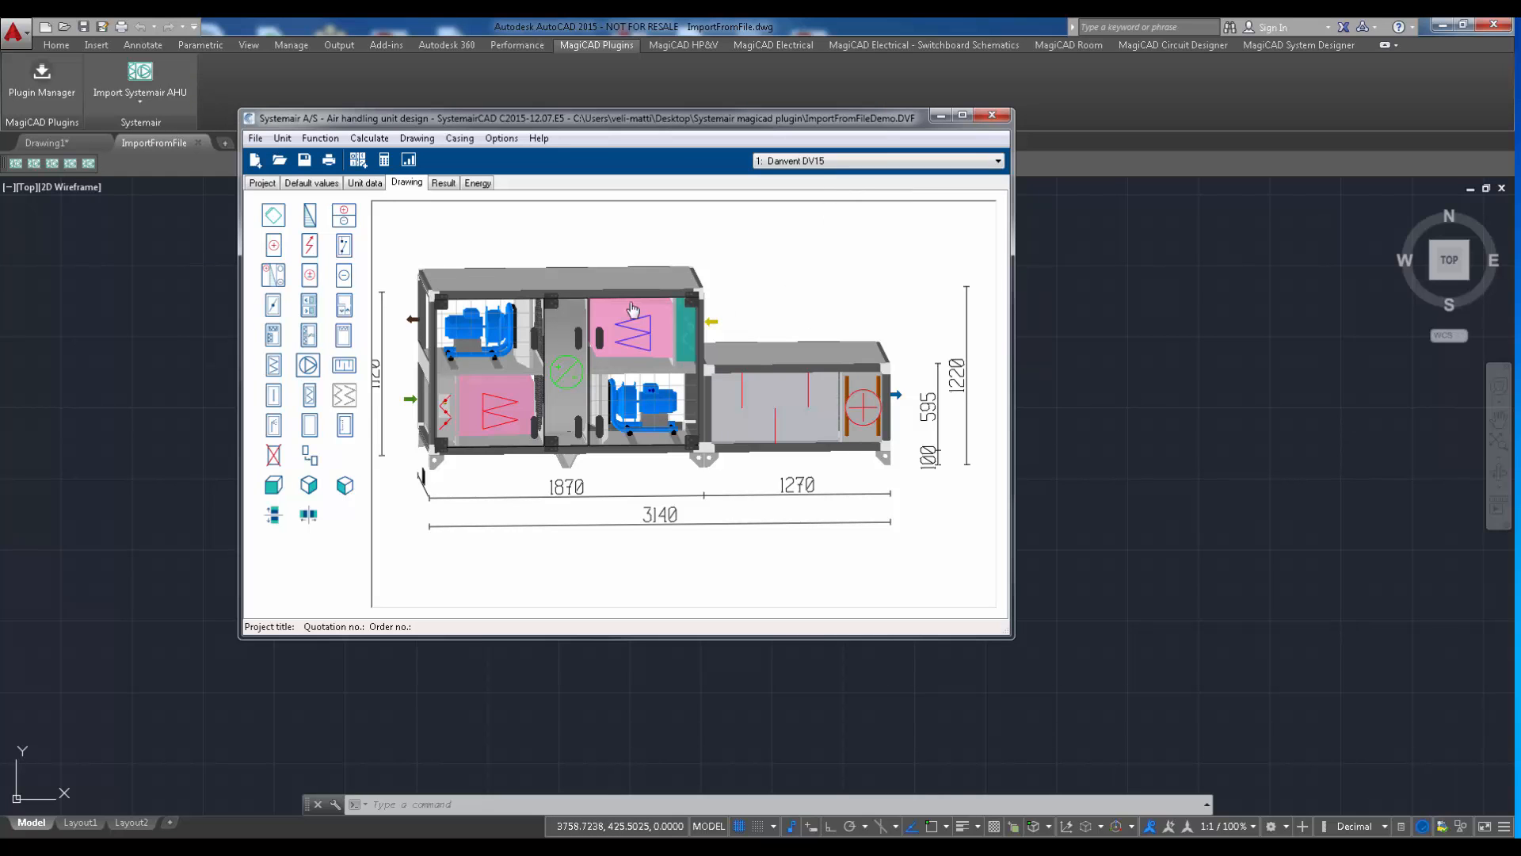
# Step: Switch the displayed unit from Danvent DV15 to Danvent DV TIME 15, then to Topvex SR 09 EL
pyautogui.click(995, 160)
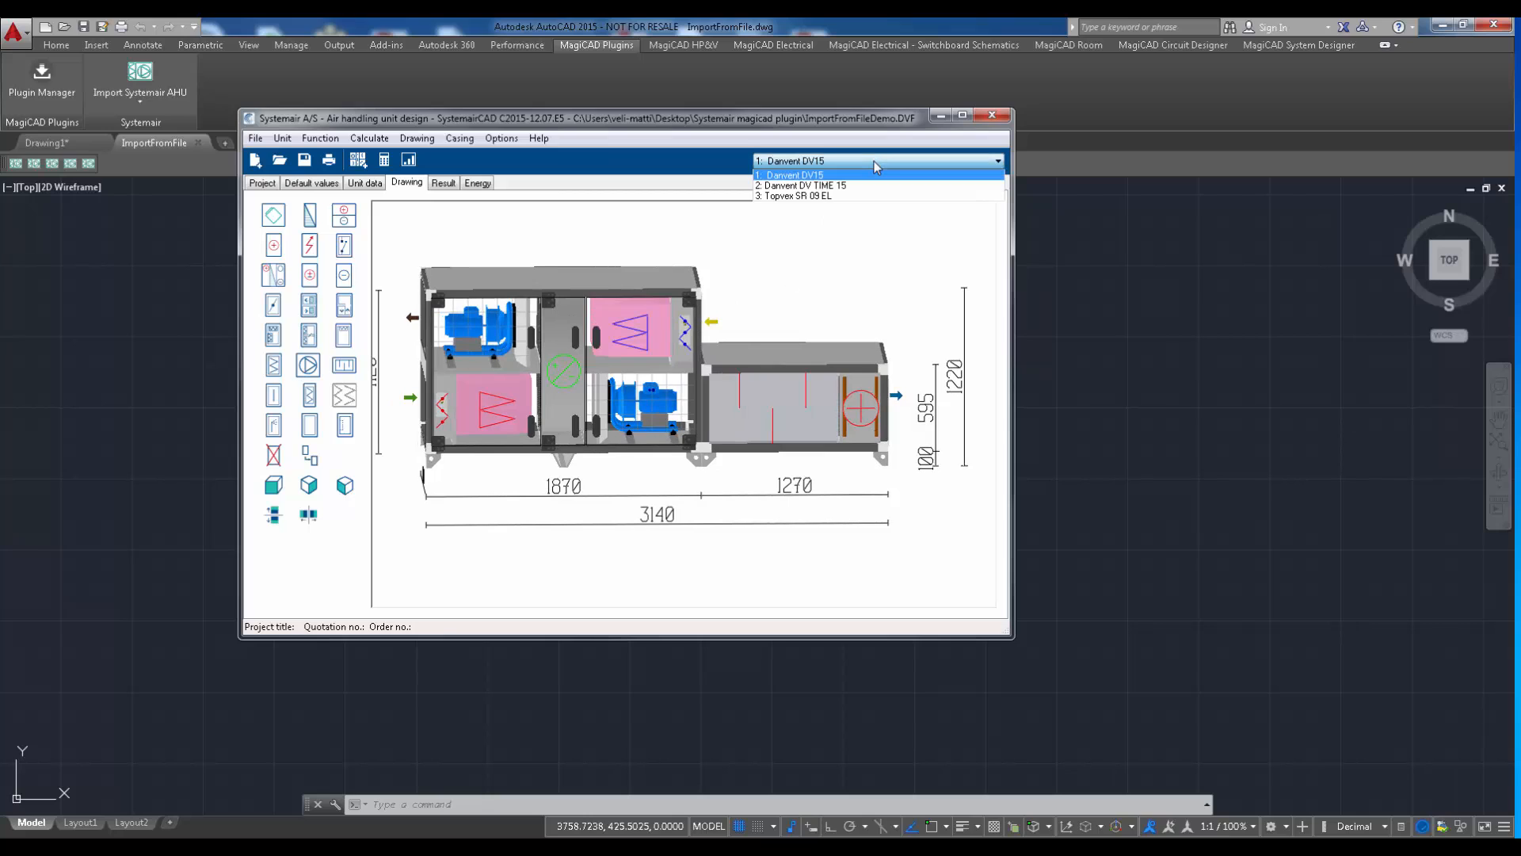
pyautogui.moveTo(870, 185)
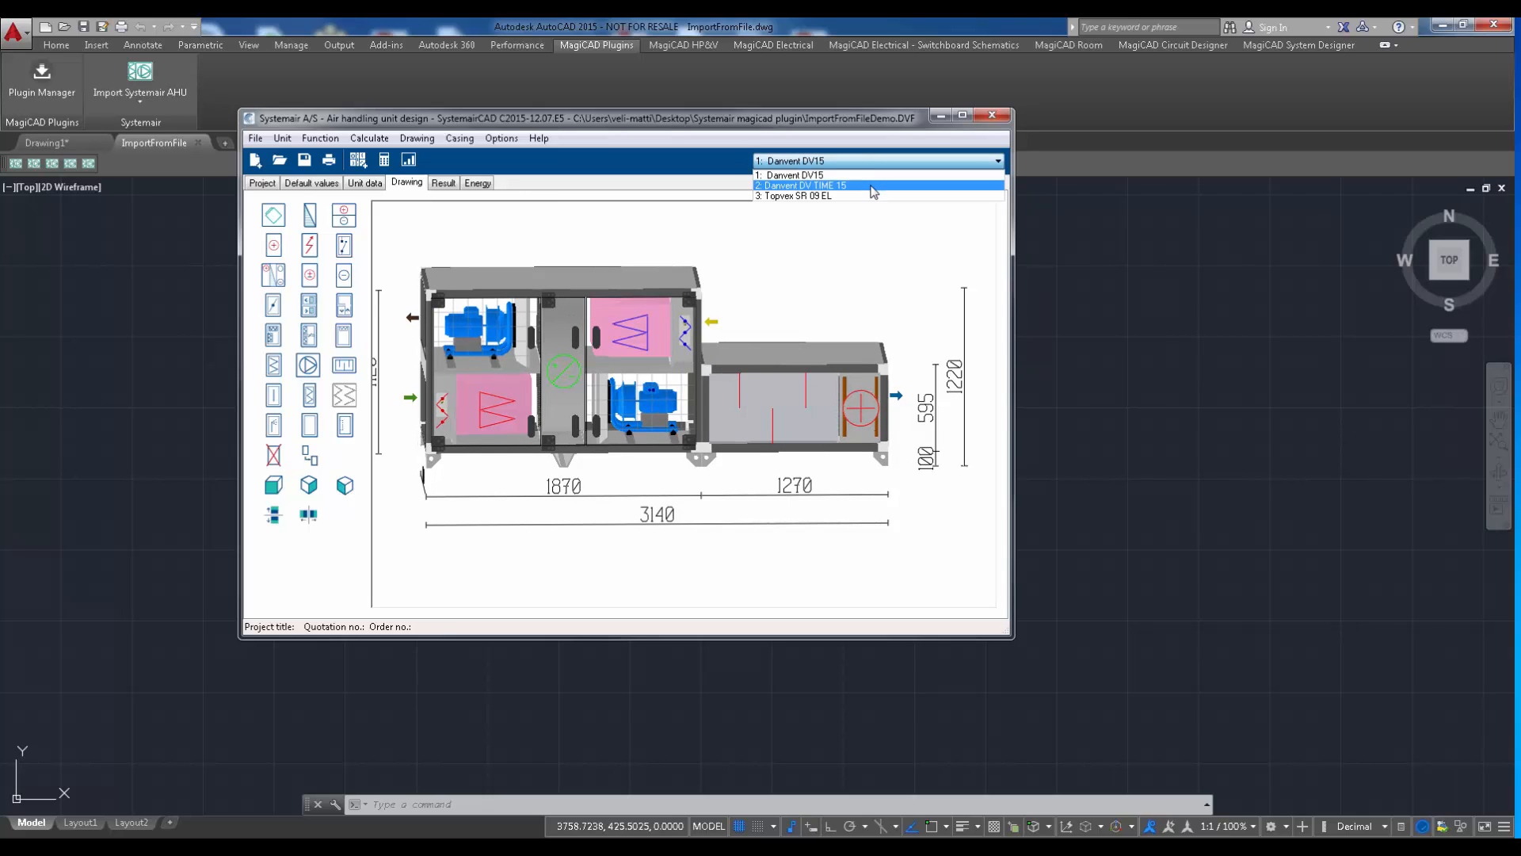
pyautogui.click(798, 185)
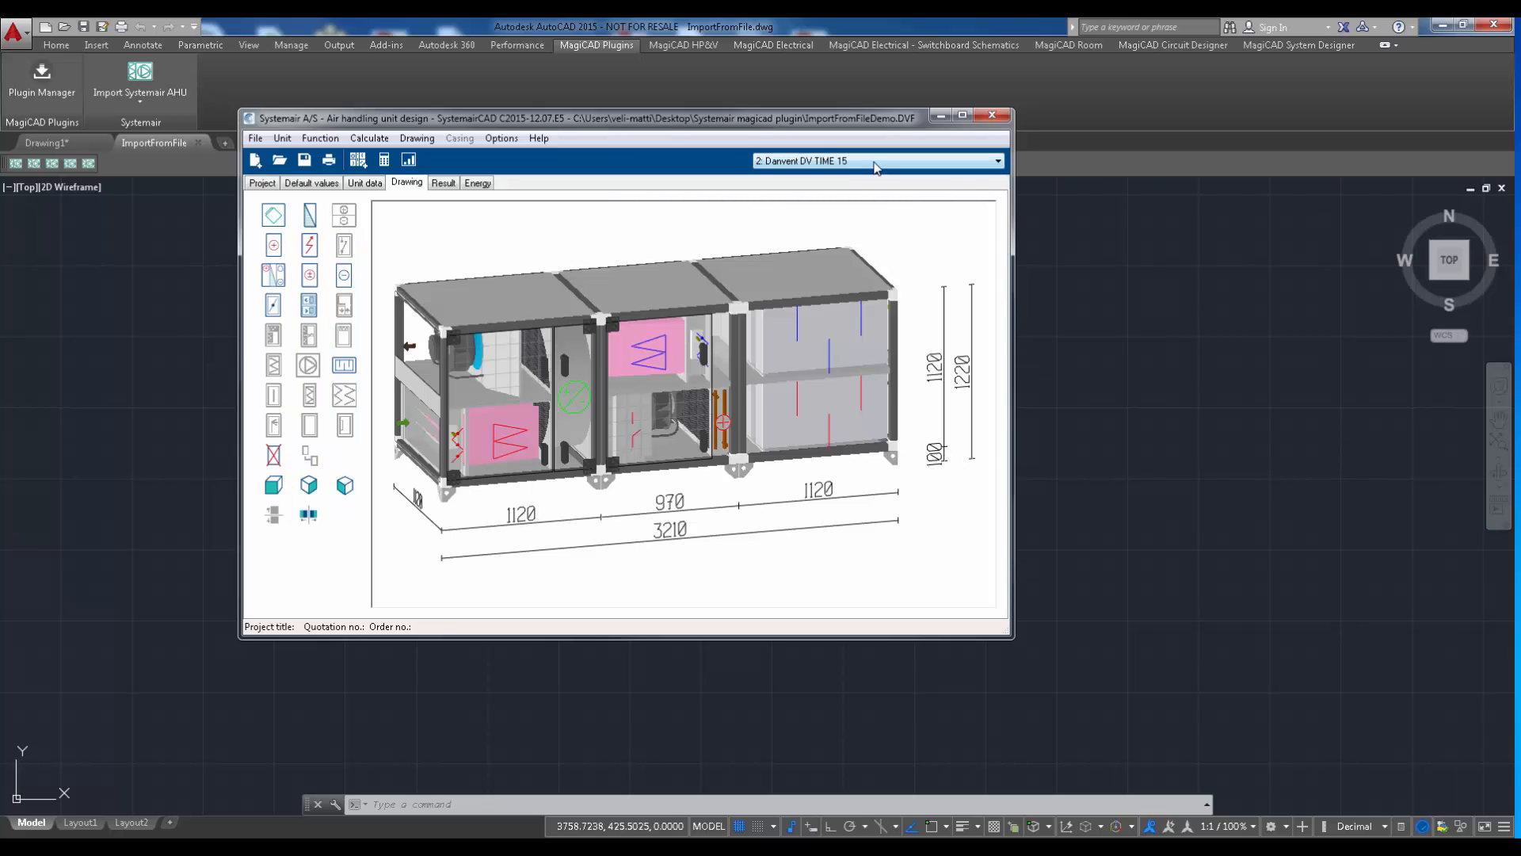
pyautogui.click(995, 160)
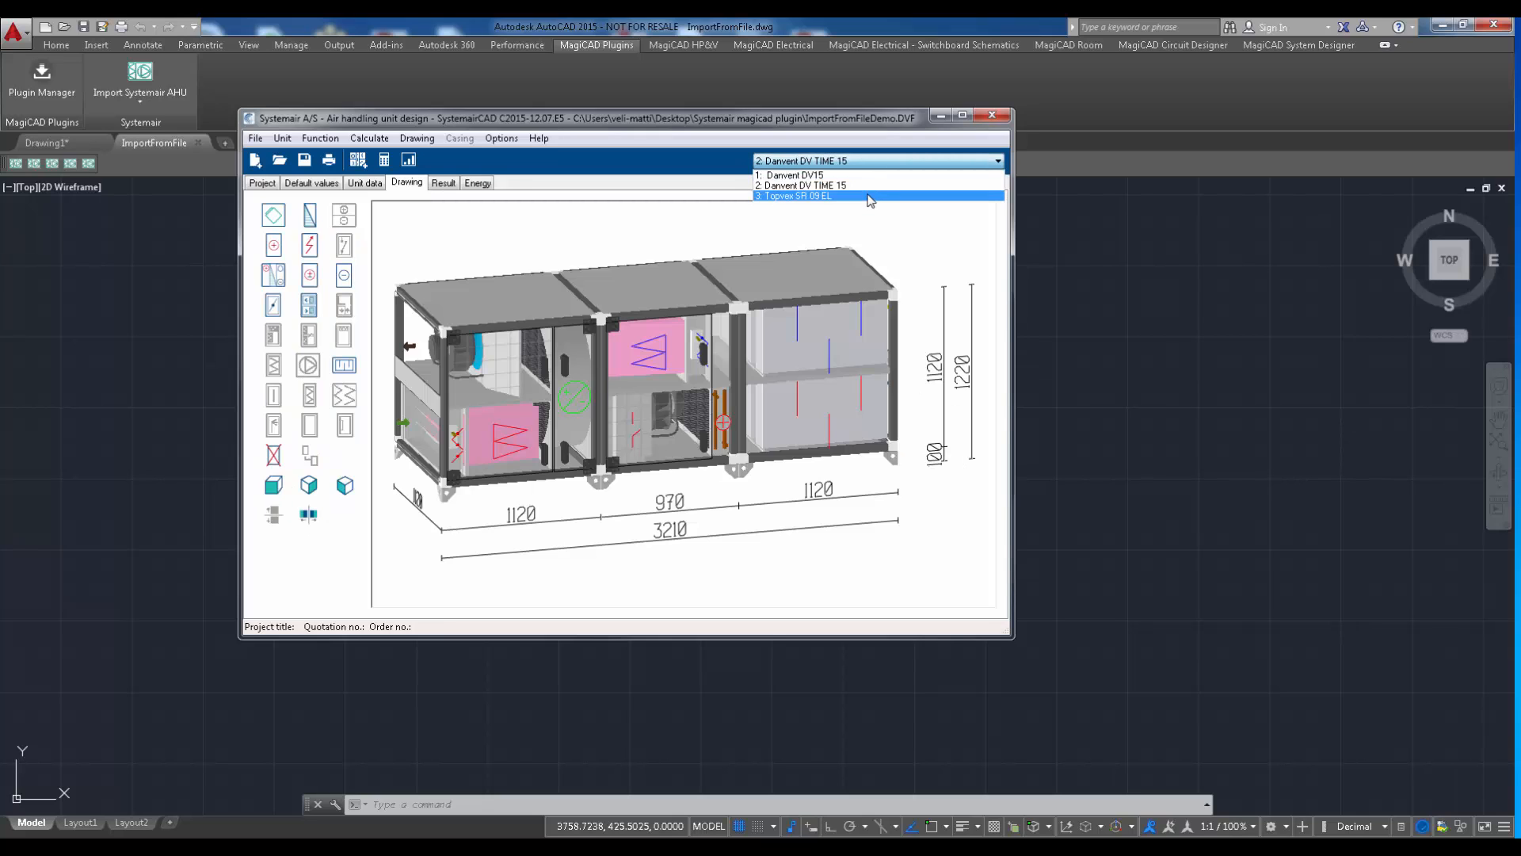
pyautogui.click(793, 197)
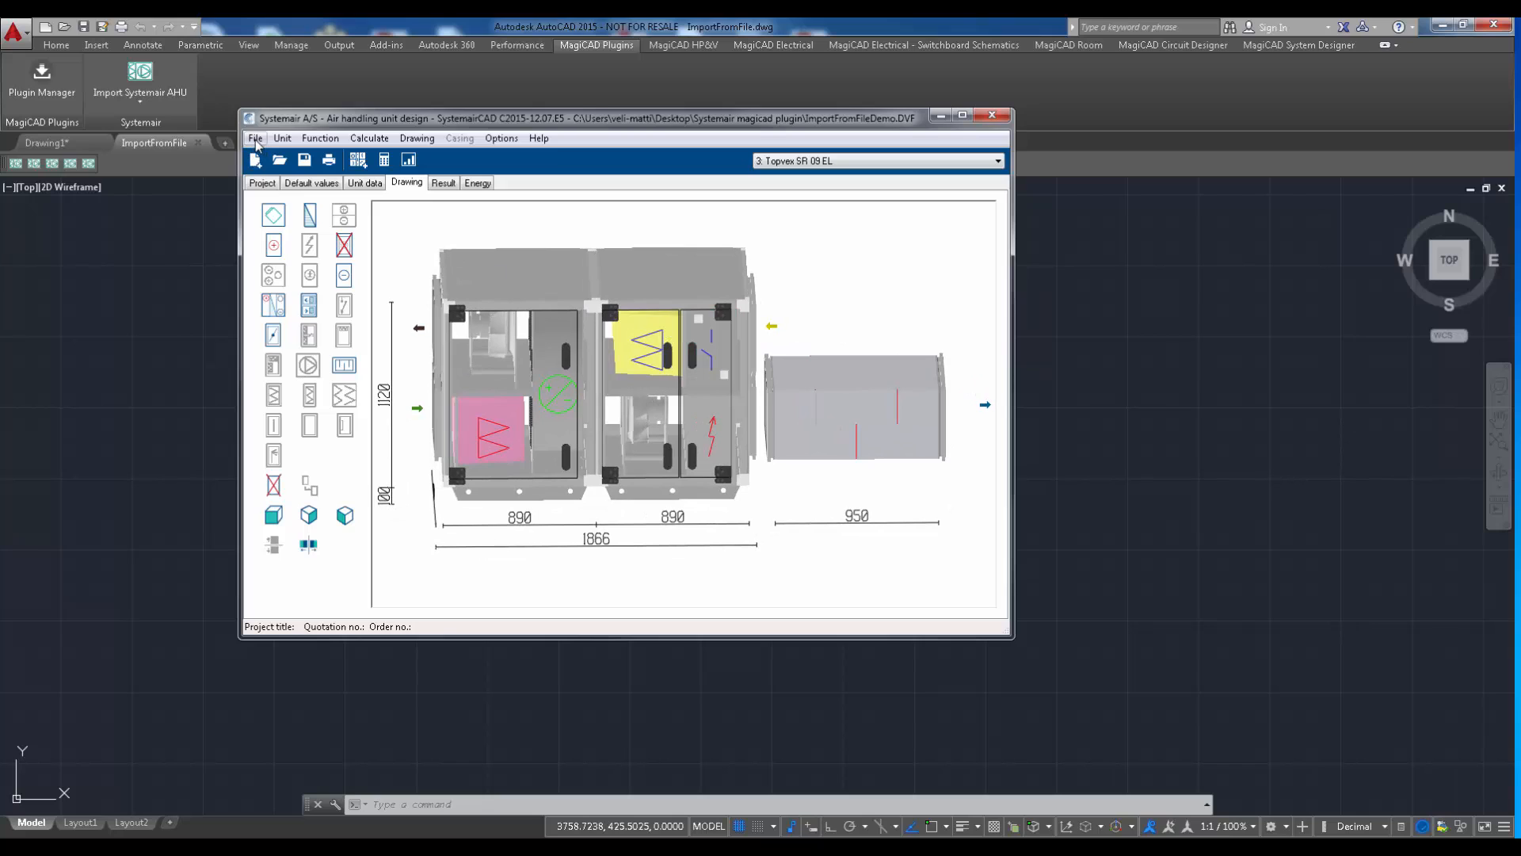
# Step: Export the project's units to the MagiCAD plugin as ImportFromFileDemo1.mah and close SystemairCAD
pyautogui.click(255, 138)
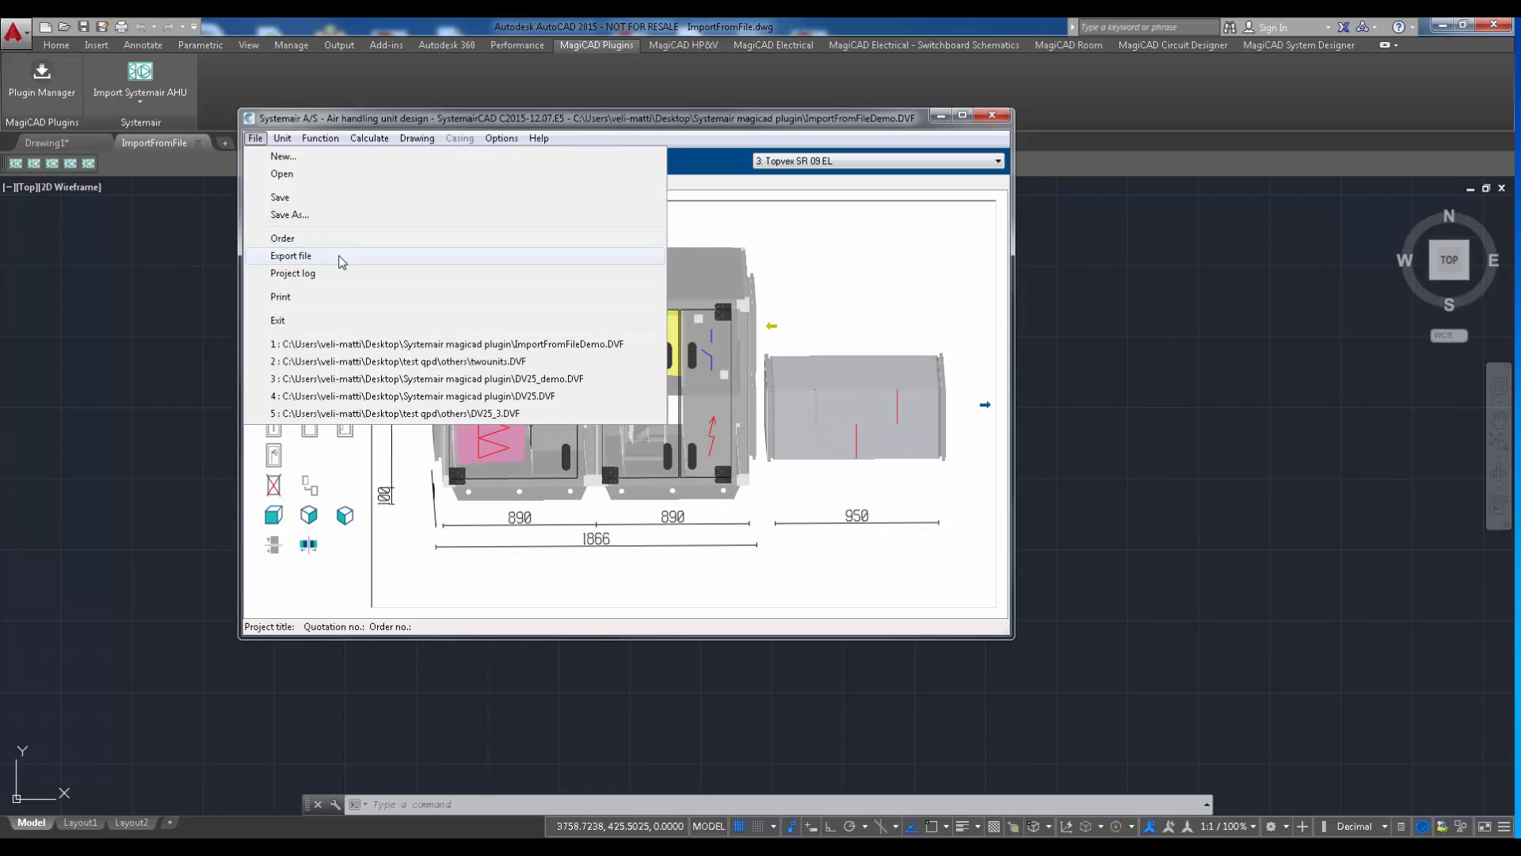
pyautogui.click(292, 255)
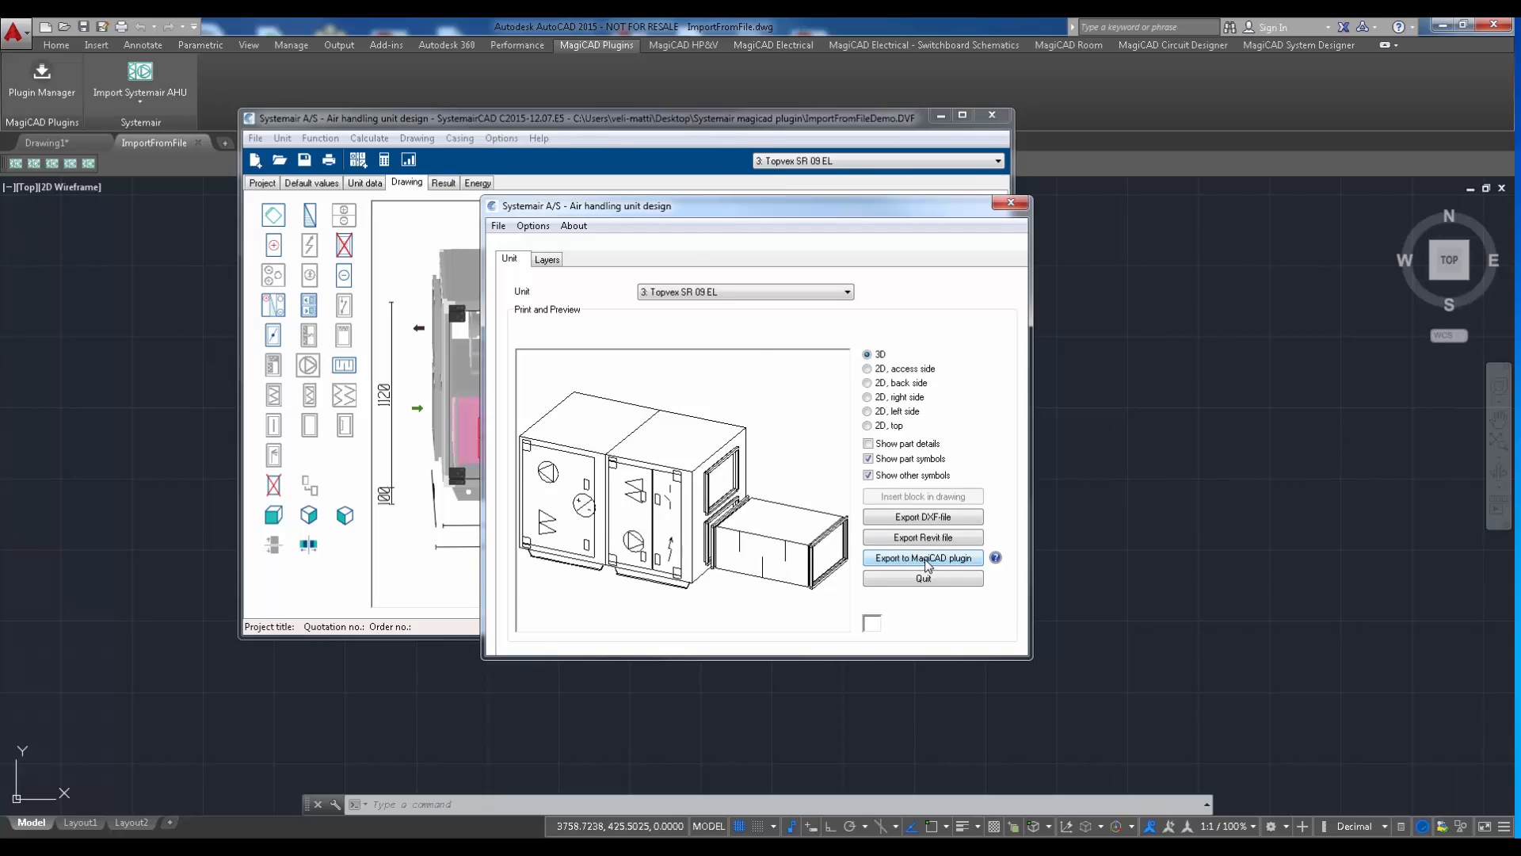
pyautogui.click(922, 556)
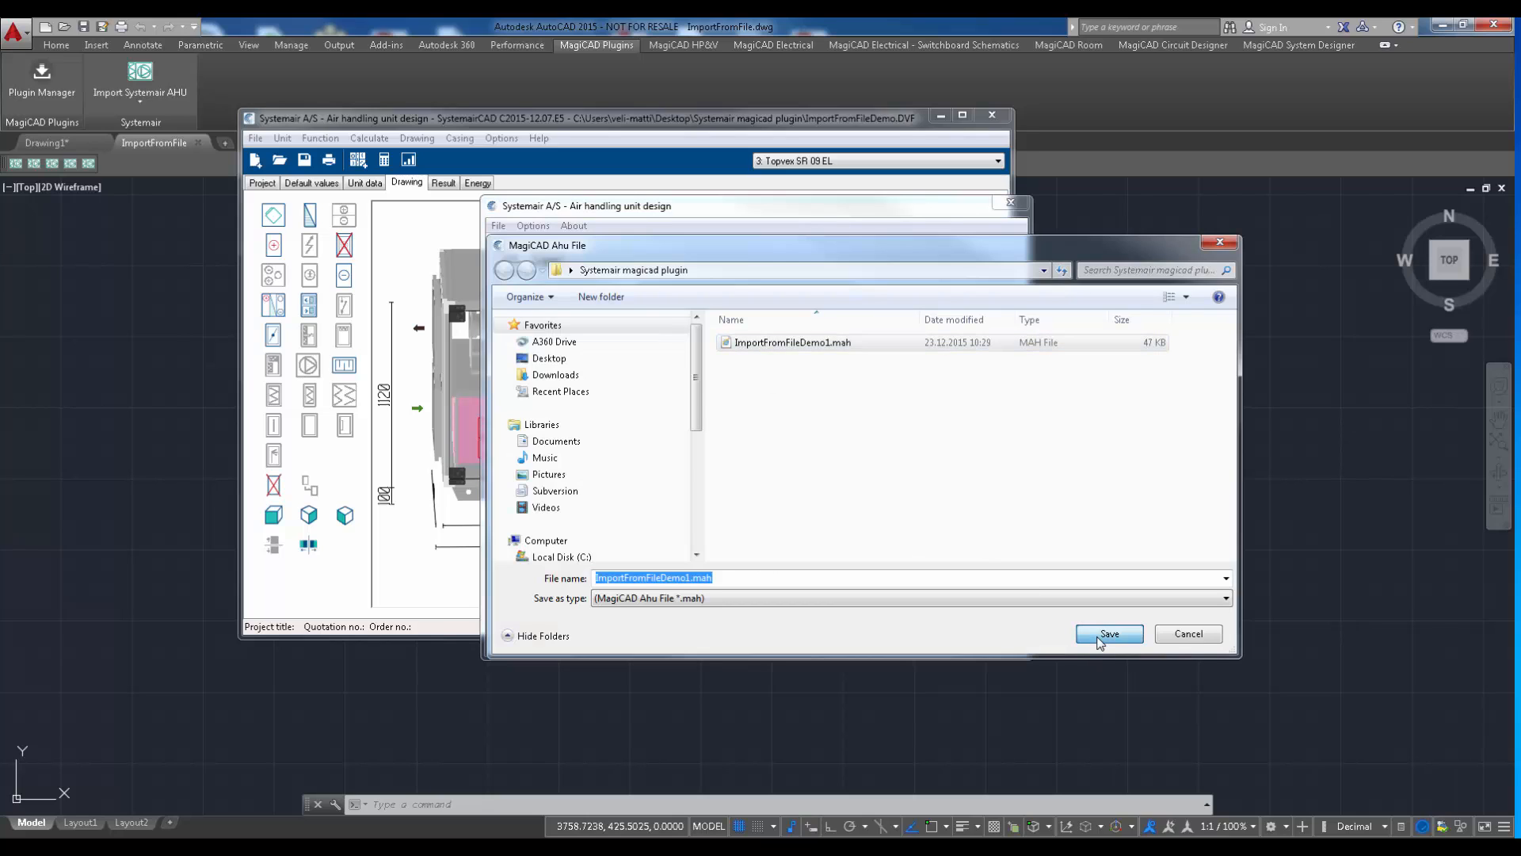
pyautogui.click(1107, 633)
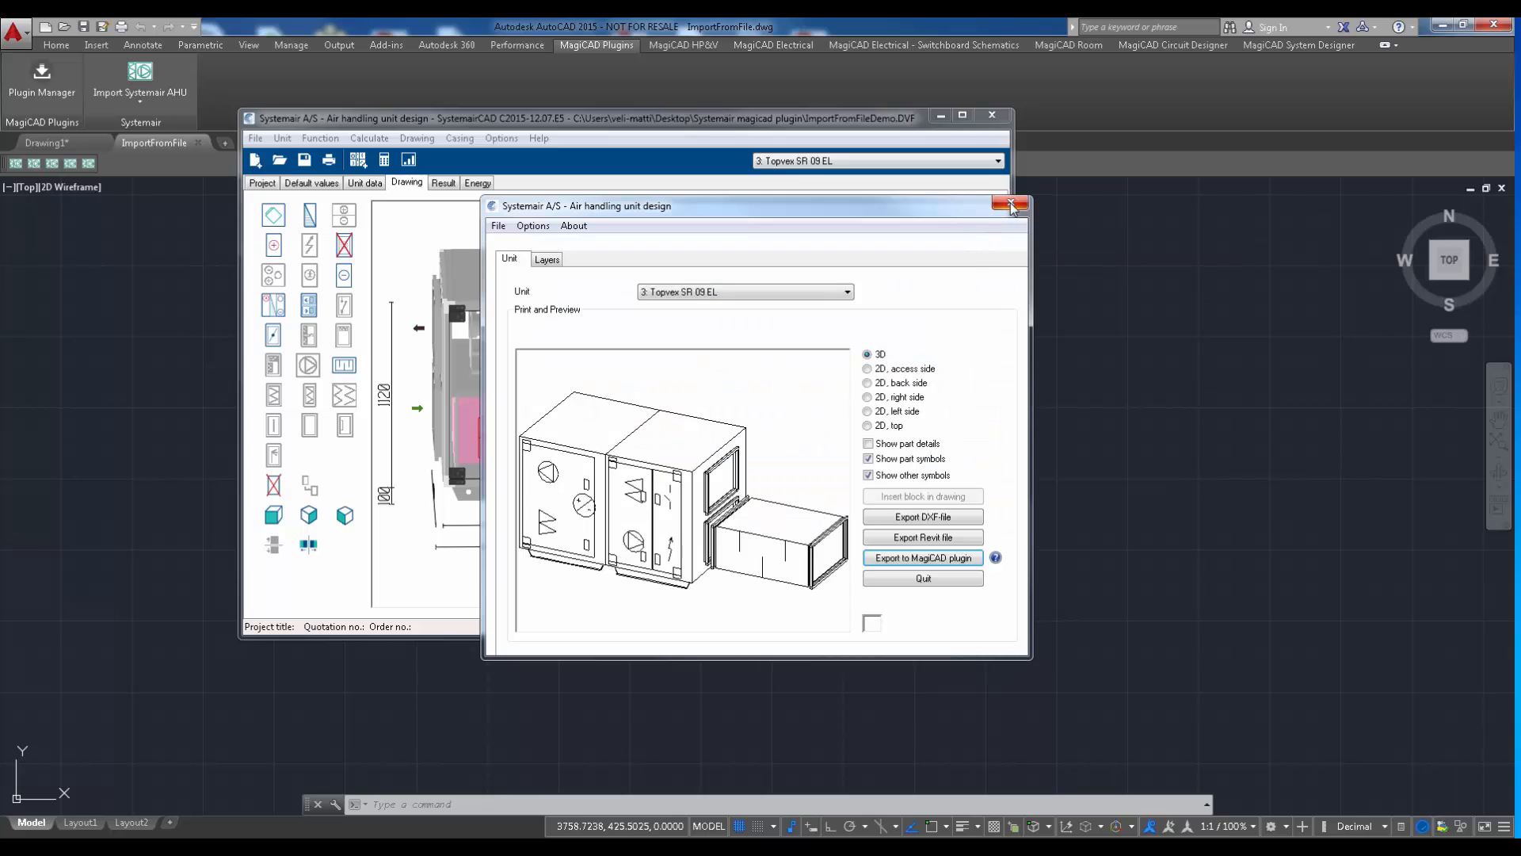
pyautogui.click(1012, 204)
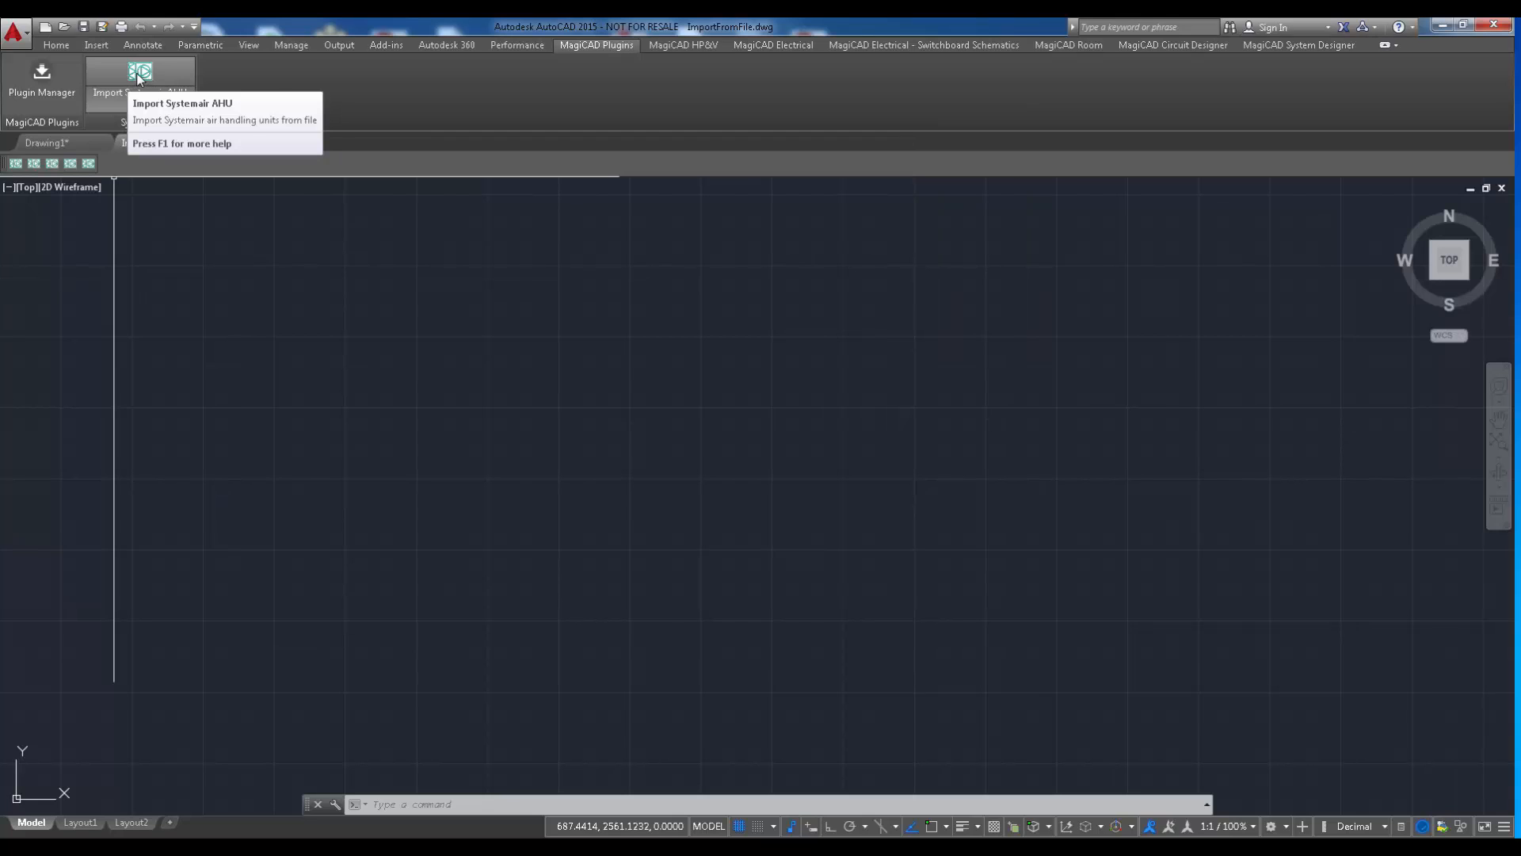
# Step: Import ImportFromFileDemo1.mah into the drawing with Import Systemair AHU
pyautogui.click(139, 76)
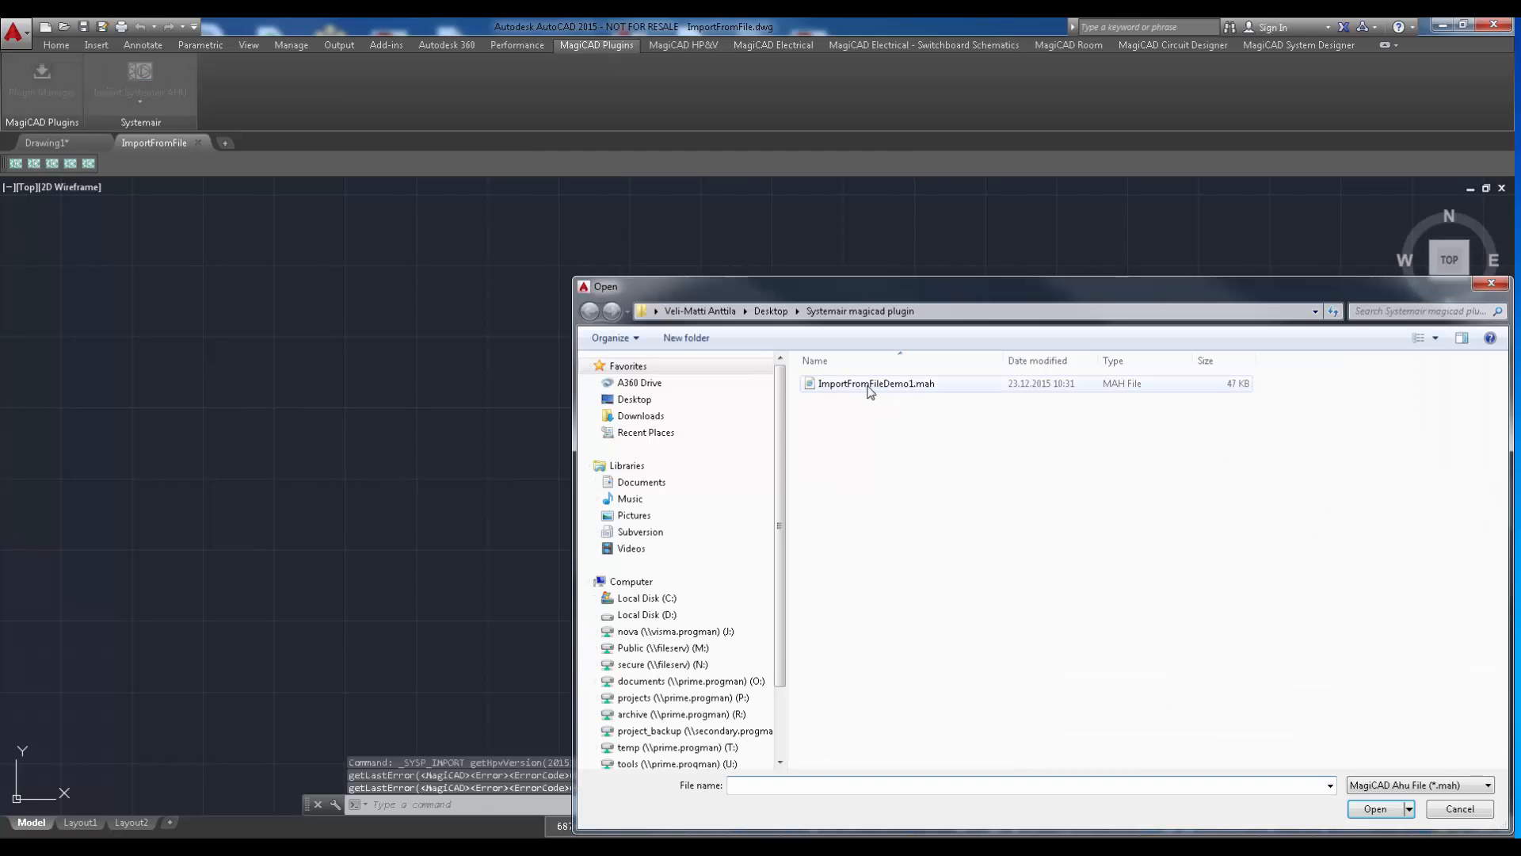
pyautogui.doubleClick(874, 383)
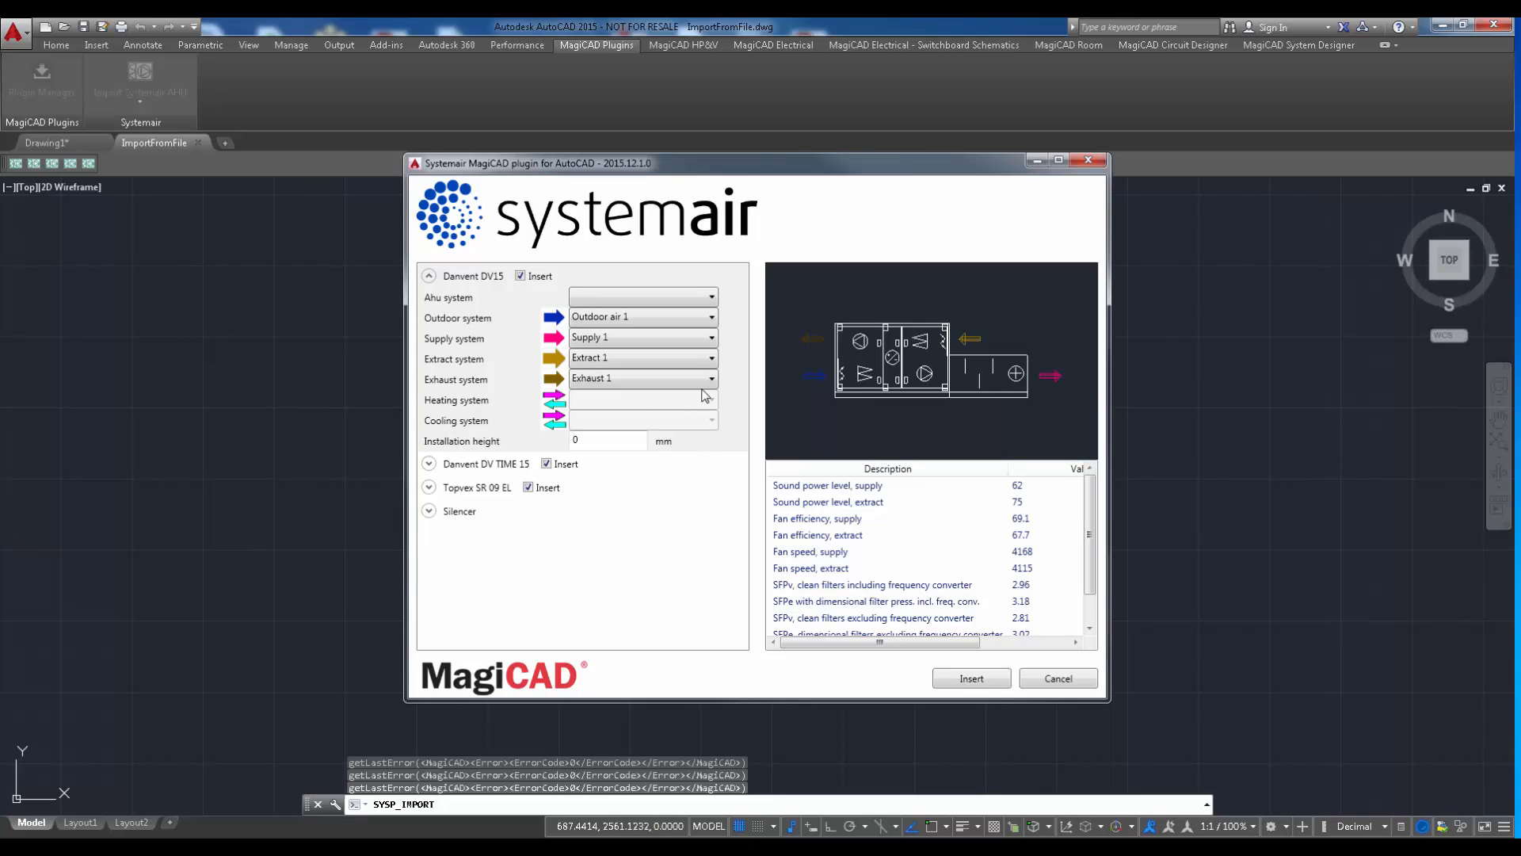
# Step: Set the units' AHU system to Supply 1, include the silencer, and insert all three units
pyautogui.click(429, 276)
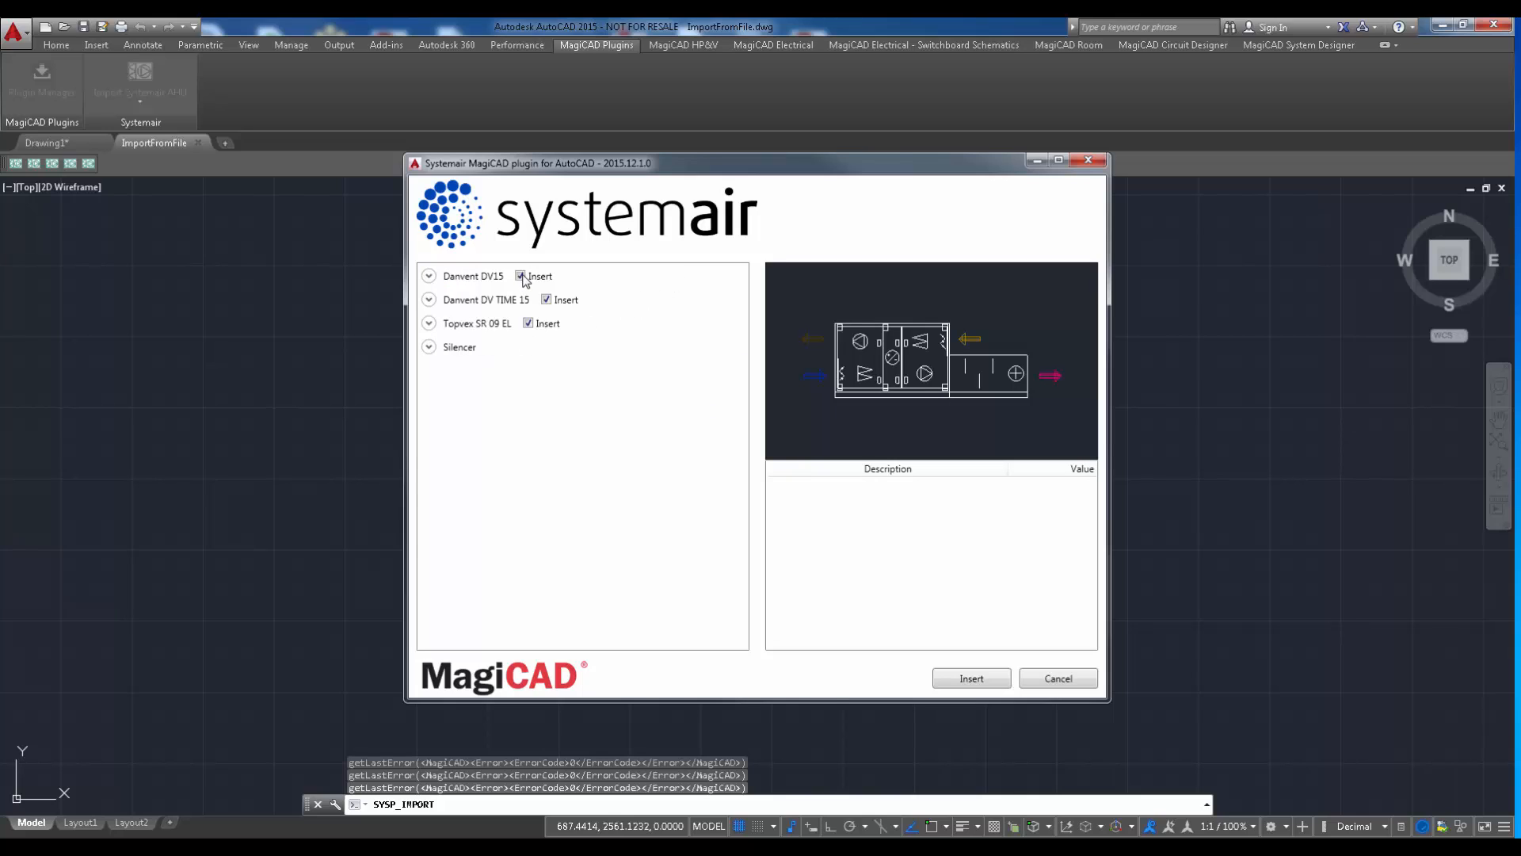
pyautogui.click(430, 276)
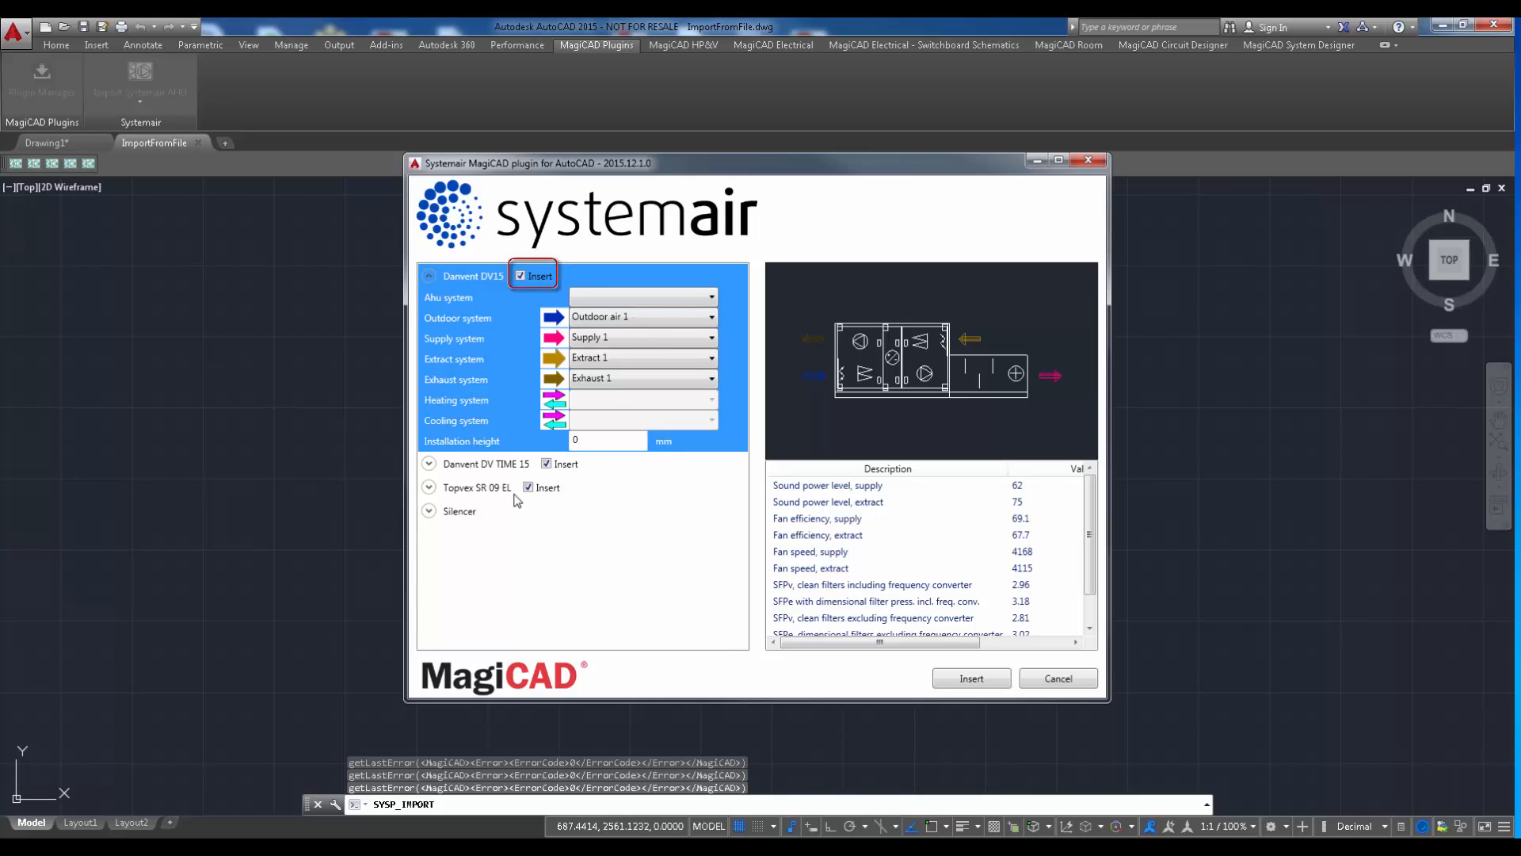
pyautogui.click(710, 297)
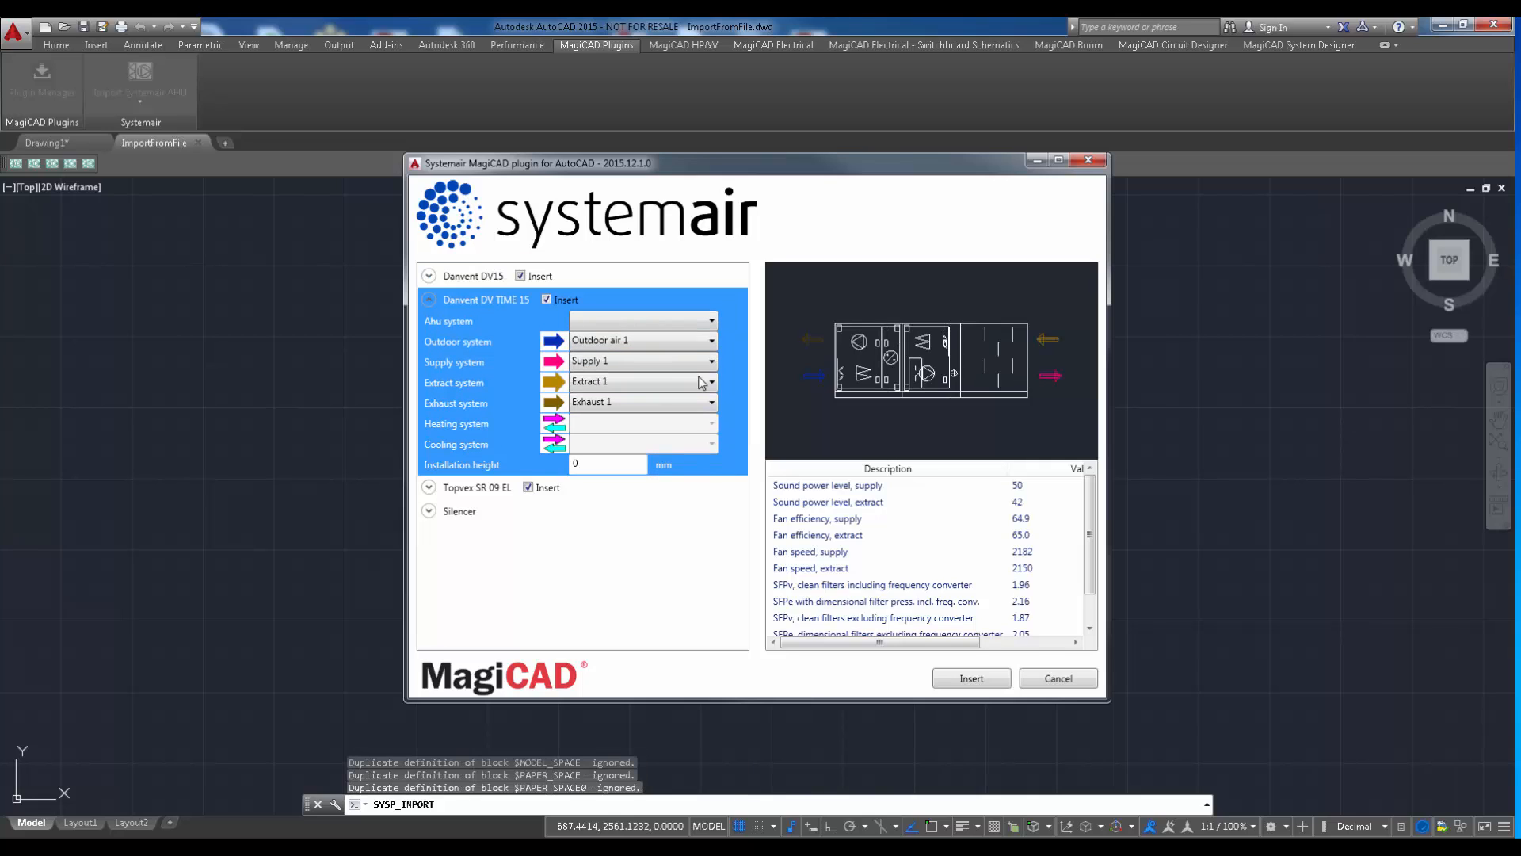
pyautogui.click(640, 318)
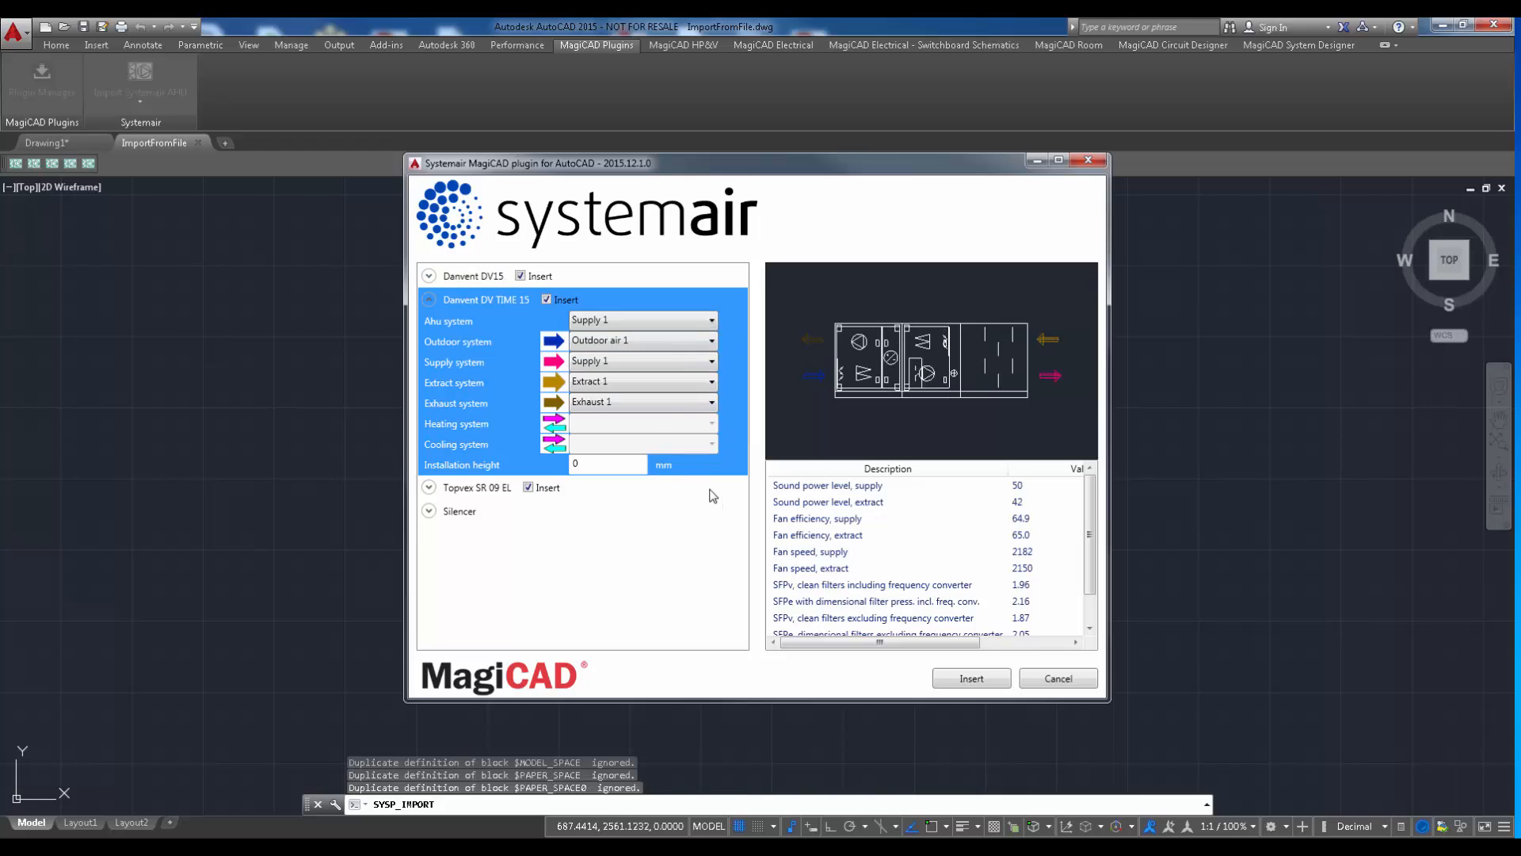
pyautogui.click(474, 486)
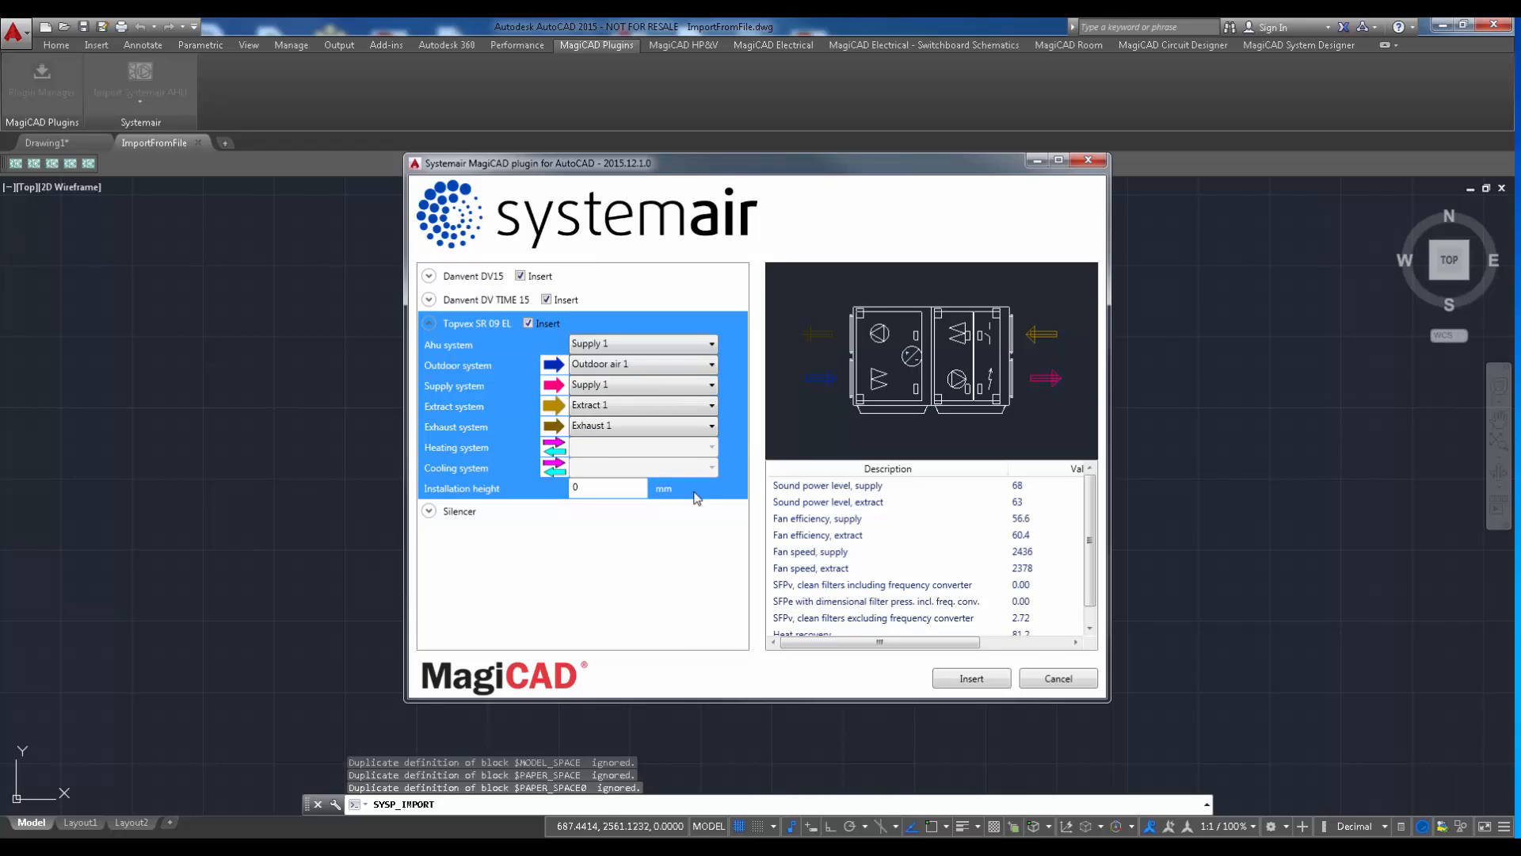
pyautogui.click(429, 510)
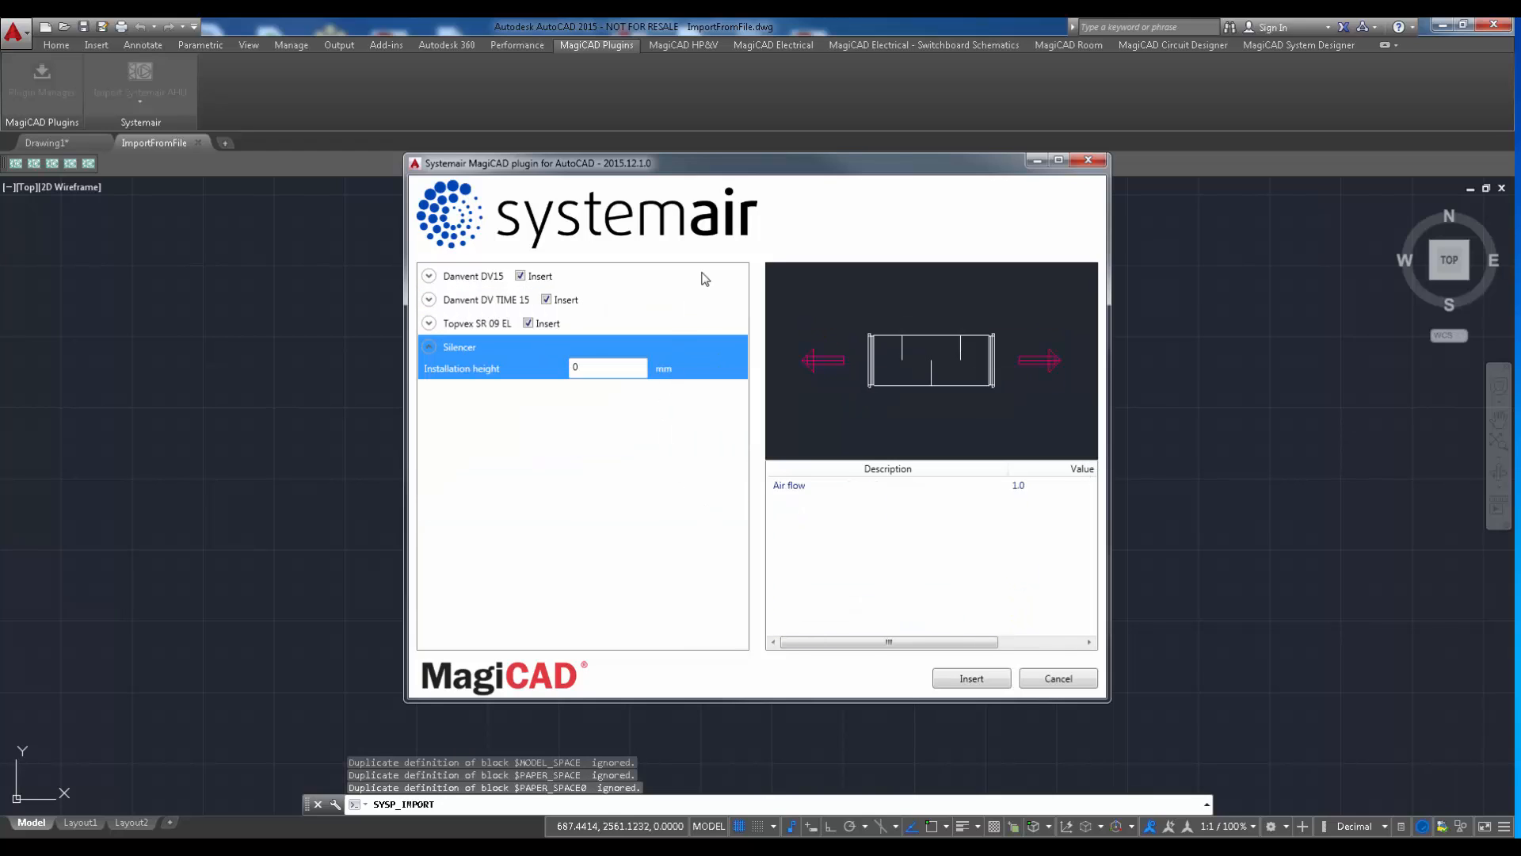
pyautogui.click(430, 276)
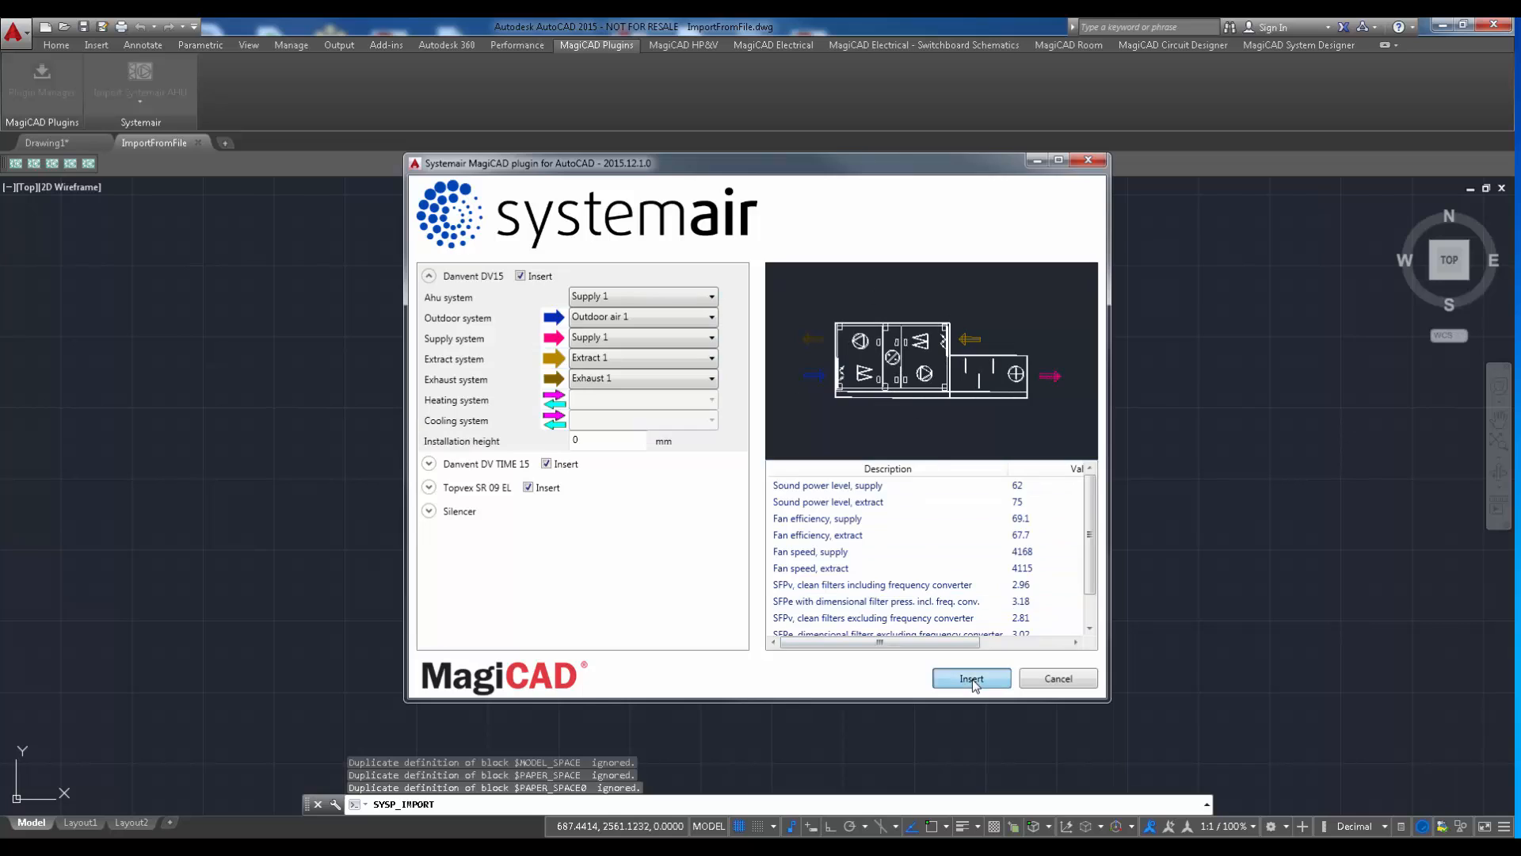
pyautogui.click(970, 678)
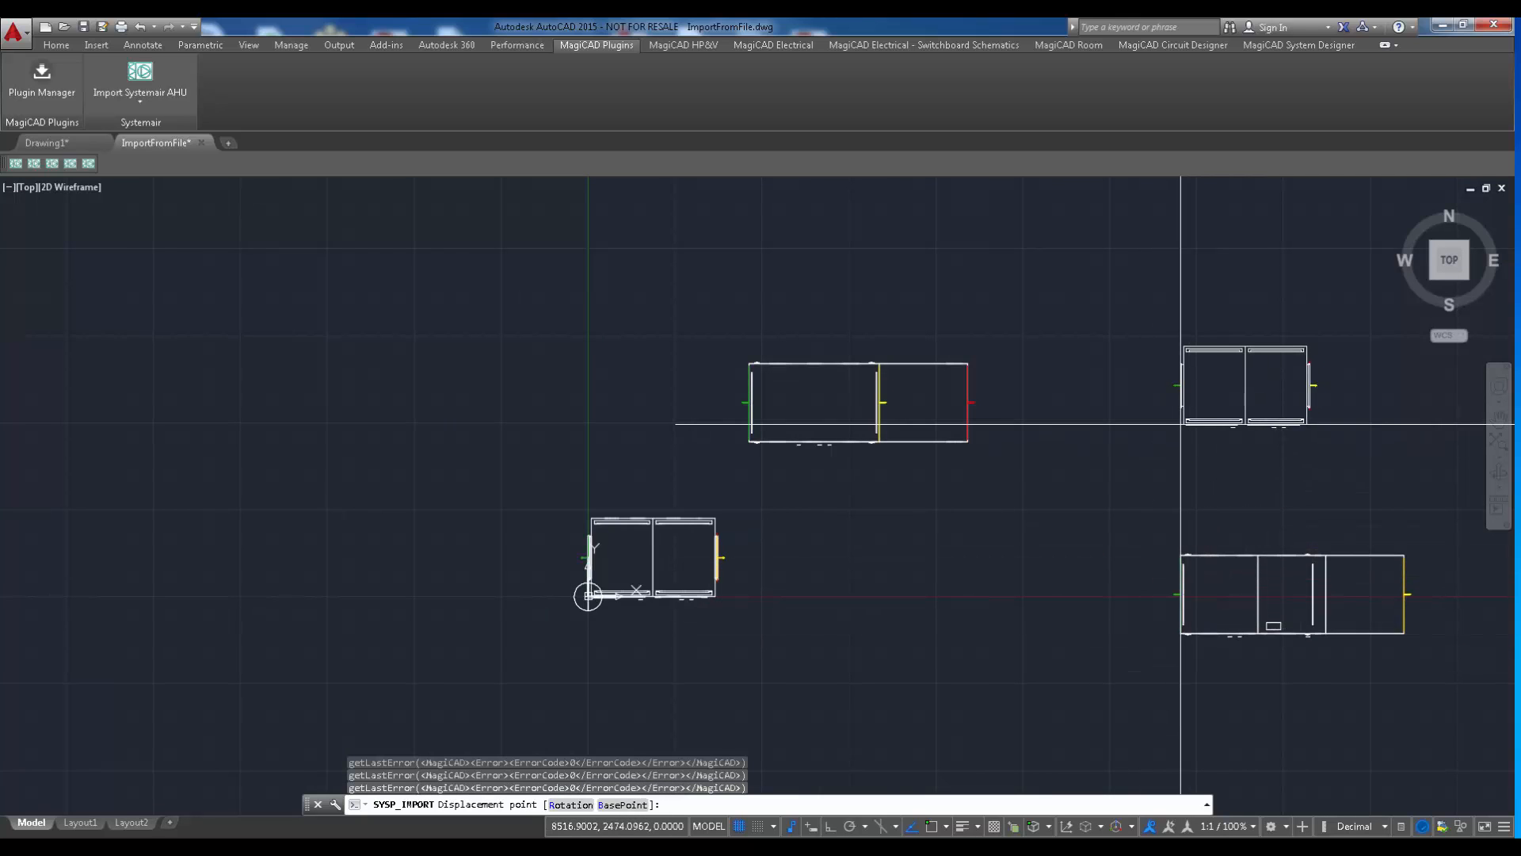
# Step: Pick the displacement point for the imported units and accept the default rotation angle
pyautogui.click(589, 594)
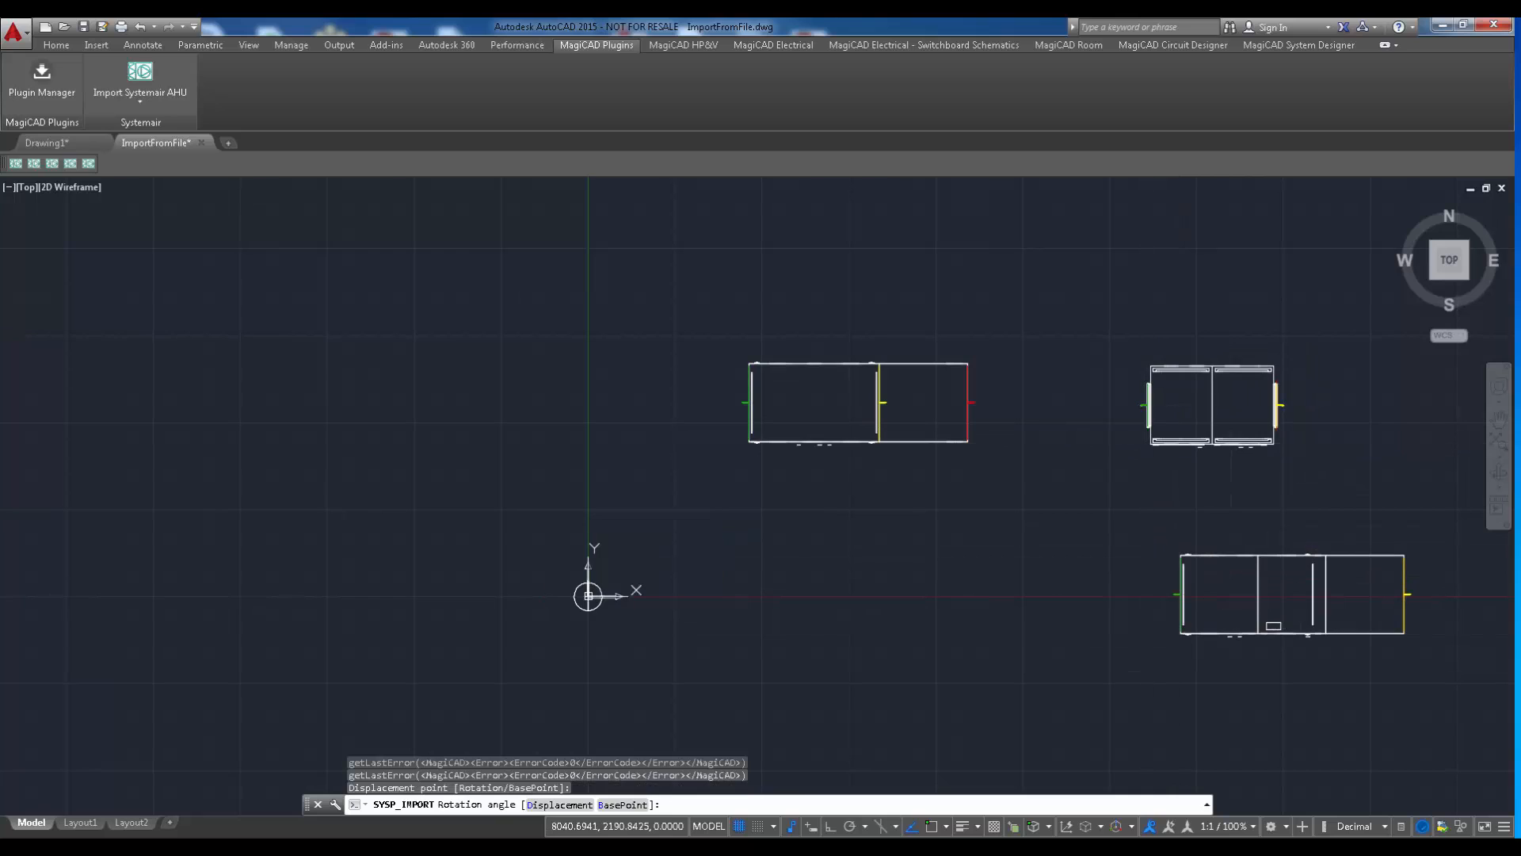
pyautogui.click(589, 594)
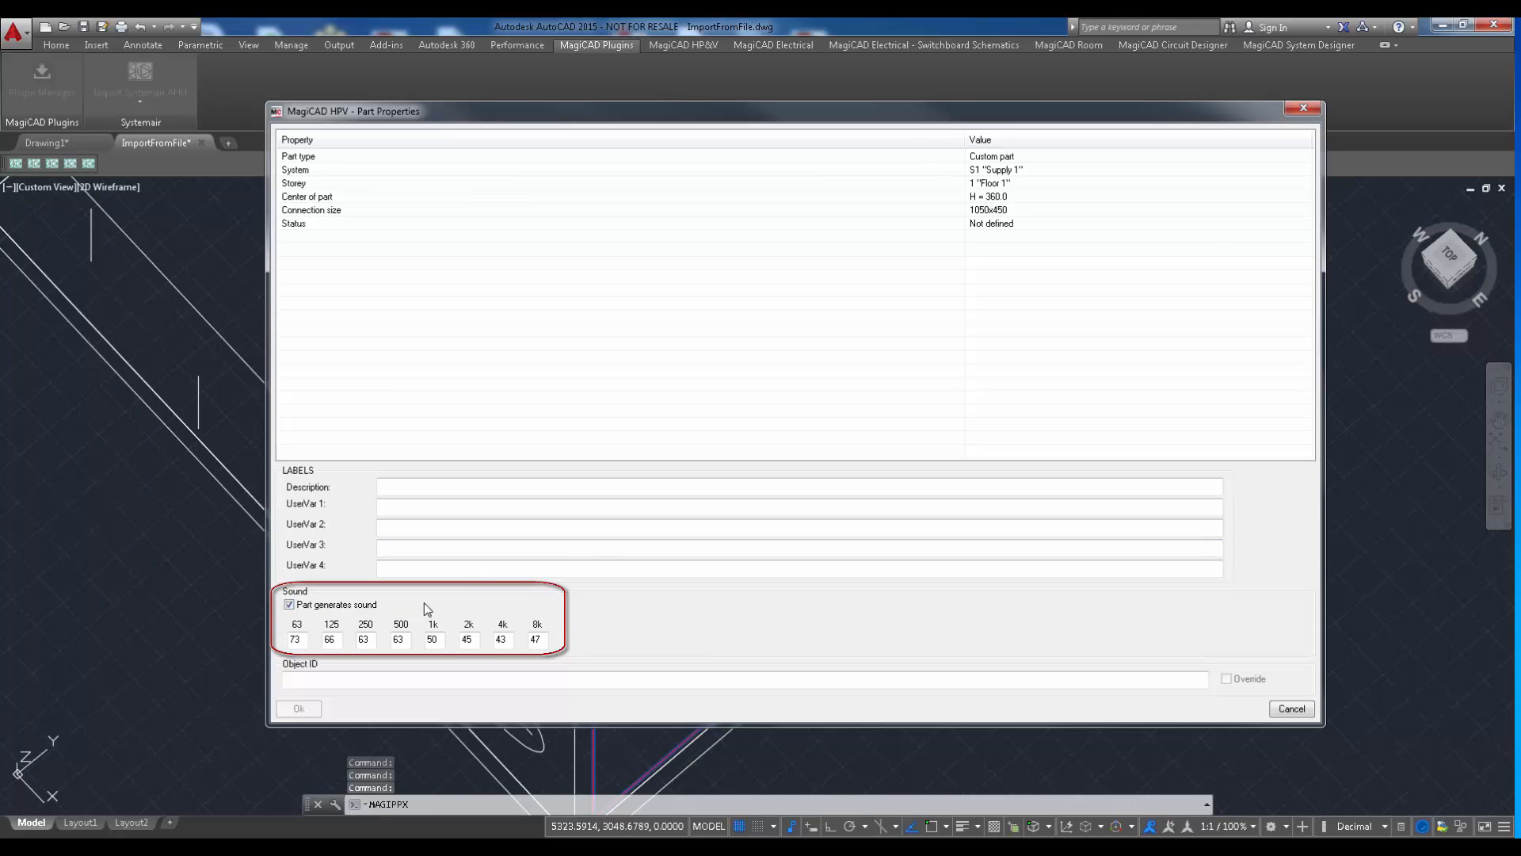
pyautogui.moveTo(616, 638)
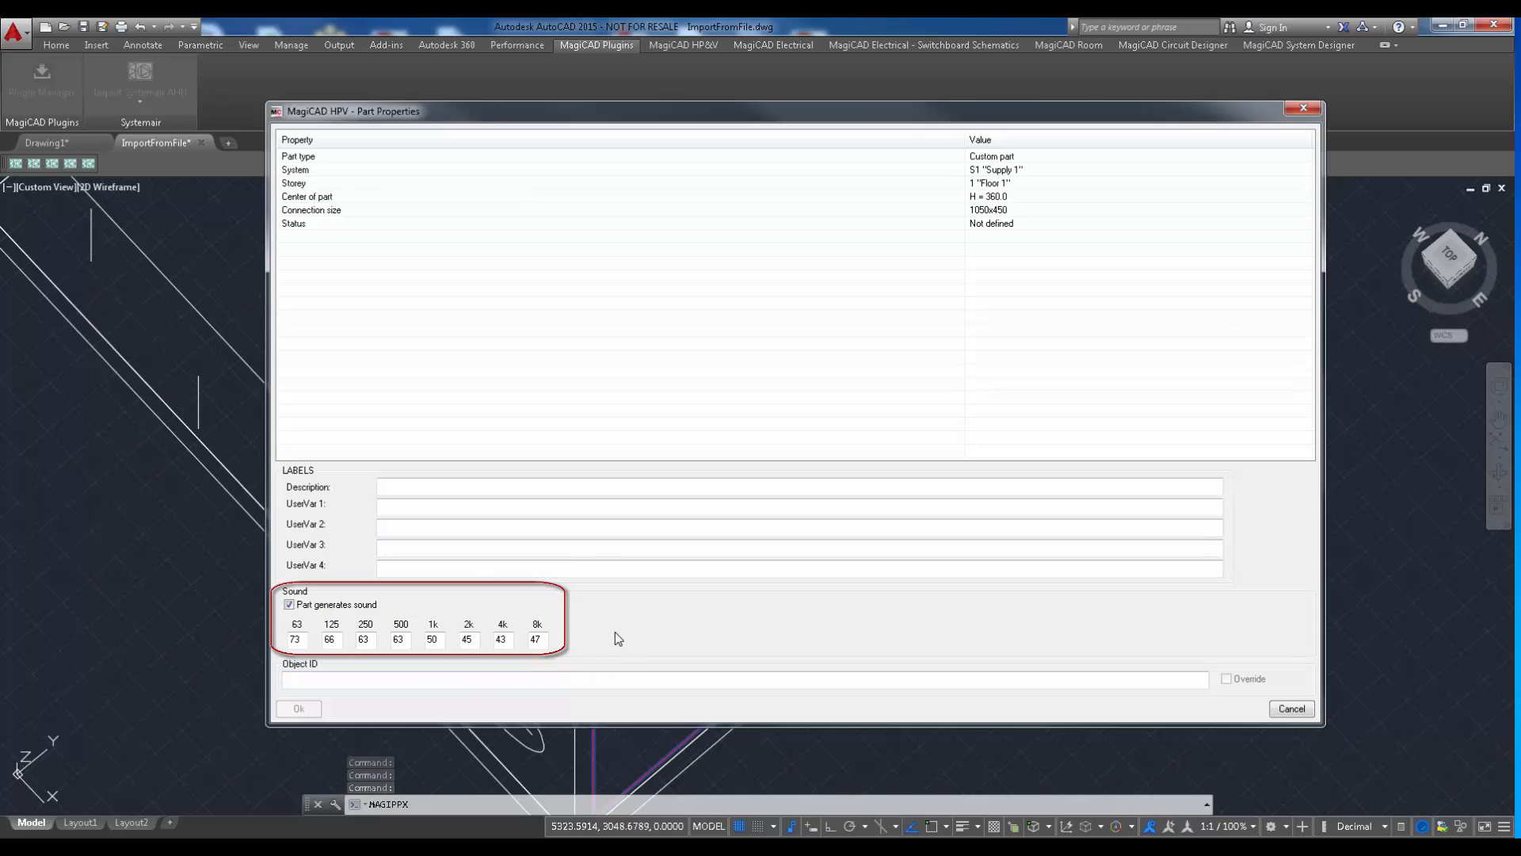
pyautogui.moveTo(591, 639)
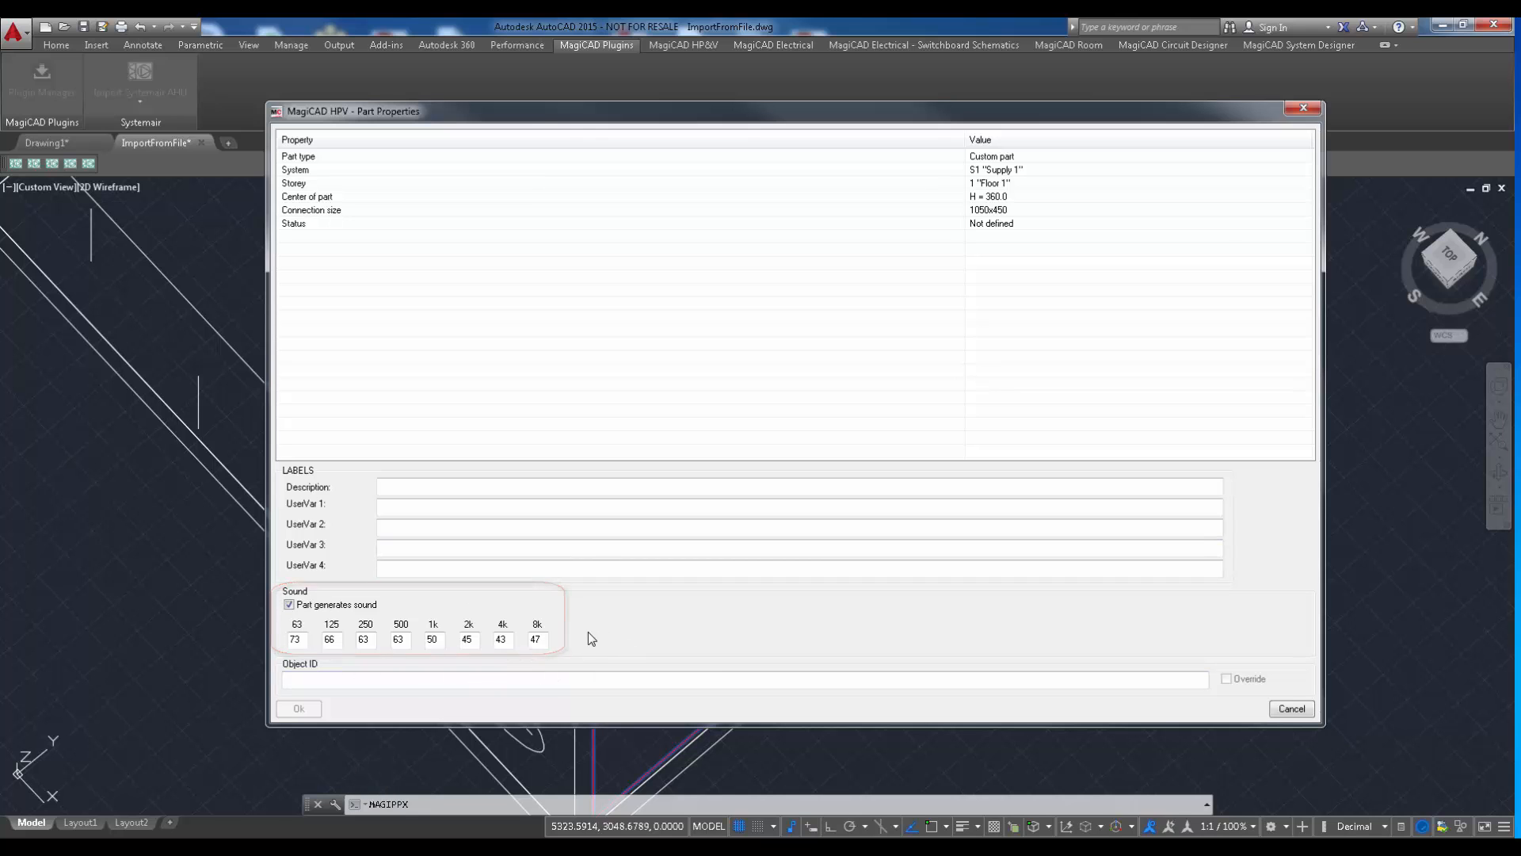